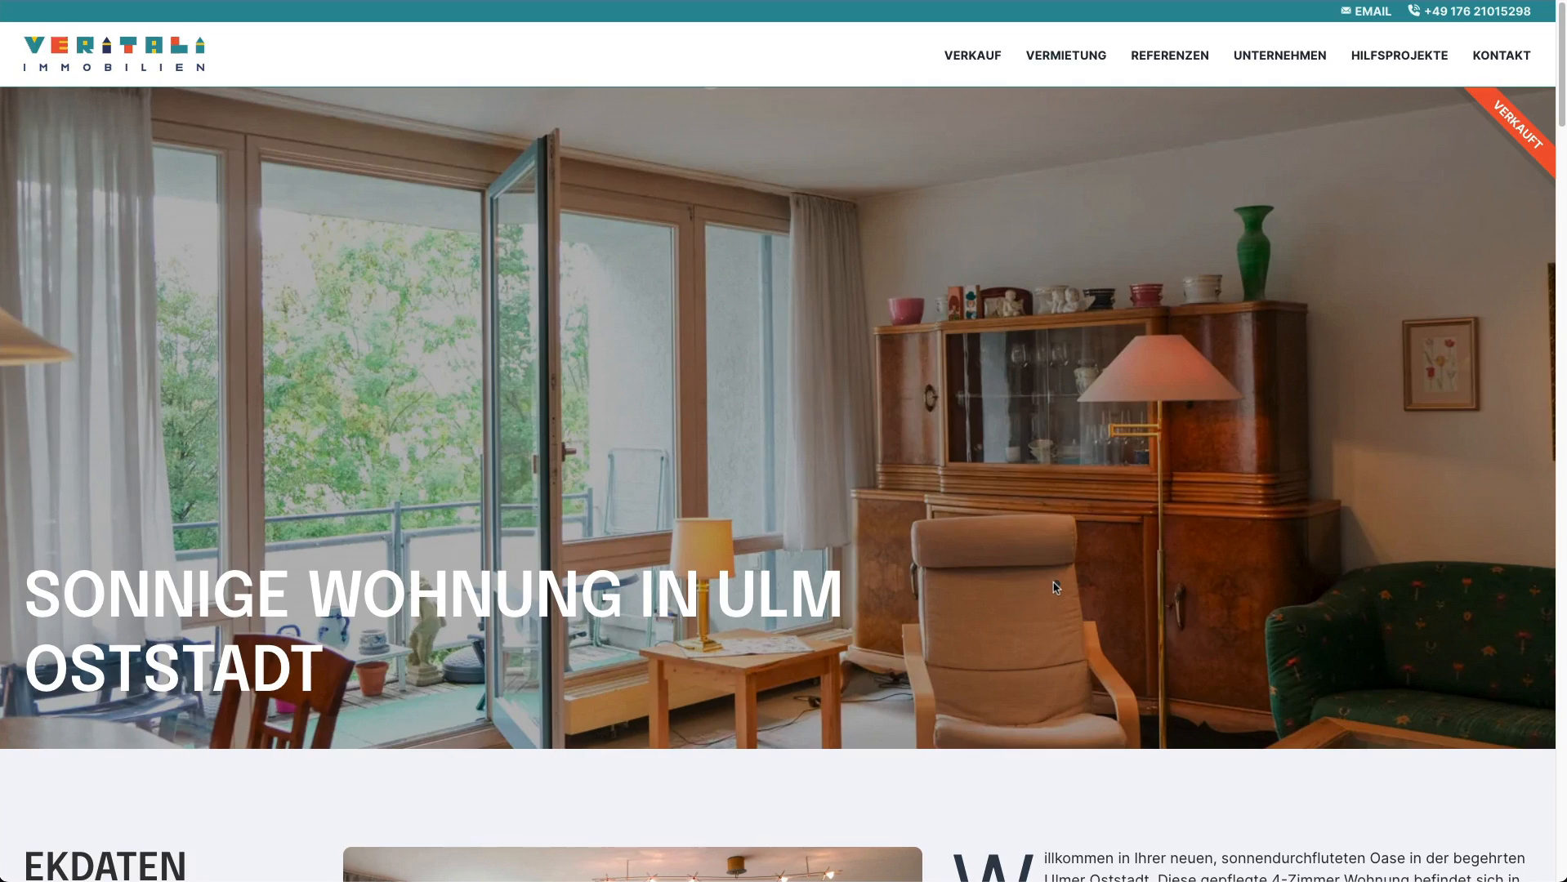
- Scroll the mouse-follower README down to the 'Use from CDN' and Options sections
{"action": "scroll", "scroll_direction": "down", "scroll_amount": 3}
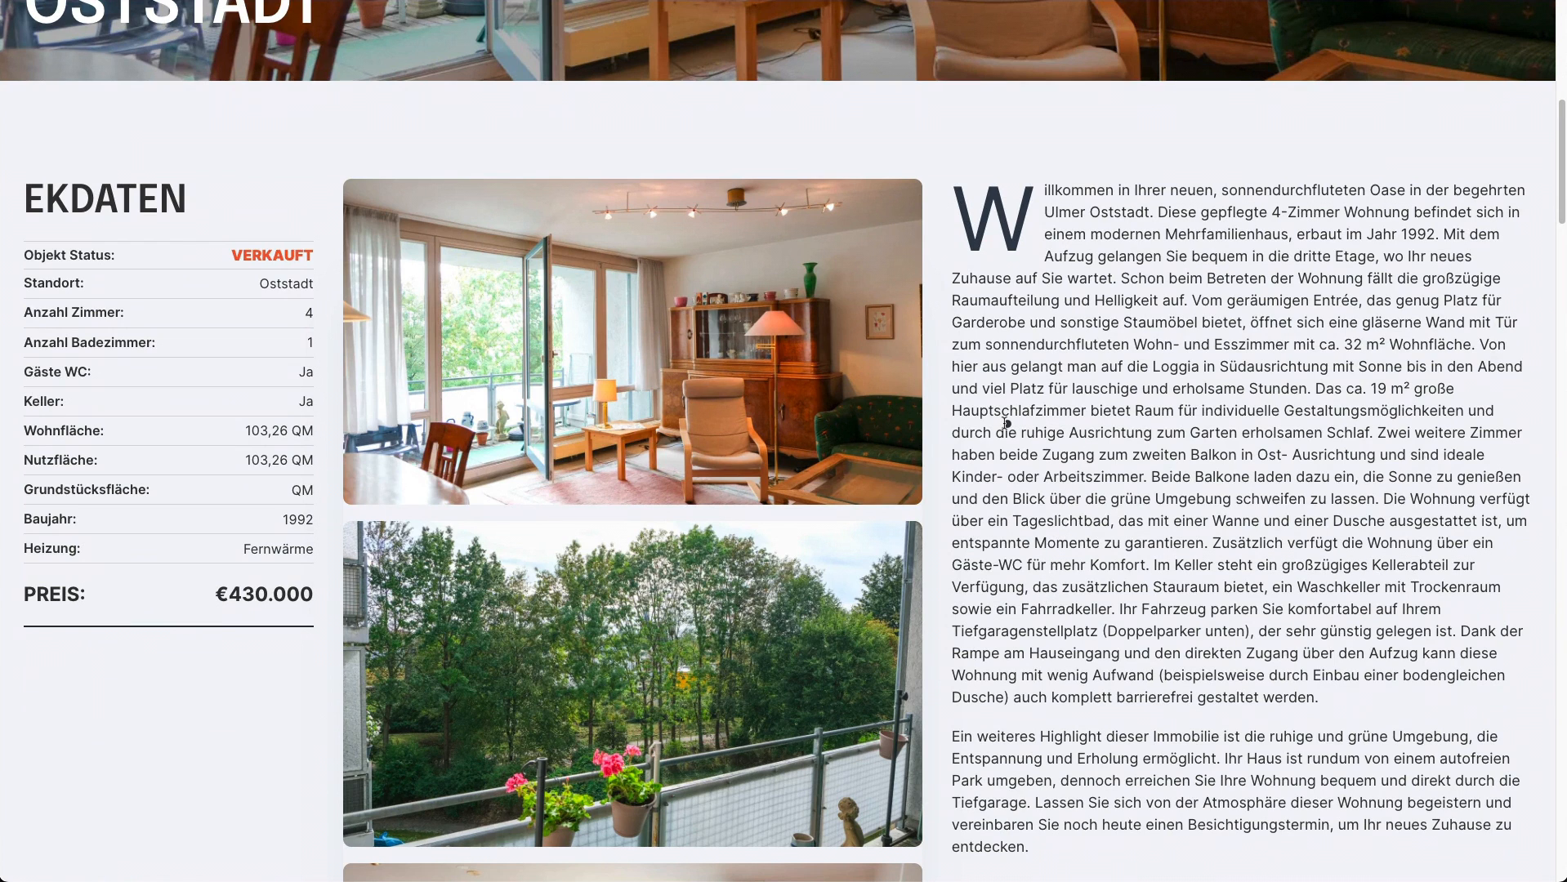
{"action": "mouse_move", "coordinate": [1204, 489]}
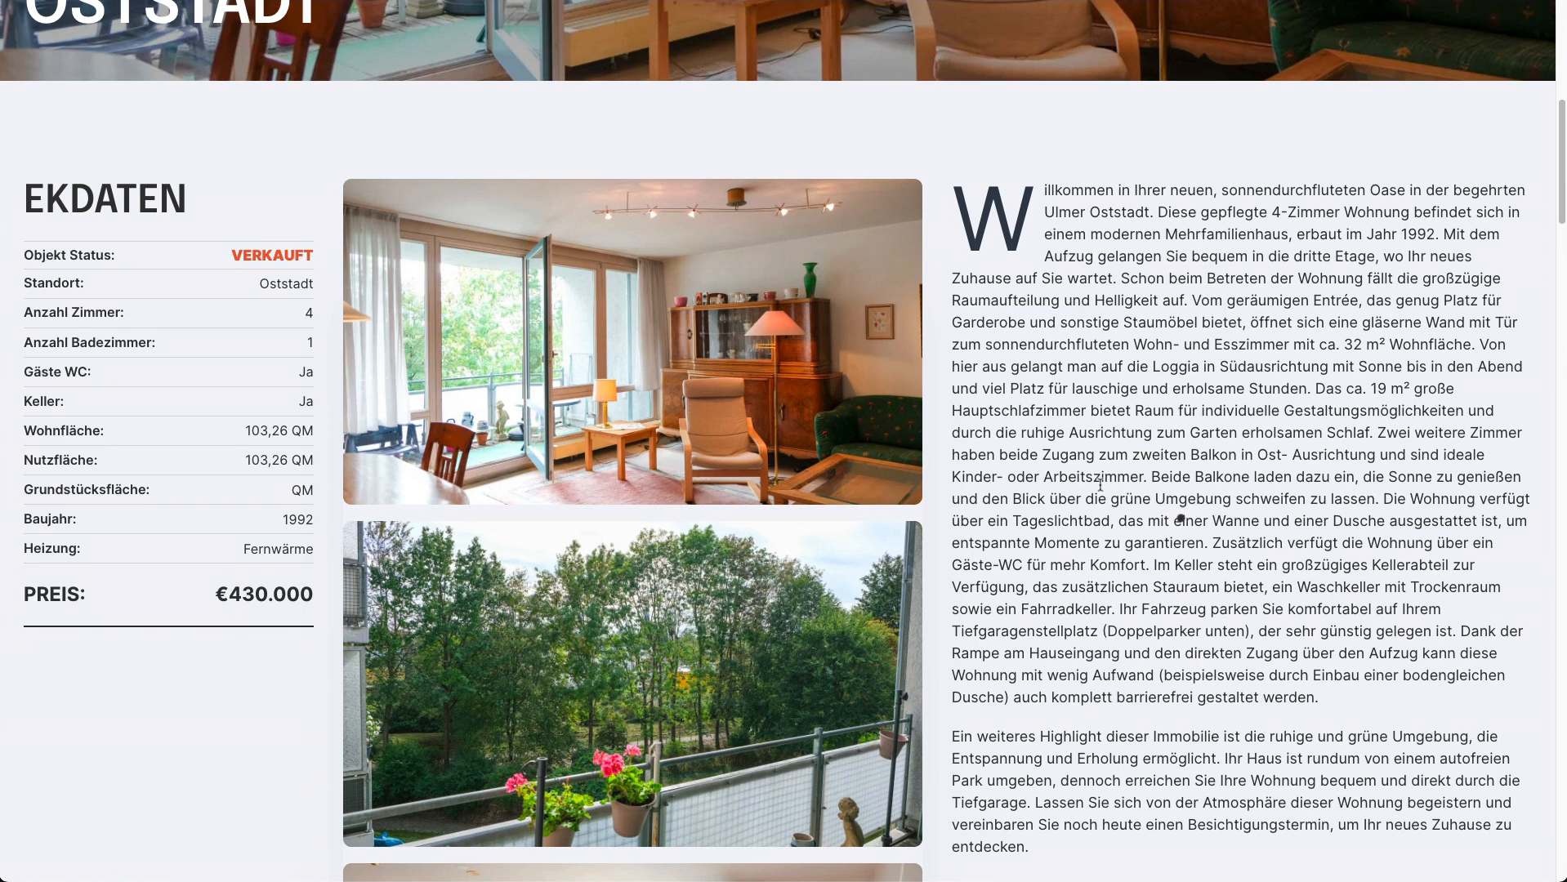
{"action": "mouse_move", "coordinate": [681, 398]}
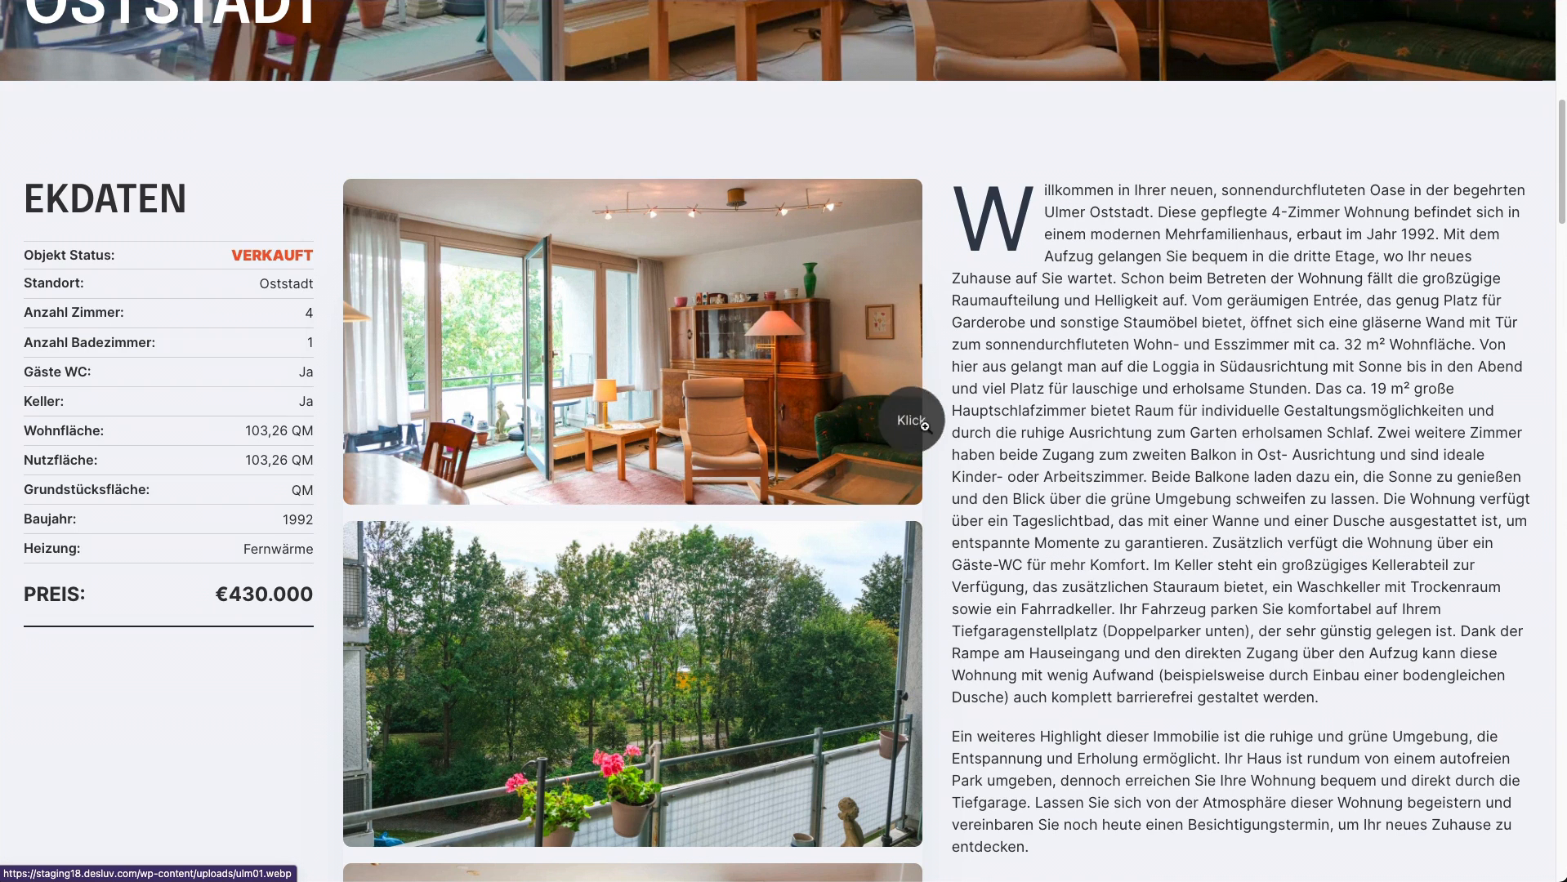
{"action": "mouse_move", "coordinate": [1486, 447]}
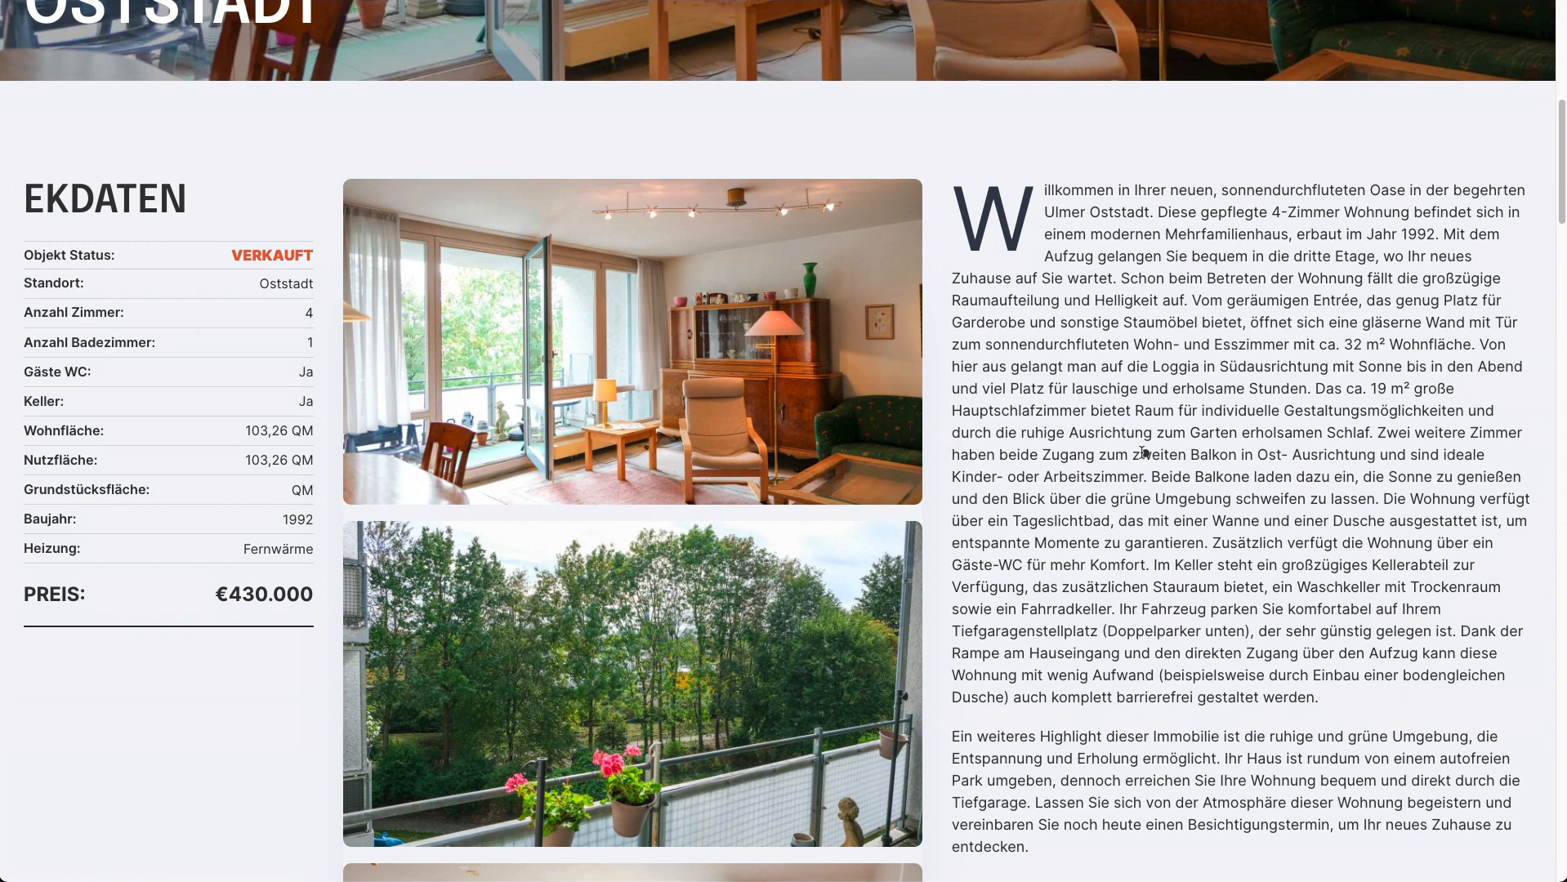
{"action": "mouse_move", "coordinate": [1138, 448]}
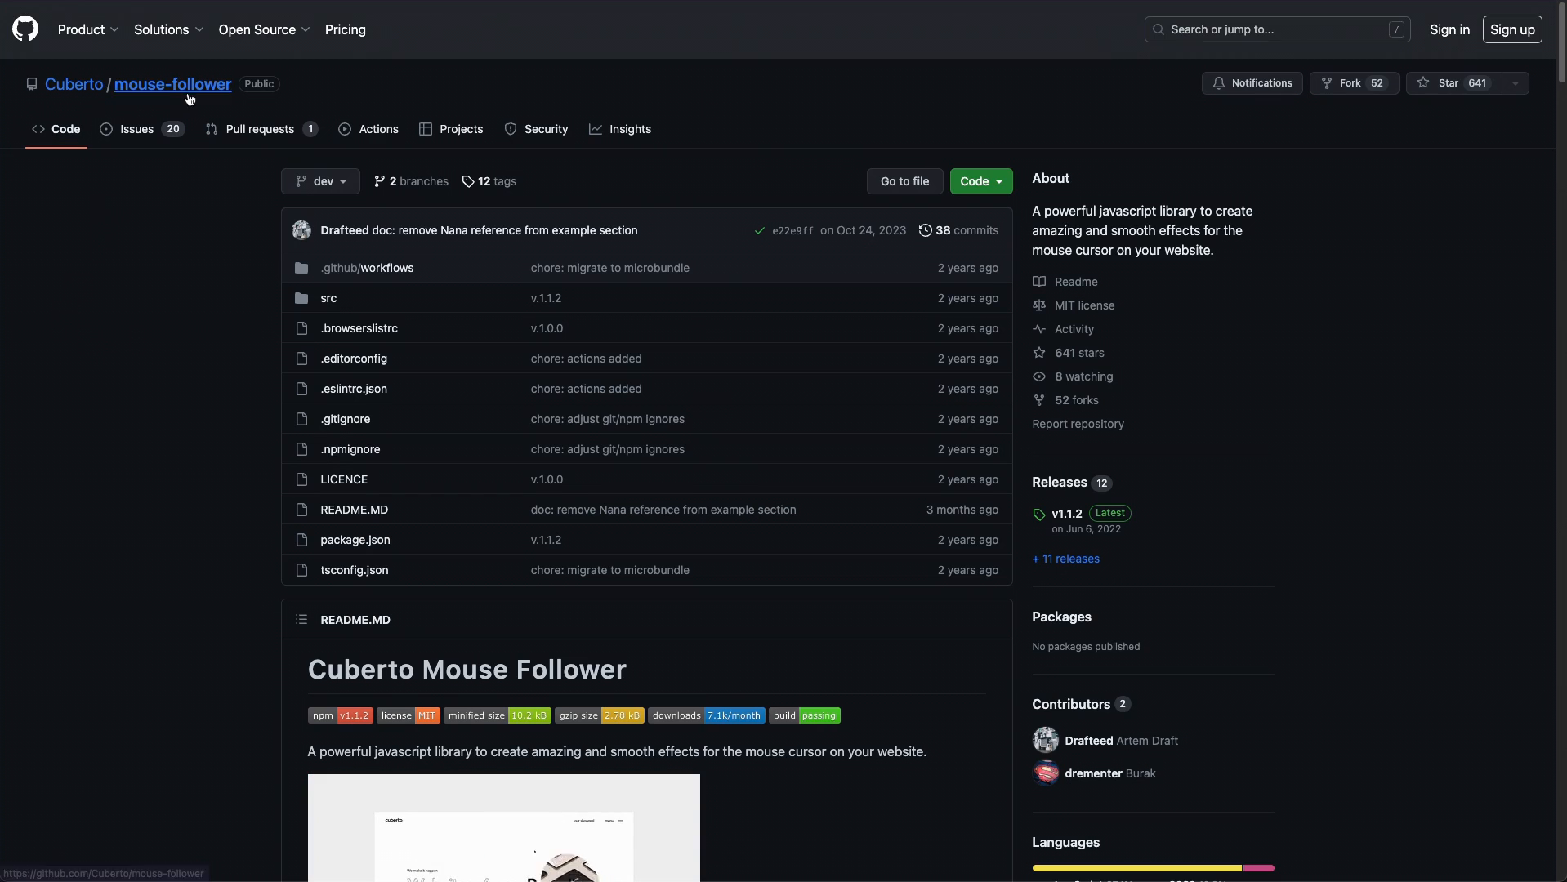
{"action": "scroll", "scroll_direction": "down", "scroll_amount": 3}
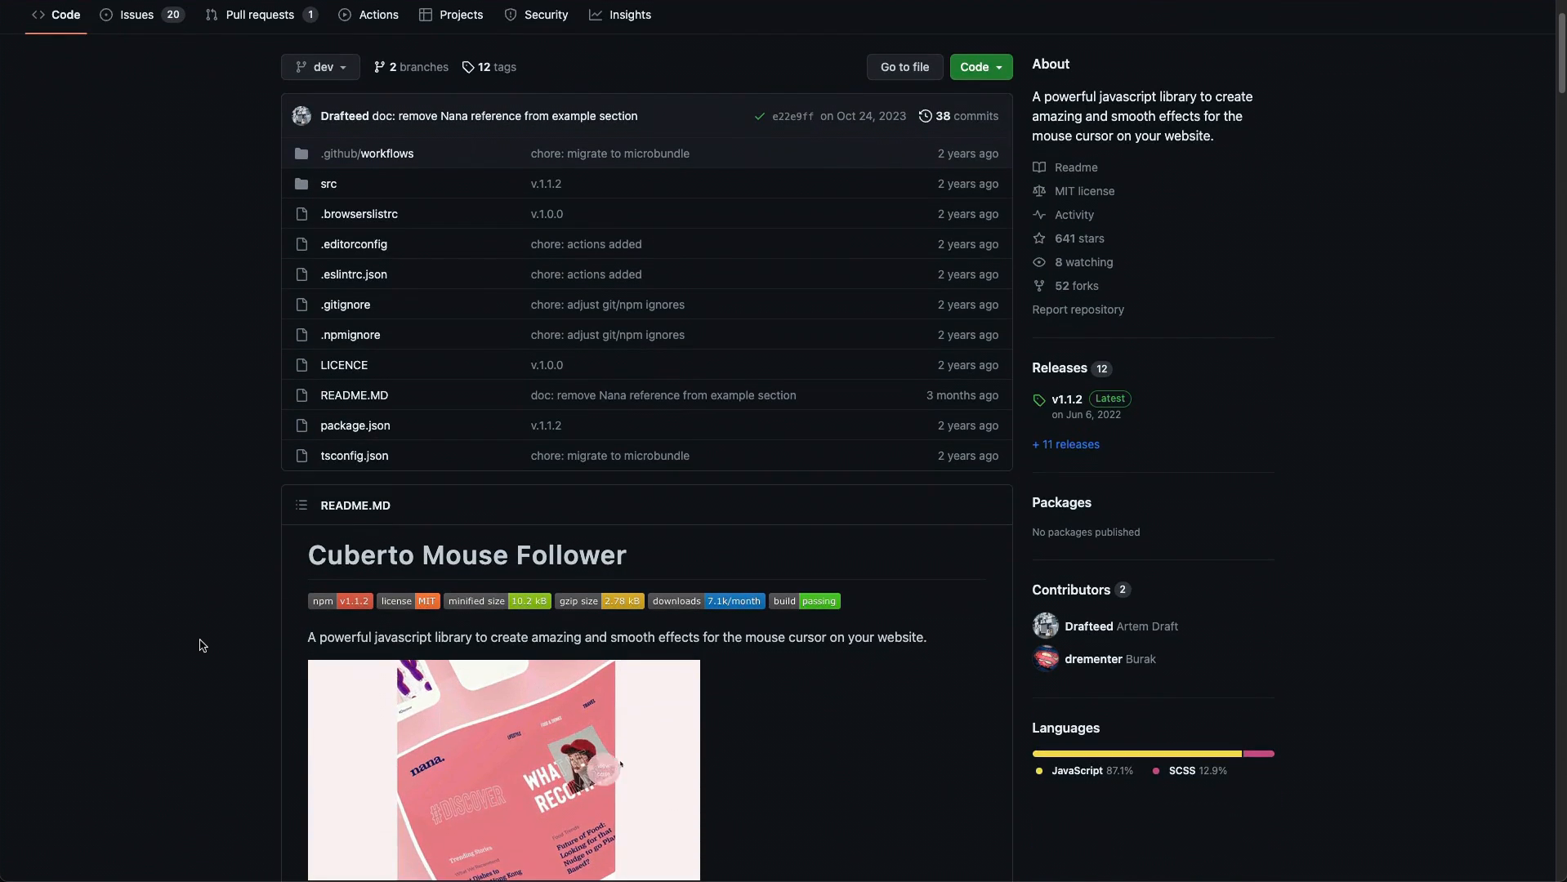
{"action": "scroll", "scroll_direction": "down", "scroll_amount": 3}
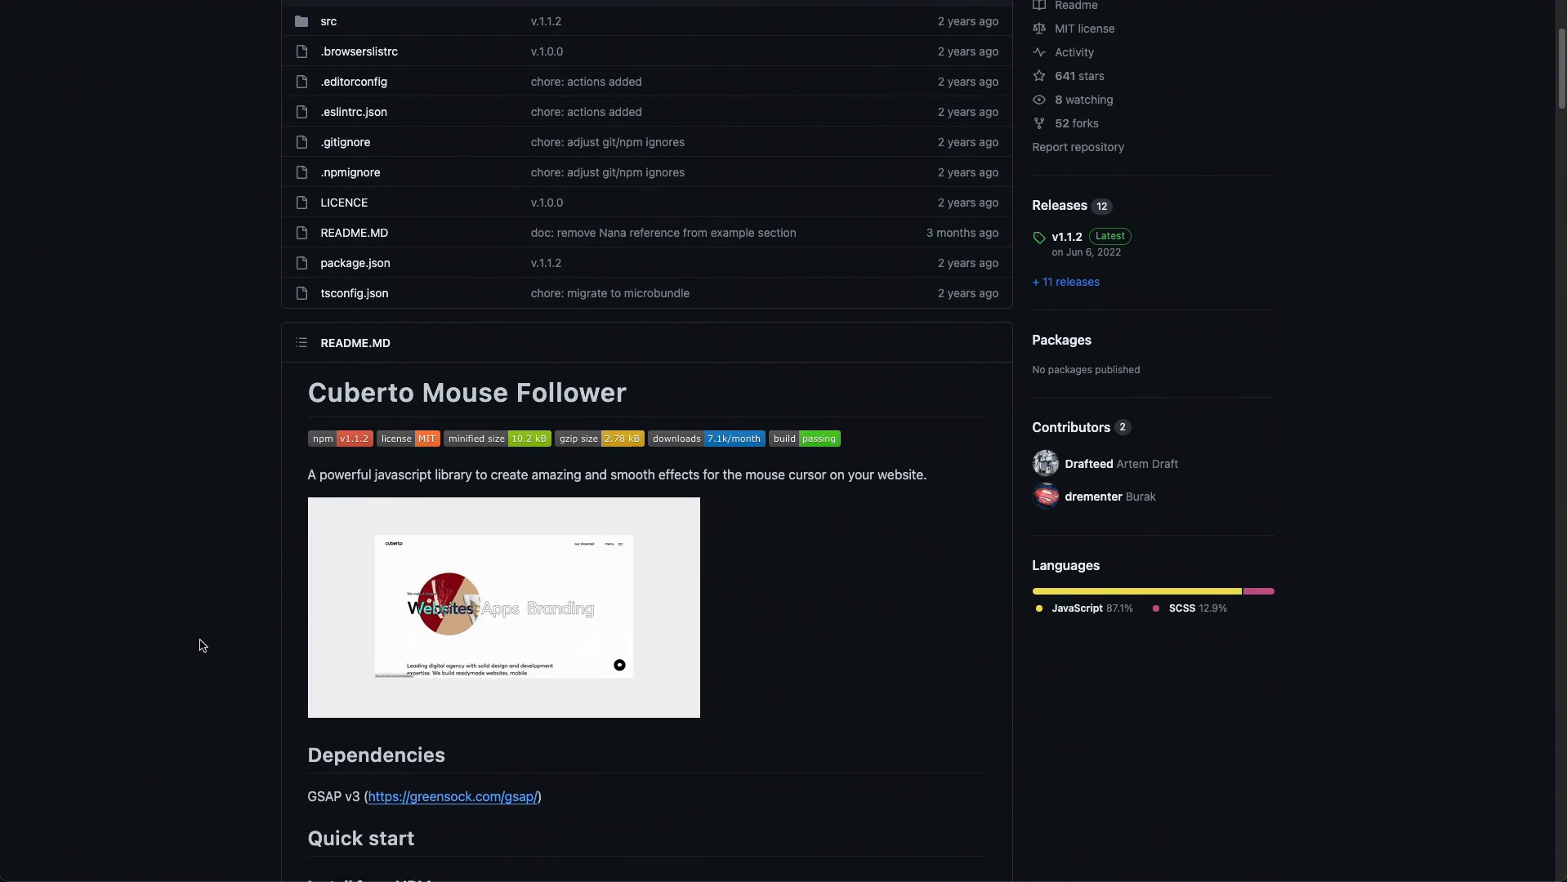
{"action": "scroll", "scroll_direction": "down", "scroll_amount": 3}
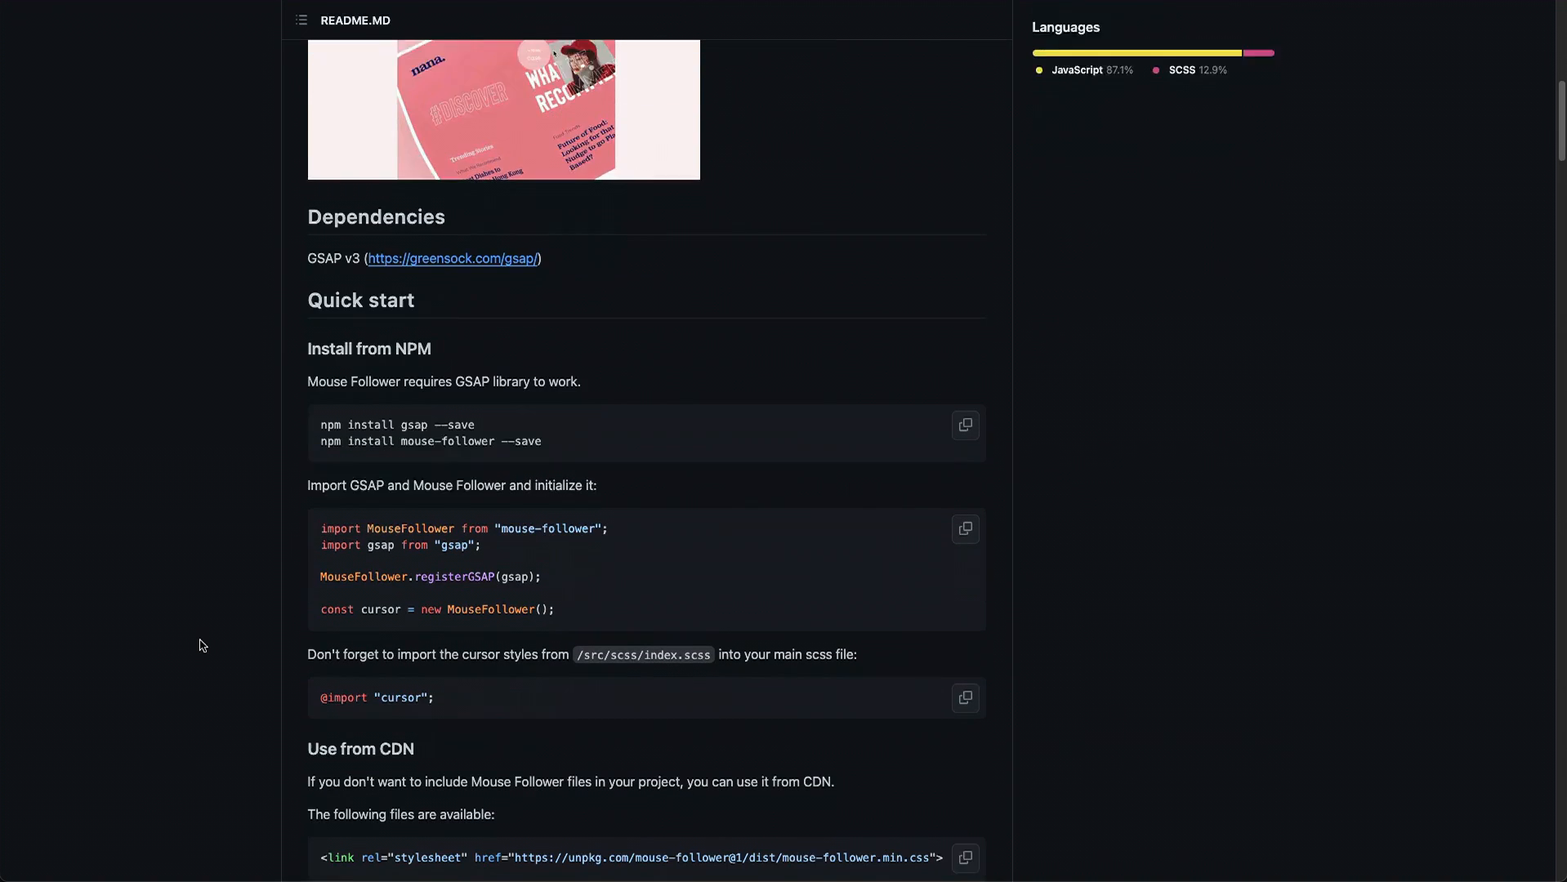
{"action": "scroll", "scroll_direction": "down", "scroll_amount": 3}
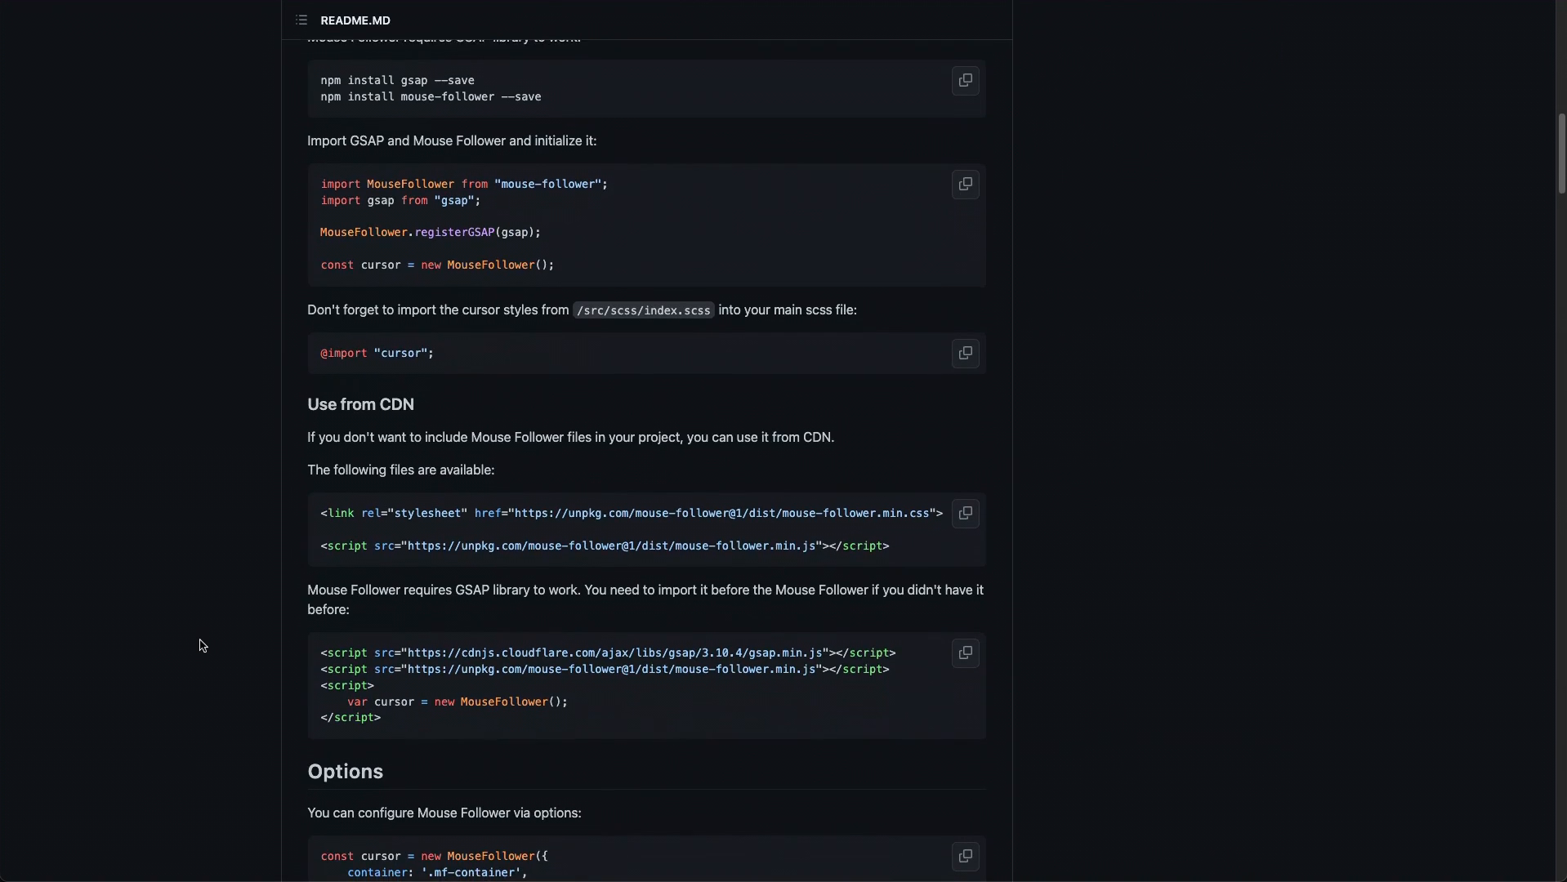
{"action": "scroll", "scroll_direction": "down", "scroll_amount": 3}
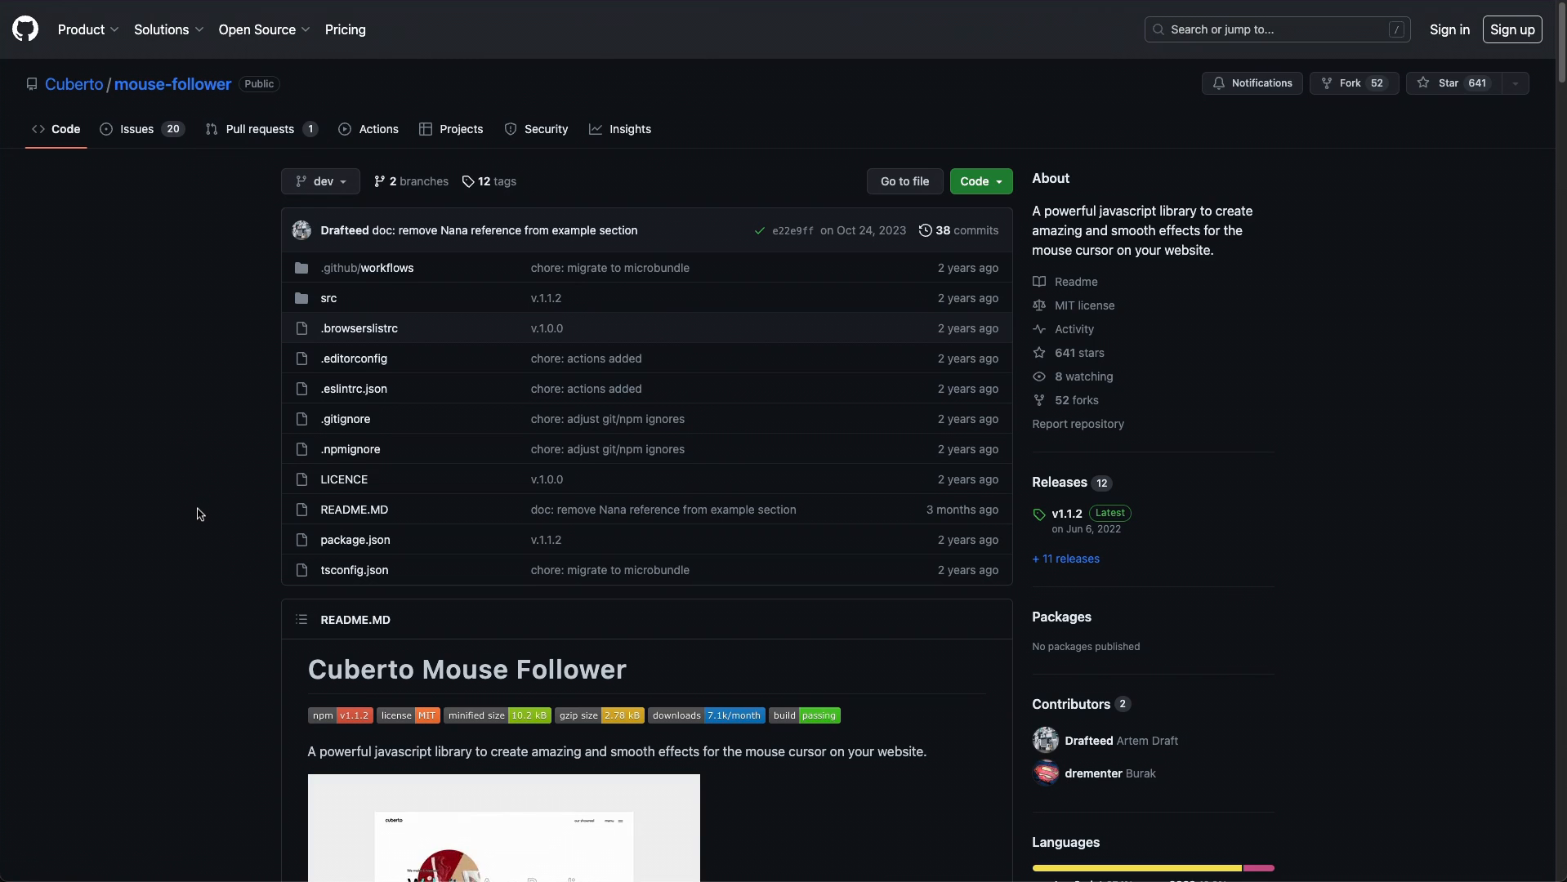
{"action": "scroll", "scroll_direction": "down", "scroll_amount": 3}
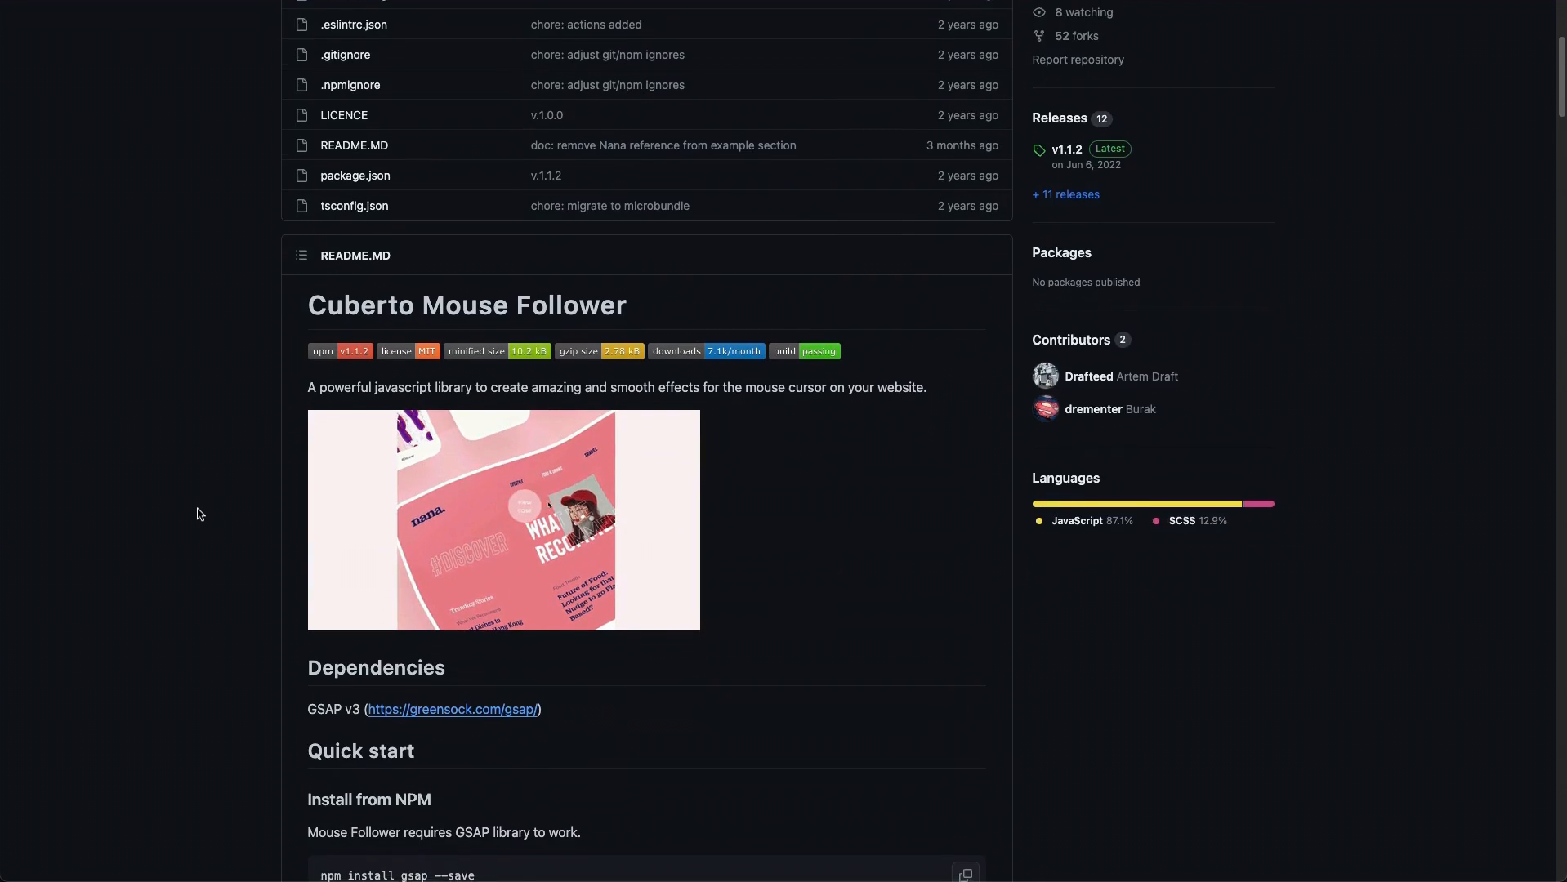
{"action": "scroll", "scroll_direction": "down", "scroll_amount": 3}
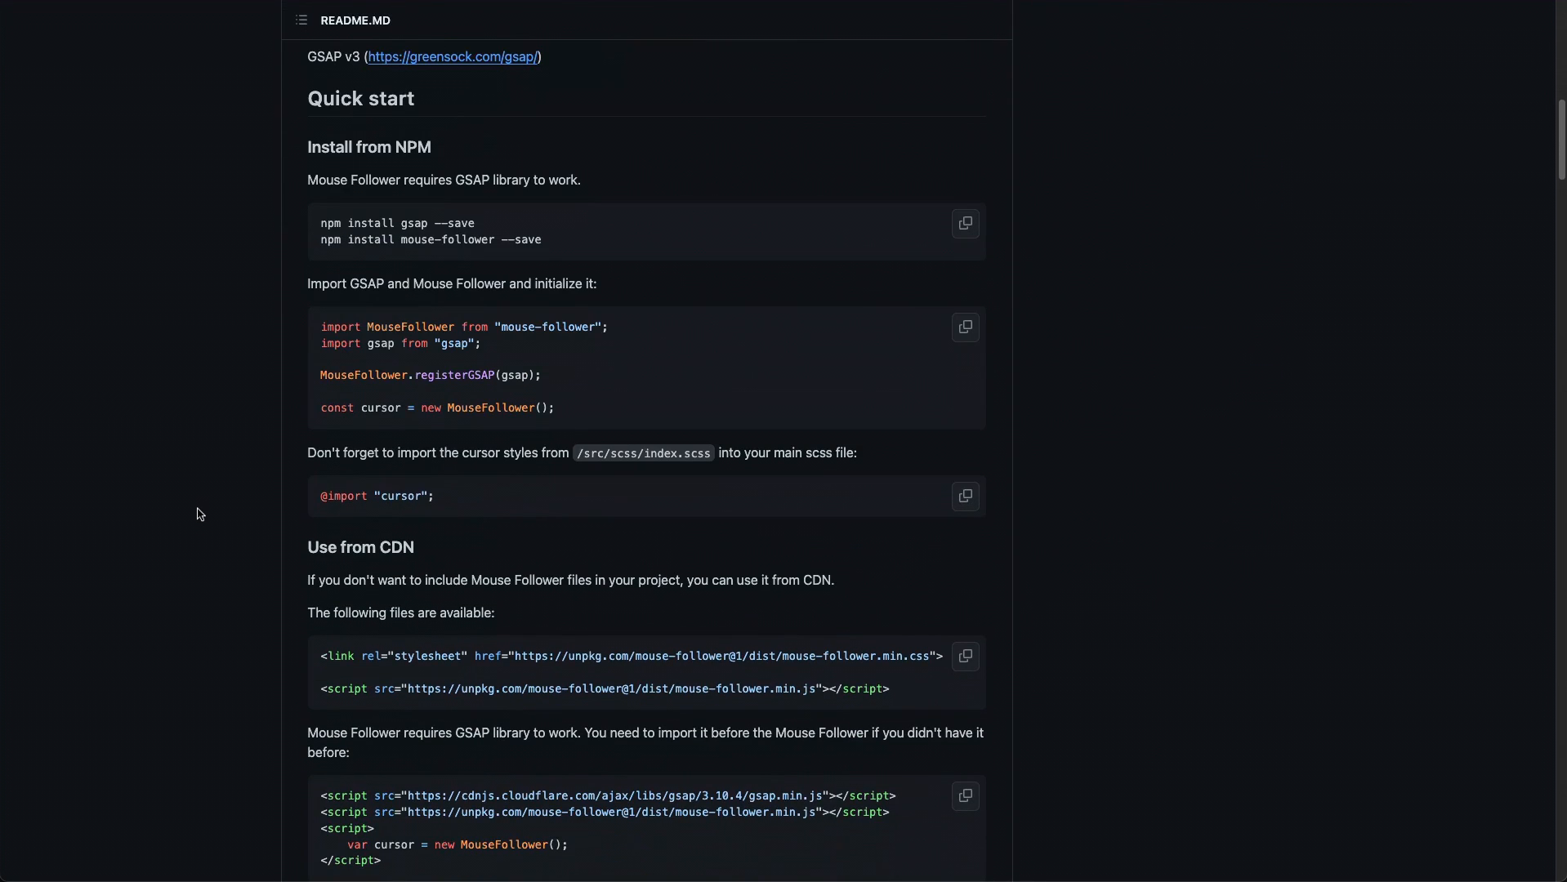
{"action": "scroll", "scroll_direction": "down", "scroll_amount": 3}
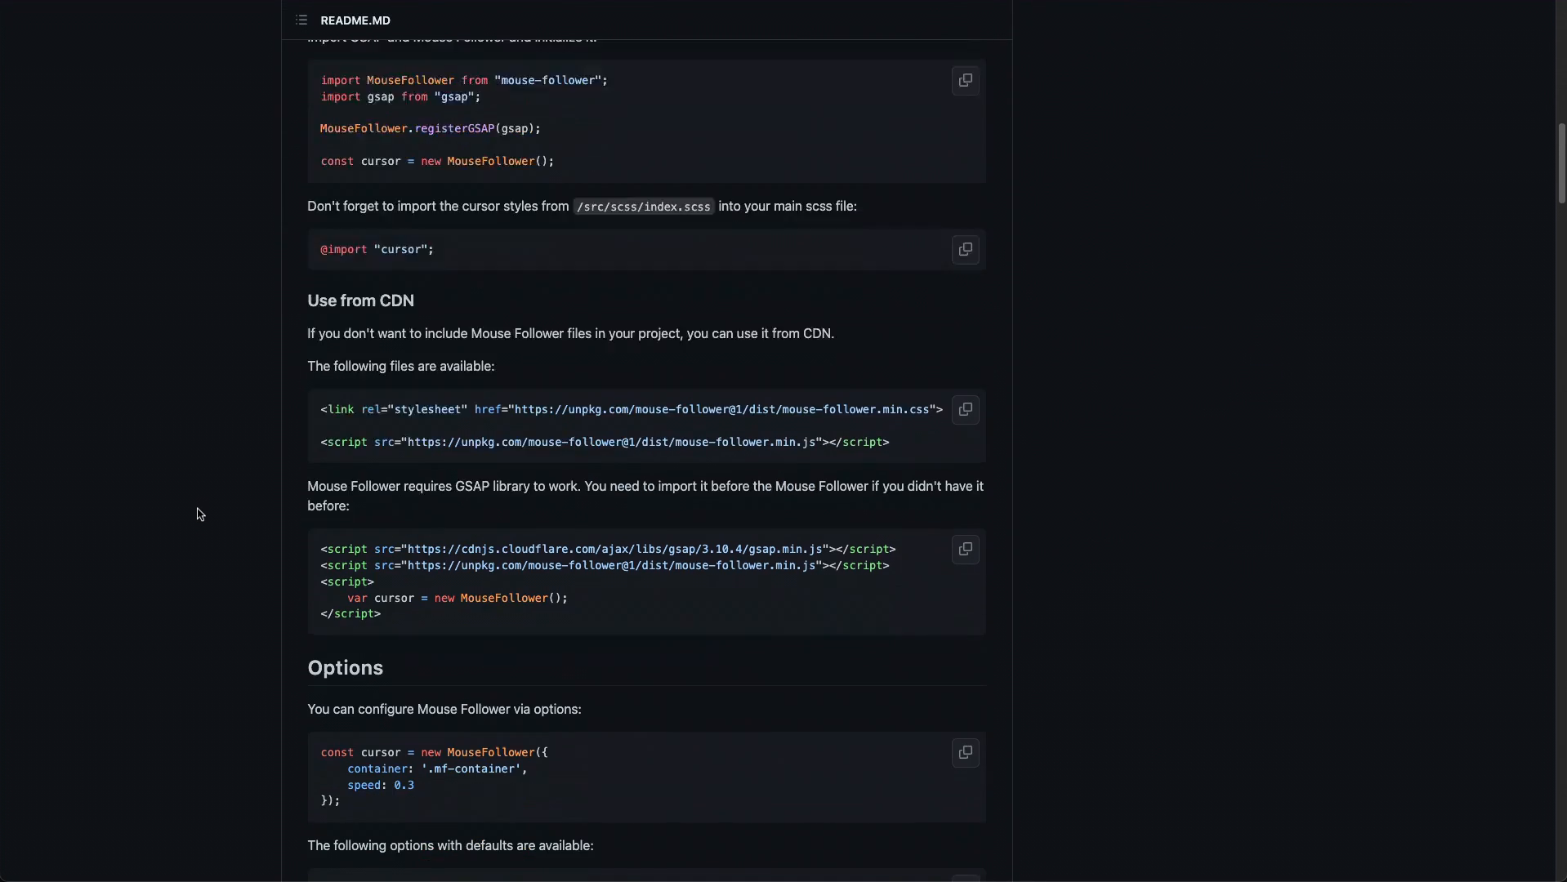
{"action": "scroll", "scroll_direction": "up", "scroll_amount": 3}
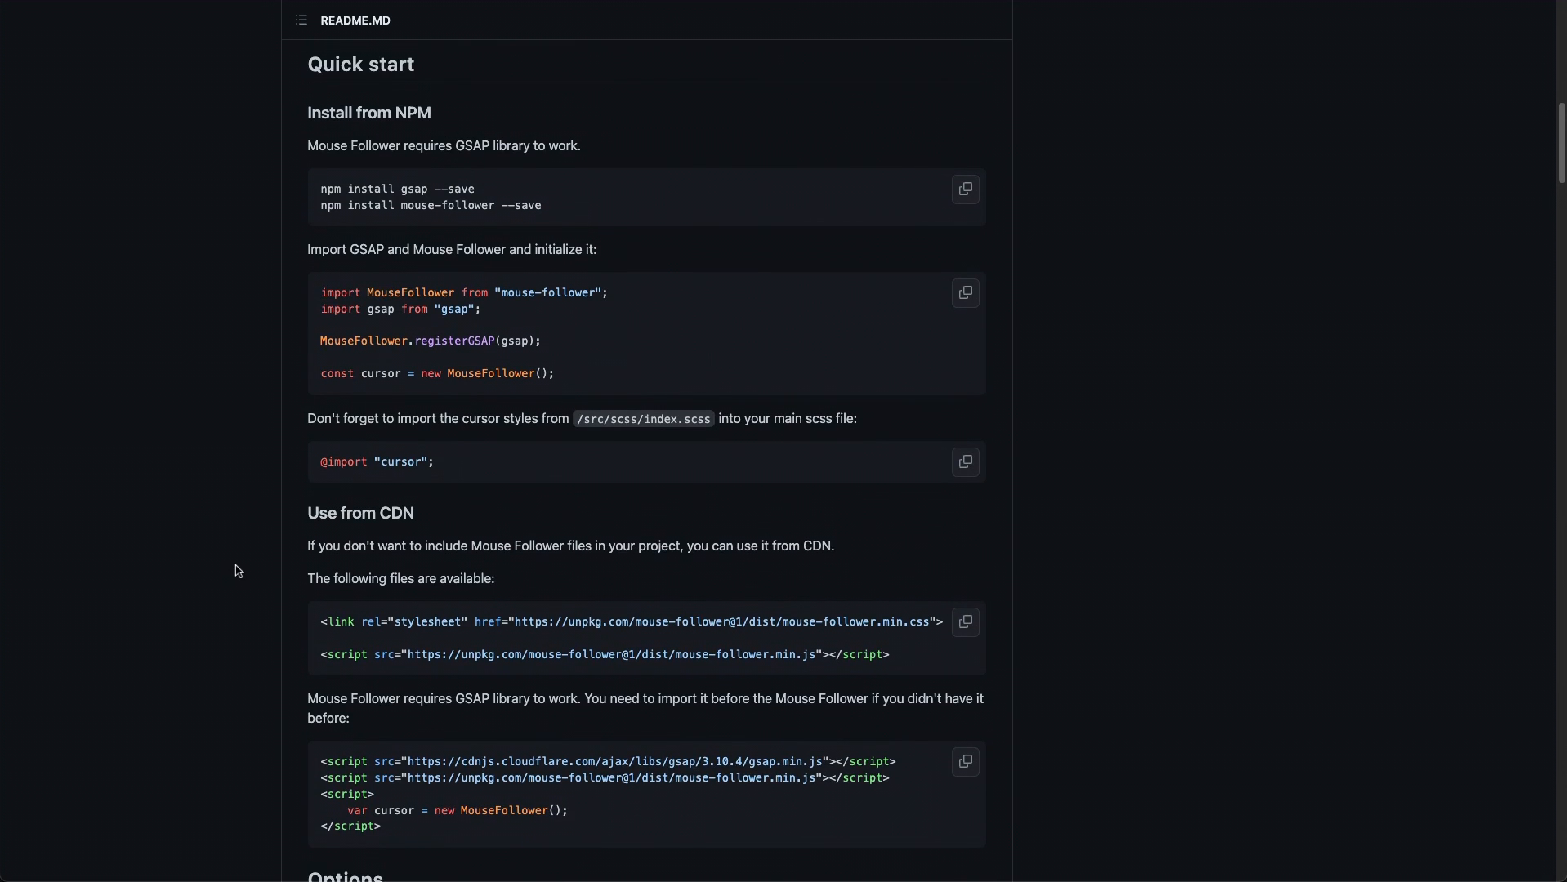
{"action": "scroll", "scroll_direction": "down", "scroll_amount": 3}
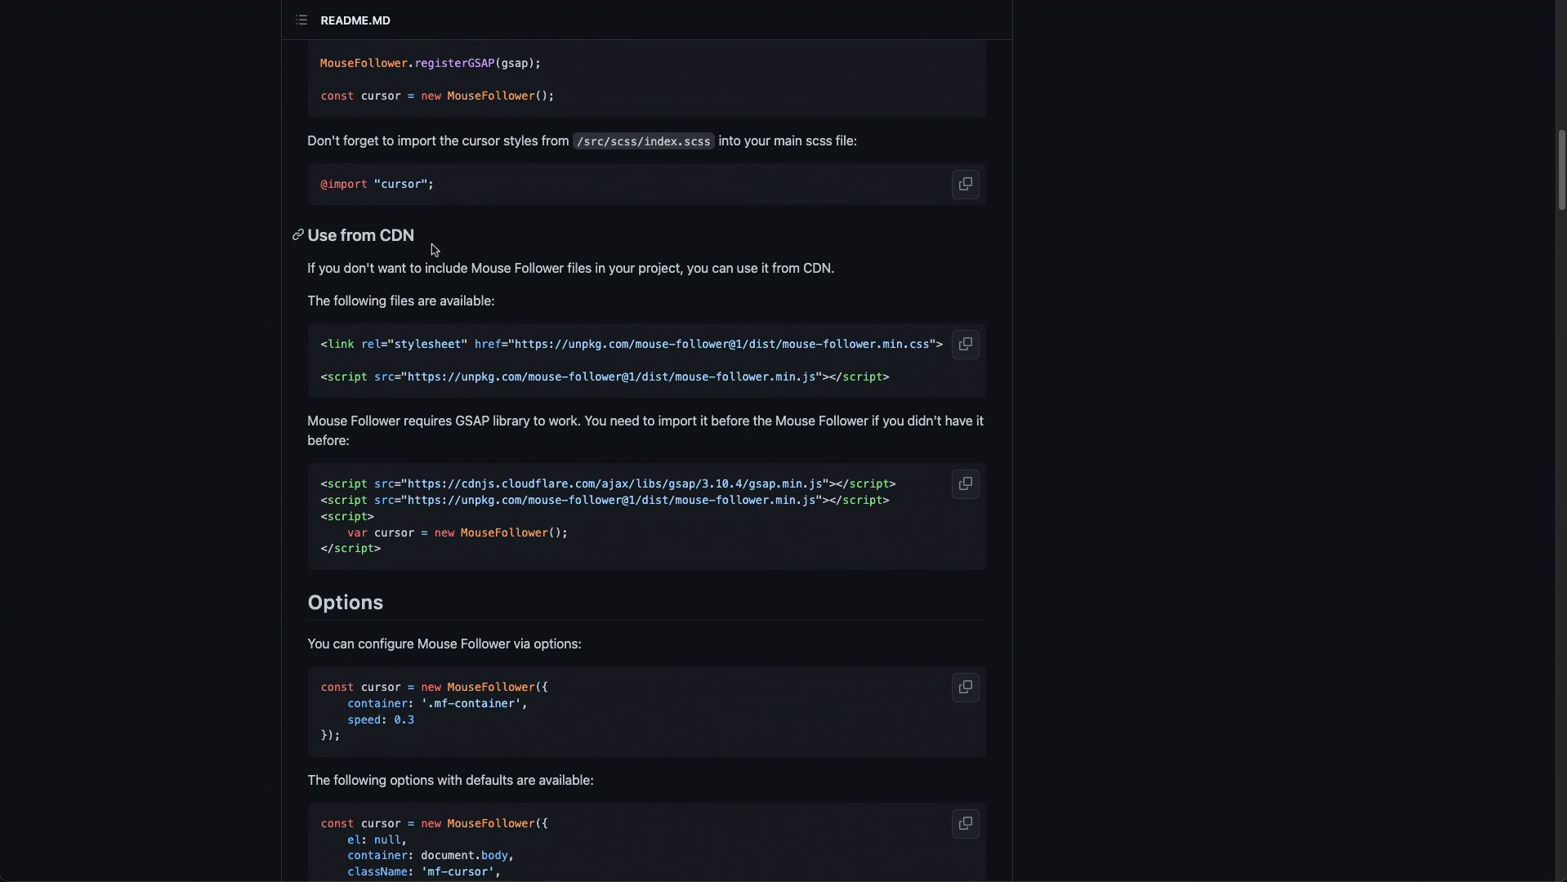
{"action": "mouse_move", "coordinate": [762, 265]}
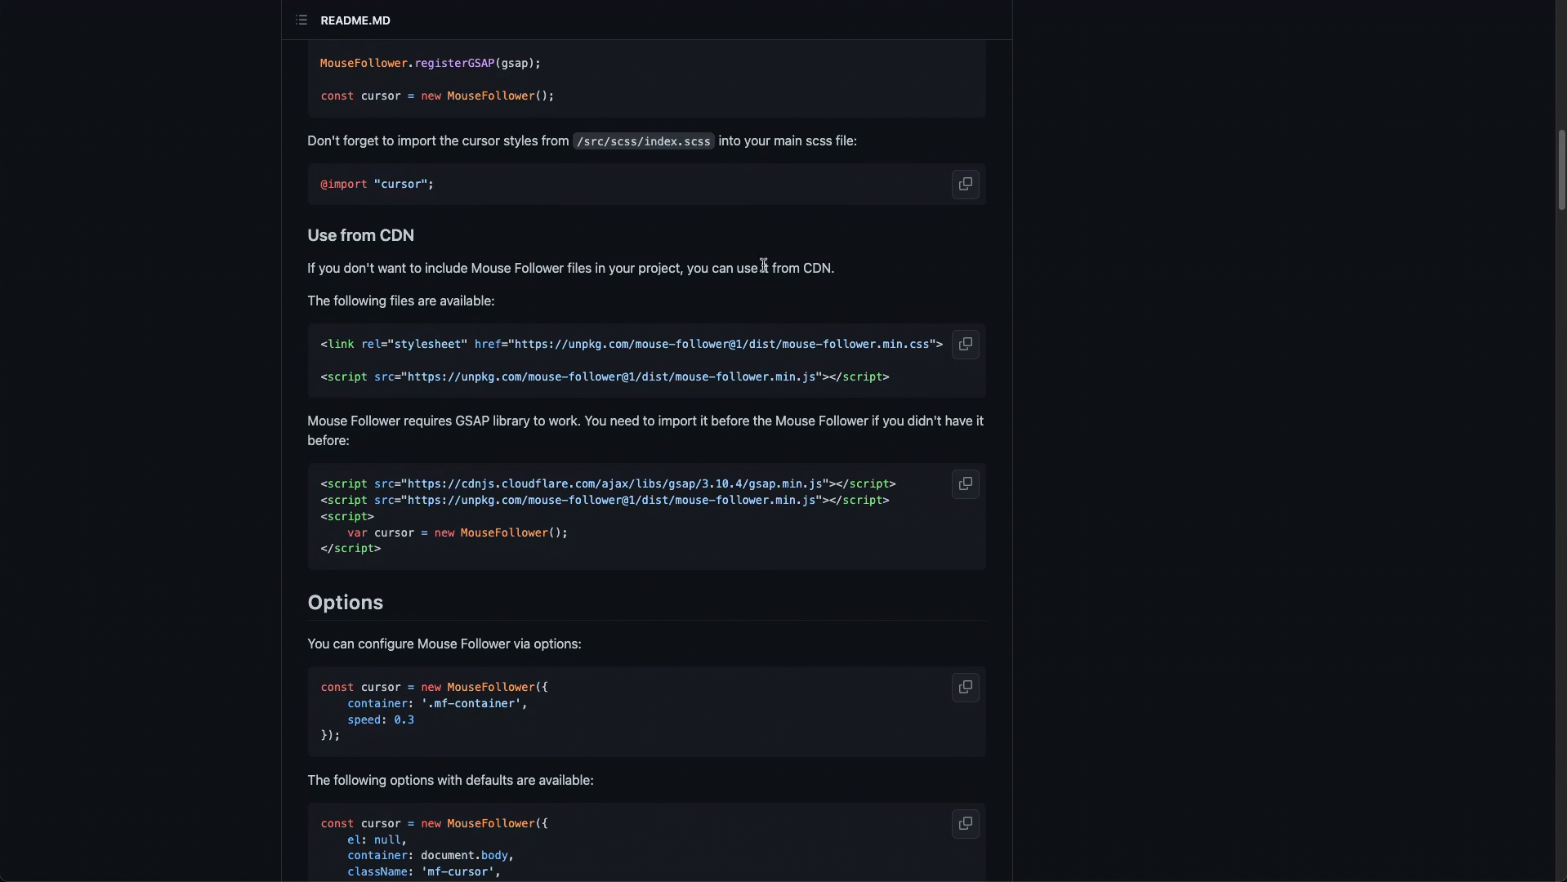
{"action": "mouse_move", "coordinate": [888, 276]}
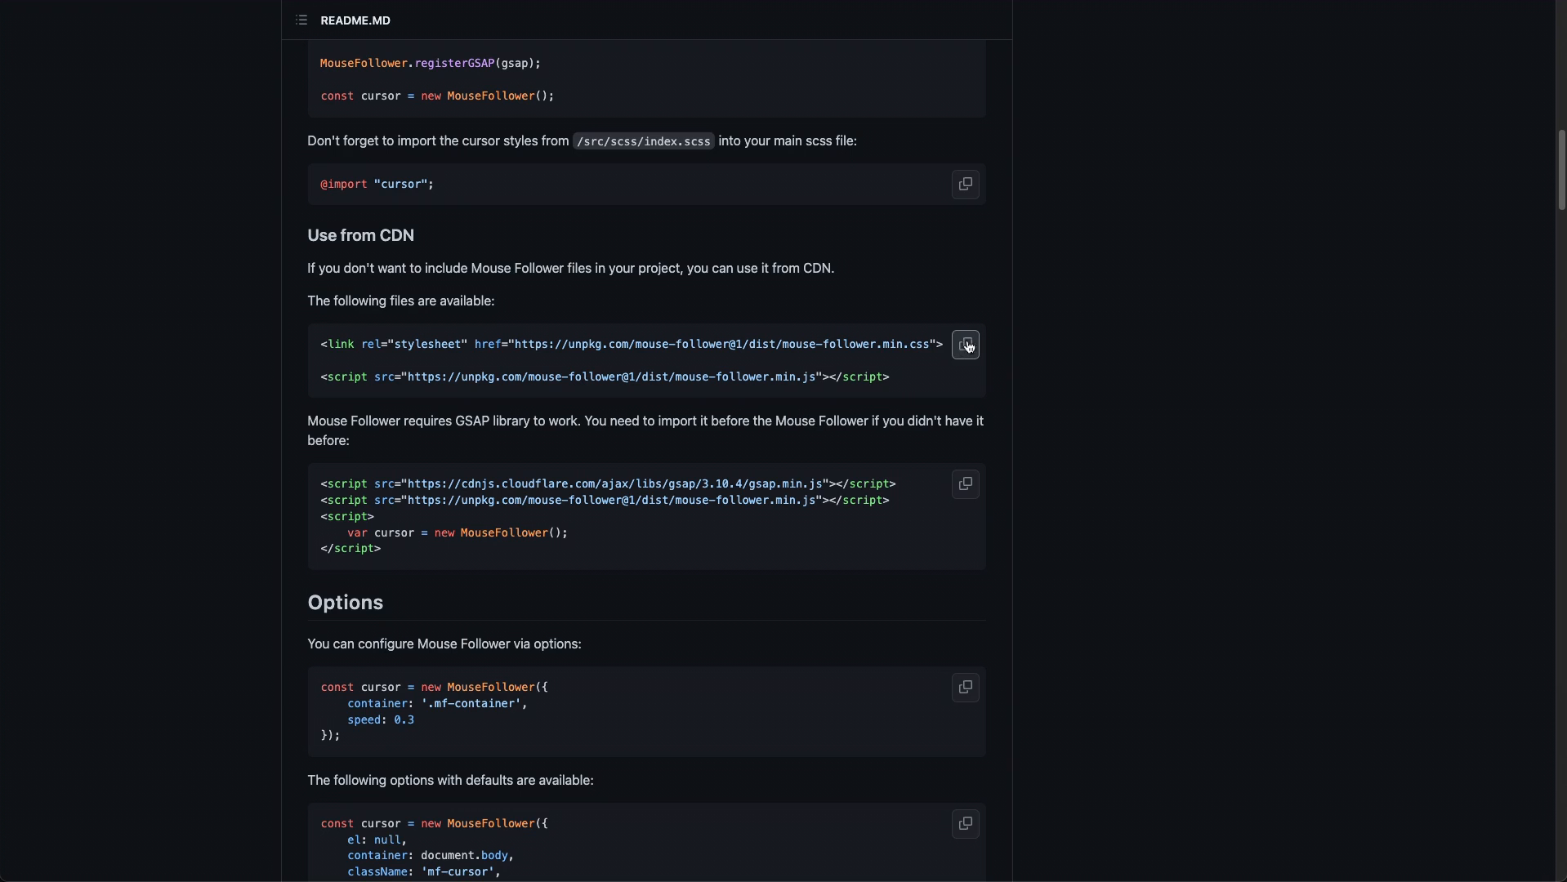
{"action": "mouse_move", "coordinate": [909, 346]}
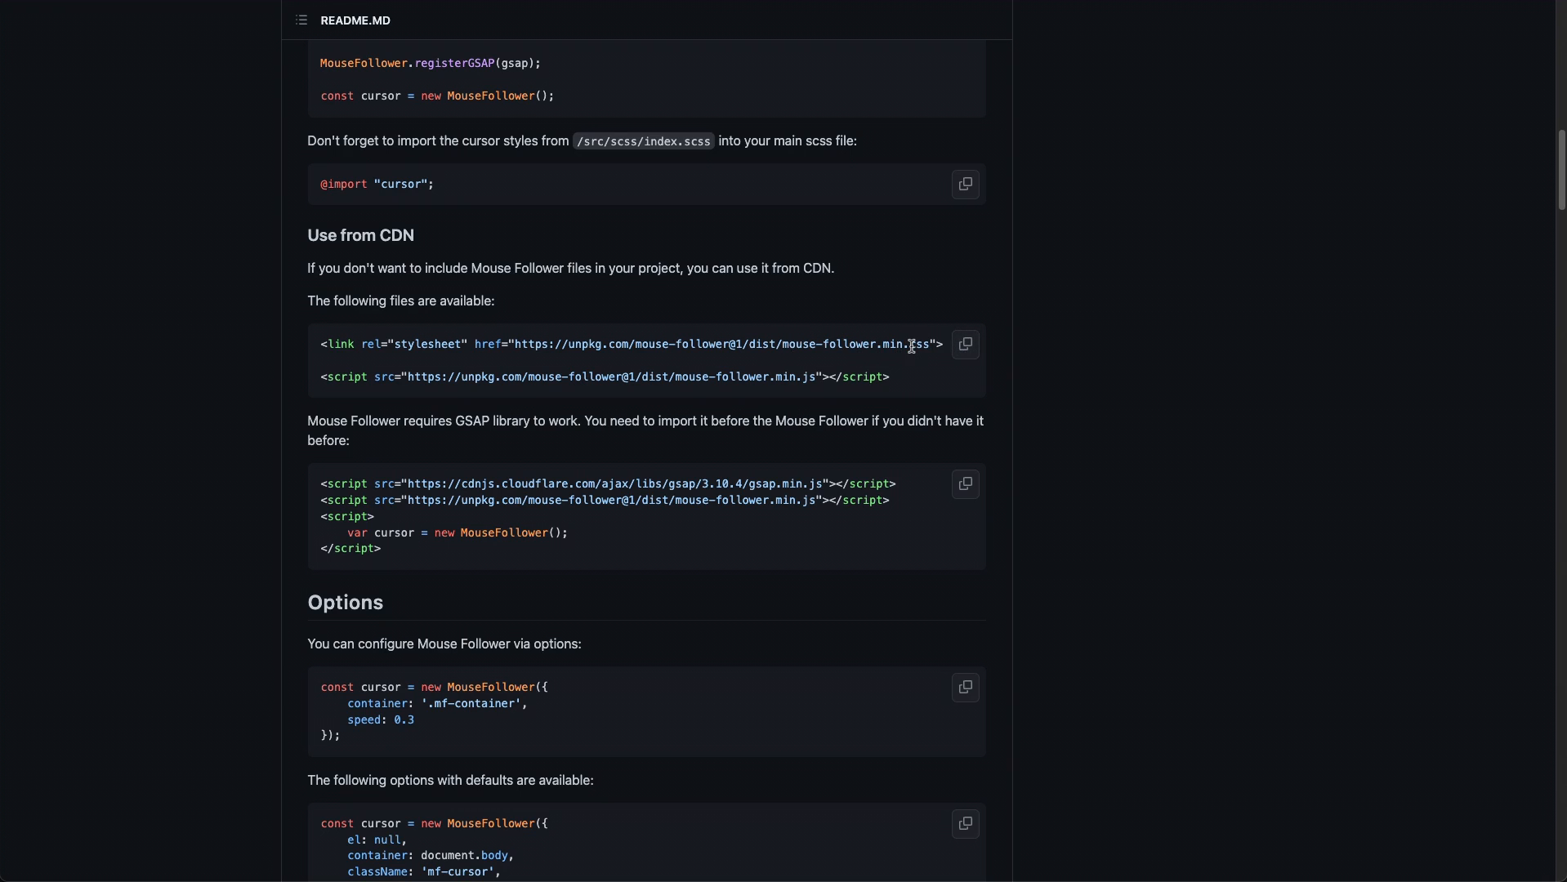
{"action": "mouse_move", "coordinate": [718, 377]}
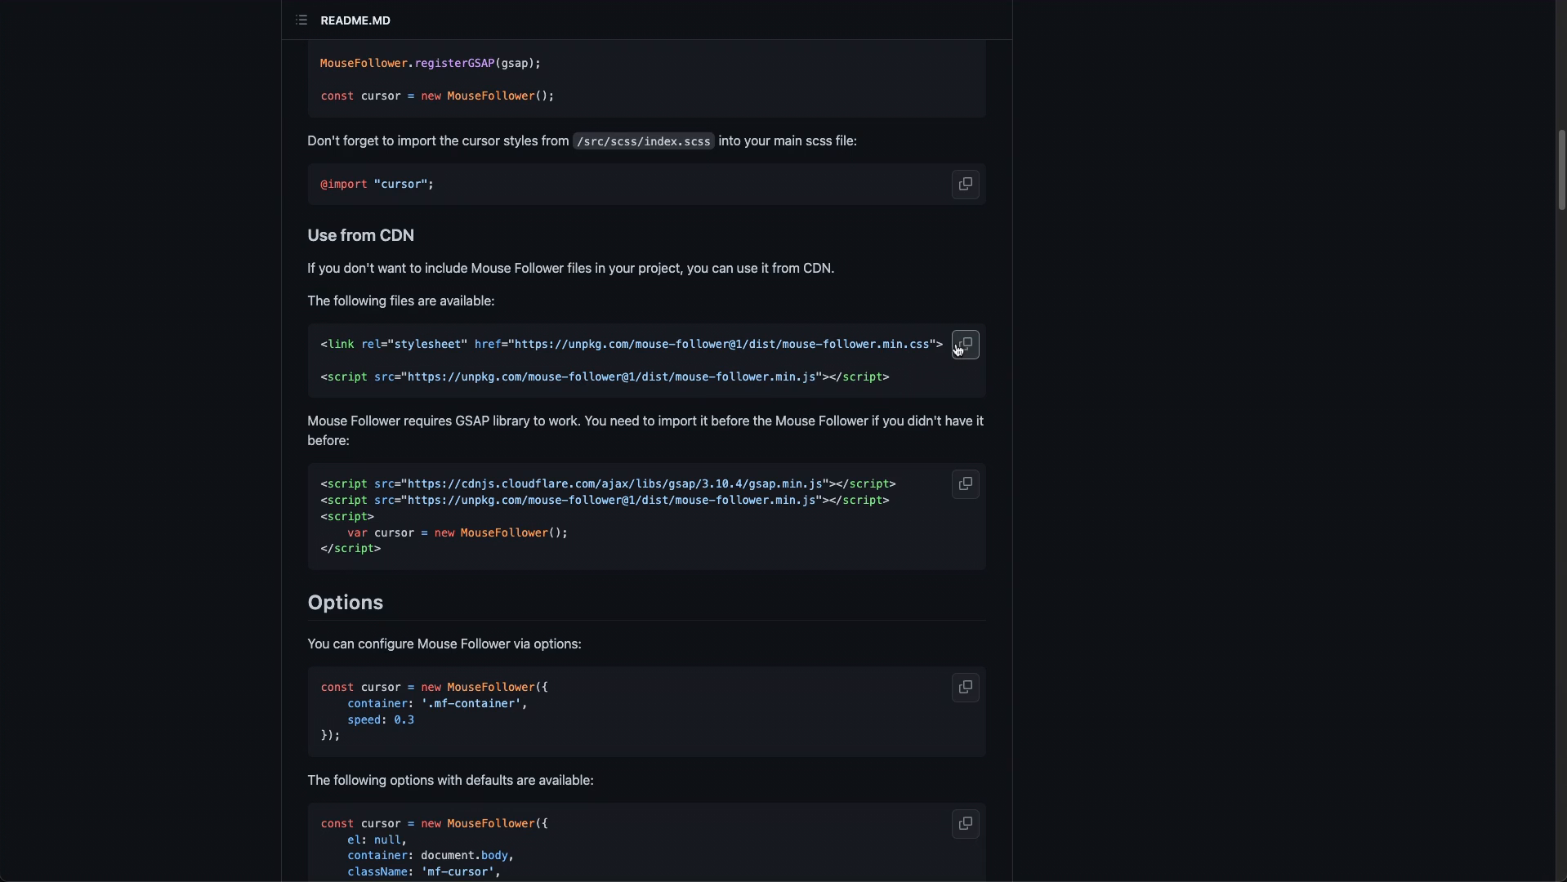
- Paste the Mouse Follower CDN stylesheet/script tags and the GSAP 3.10.4 script tag into Header scripts
{"action": "left_click", "coordinate": [962, 344]}
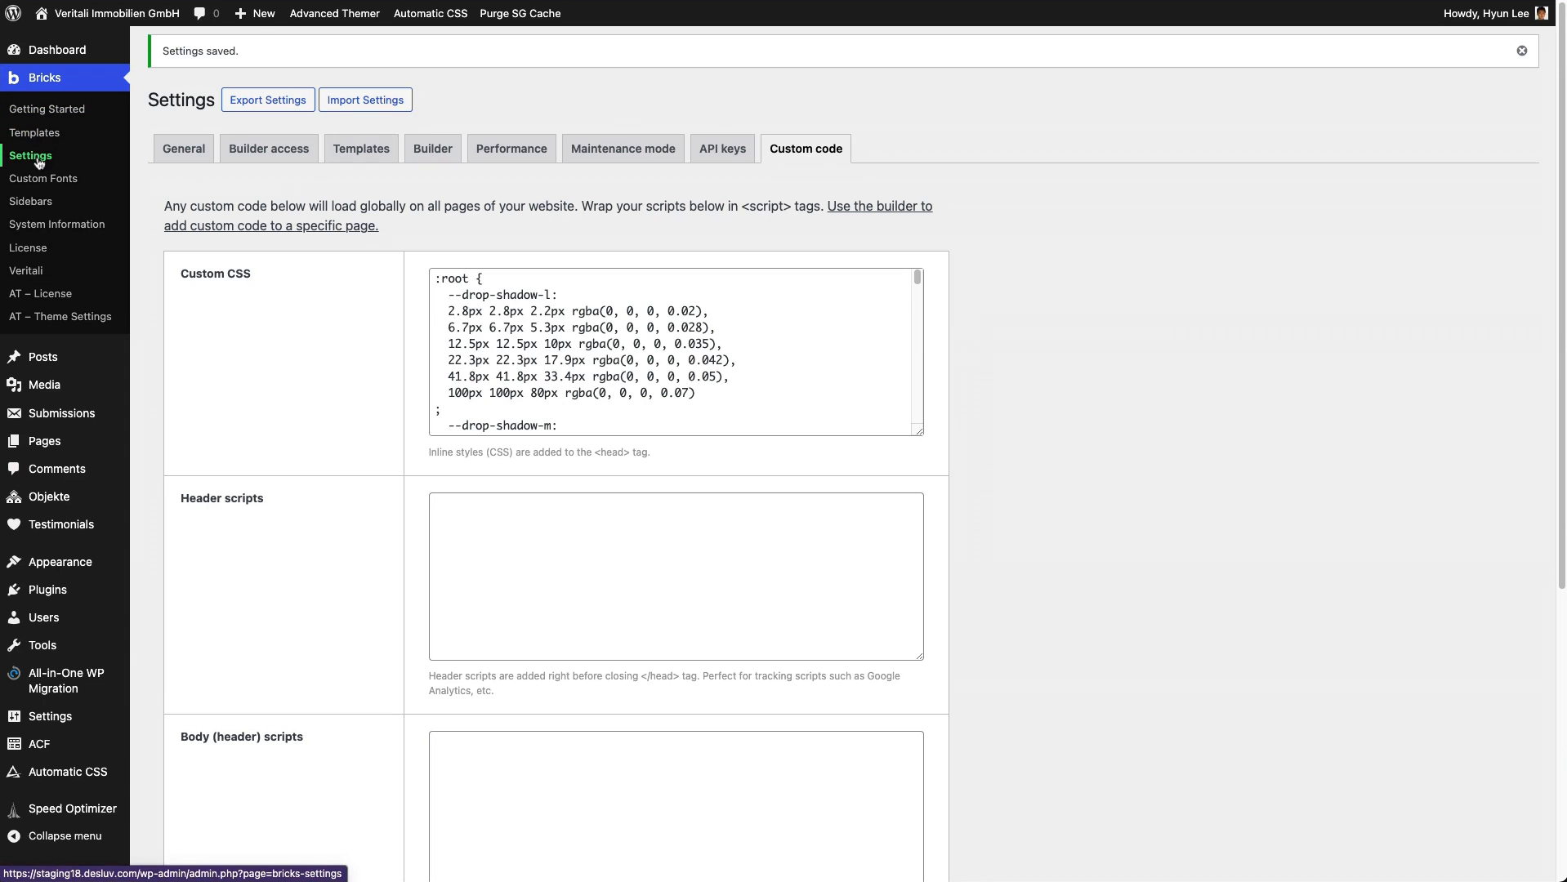
{"action": "mouse_move", "coordinate": [655, 536]}
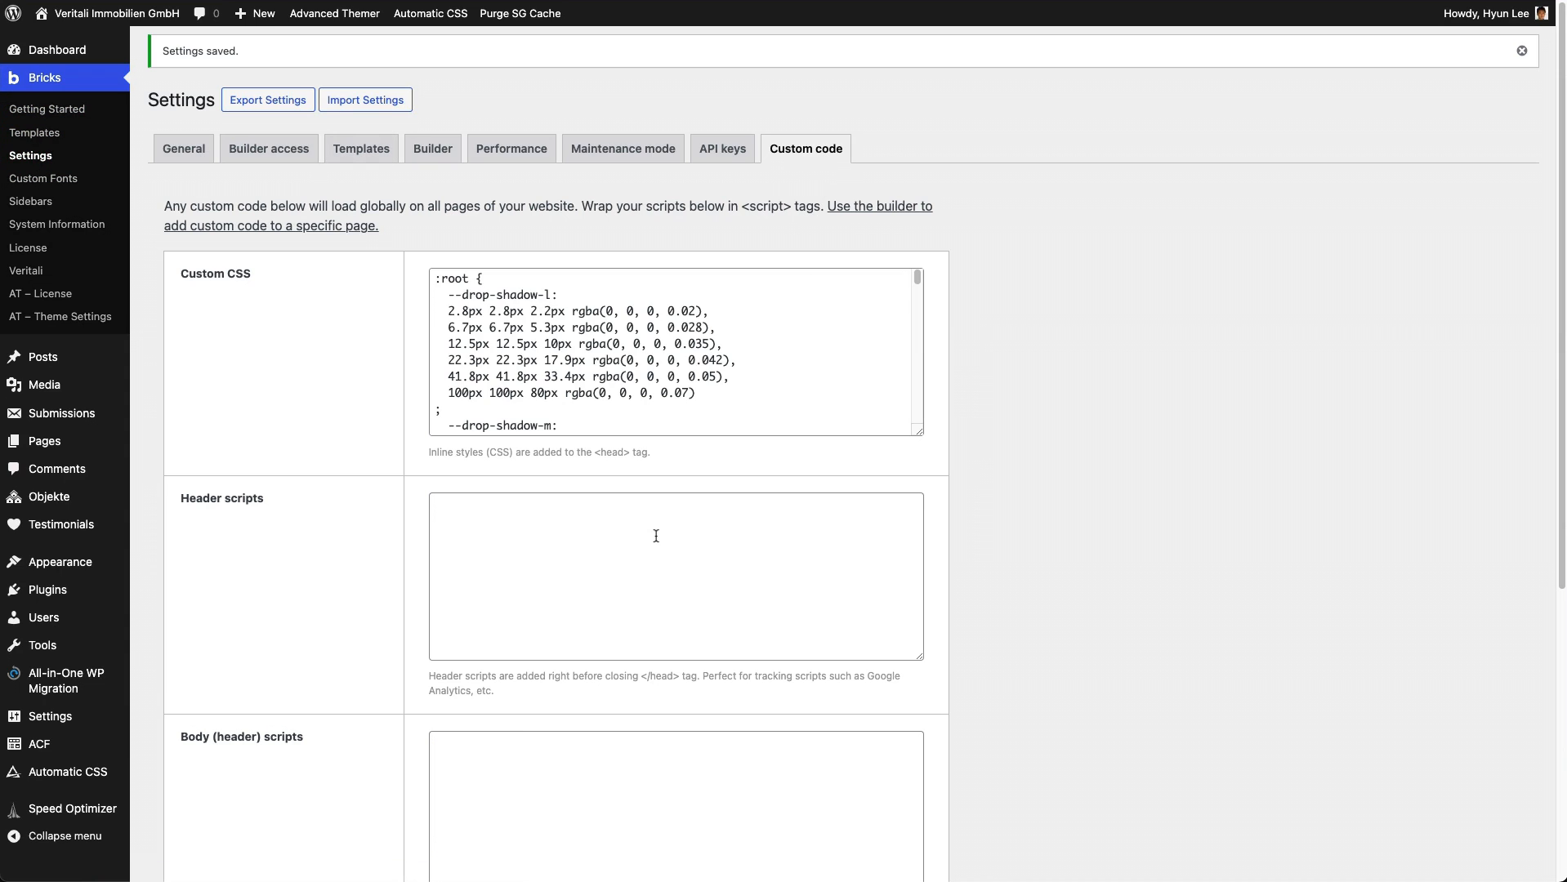
{"action": "left_click", "coordinate": [675, 575]}
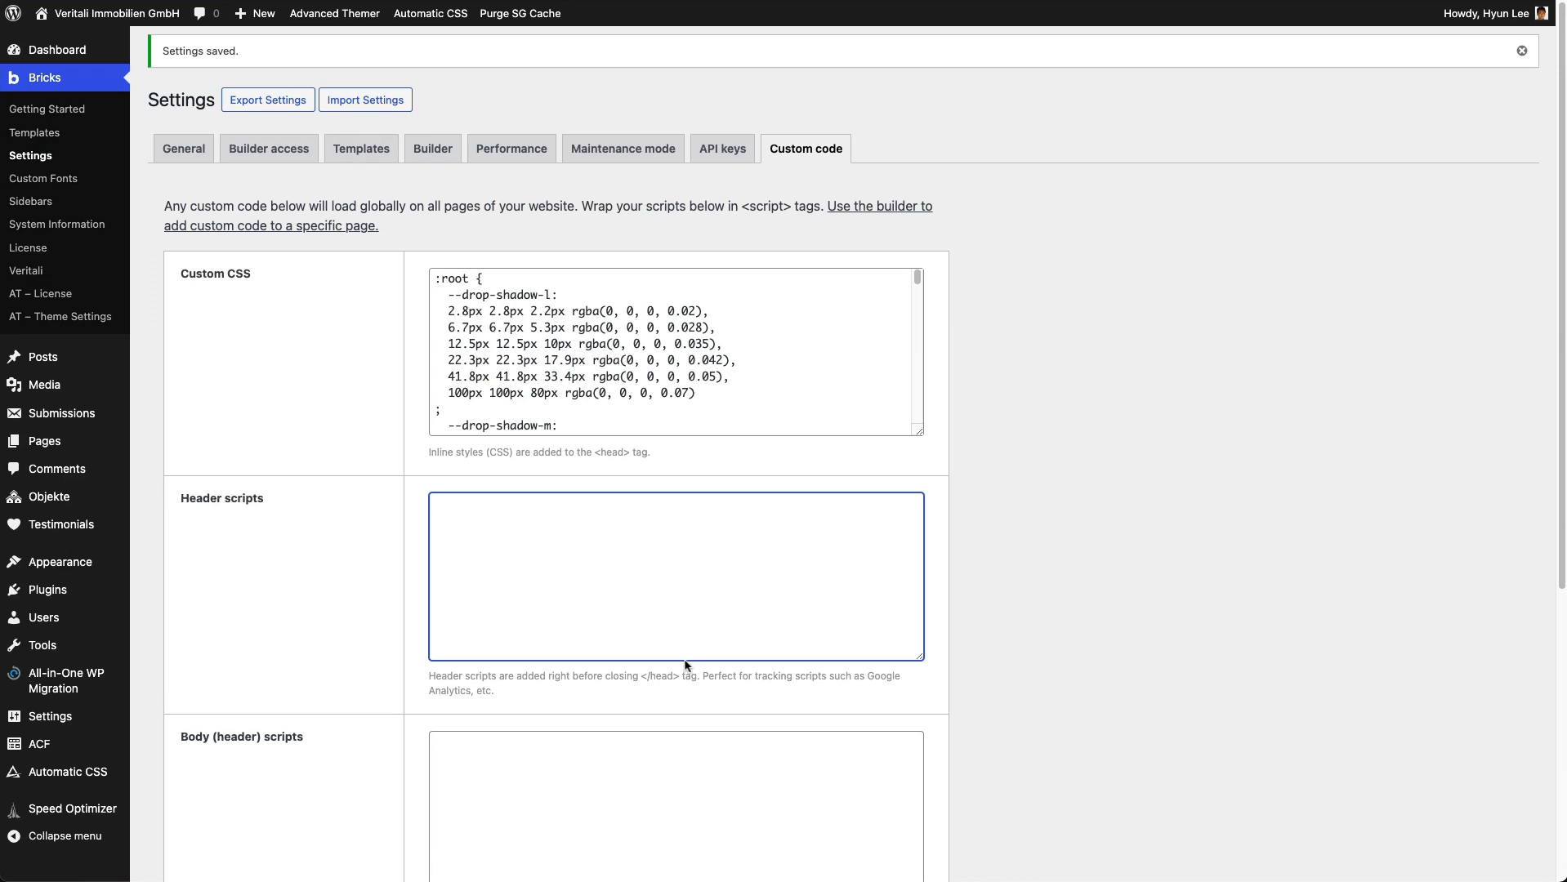
{"action": "mouse_move", "coordinate": [573, 551]}
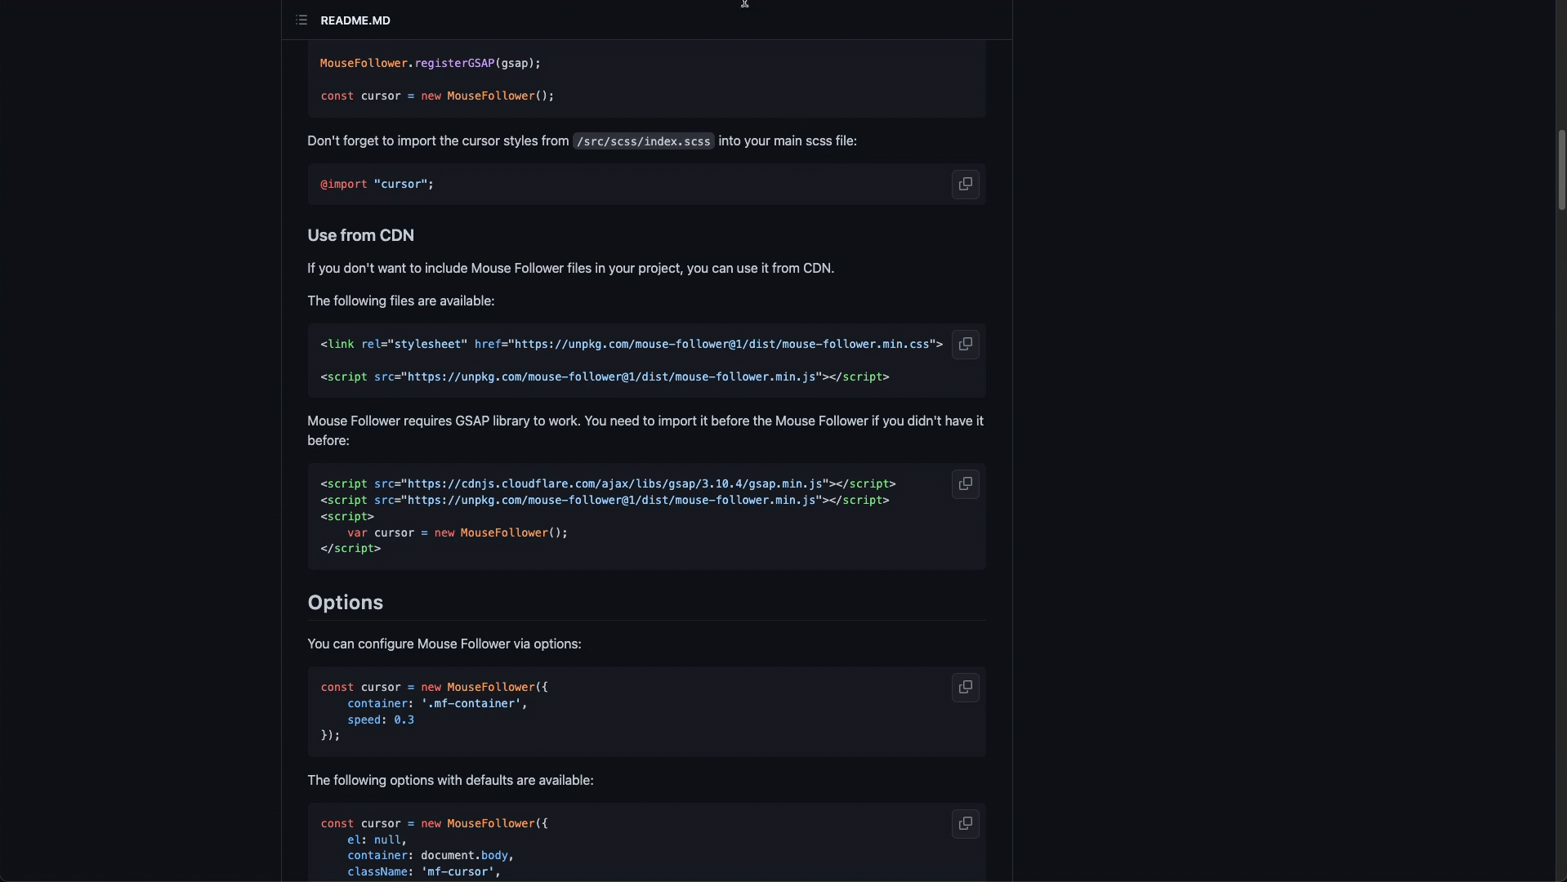
{"action": "mouse_move", "coordinate": [950, 556]}
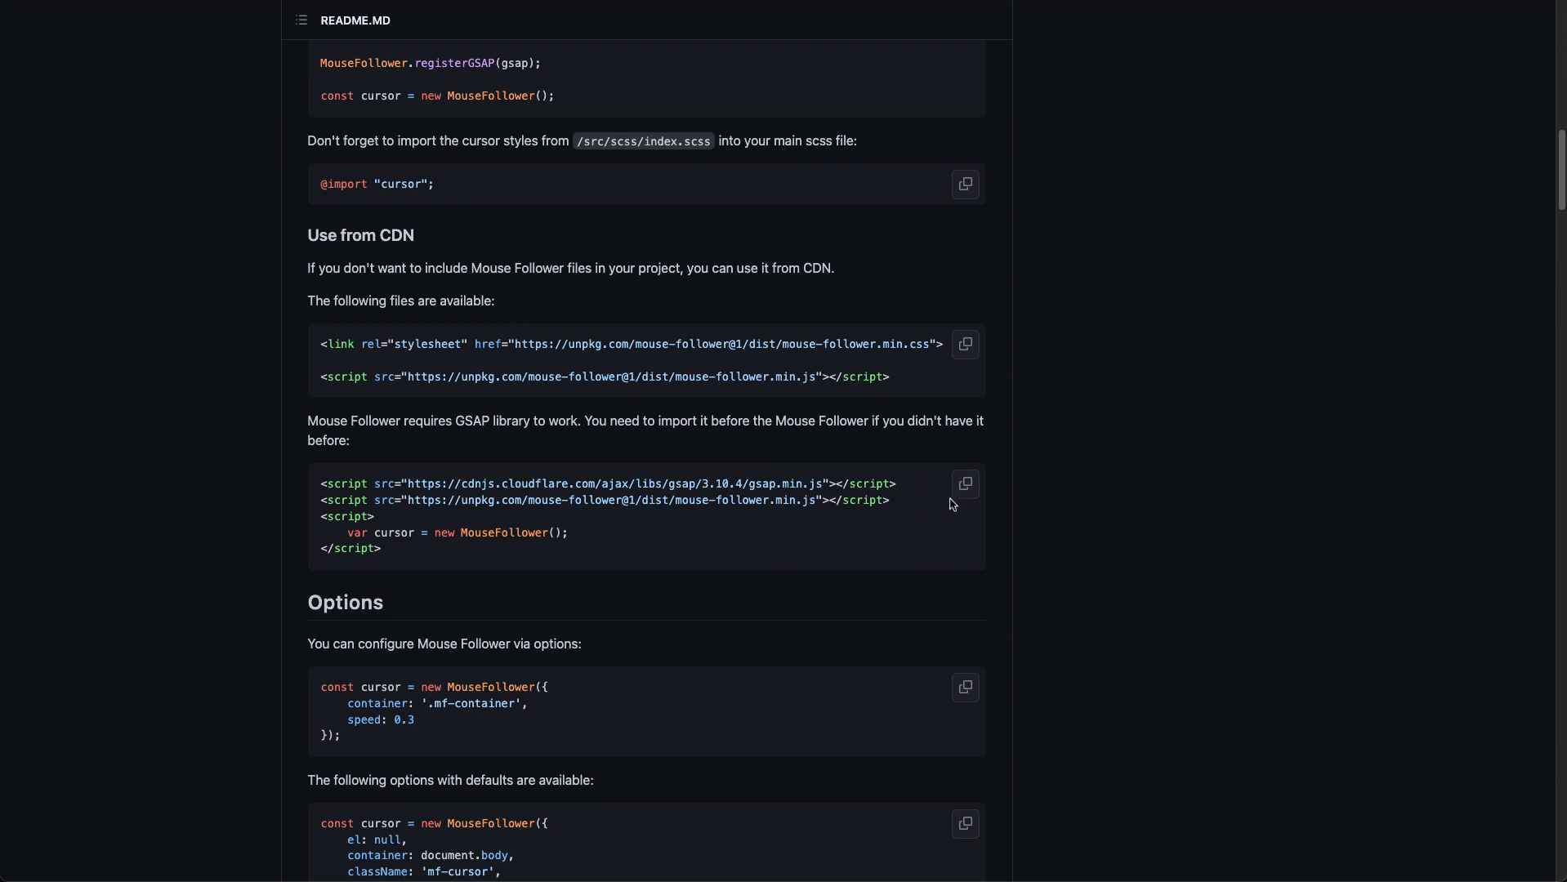
{"action": "mouse_move", "coordinate": [905, 502]}
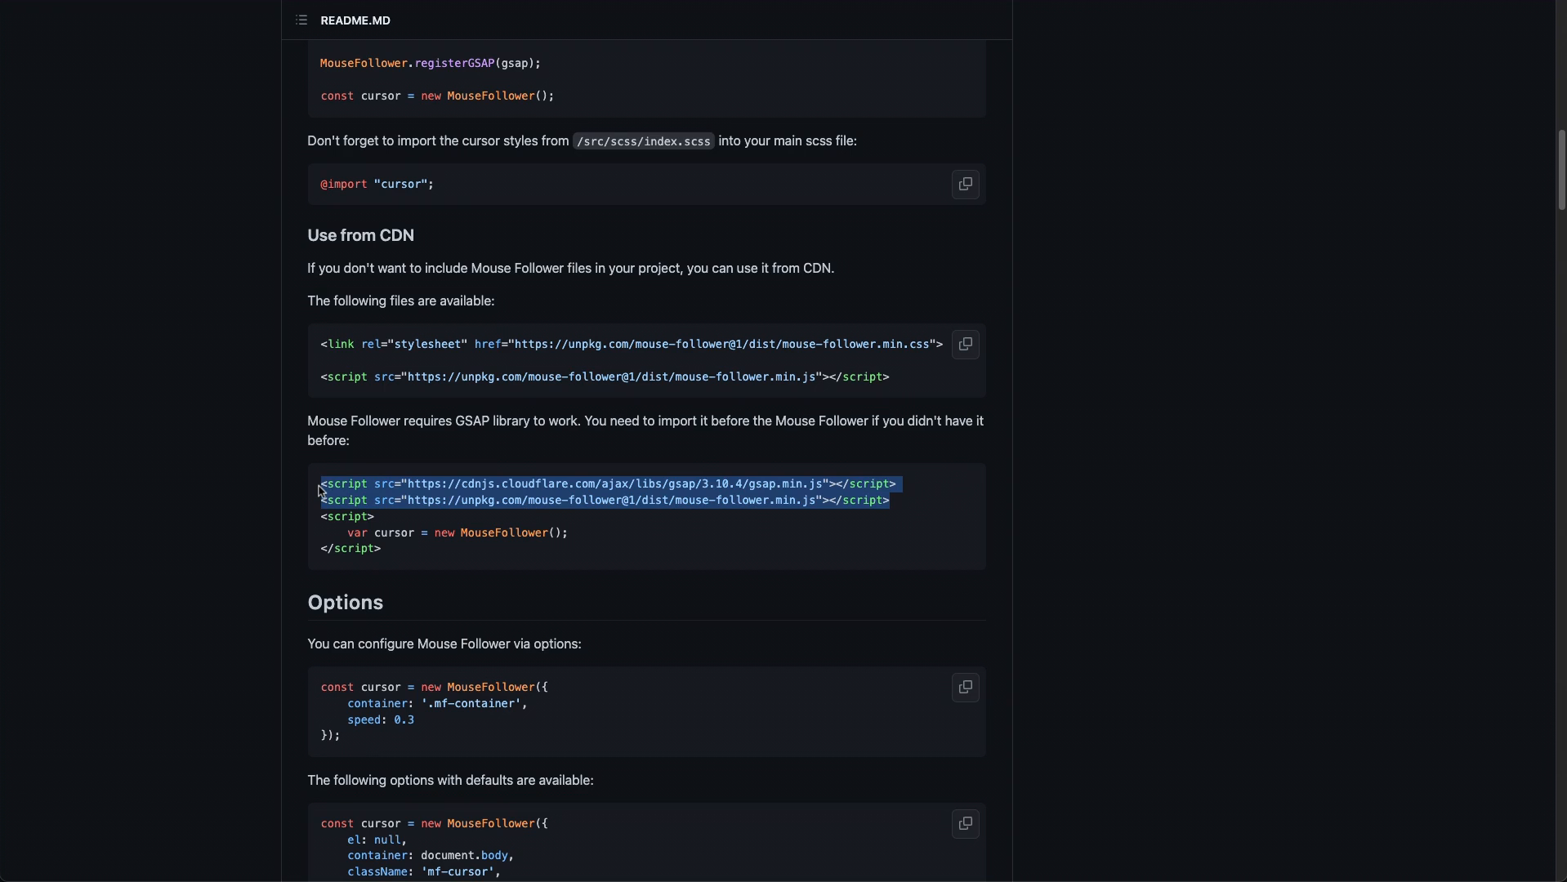
{"action": "mouse_move", "coordinate": [348, 492]}
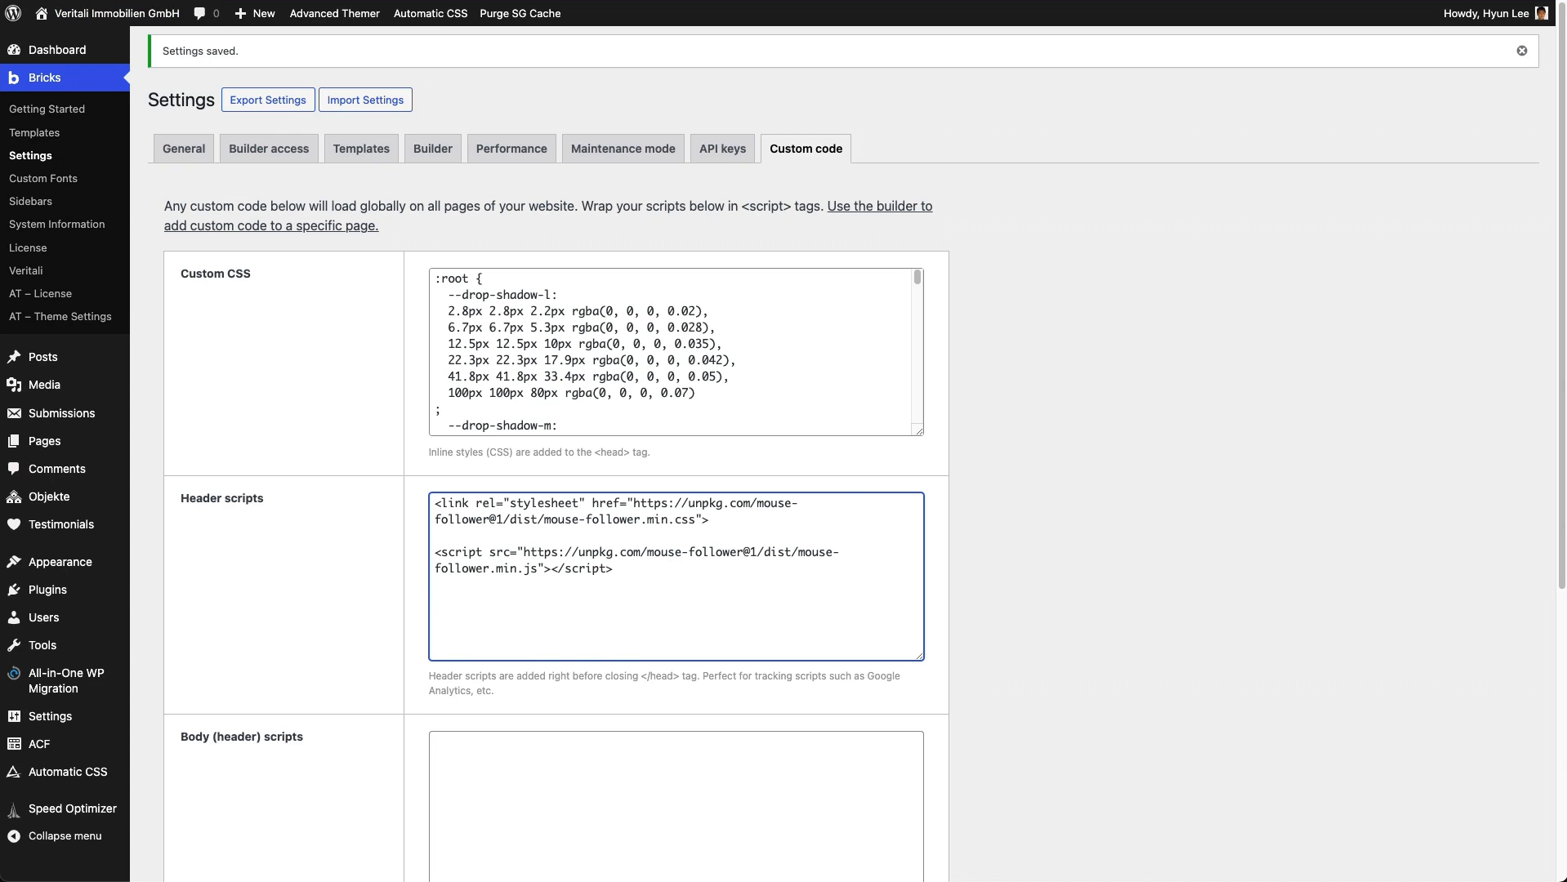
{"action": "type", "text": "<script src=\"https://cdnjs.cloudflare.com/ajax/libs/gsap/3.10.4/gsap.min.js\"></script>"}
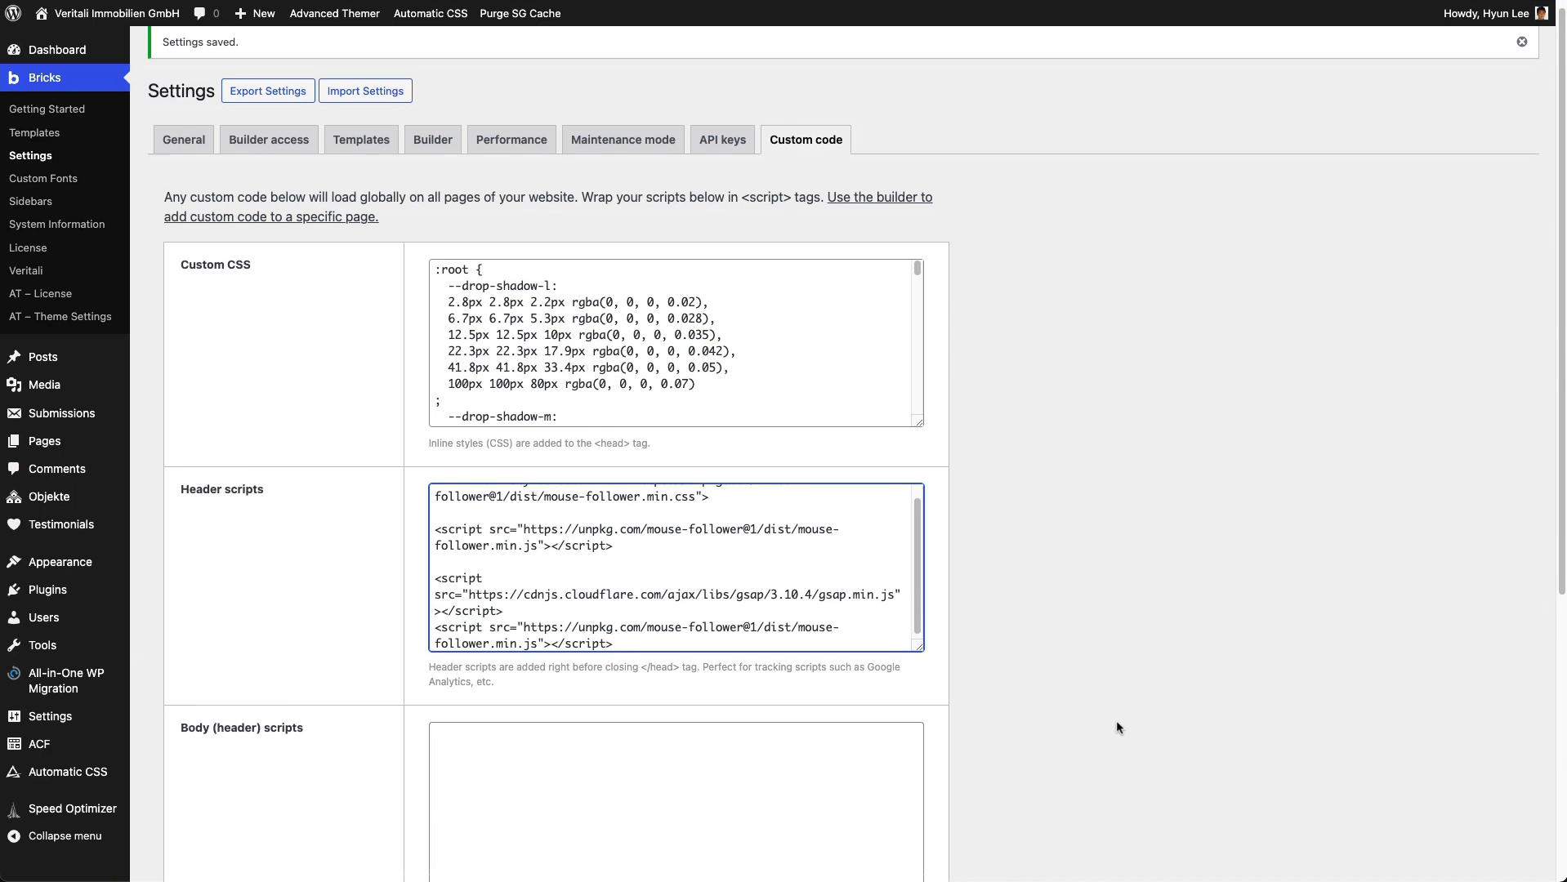
{"action": "scroll", "scroll_direction": "down", "scroll_amount": 3}
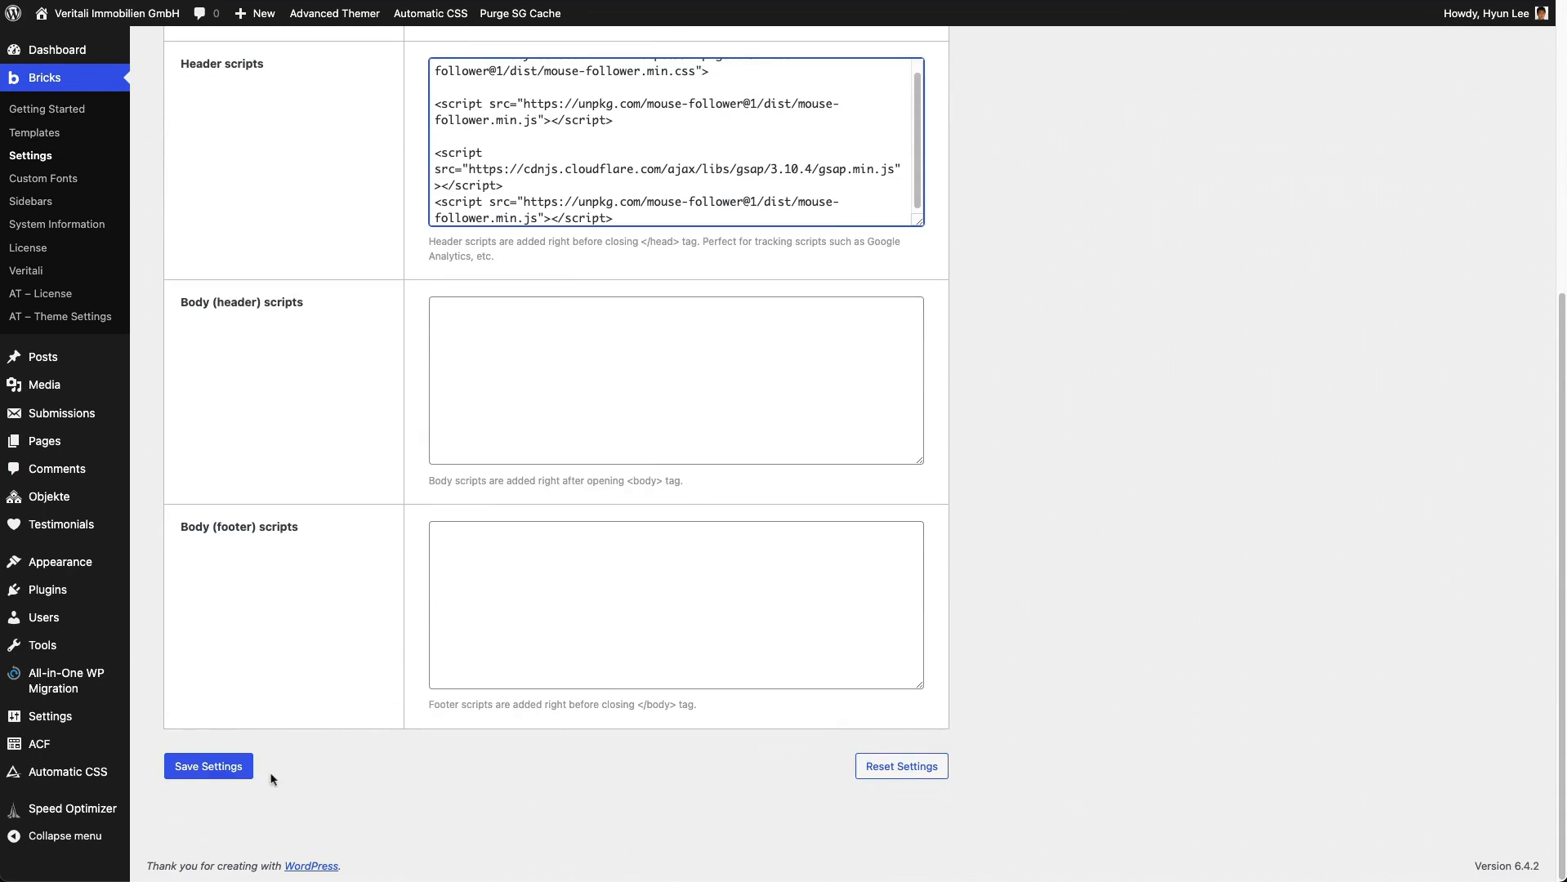
- Copy the default MouseFollower options block from the README and return to Bricks custom code
{"action": "left_click", "coordinate": [207, 766]}
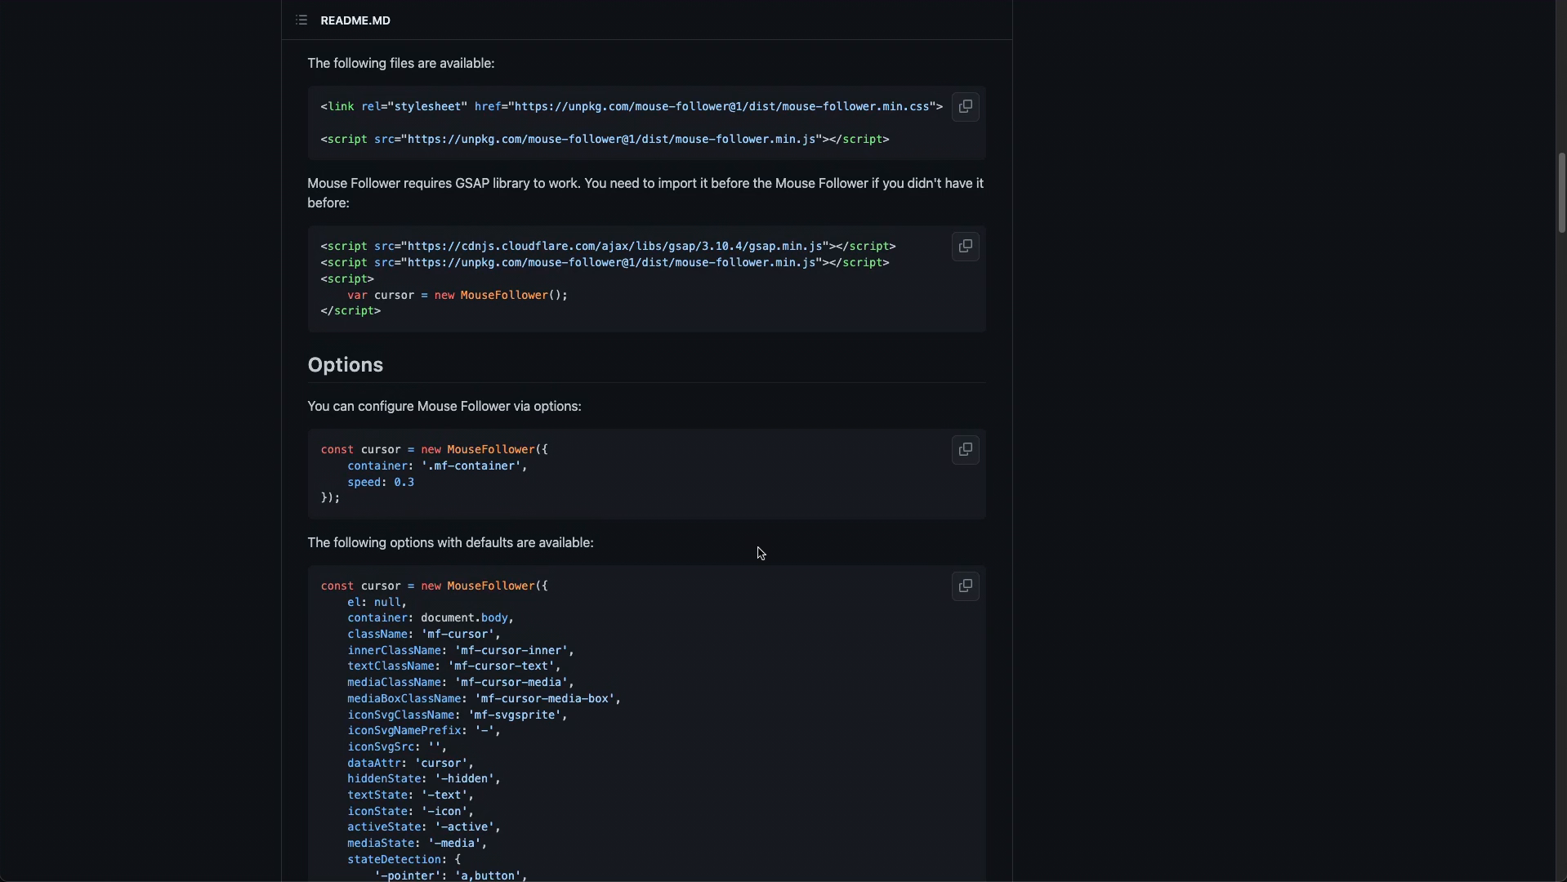
{"action": "scroll", "scroll_direction": "down", "scroll_amount": 3}
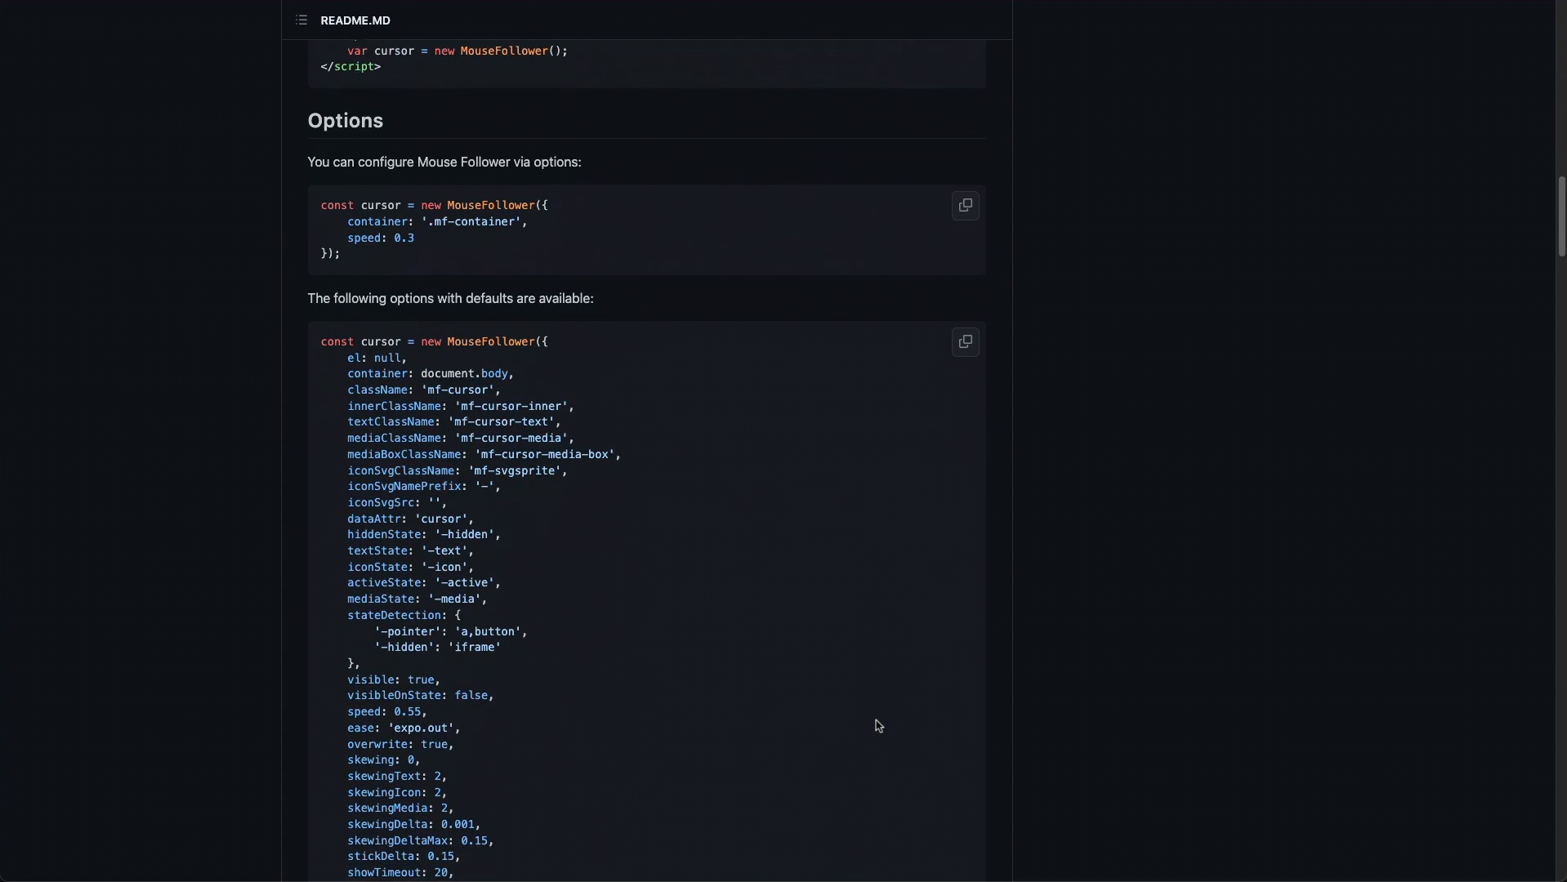
{"action": "scroll", "scroll_direction": "down", "scroll_amount": 3}
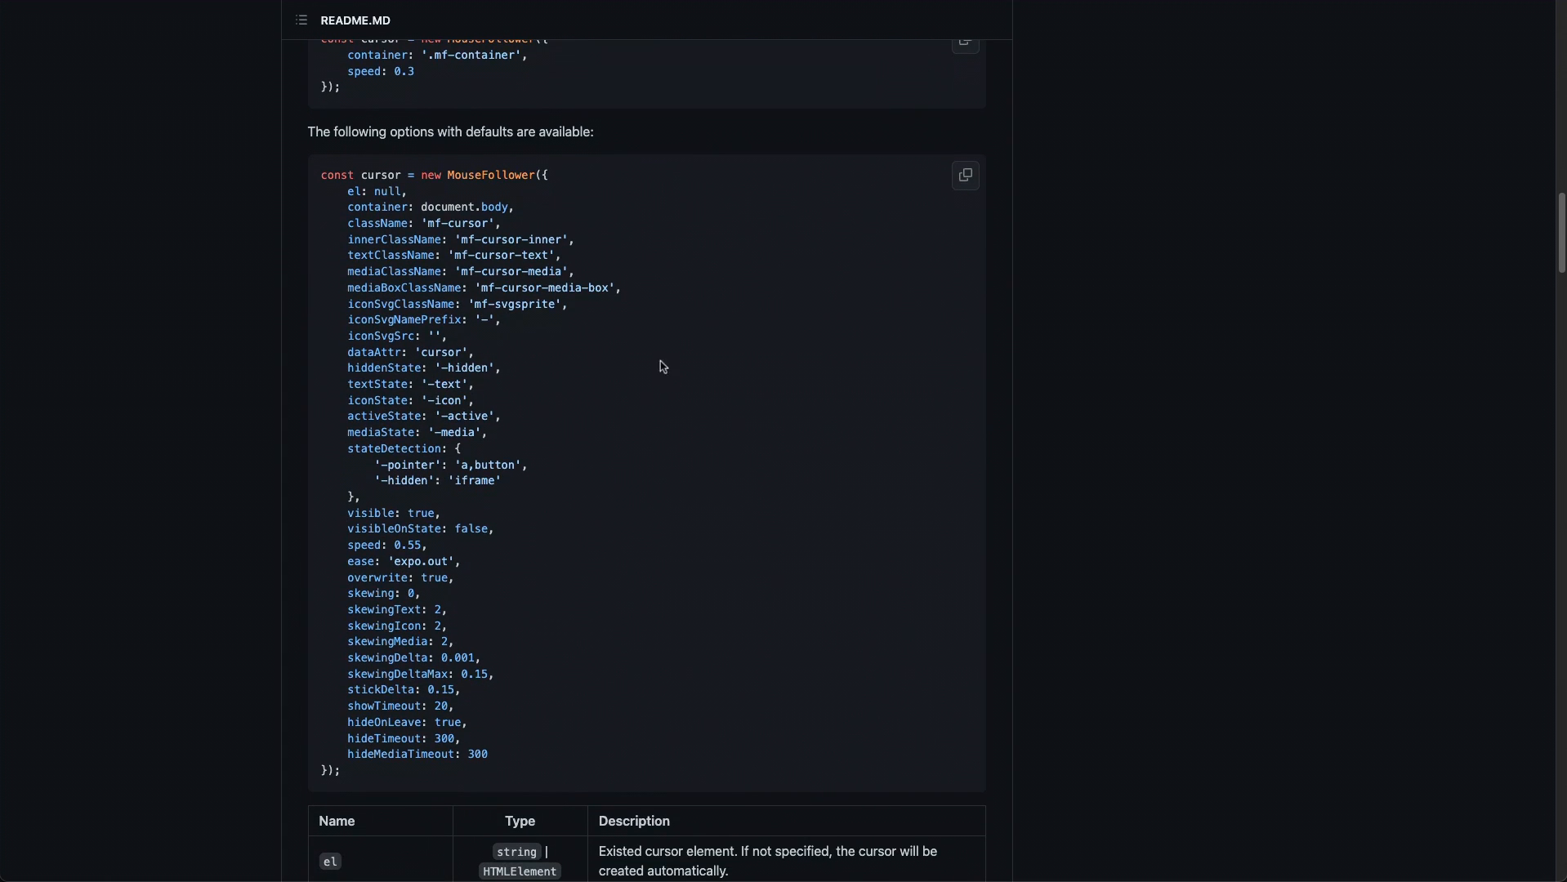
{"action": "left_click", "coordinate": [964, 175]}
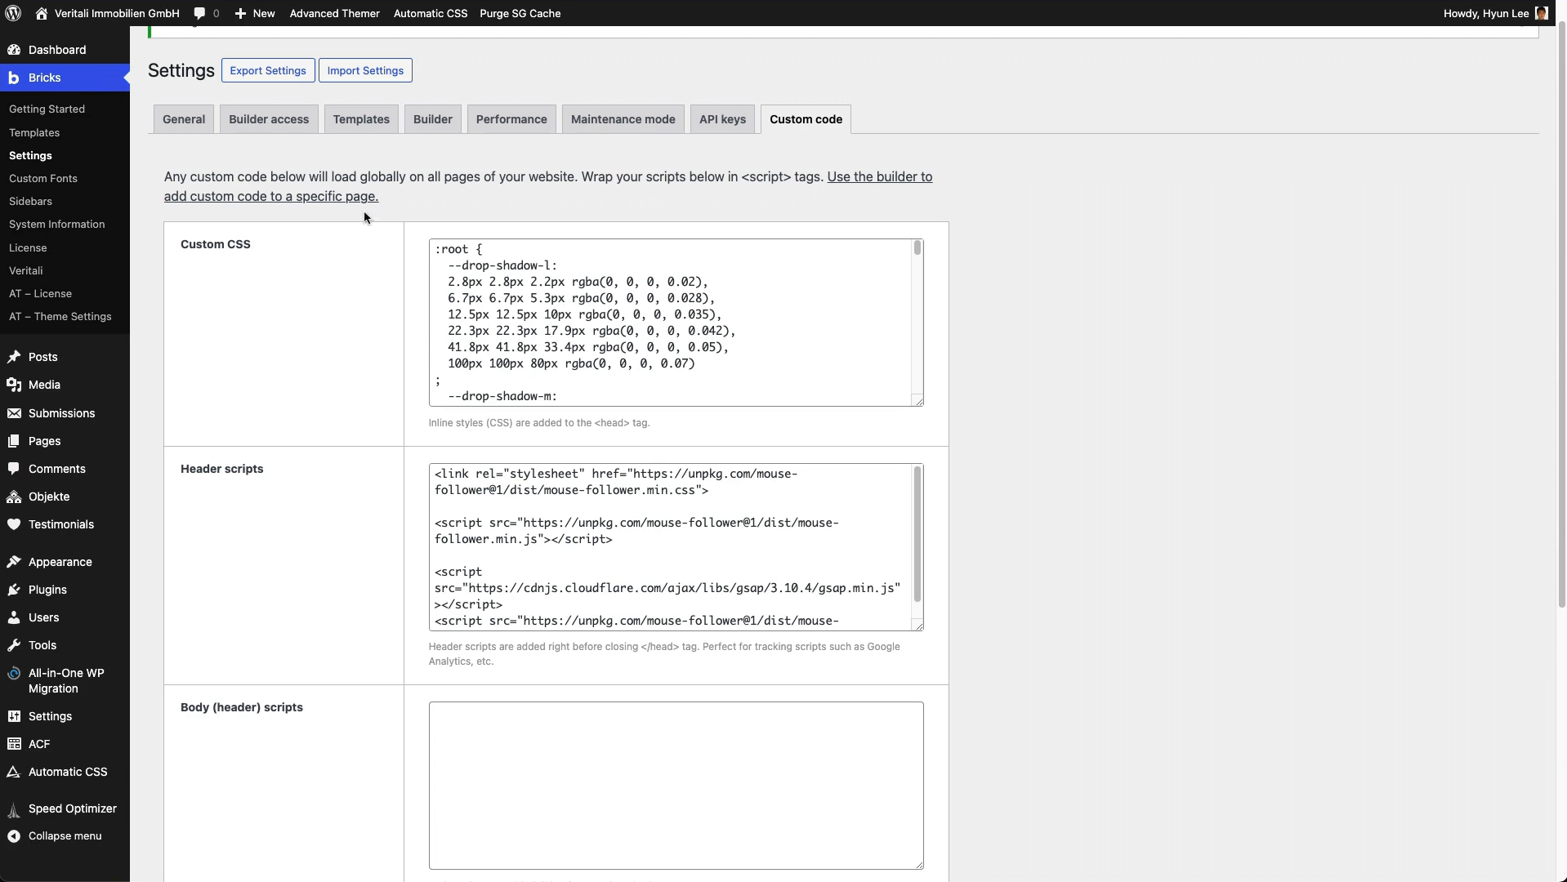
{"action": "scroll", "scroll_direction": "down", "scroll_amount": 3}
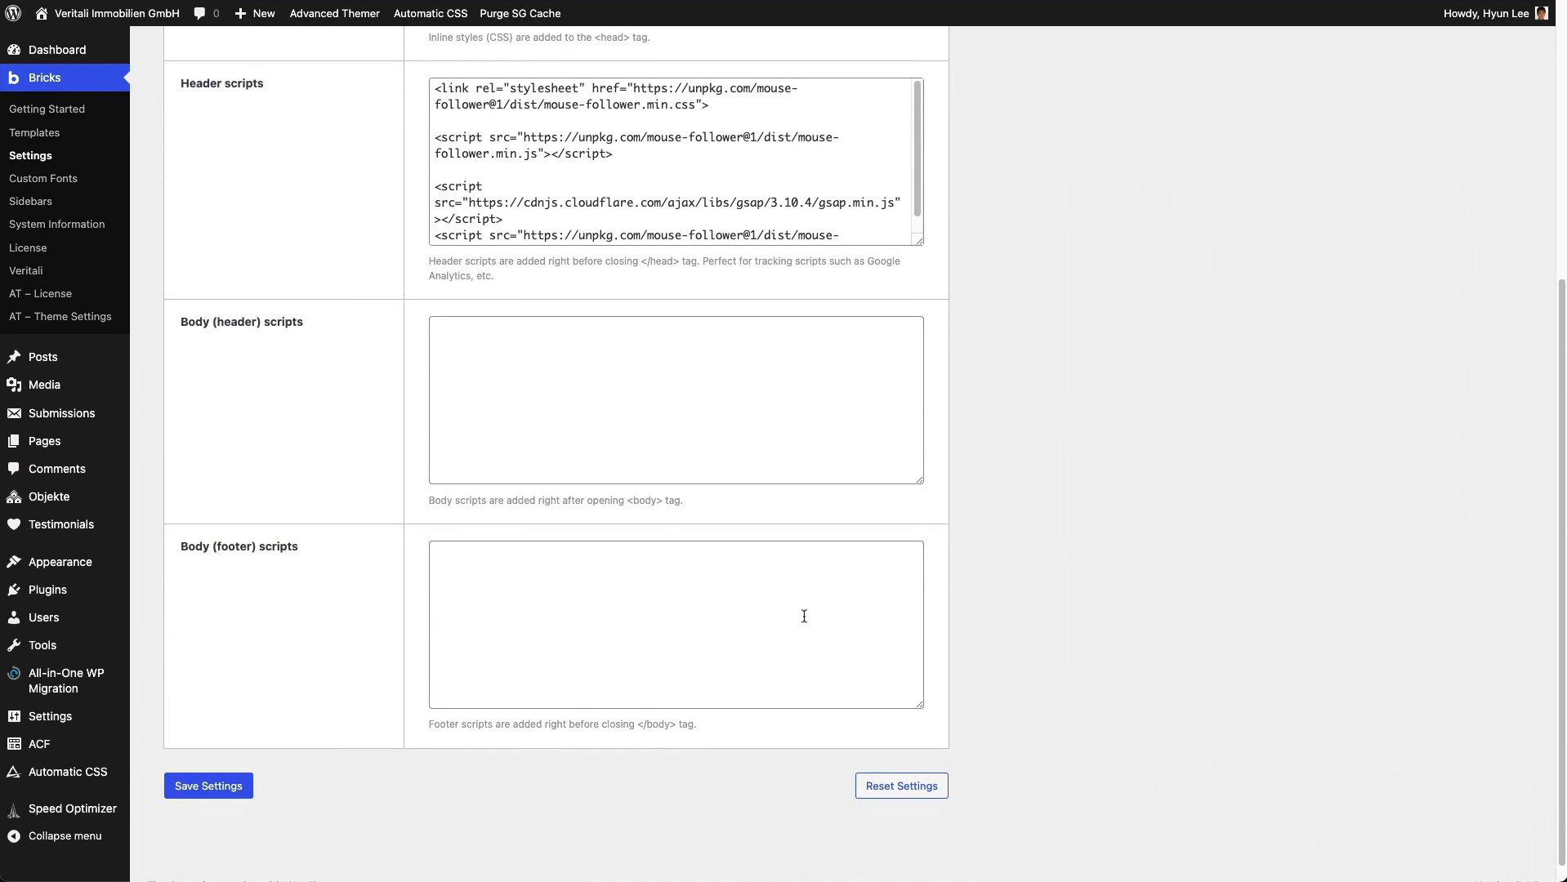
- Add a <script></script> in Body (footer) scripts initializing MouseFollower with the pasted options
{"action": "left_click", "coordinate": [675, 623]}
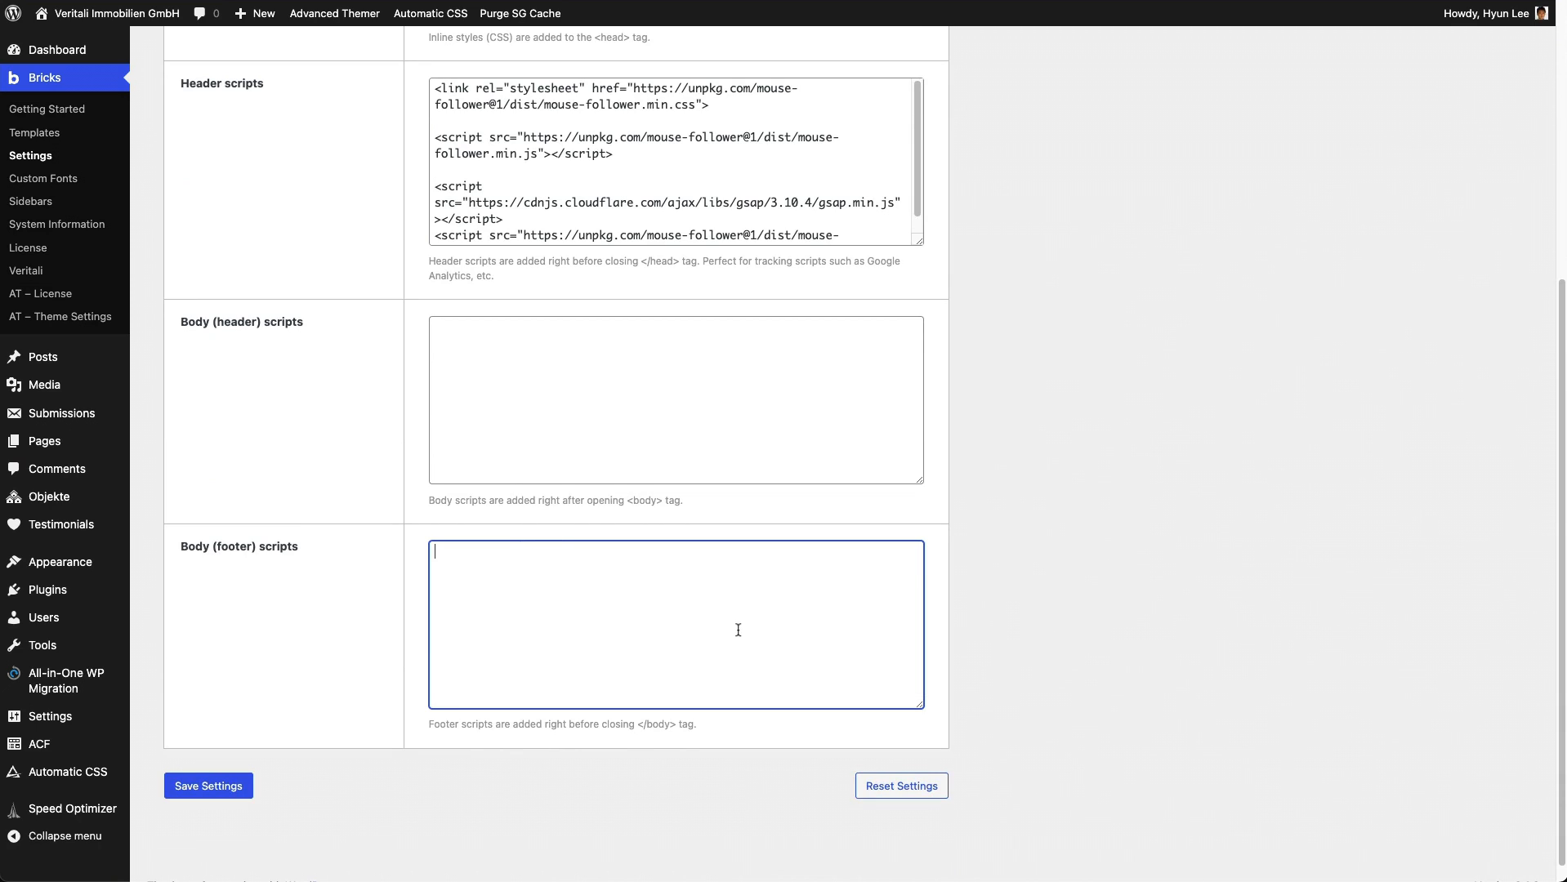
{"action": "type", "text": "<script>"}
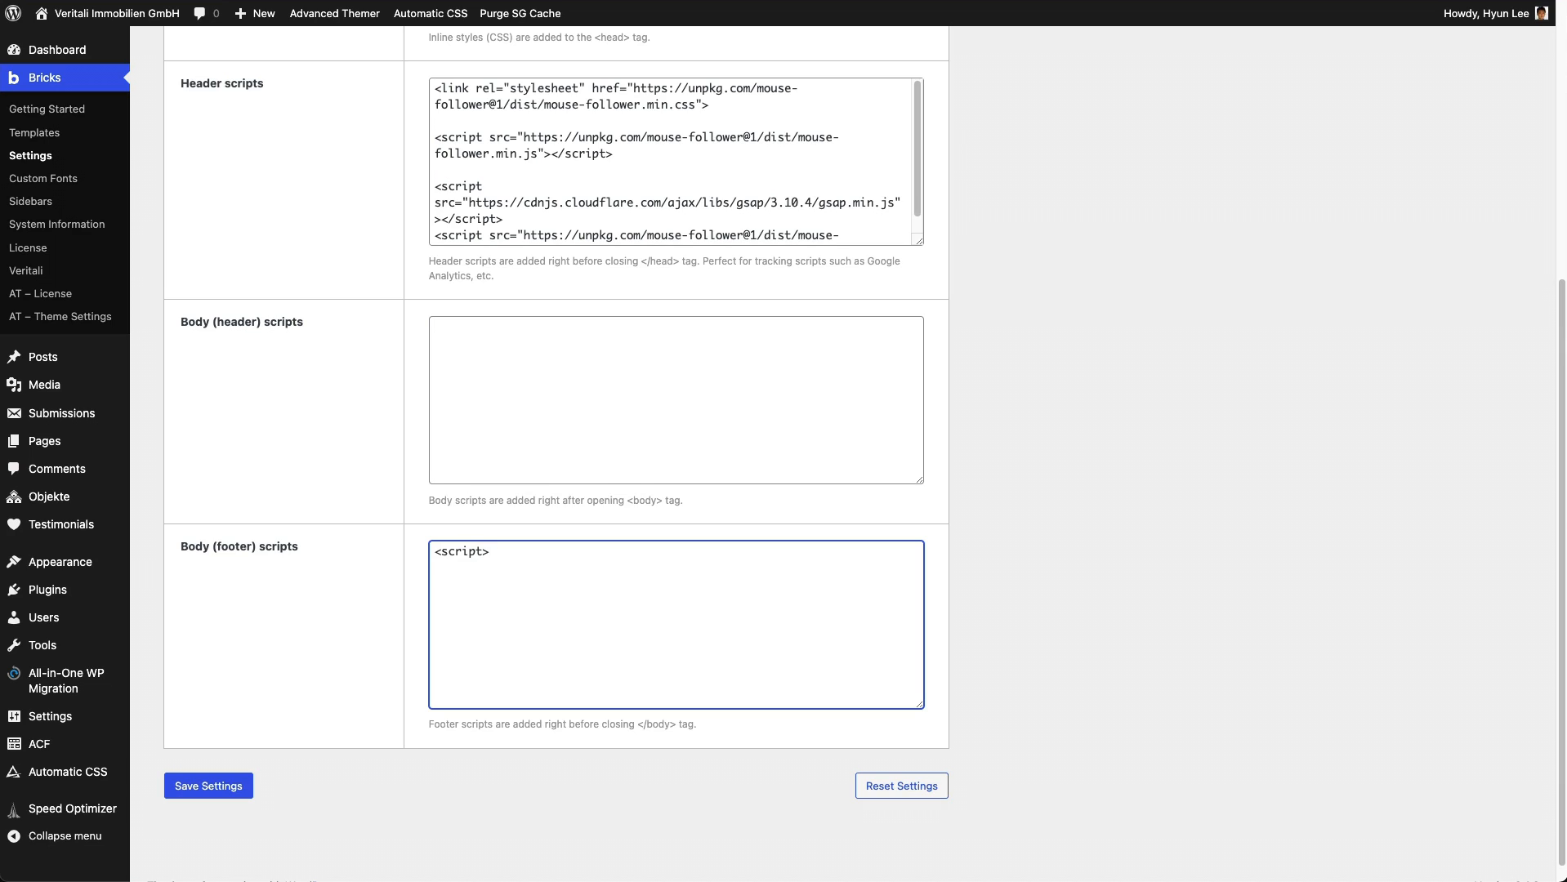
{"action": "type", "text": "</"}
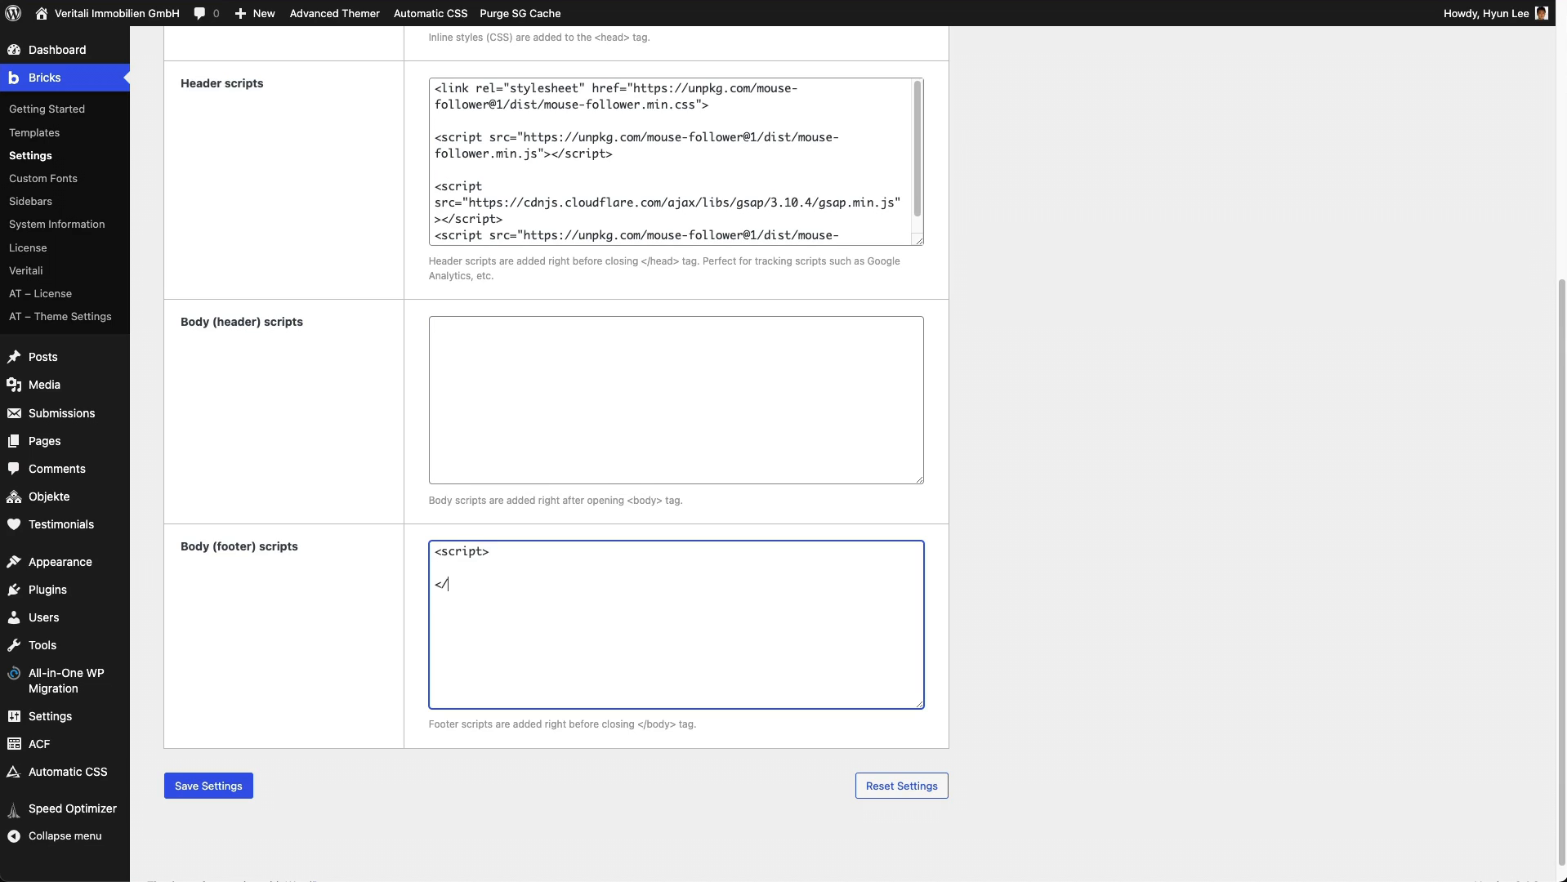
{"action": "type", "text": "script"}
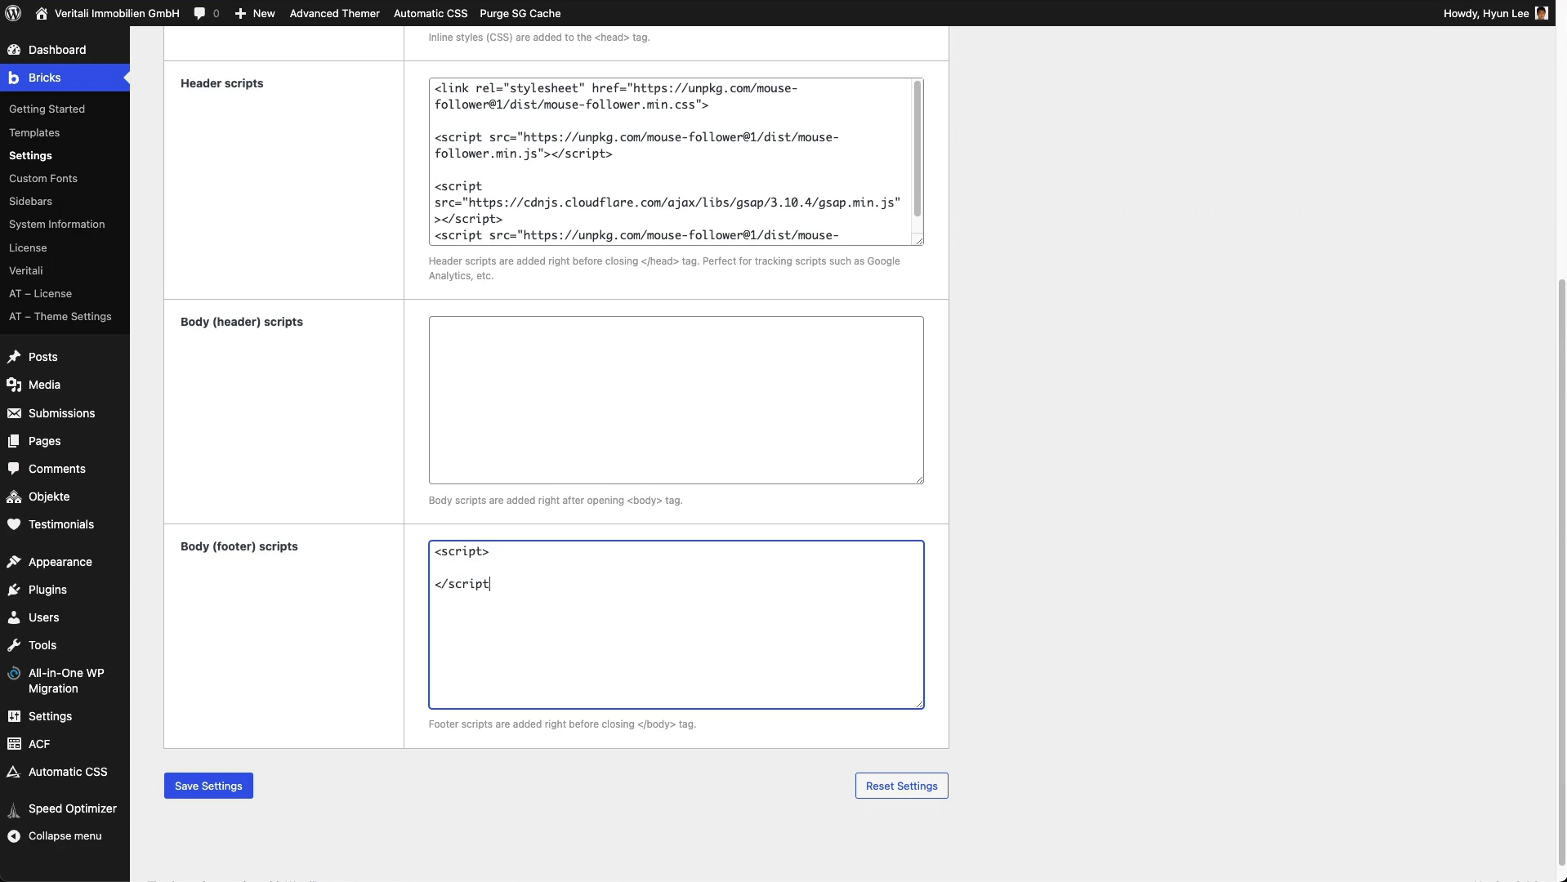
{"action": "key", "text": "Enter"}
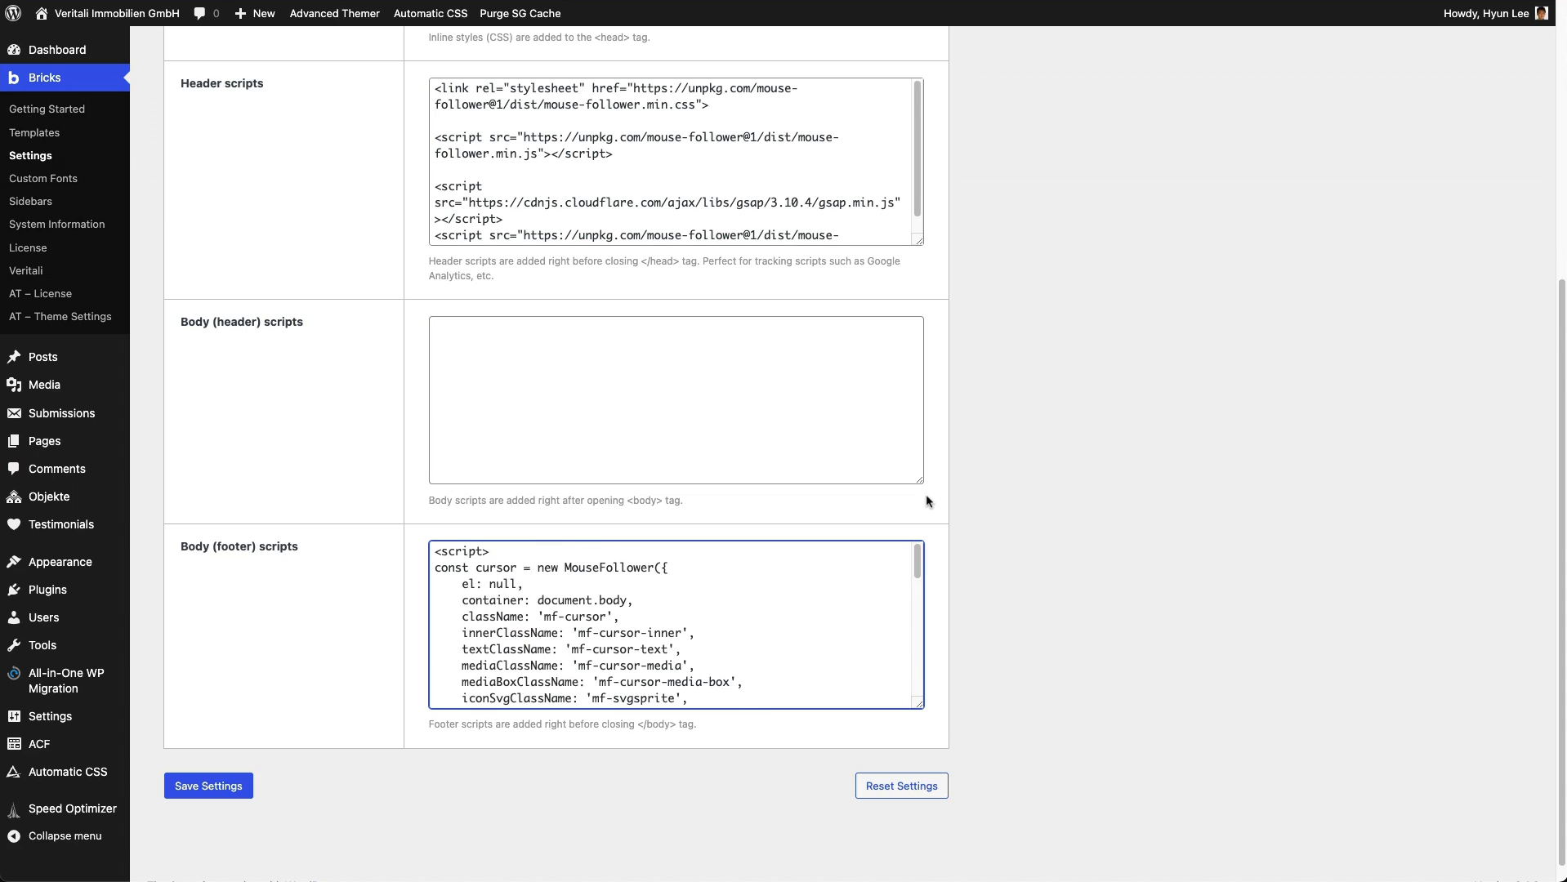
{"action": "left_click", "coordinate": [208, 785]}
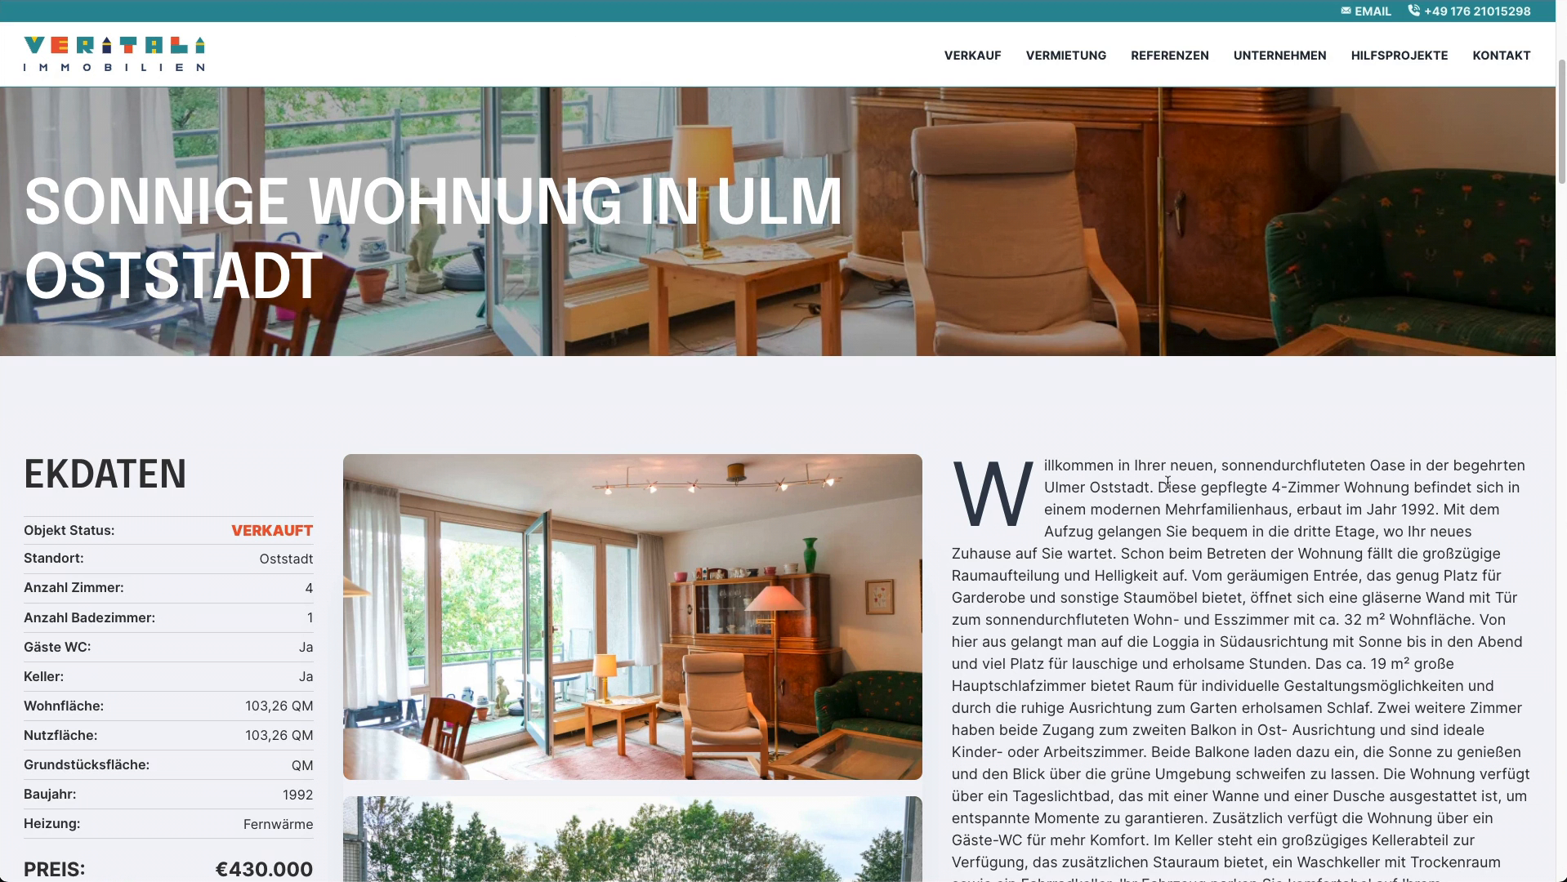
{"action": "mouse_move", "coordinate": [1105, 418]}
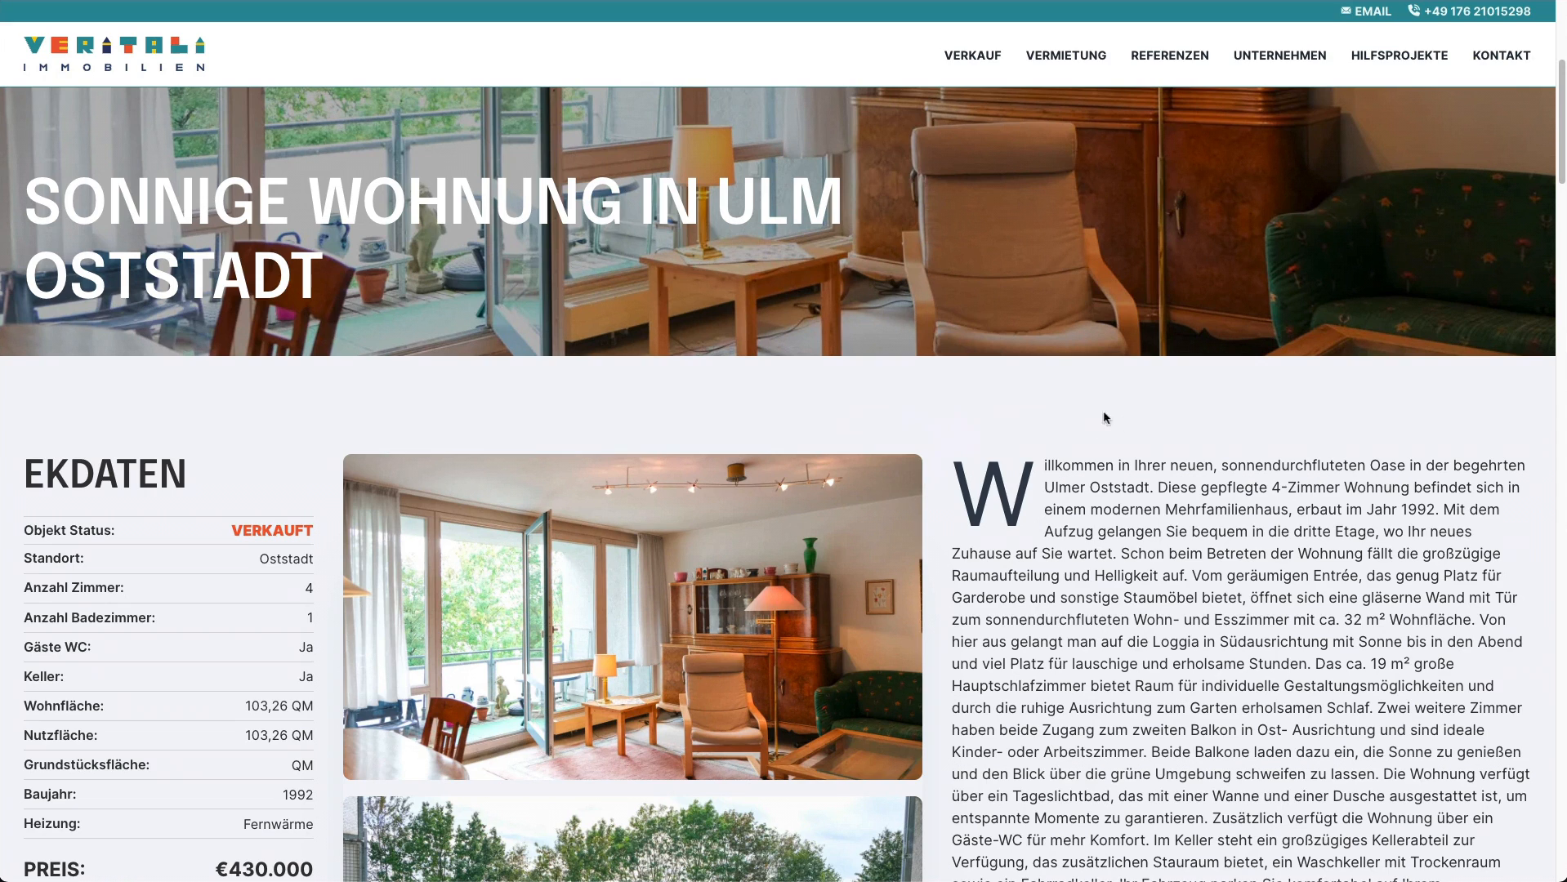
{"action": "mouse_move", "coordinate": [1077, 431]}
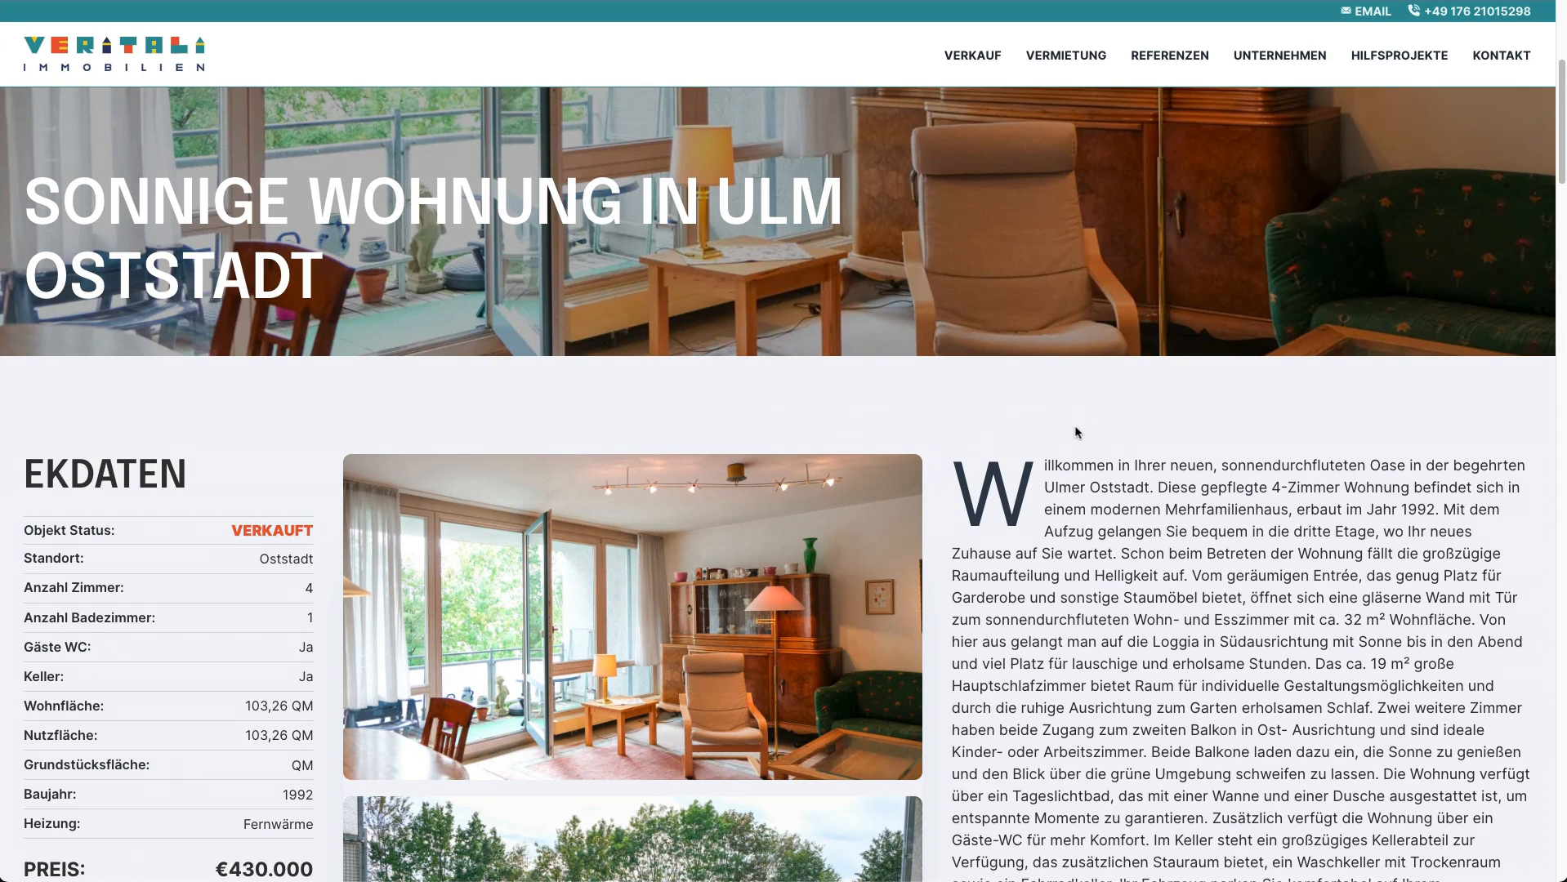
{"action": "scroll", "scroll_direction": "down", "scroll_amount": 3}
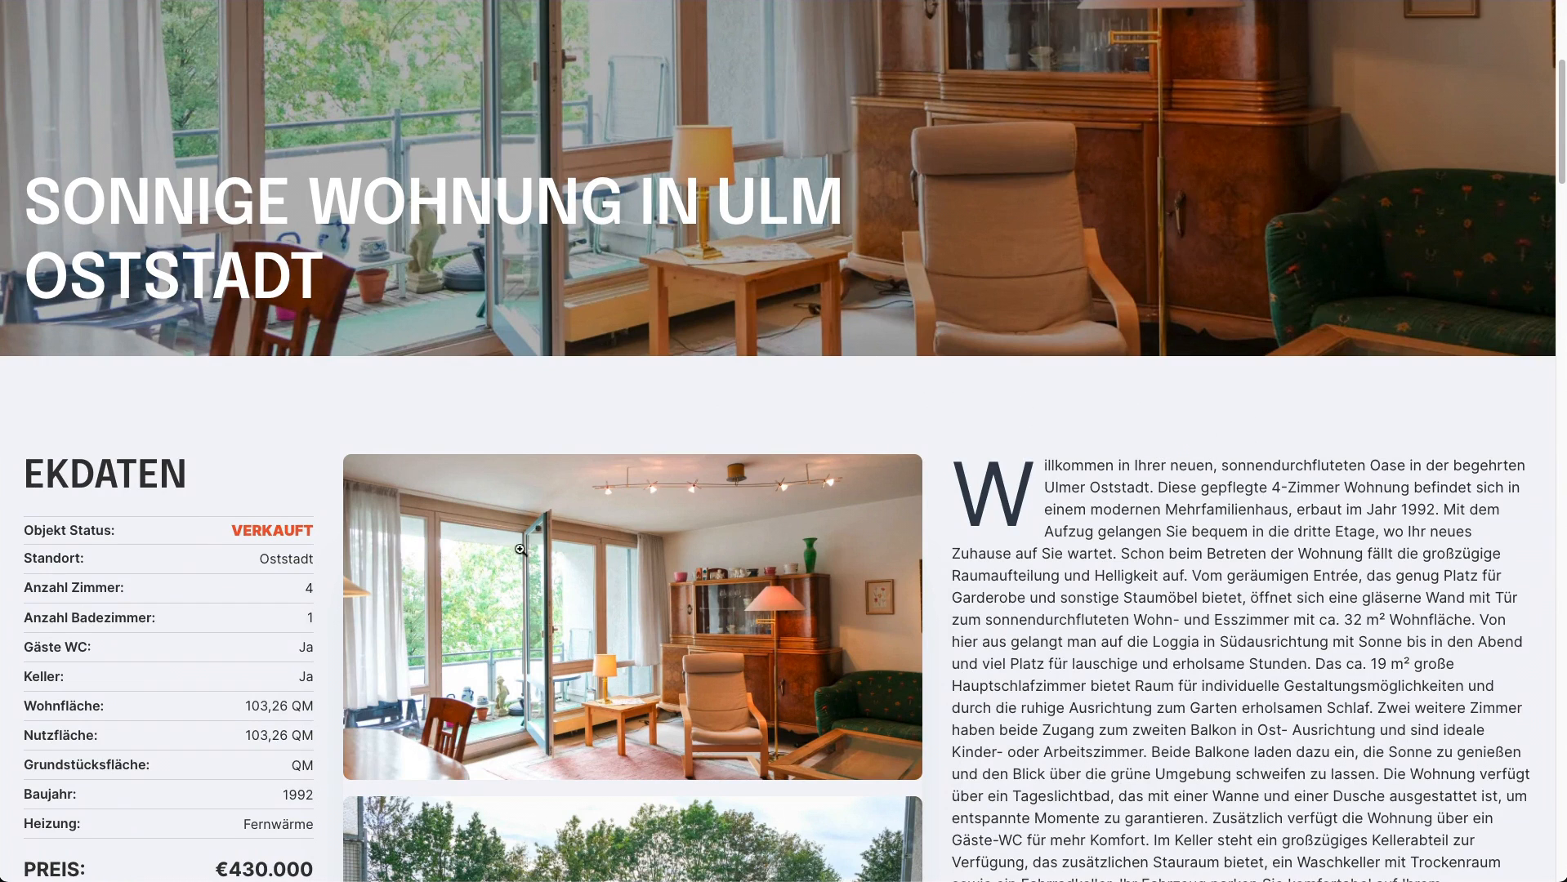
{"action": "mouse_move", "coordinate": [572, 519]}
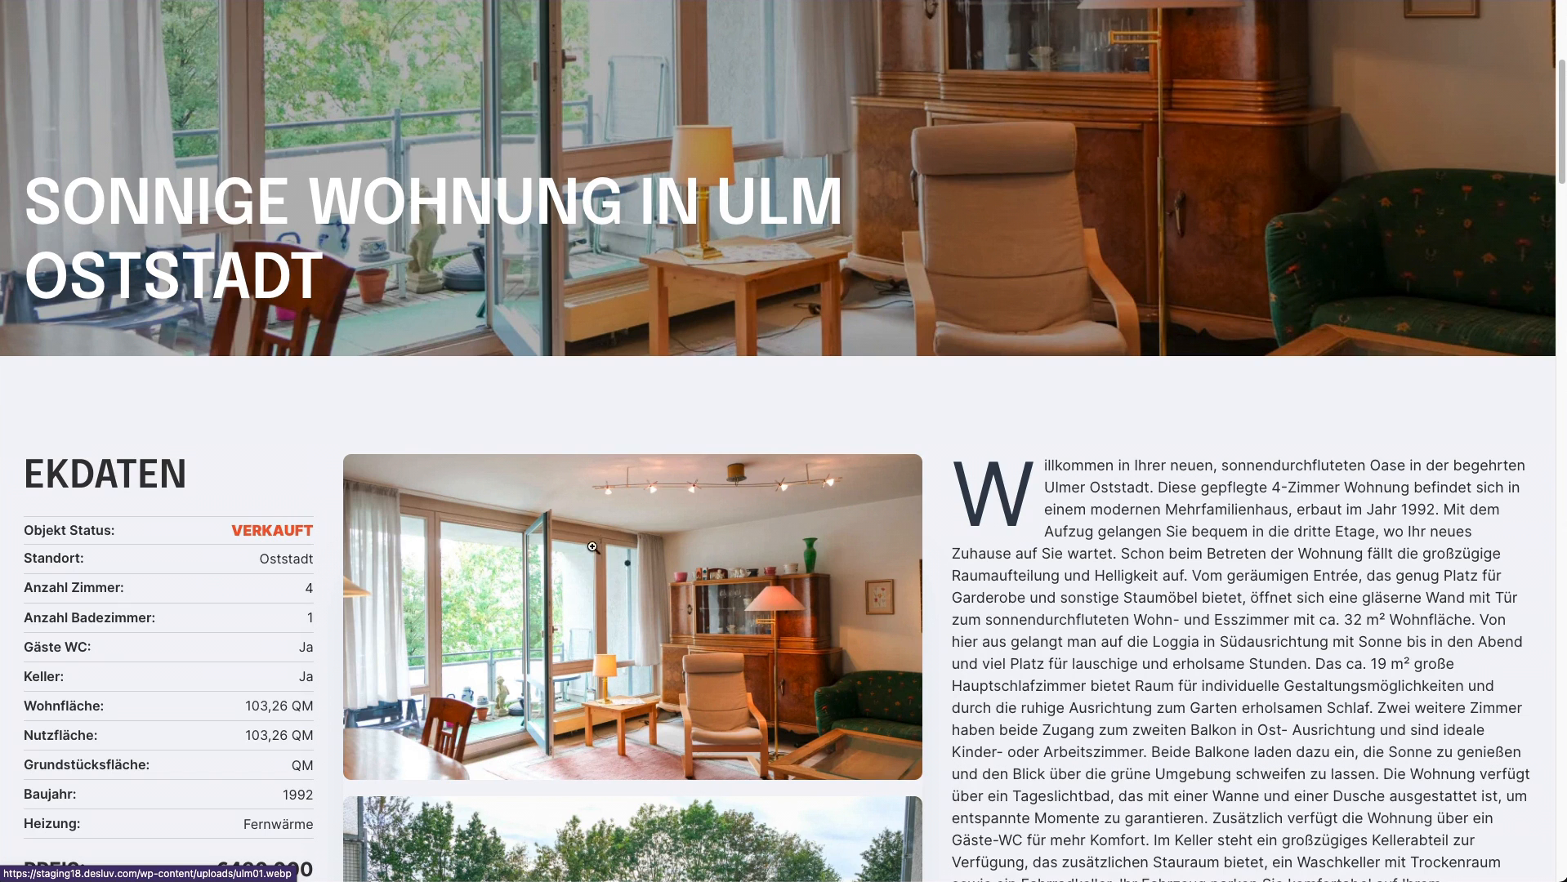
{"action": "mouse_move", "coordinate": [617, 559]}
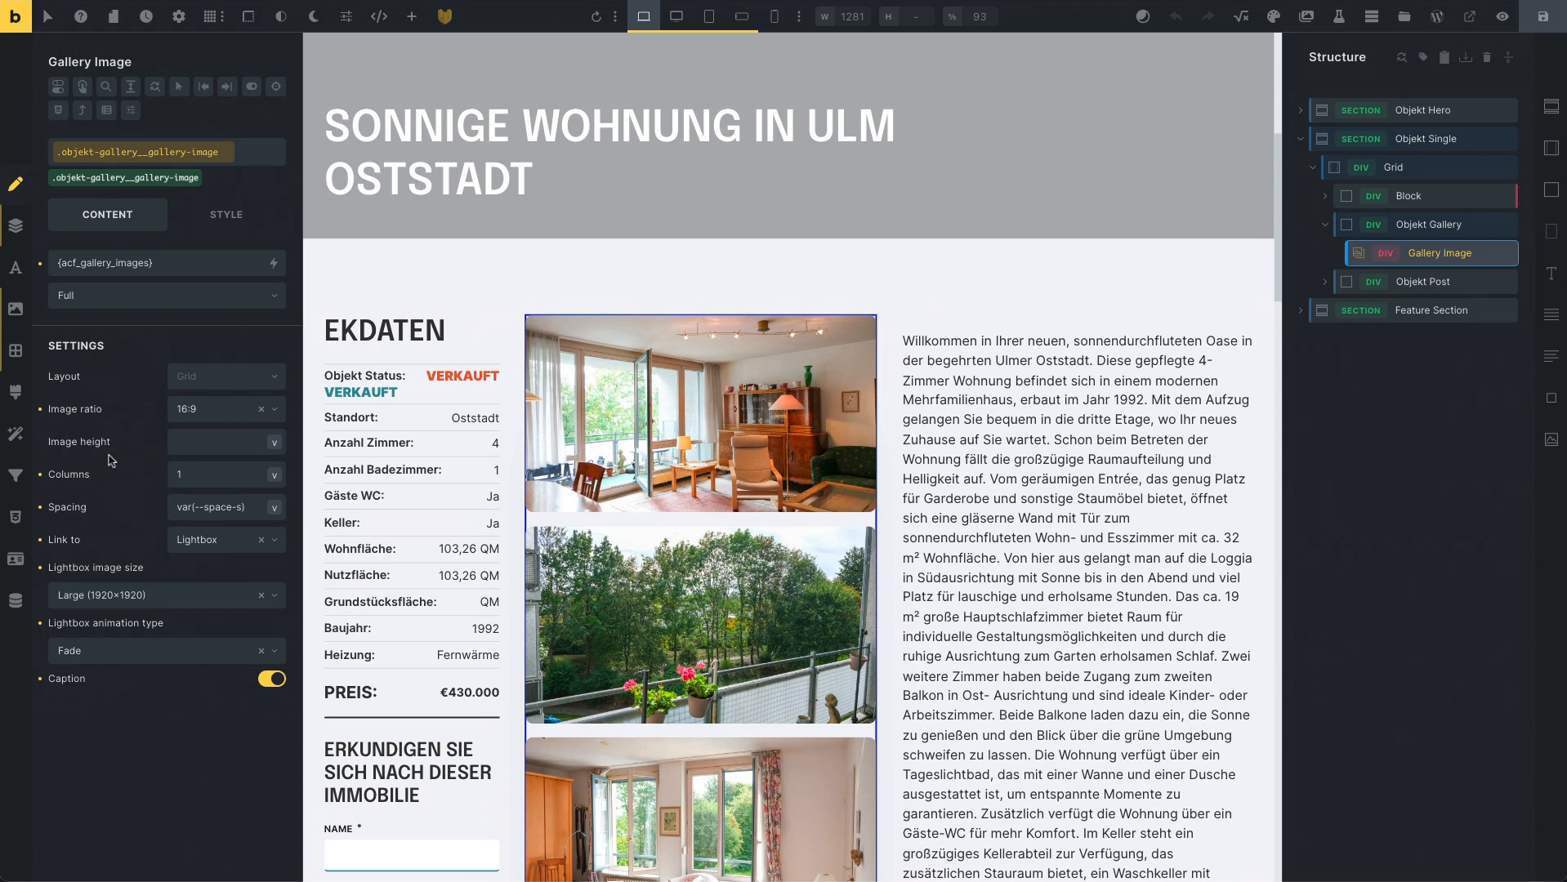
- Add a data-cursor-text attribute with value 'Click to Zoom' to the Gallery Image element
{"action": "left_click", "coordinate": [225, 214]}
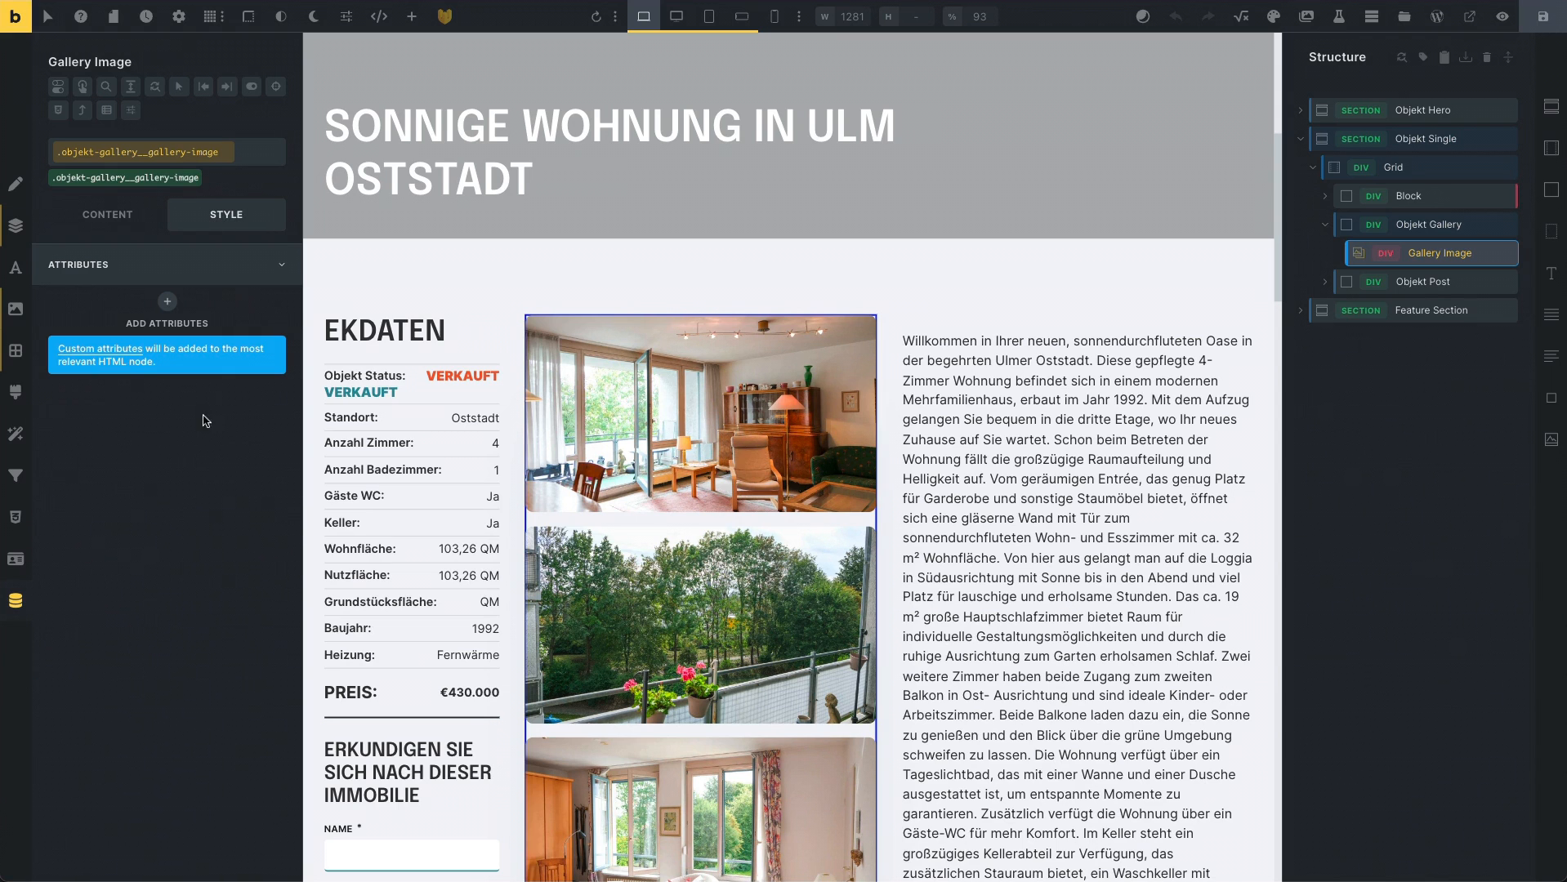
{"action": "mouse_move", "coordinate": [167, 301]}
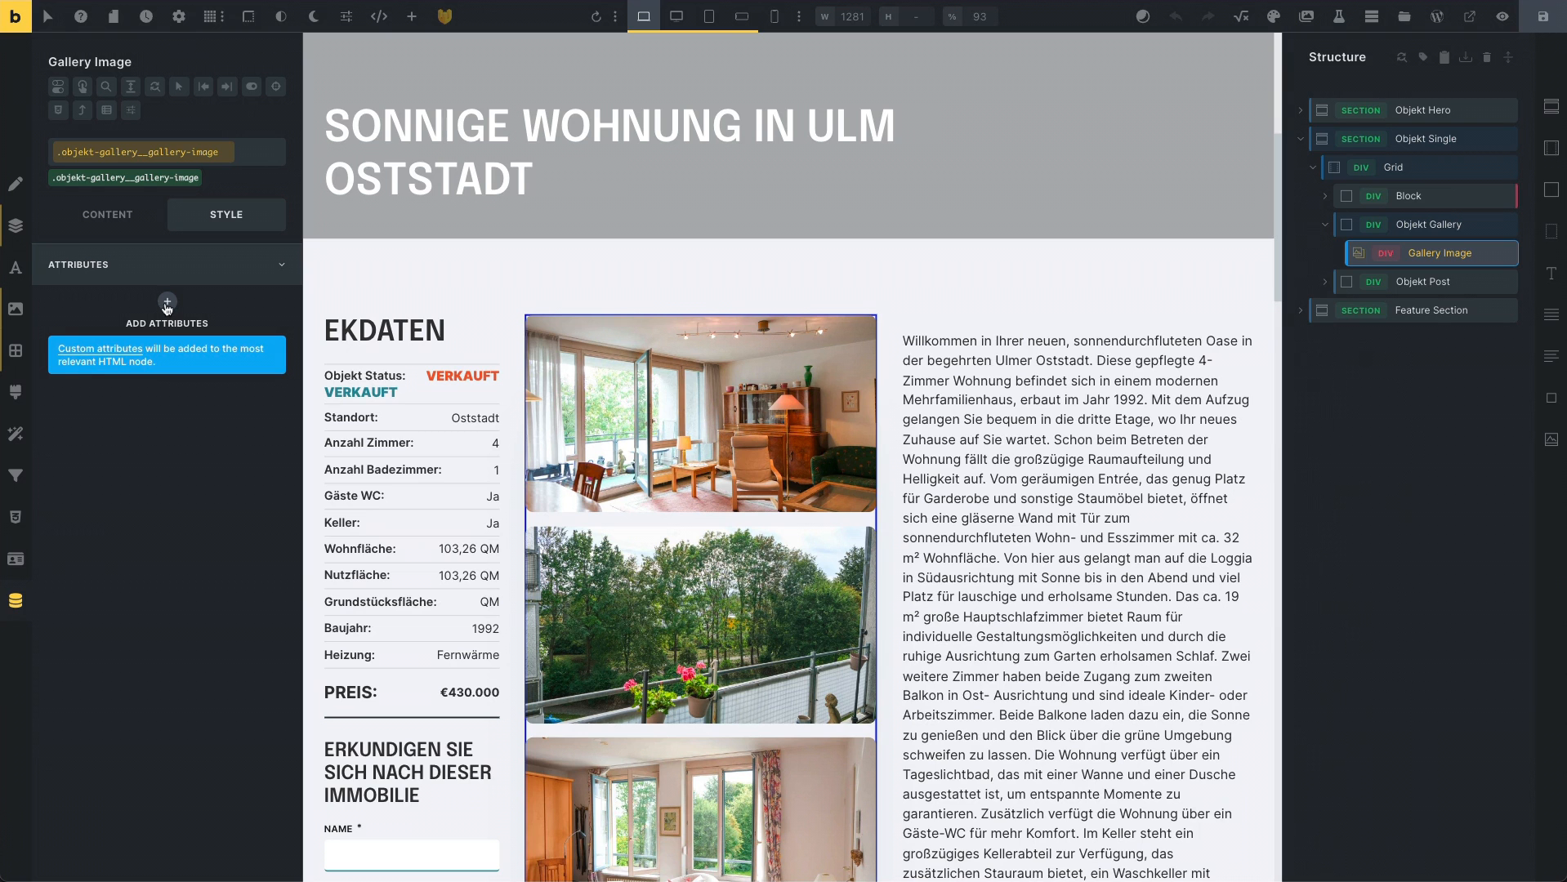
{"action": "left_click", "coordinate": [166, 306]}
{"action": "type", "text": "d"}
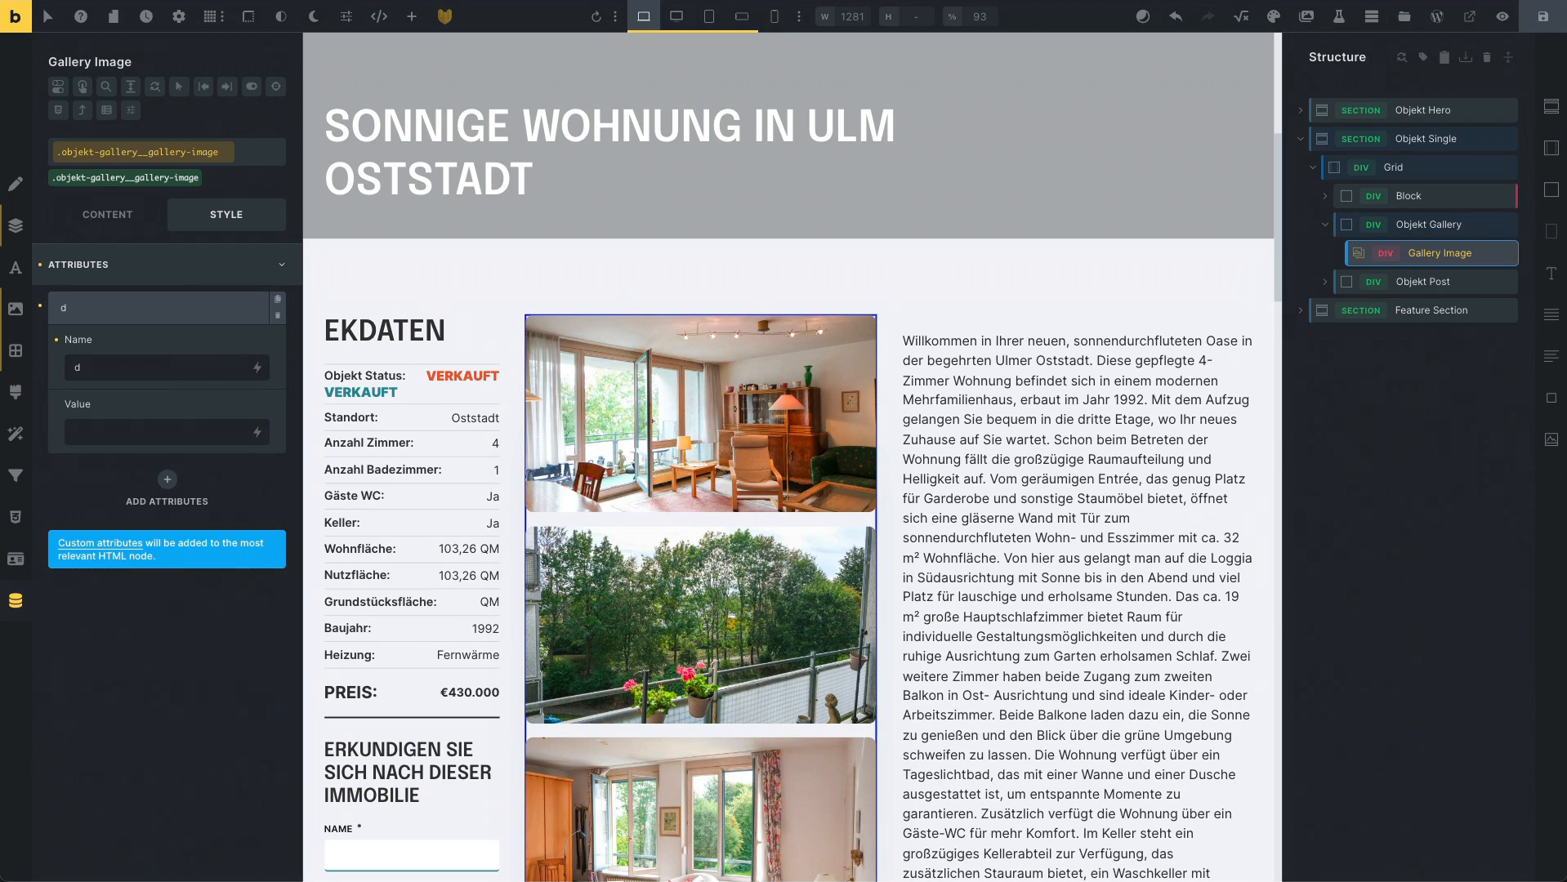
{"action": "type", "text": "ata-cur"}
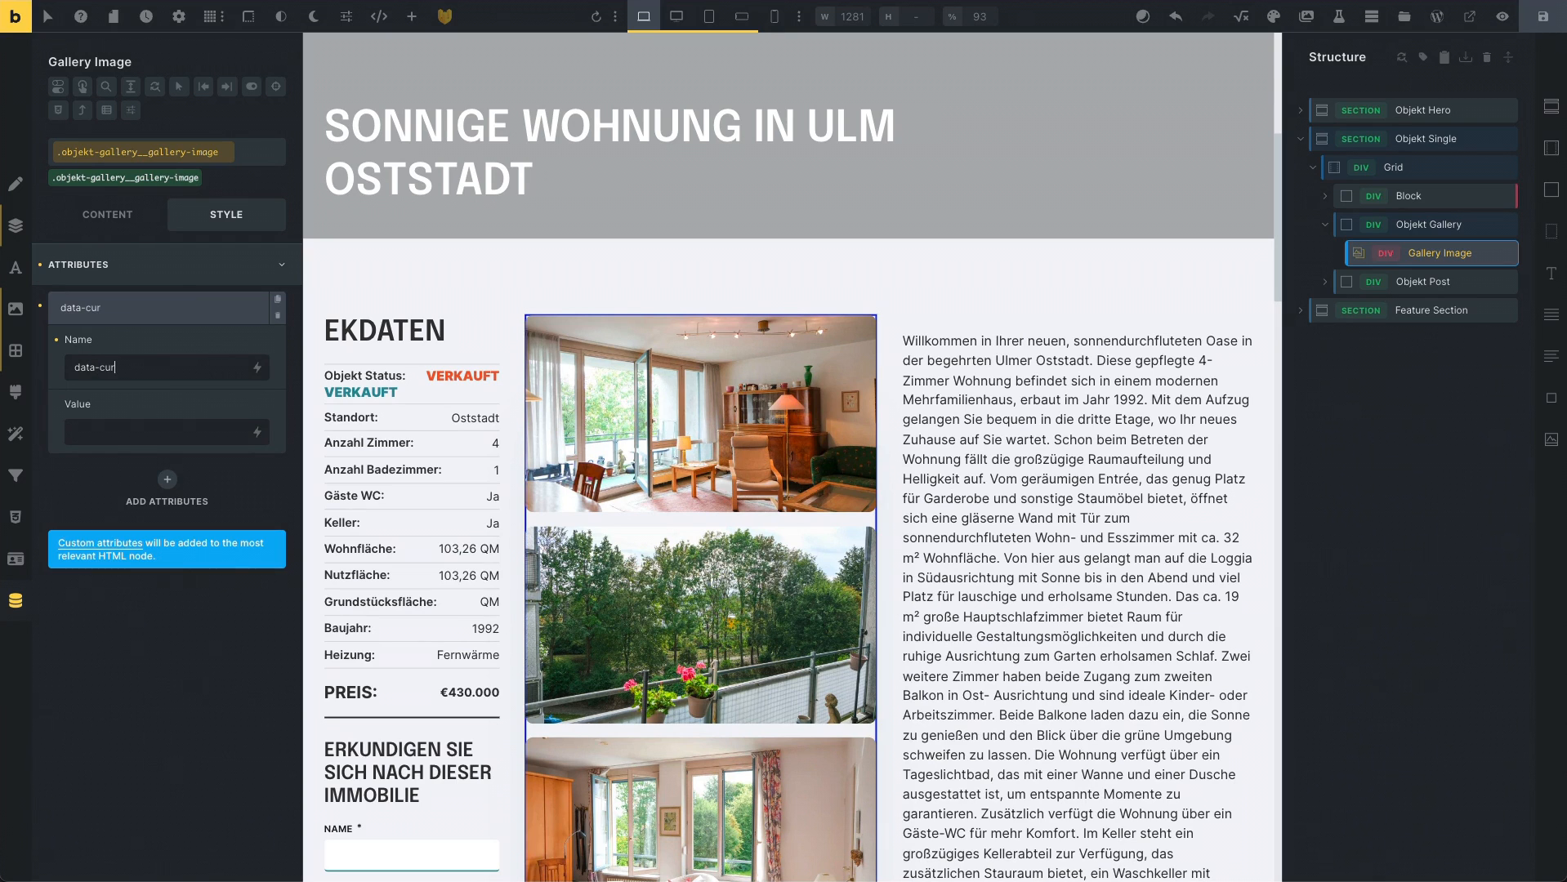
{"action": "type", "text": "sor-te"}
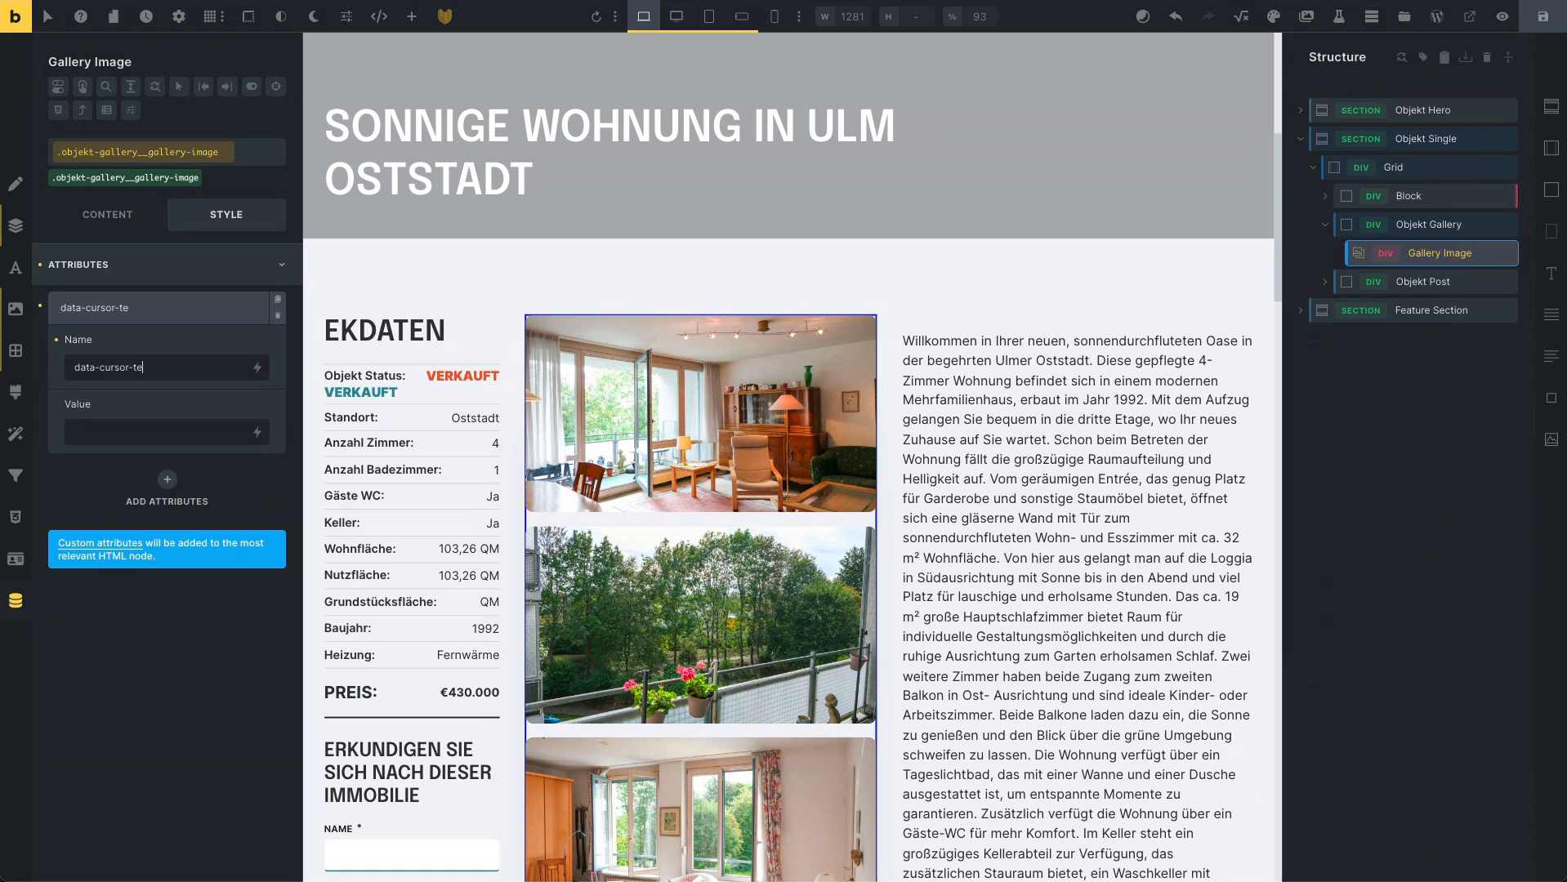
{"action": "type", "text": "xt"}
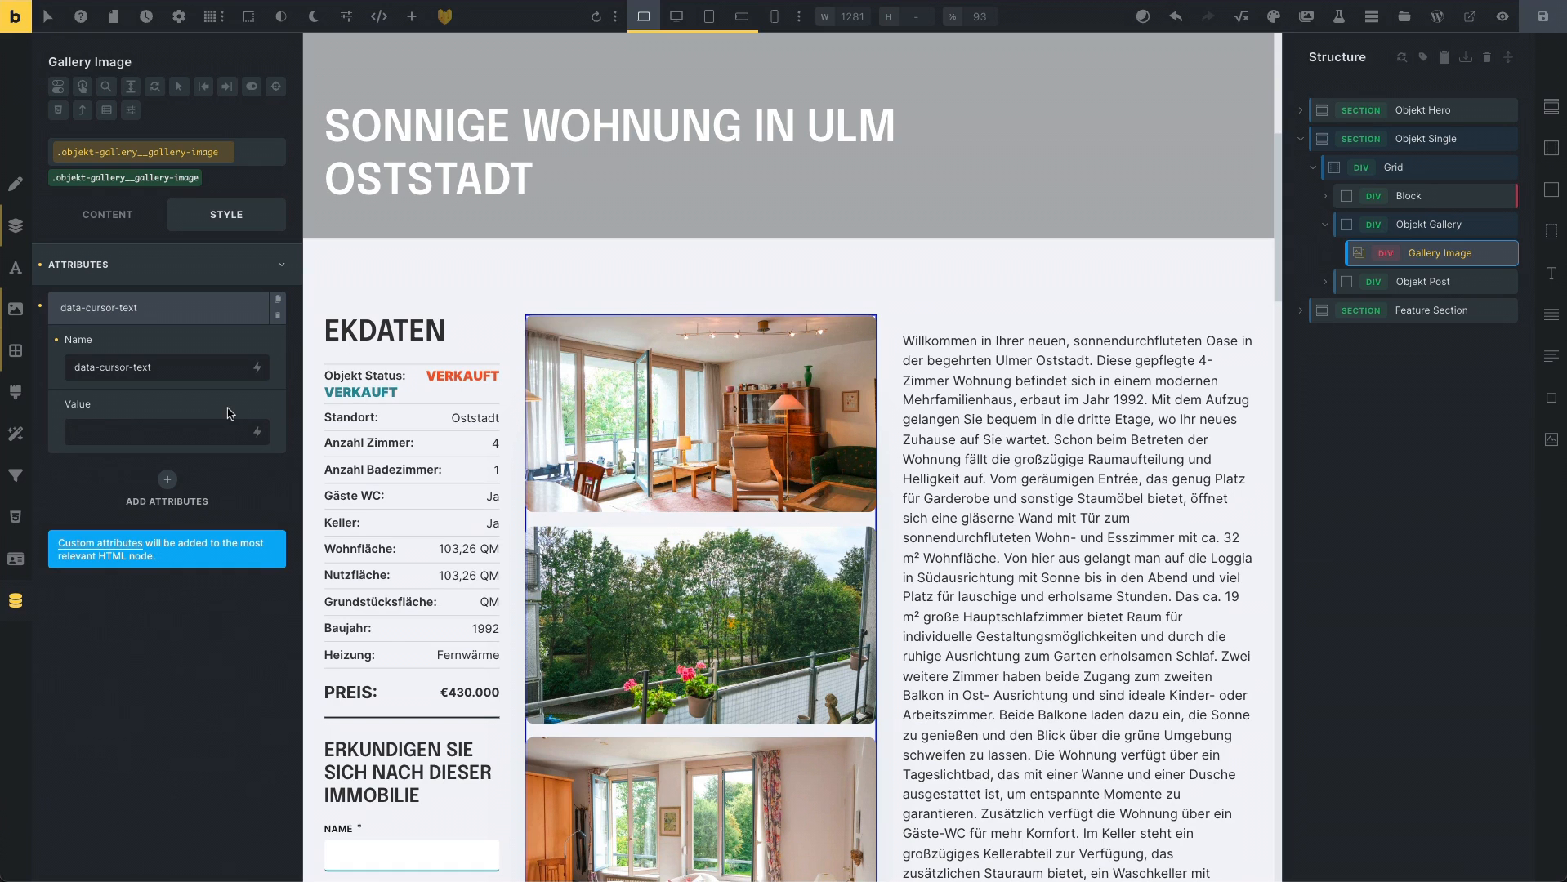
{"action": "type", "text": "Click to"}
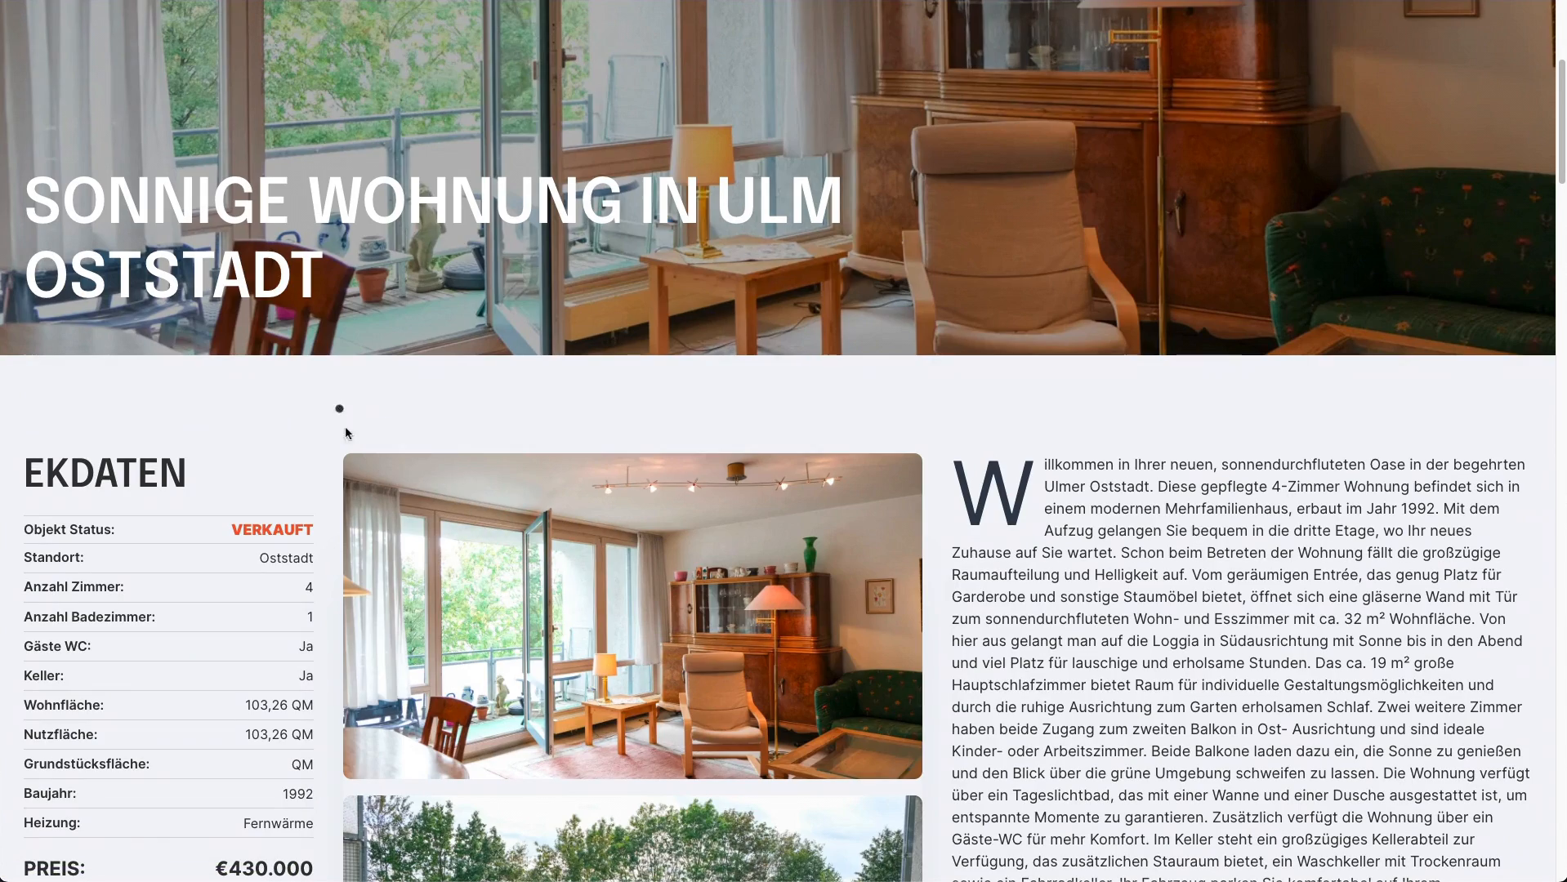
- Hover a gallery photo to see 'Click to Zoom', enlarge it in the lightbox and close it
{"action": "scroll", "scroll_direction": "down", "scroll_amount": 3}
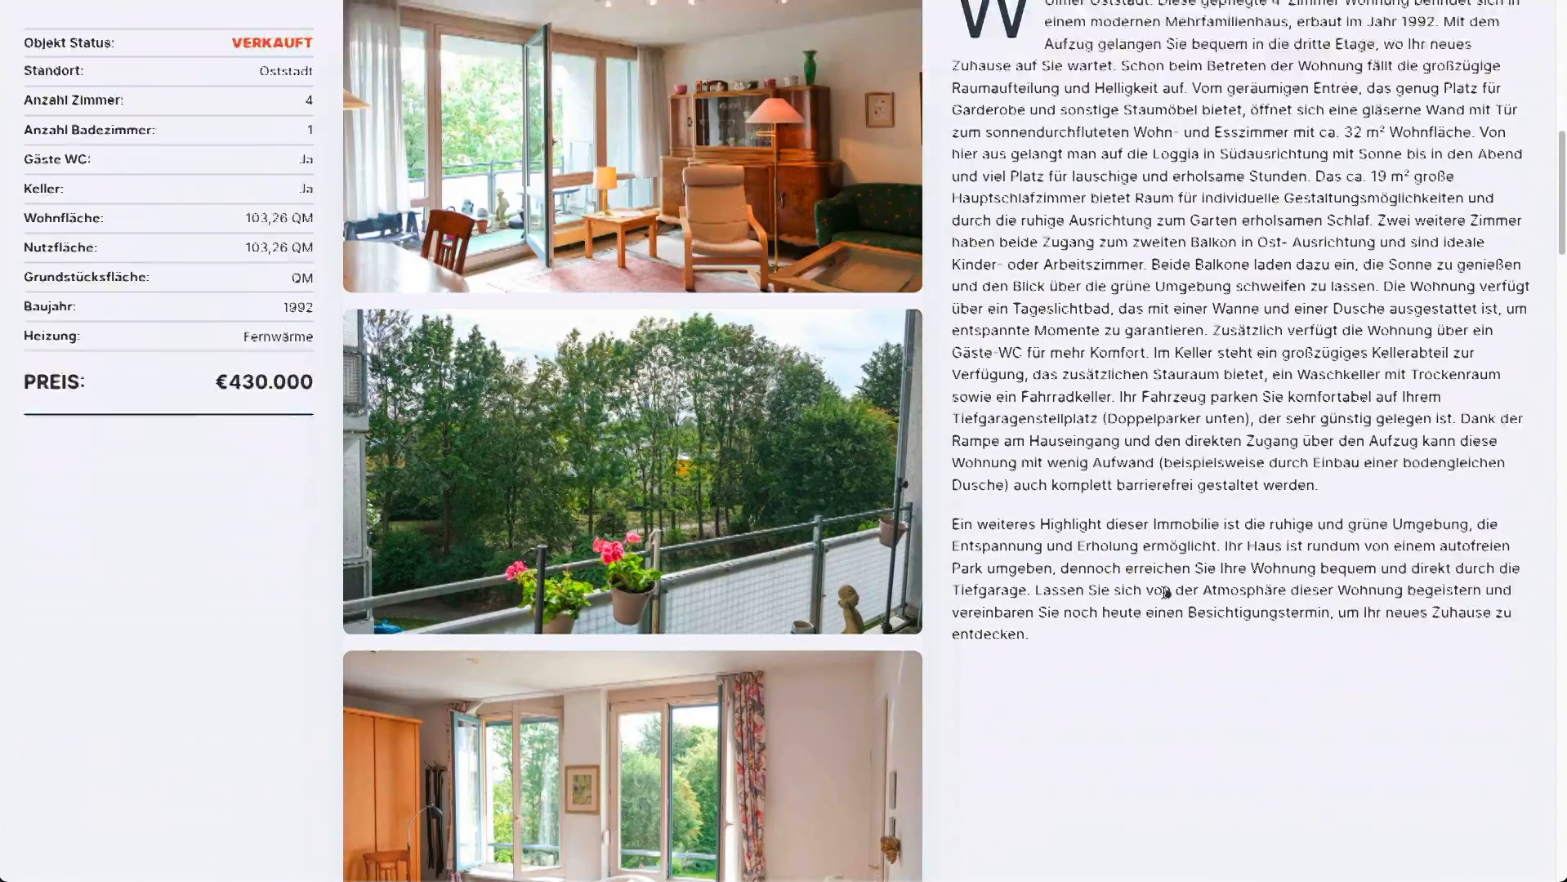
{"action": "scroll", "scroll_direction": "down", "scroll_amount": 3}
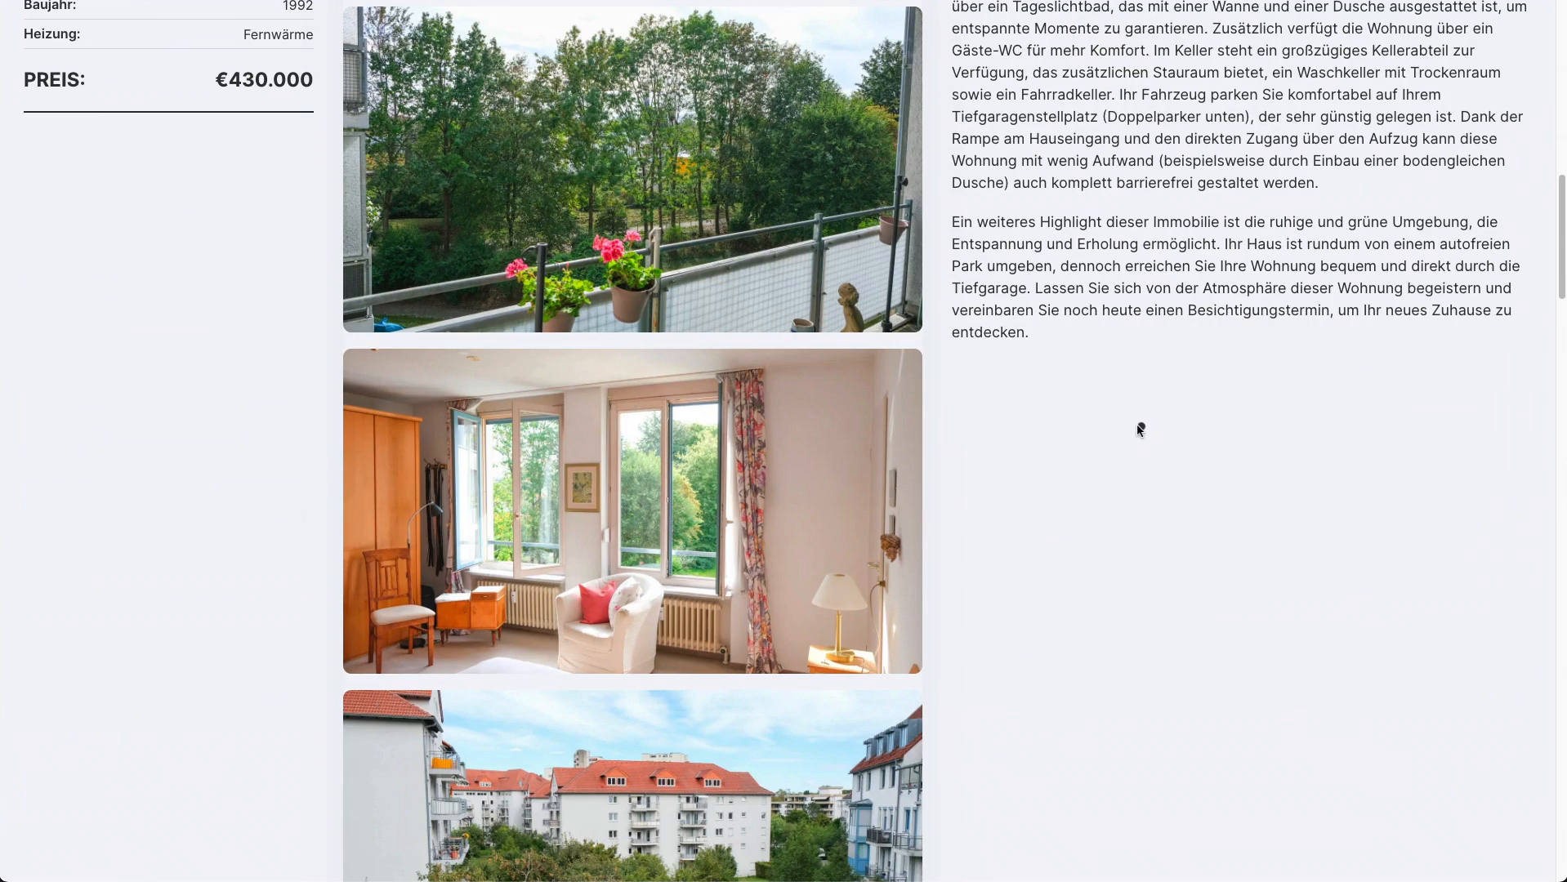
{"action": "mouse_move", "coordinate": [717, 577]}
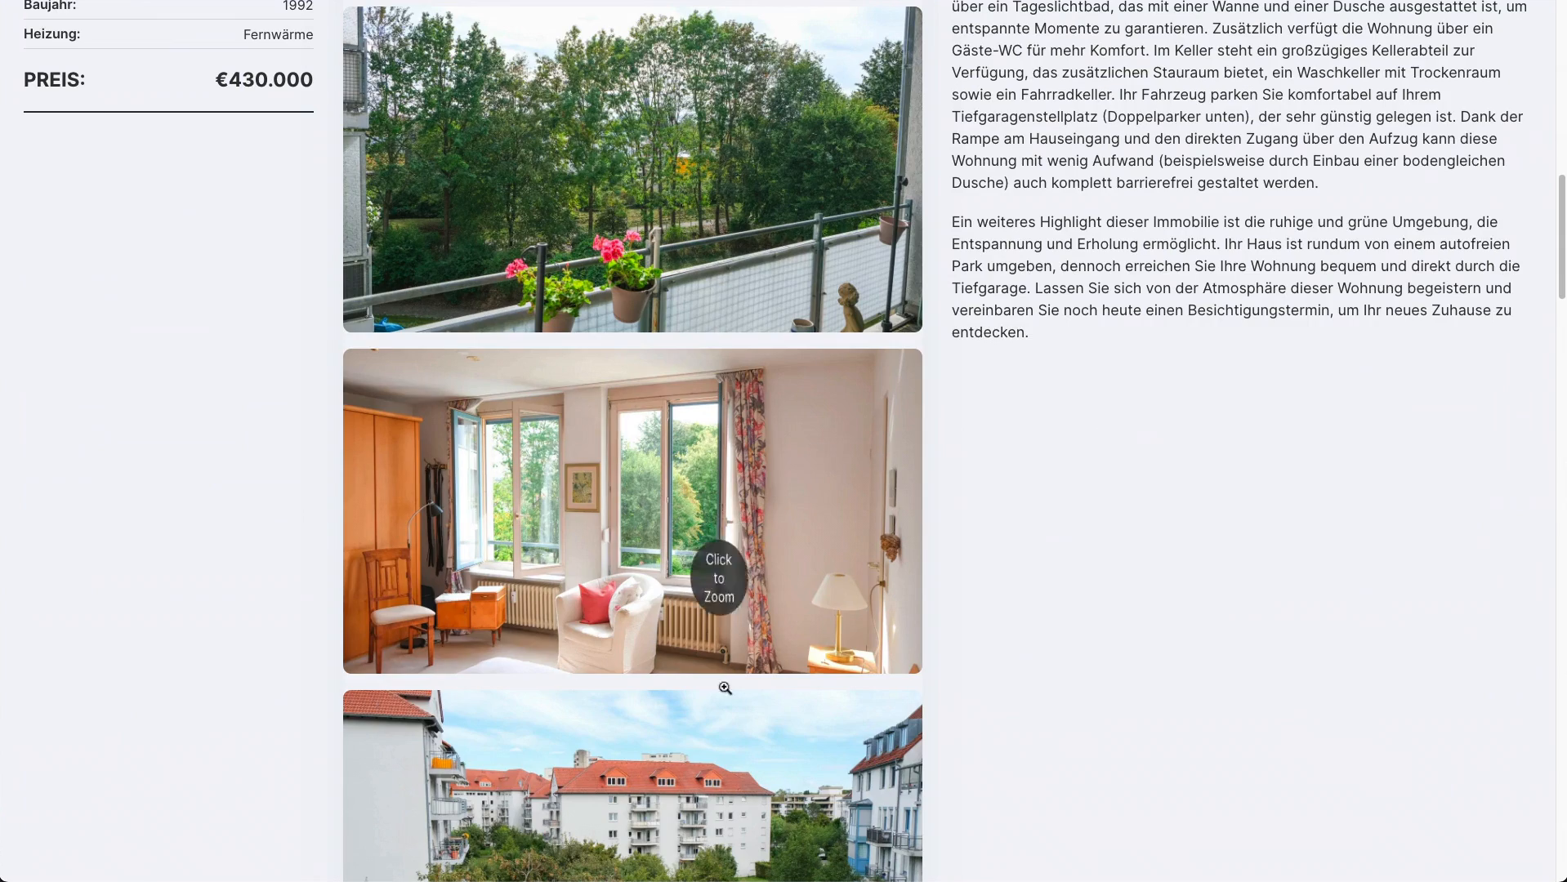
{"action": "scroll", "scroll_direction": "down", "scroll_amount": 3}
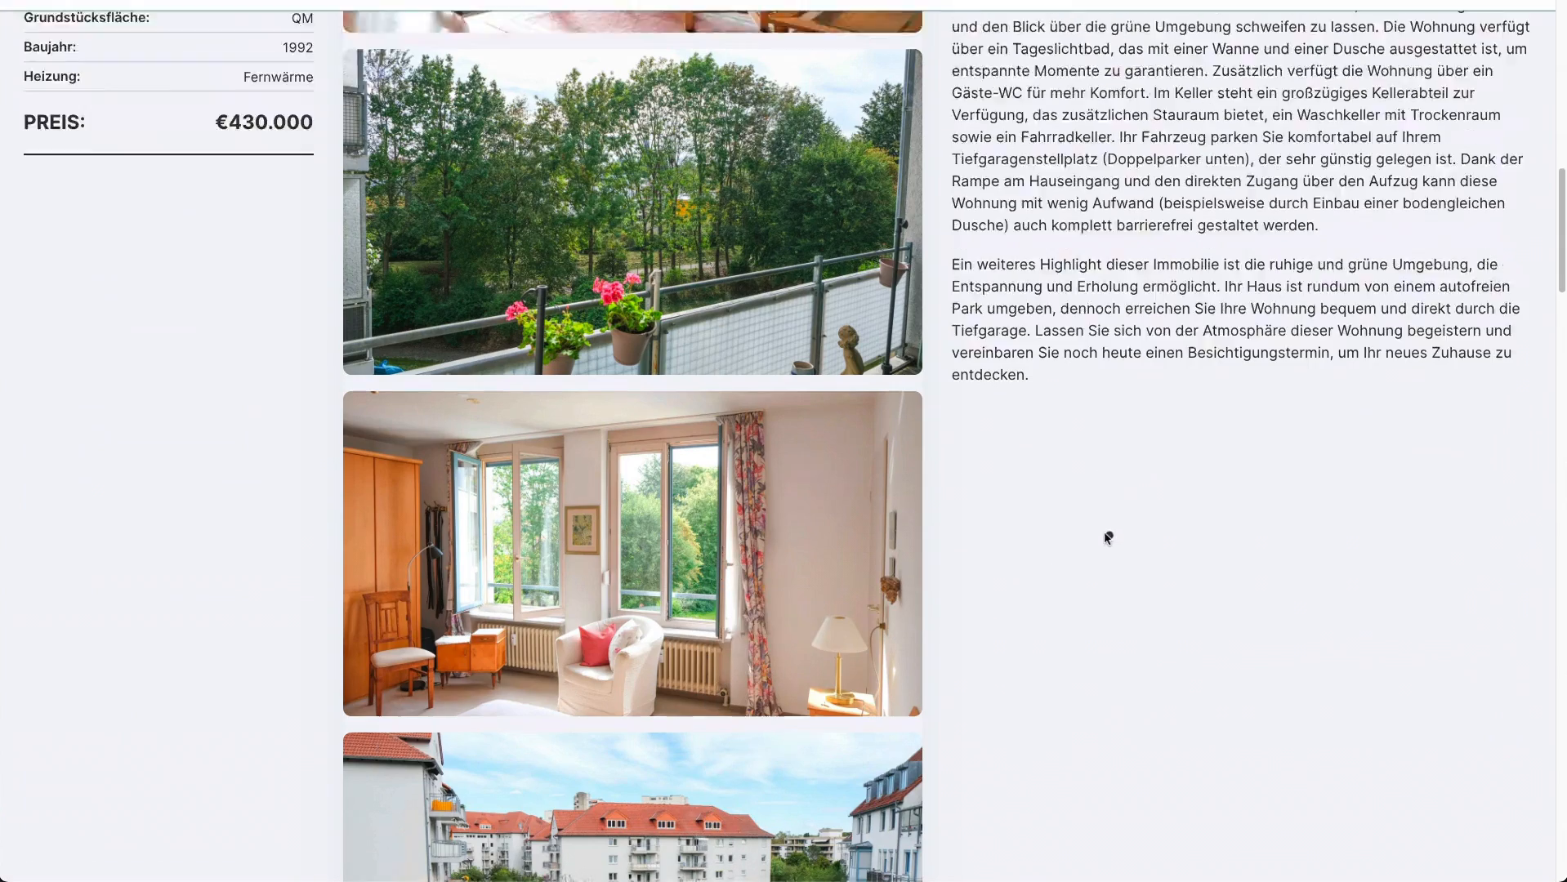
{"action": "left_click", "coordinate": [632, 212]}
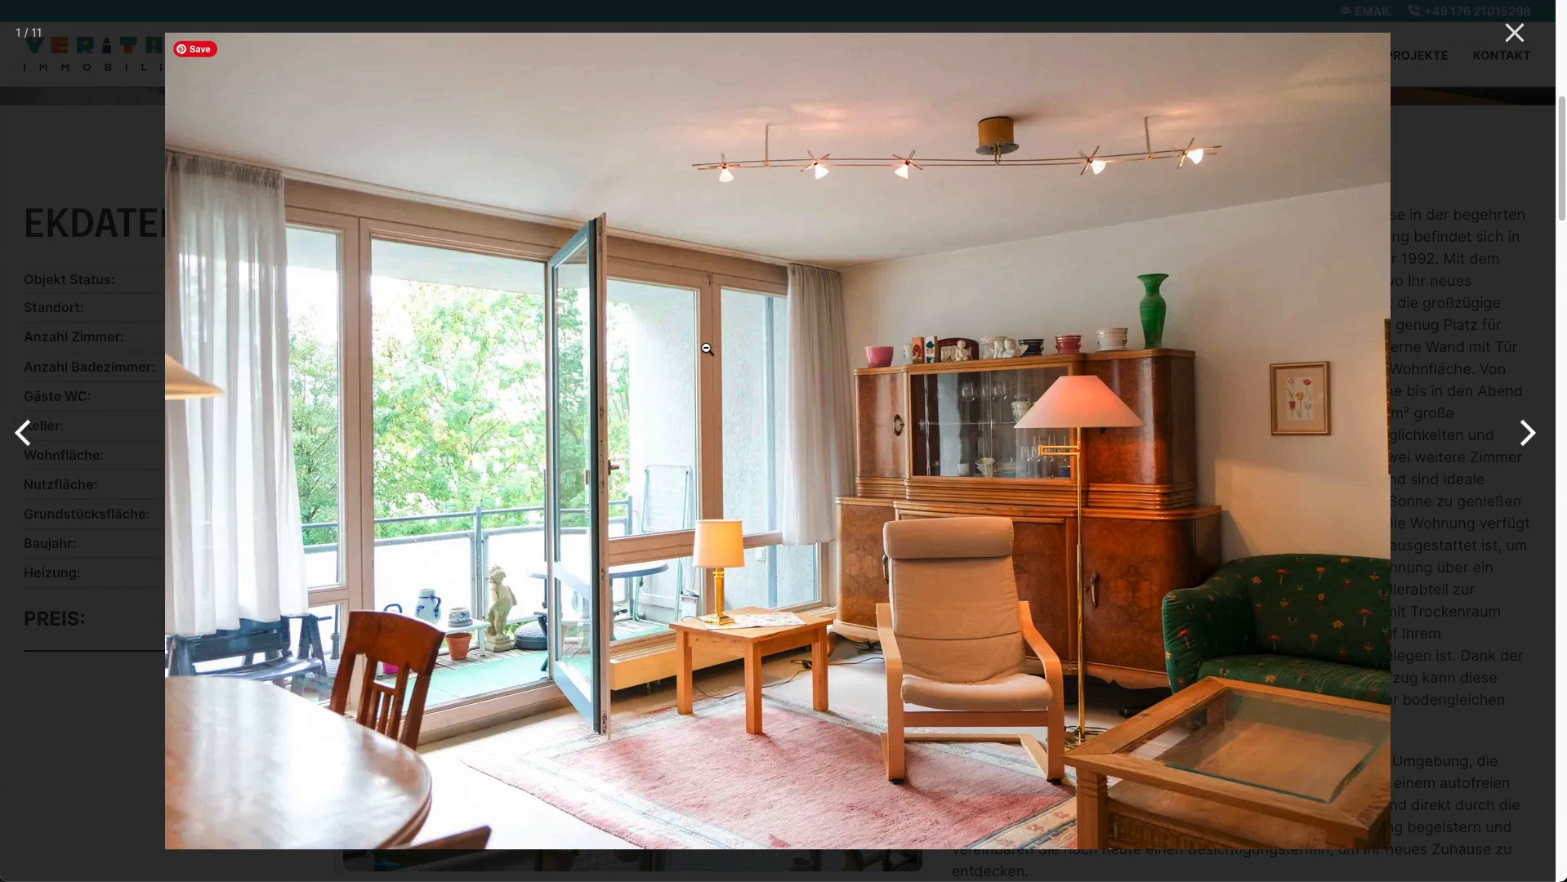
{"action": "left_click", "coordinate": [1512, 32]}
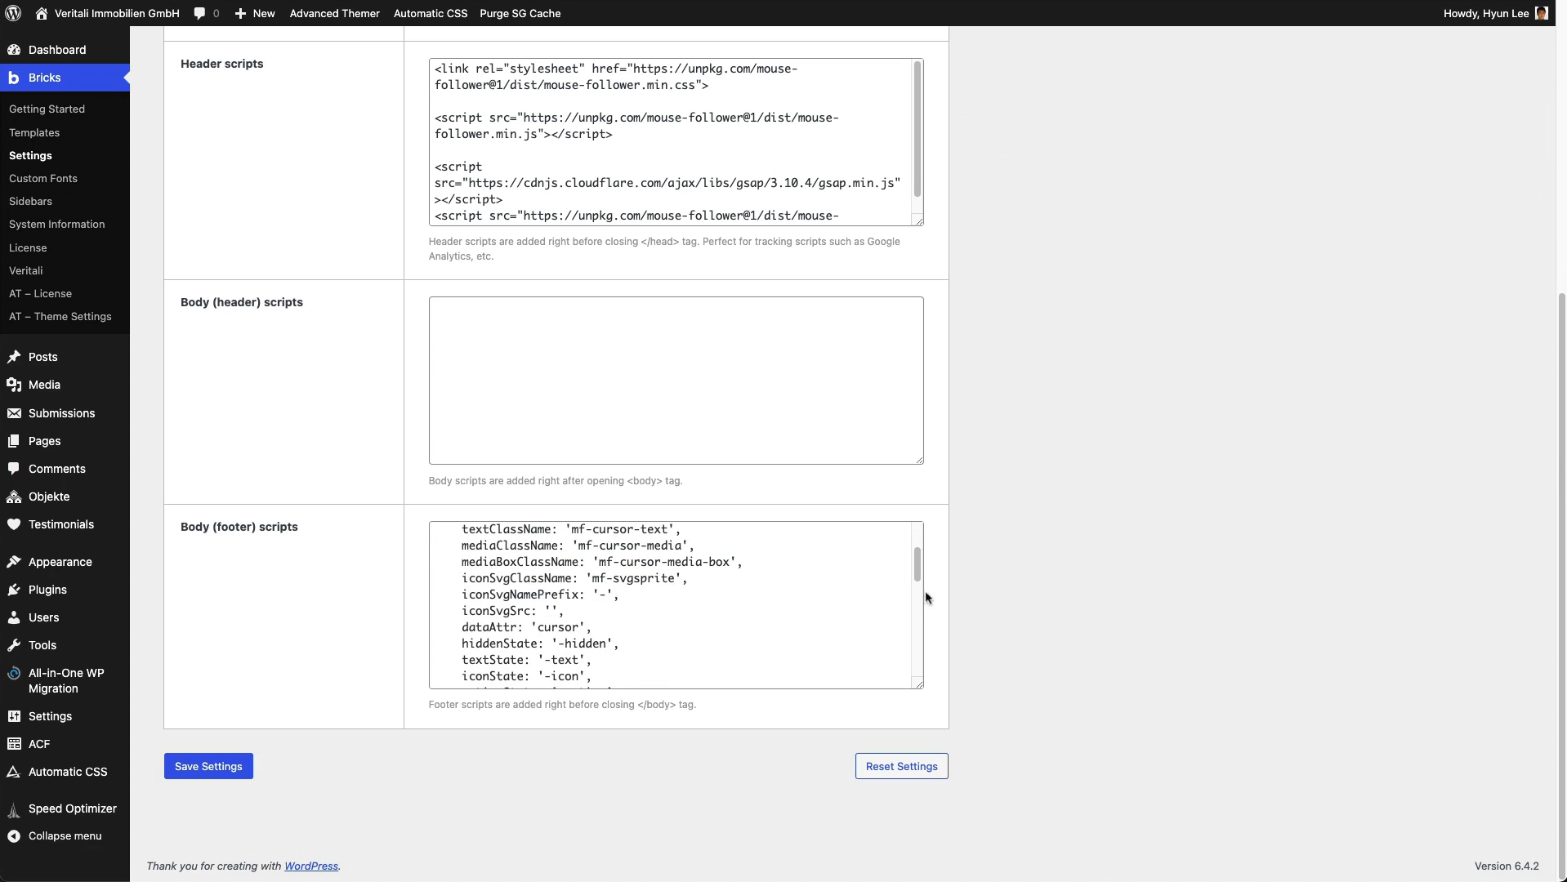
- Replace the MouseFollower speed value 0.55 with .8 in the footer script
{"action": "scroll", "scroll_direction": "down", "scroll_amount": 3}
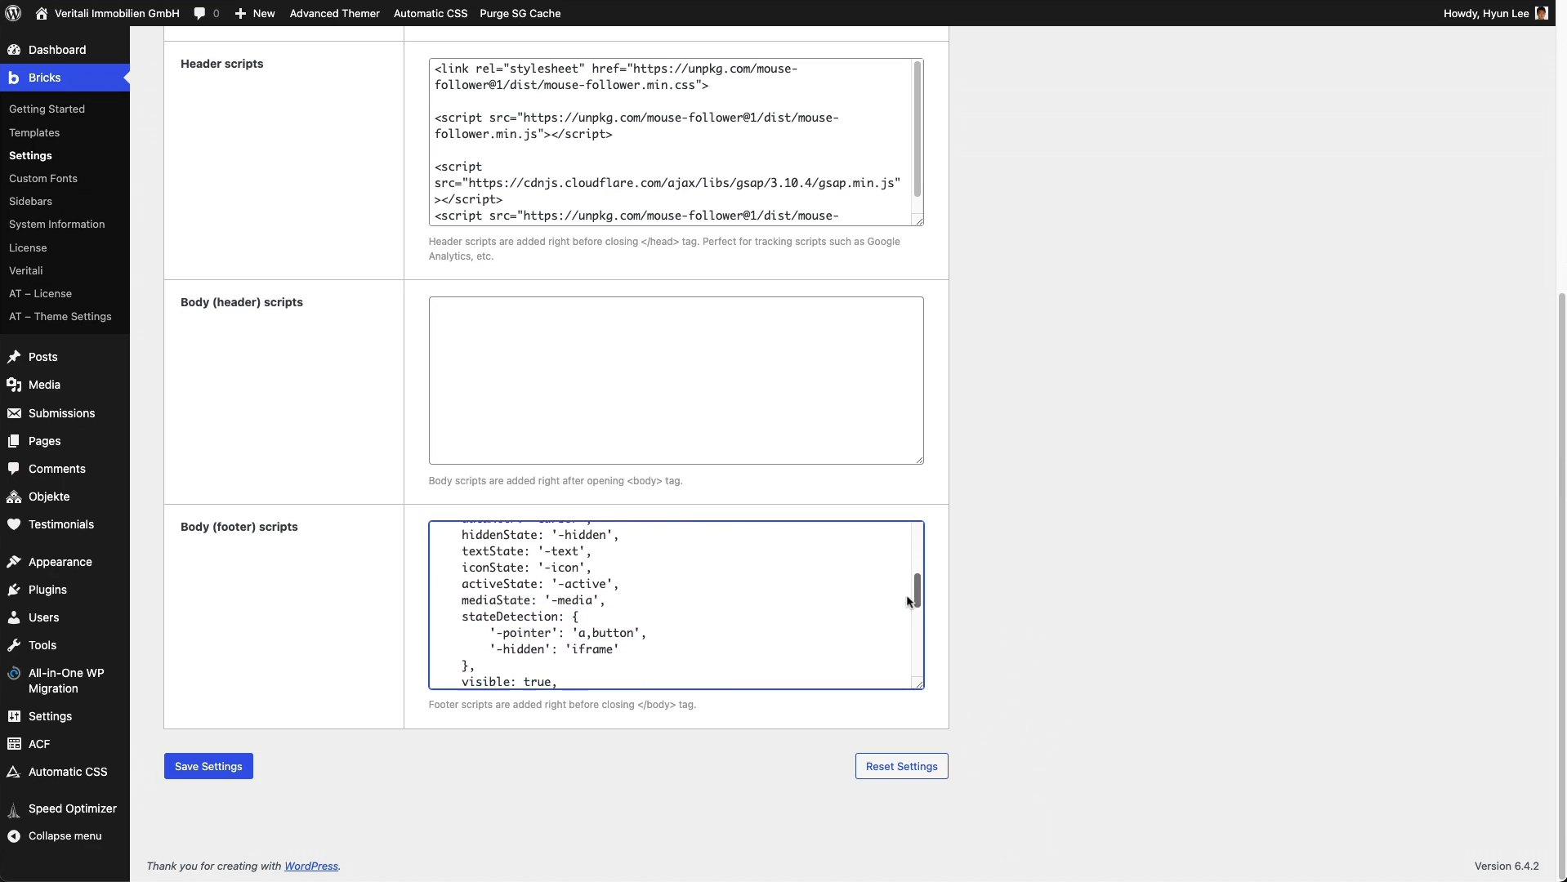
{"action": "scroll", "scroll_direction": "down", "scroll_amount": 3}
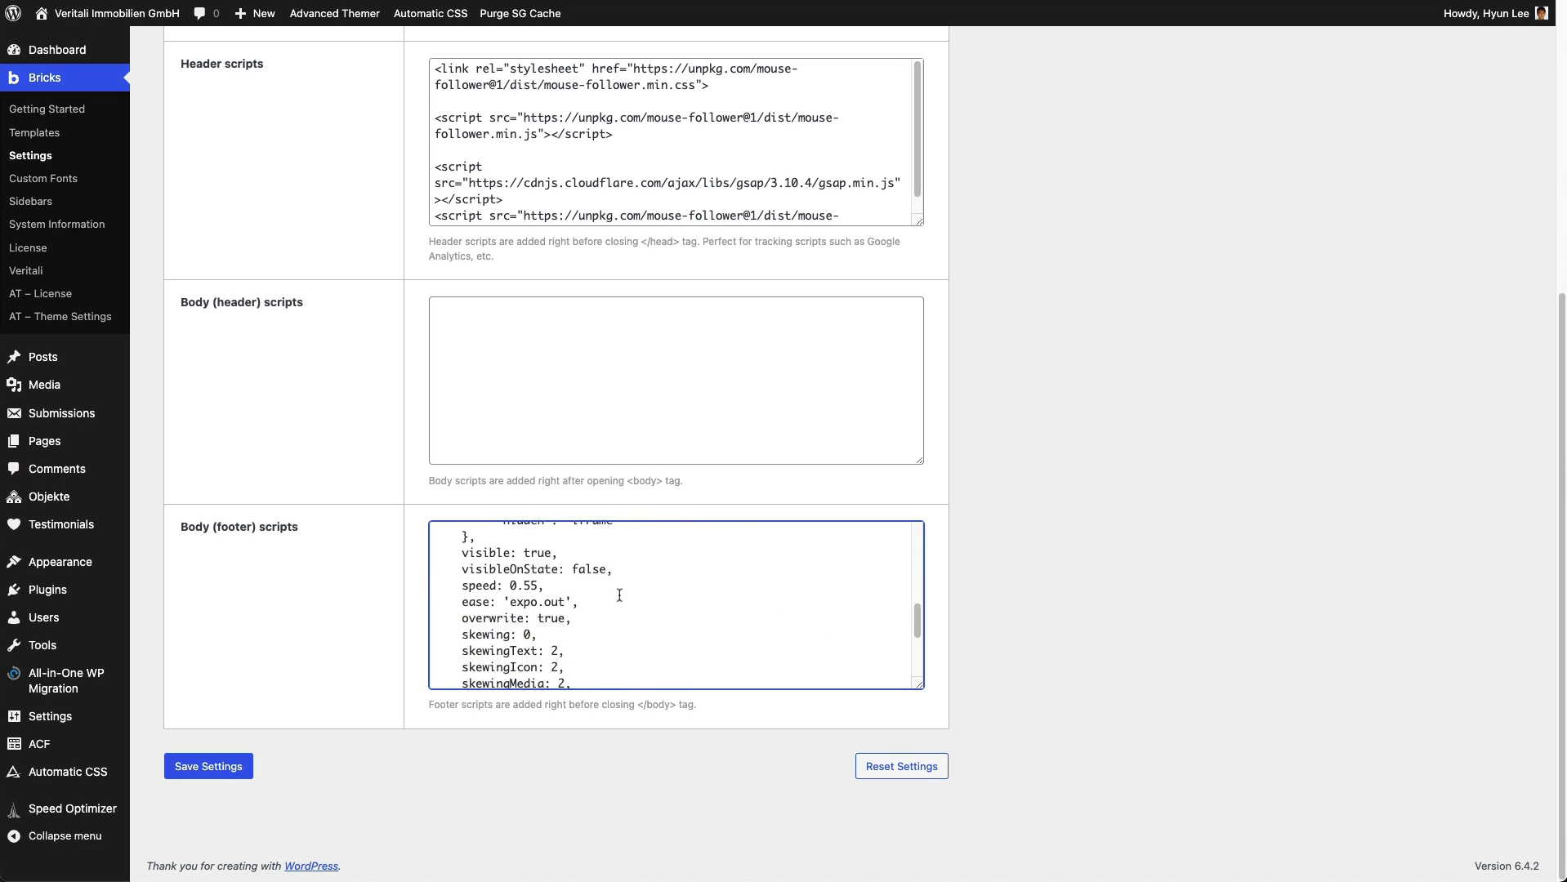
{"action": "double_click", "coordinate": [522, 585]}
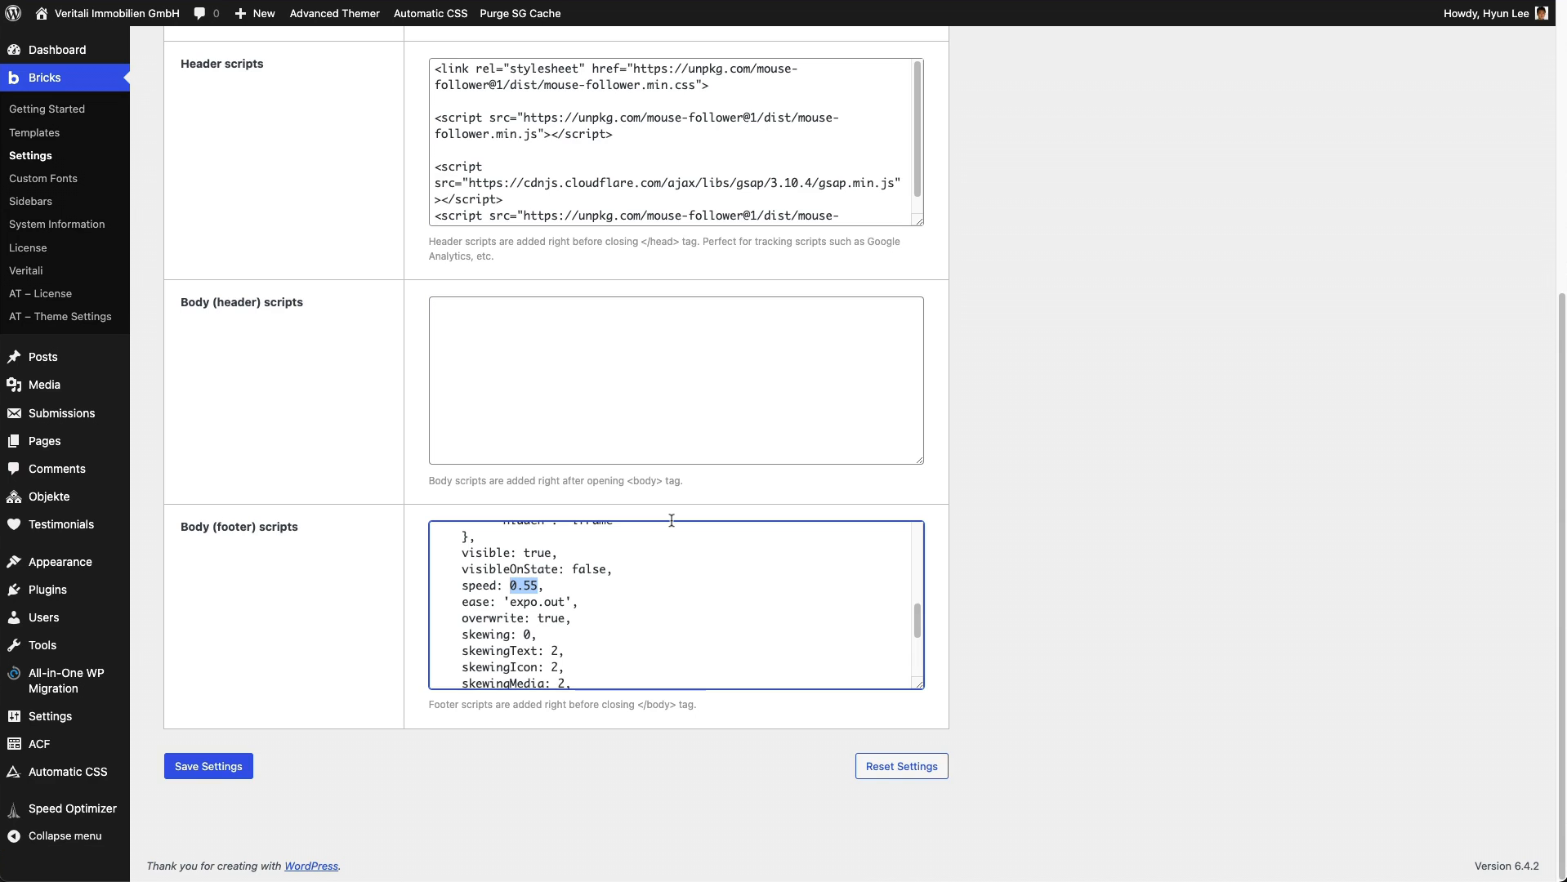
{"action": "mouse_move", "coordinate": [670, 521]}
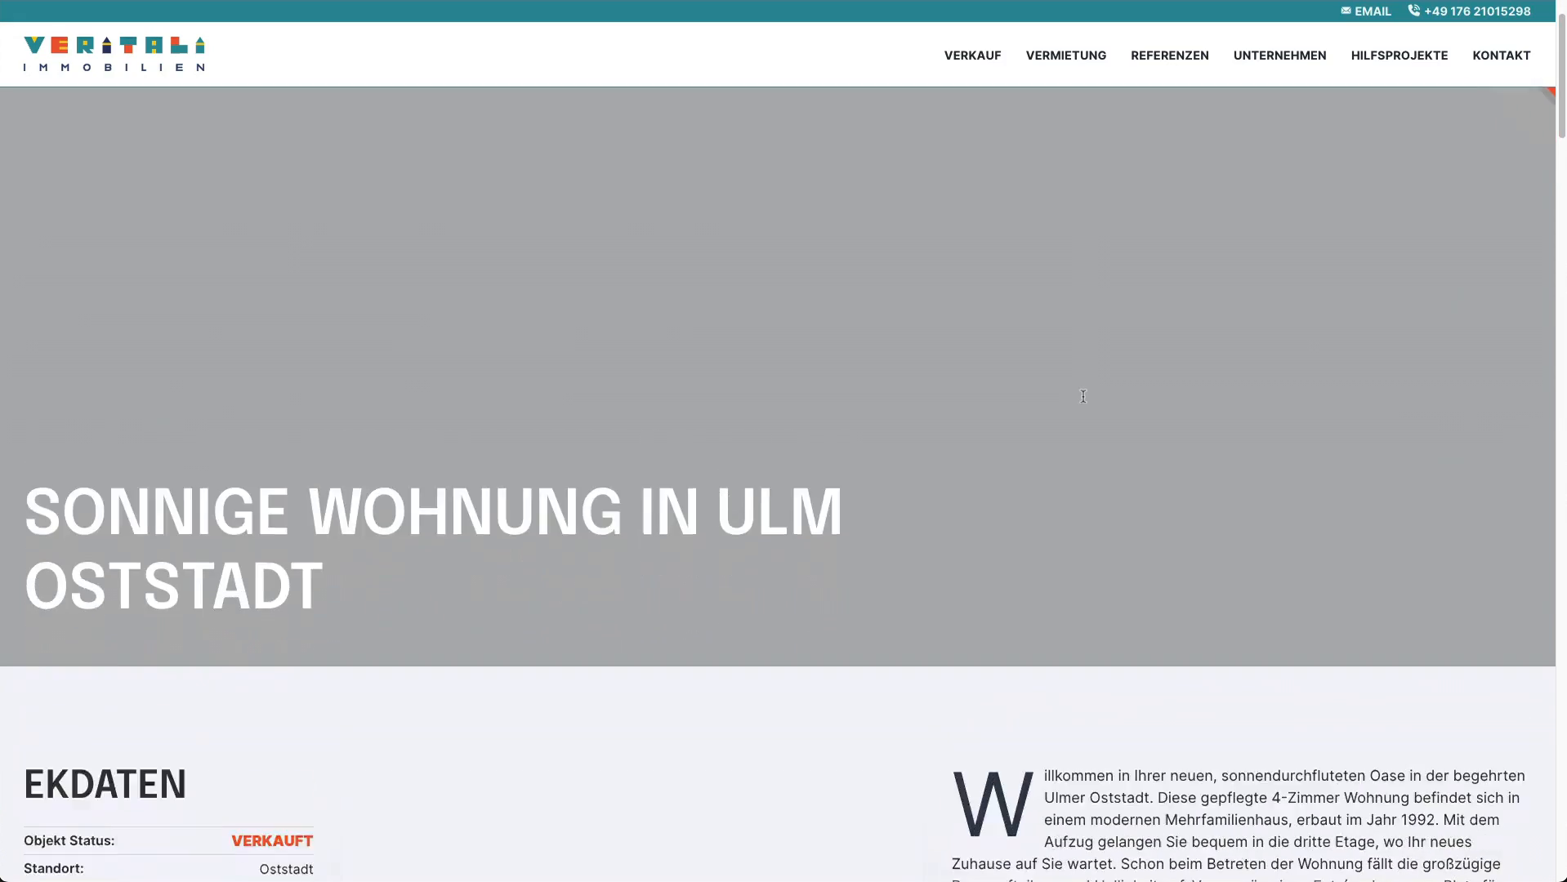
{"action": "scroll", "scroll_direction": "down", "scroll_amount": 3}
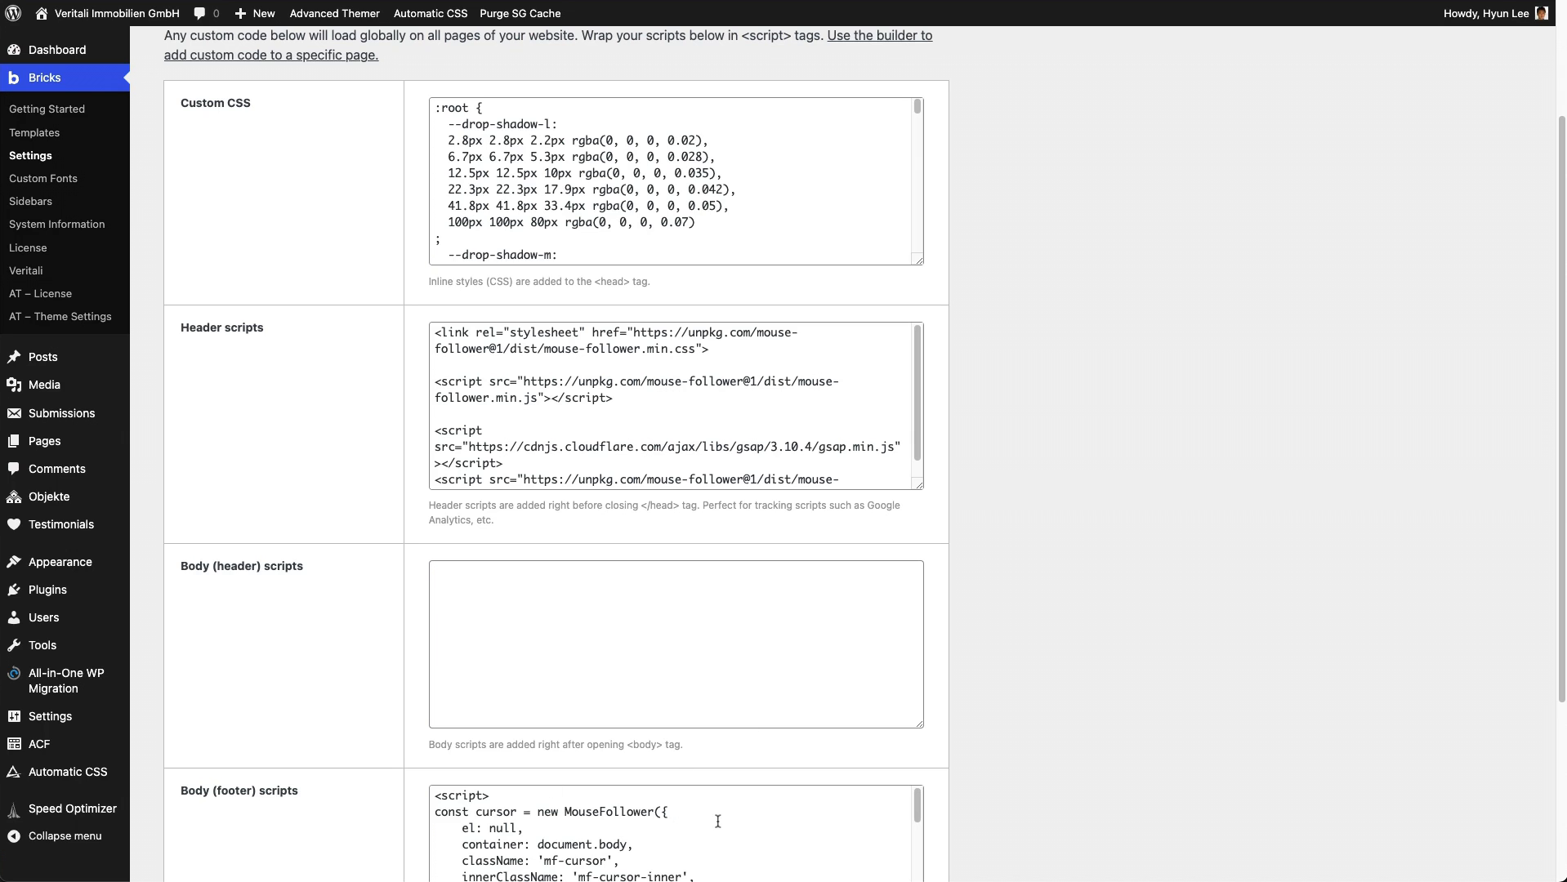
{"action": "scroll", "scroll_direction": "down", "scroll_amount": 3}
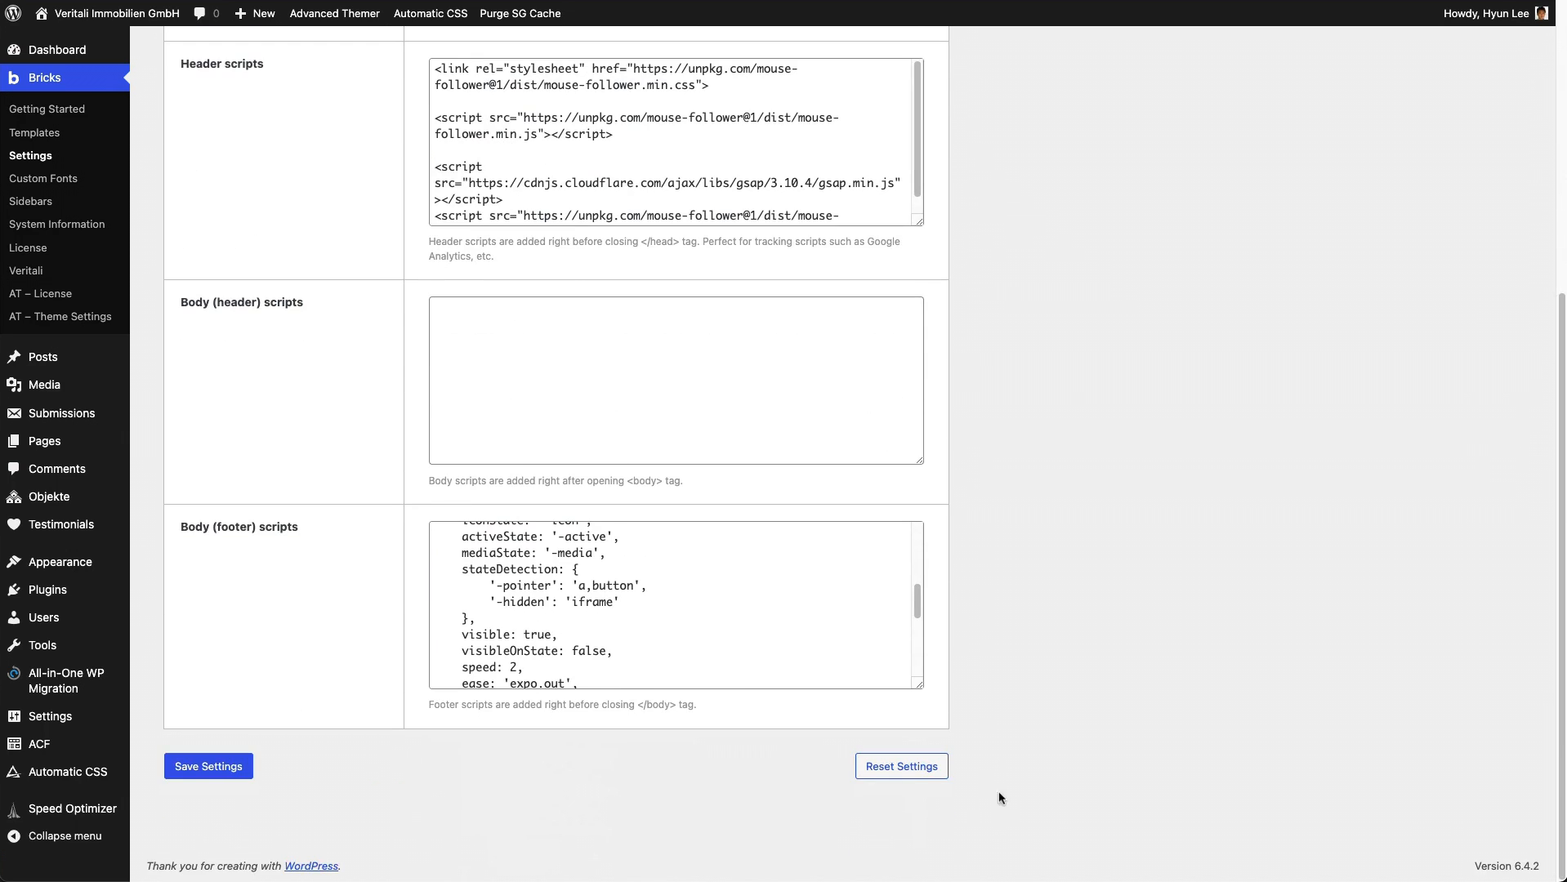
{"action": "scroll", "scroll_direction": "down", "scroll_amount": 3}
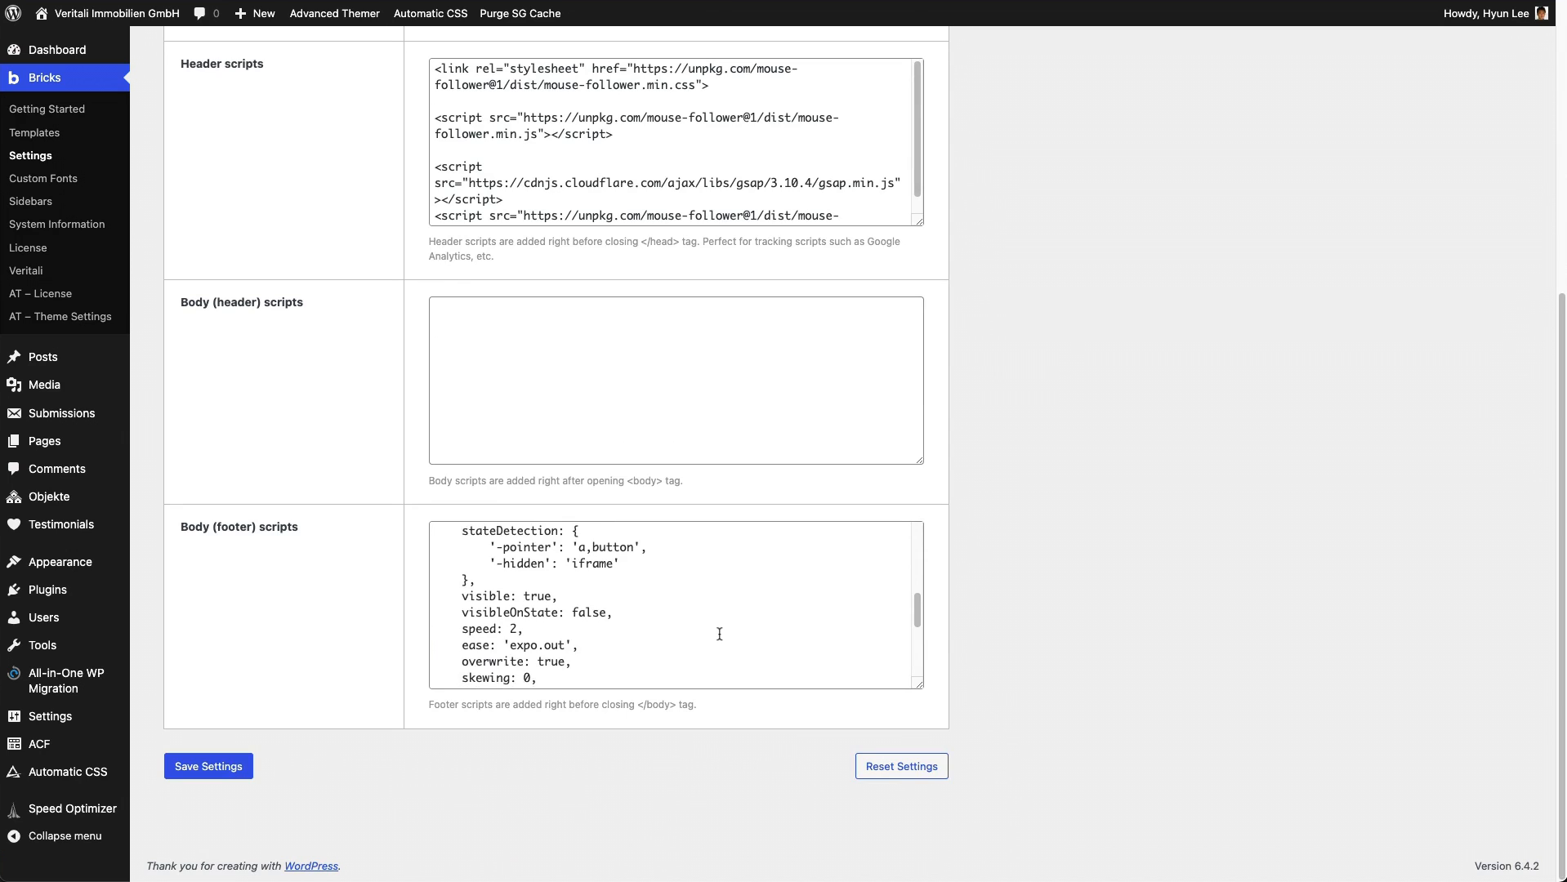
{"action": "scroll", "scroll_direction": "down", "scroll_amount": 3}
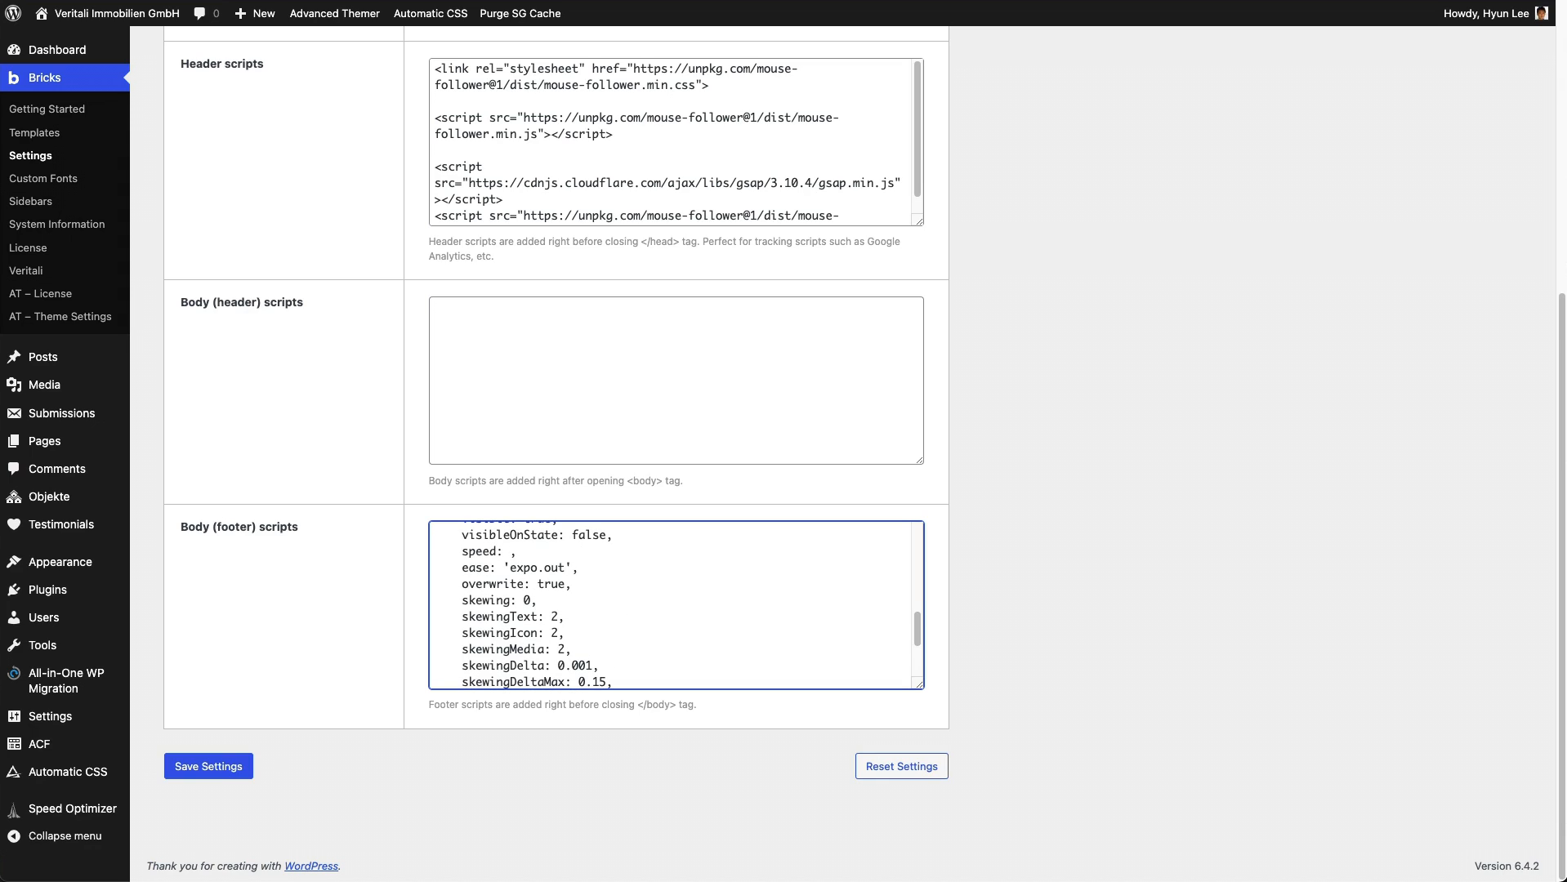
{"action": "type", "text": ".8"}
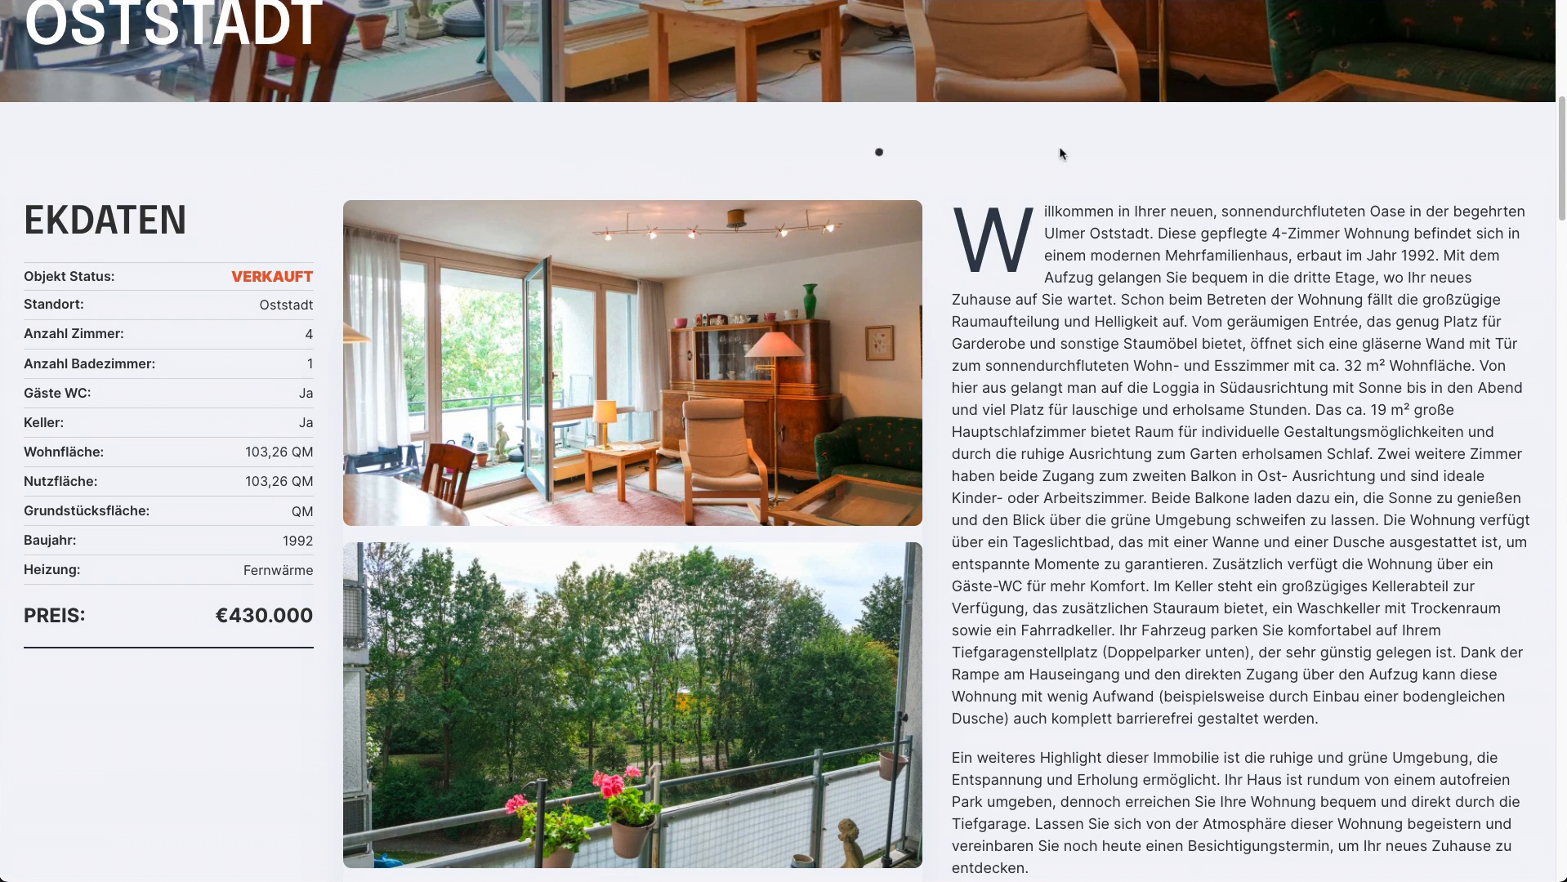
{"action": "mouse_move", "coordinate": [476, 152]}
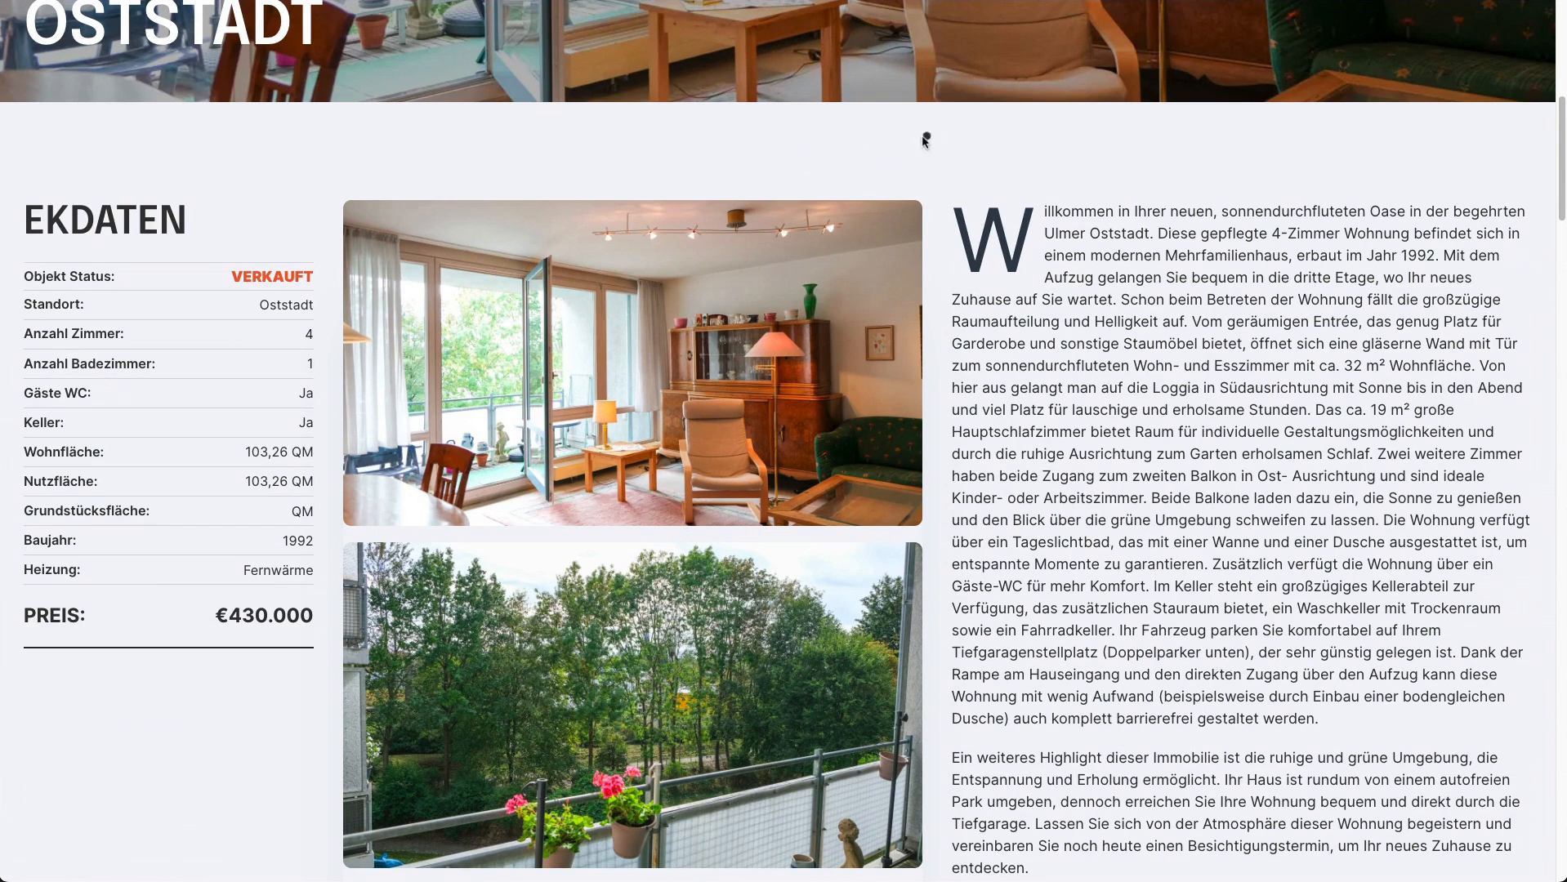
{"action": "mouse_move", "coordinate": [581, 138]}
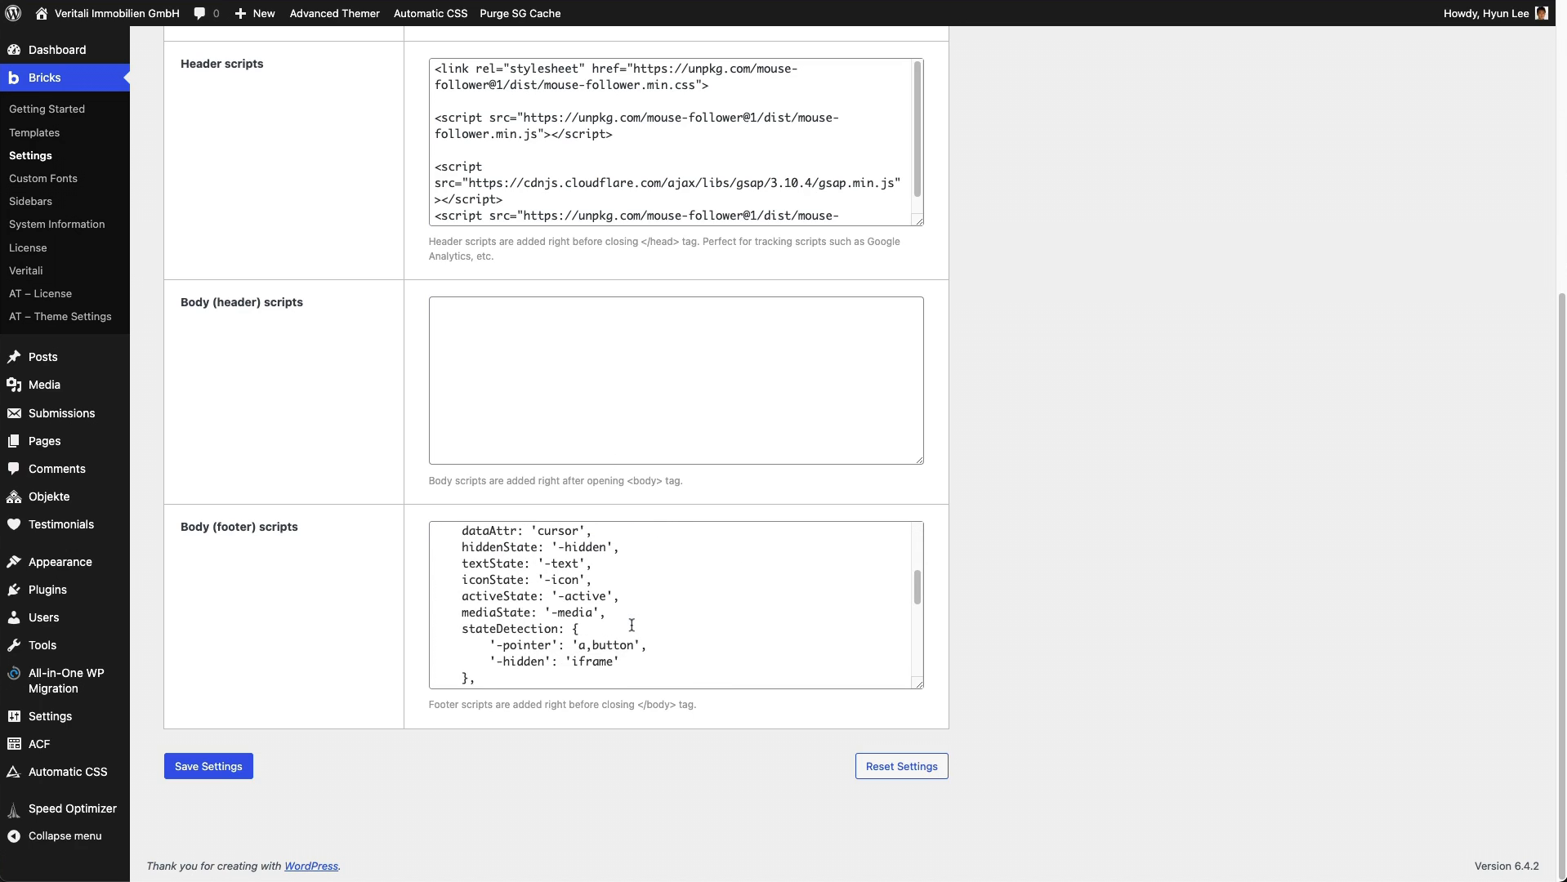
- Change the MouseFollower skewing option from 0 to 5 in the footer script
{"action": "scroll", "scroll_direction": "down", "scroll_amount": 3}
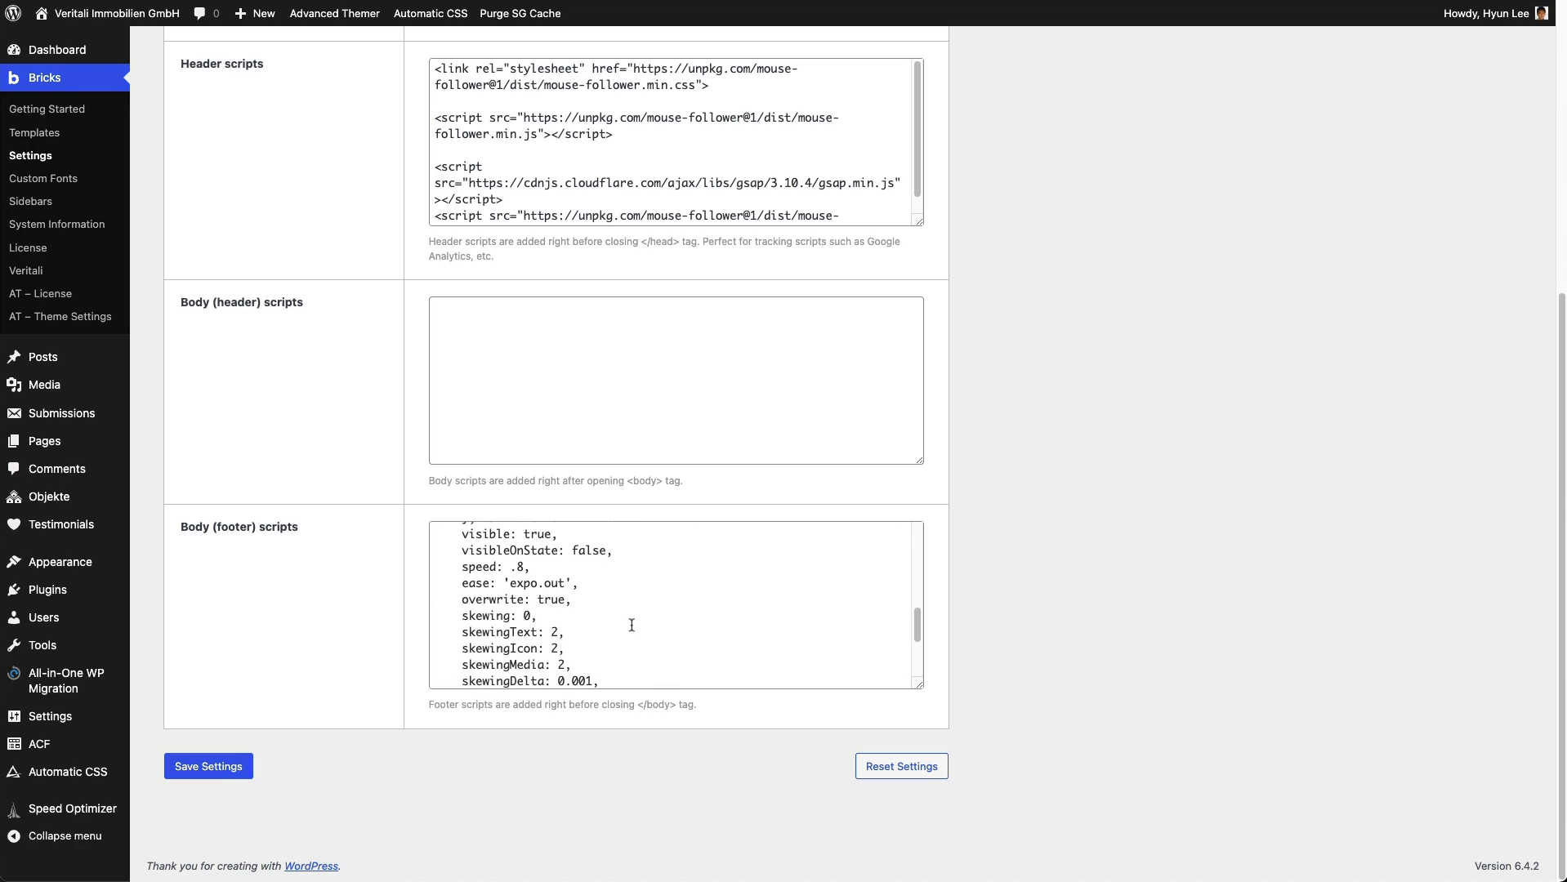
{"action": "scroll", "scroll_direction": "down", "scroll_amount": 3}
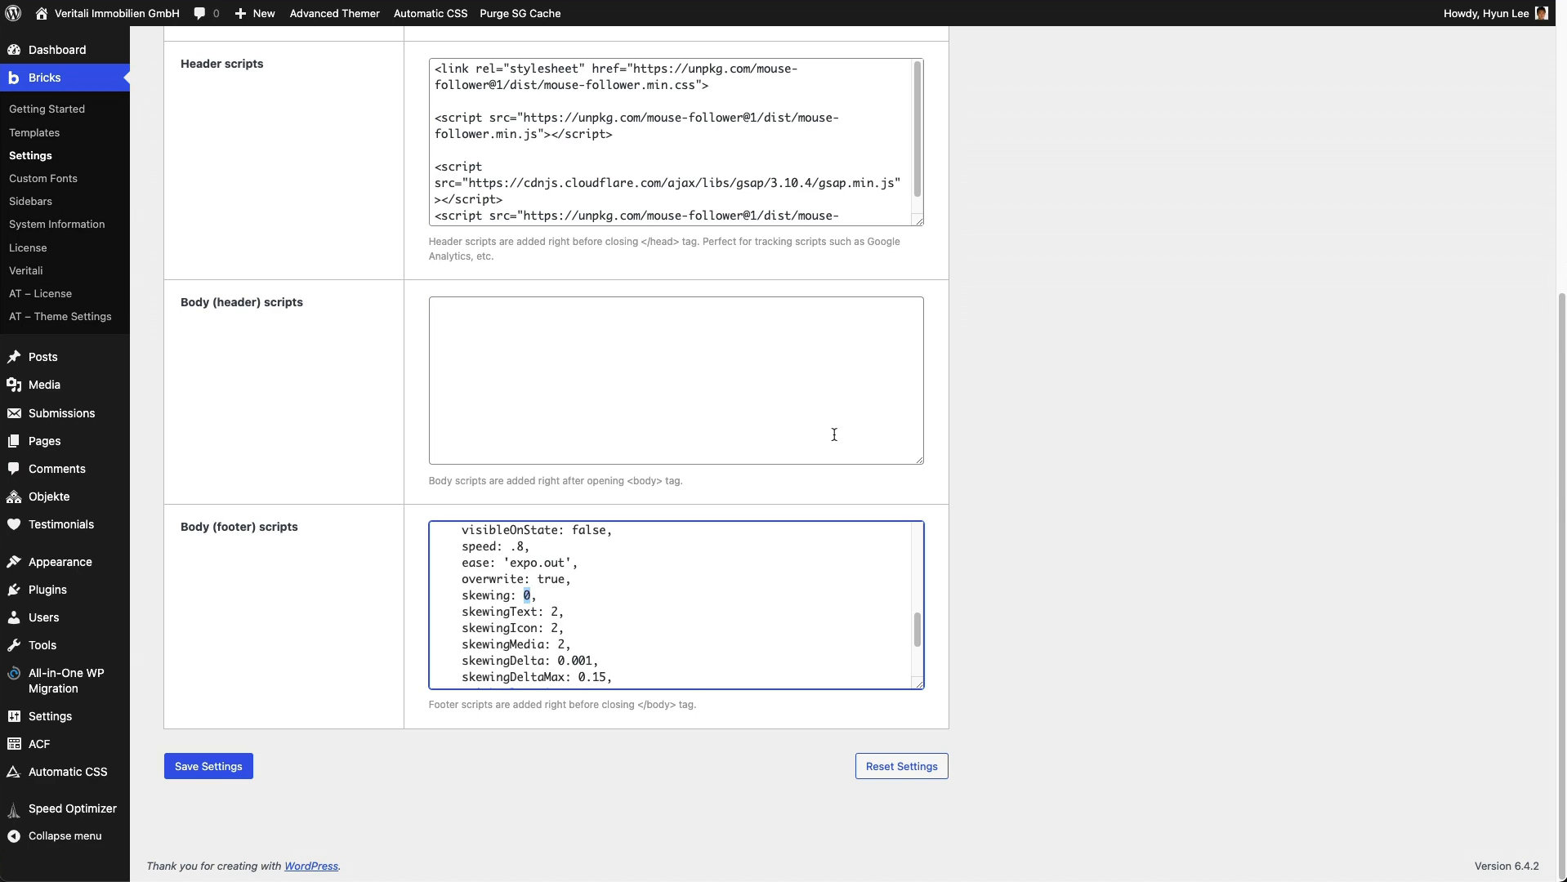
{"action": "type", "text": "5"}
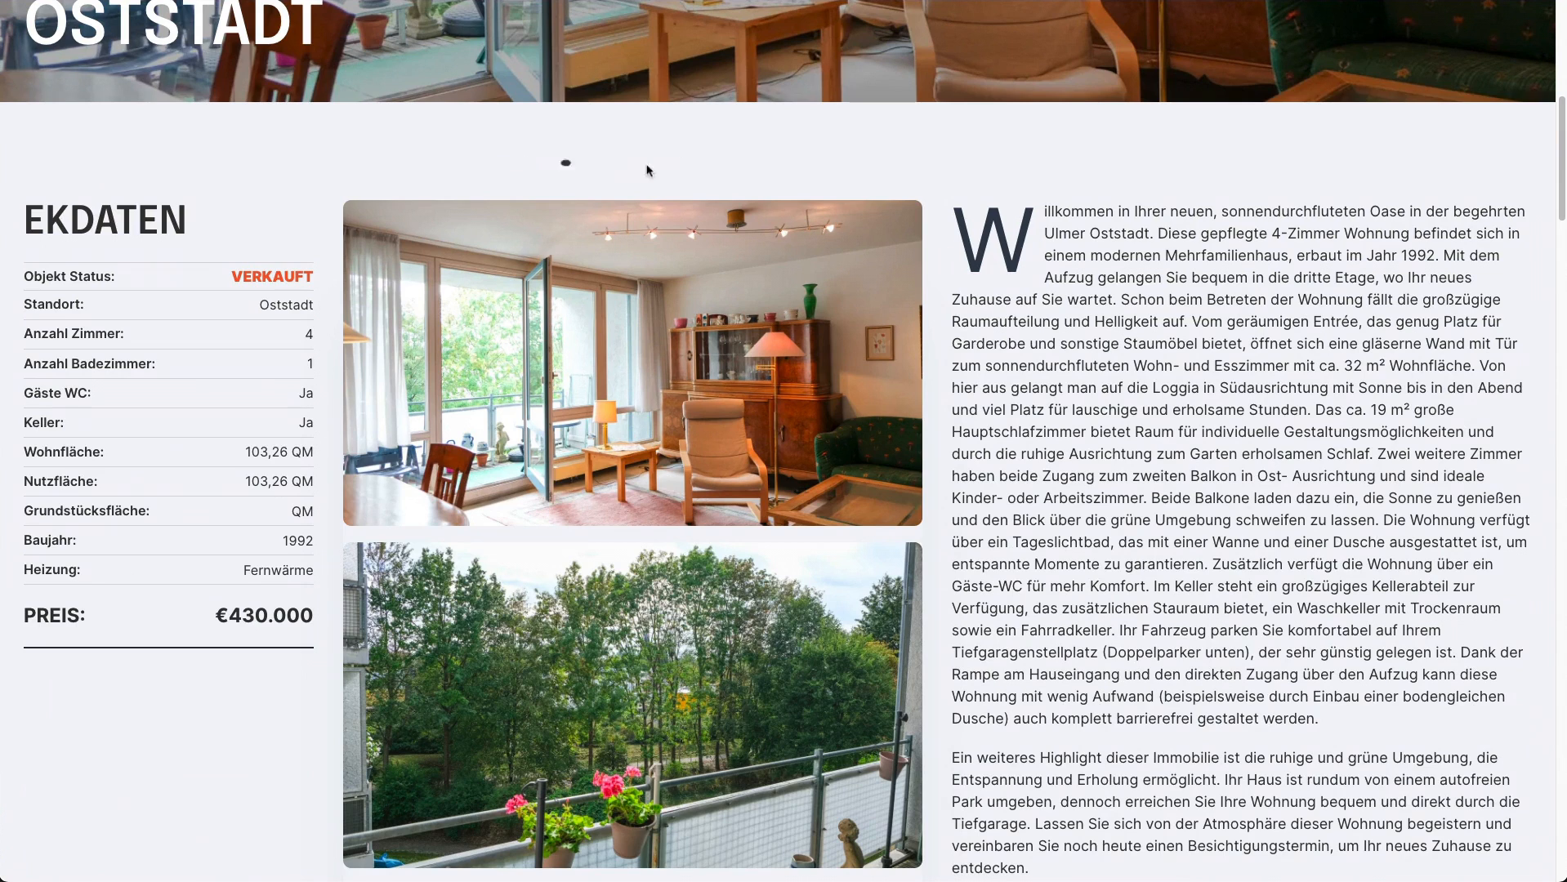
{"action": "mouse_move", "coordinate": [476, 158]}
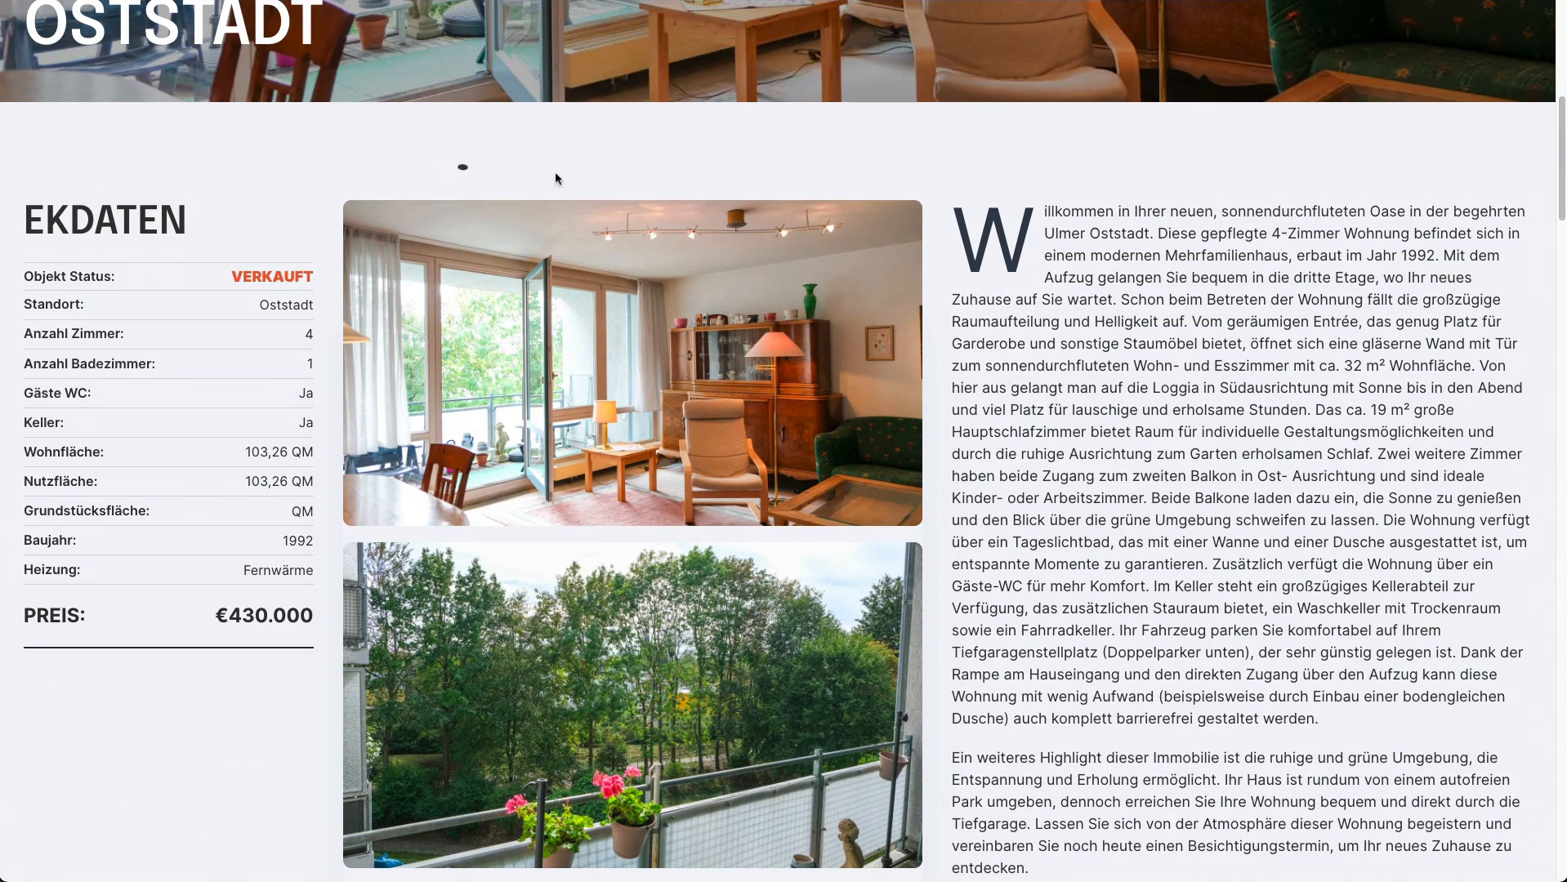
{"action": "mouse_move", "coordinate": [686, 147]}
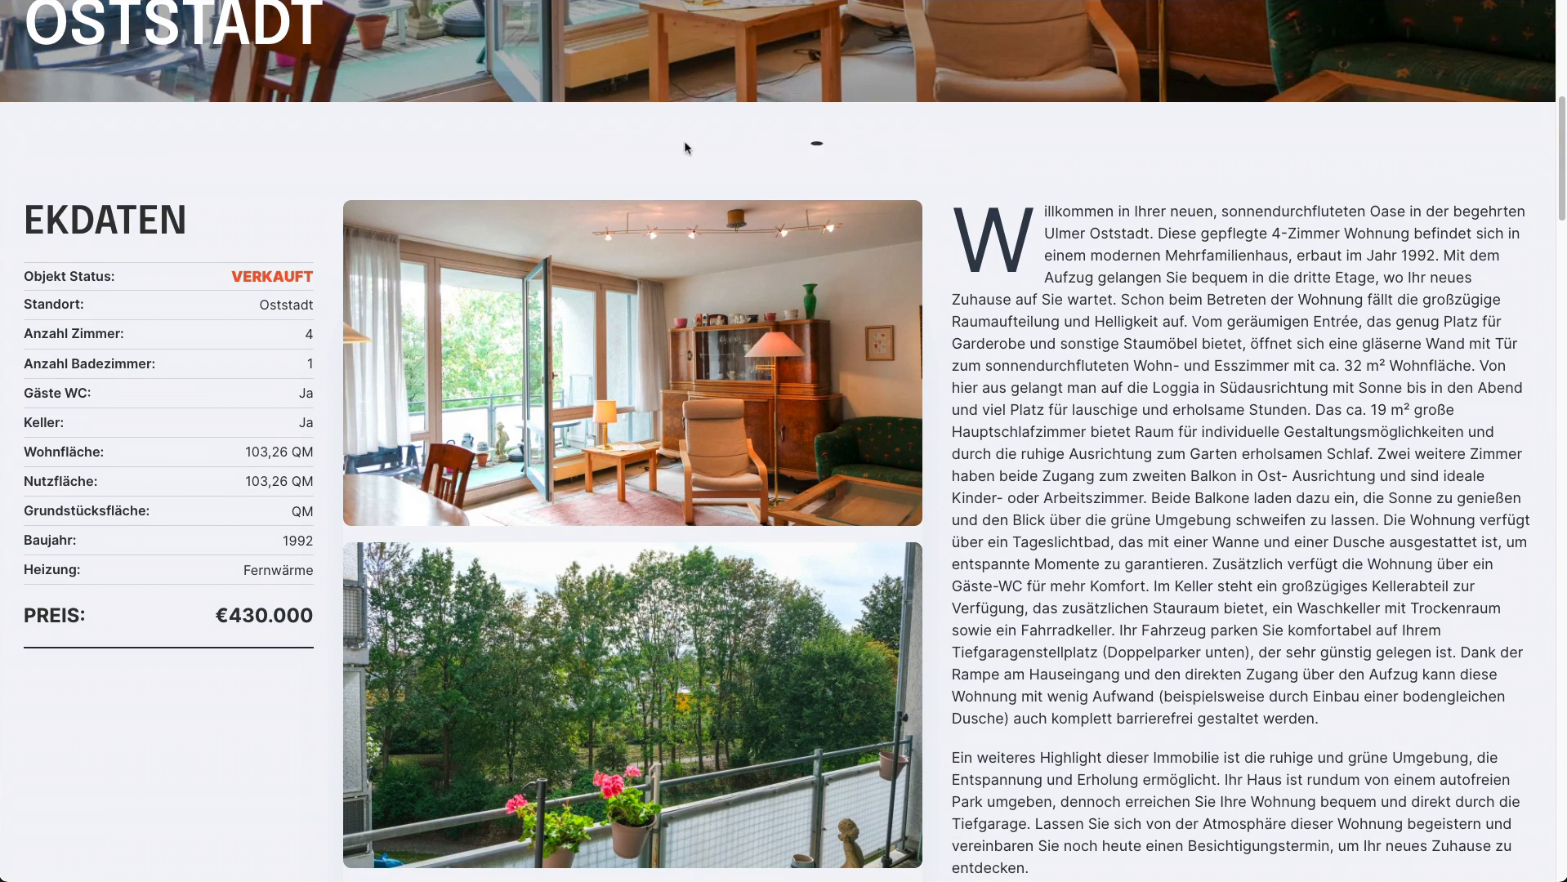
{"action": "mouse_move", "coordinate": [574, 156]}
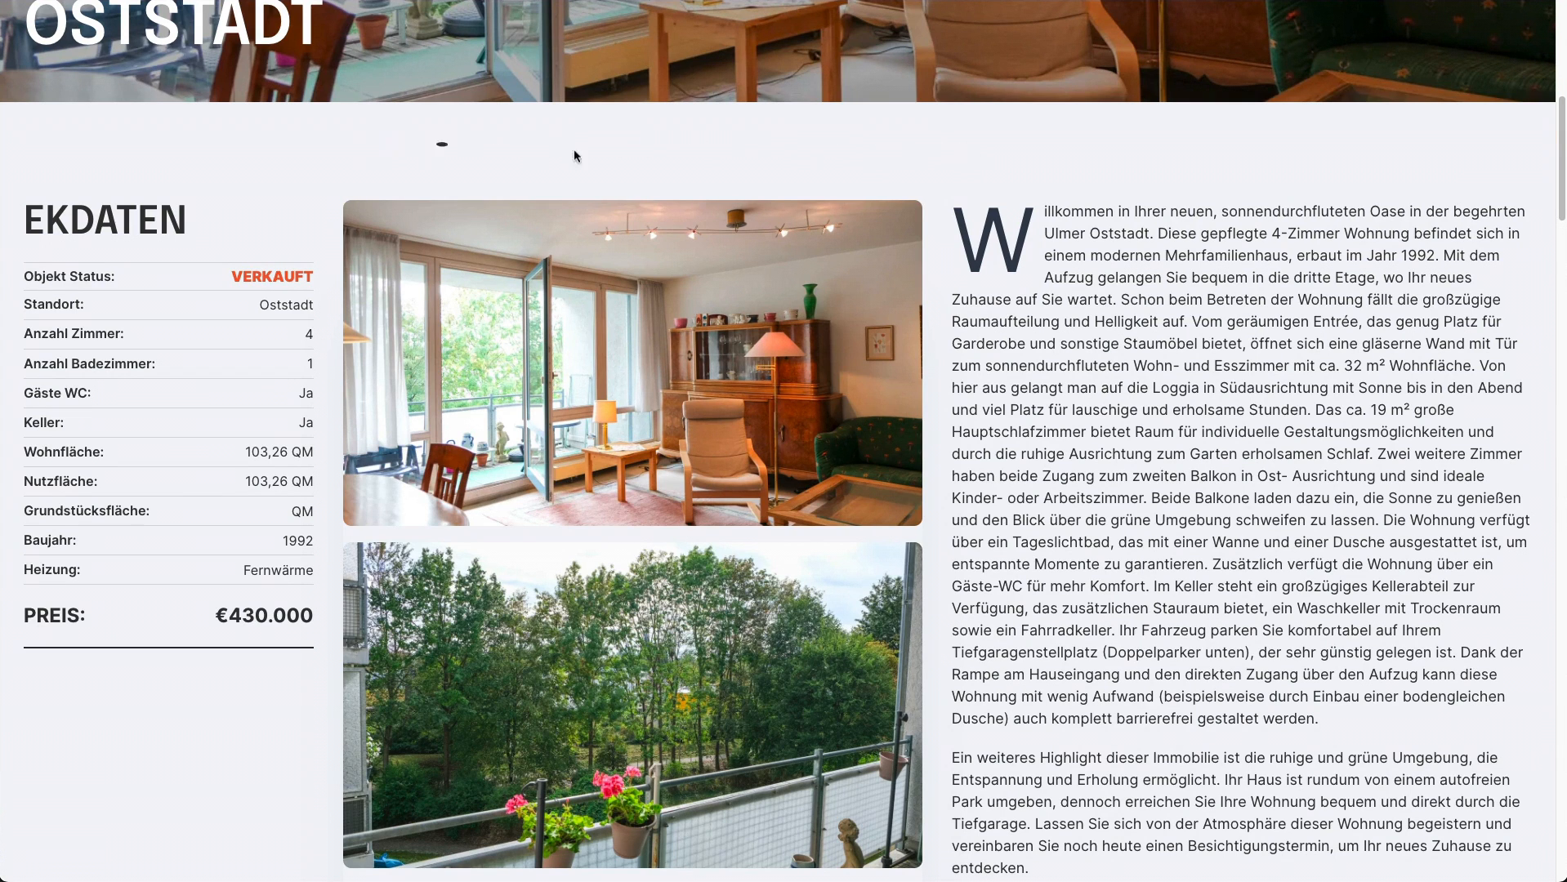
{"action": "mouse_move", "coordinate": [944, 157]}
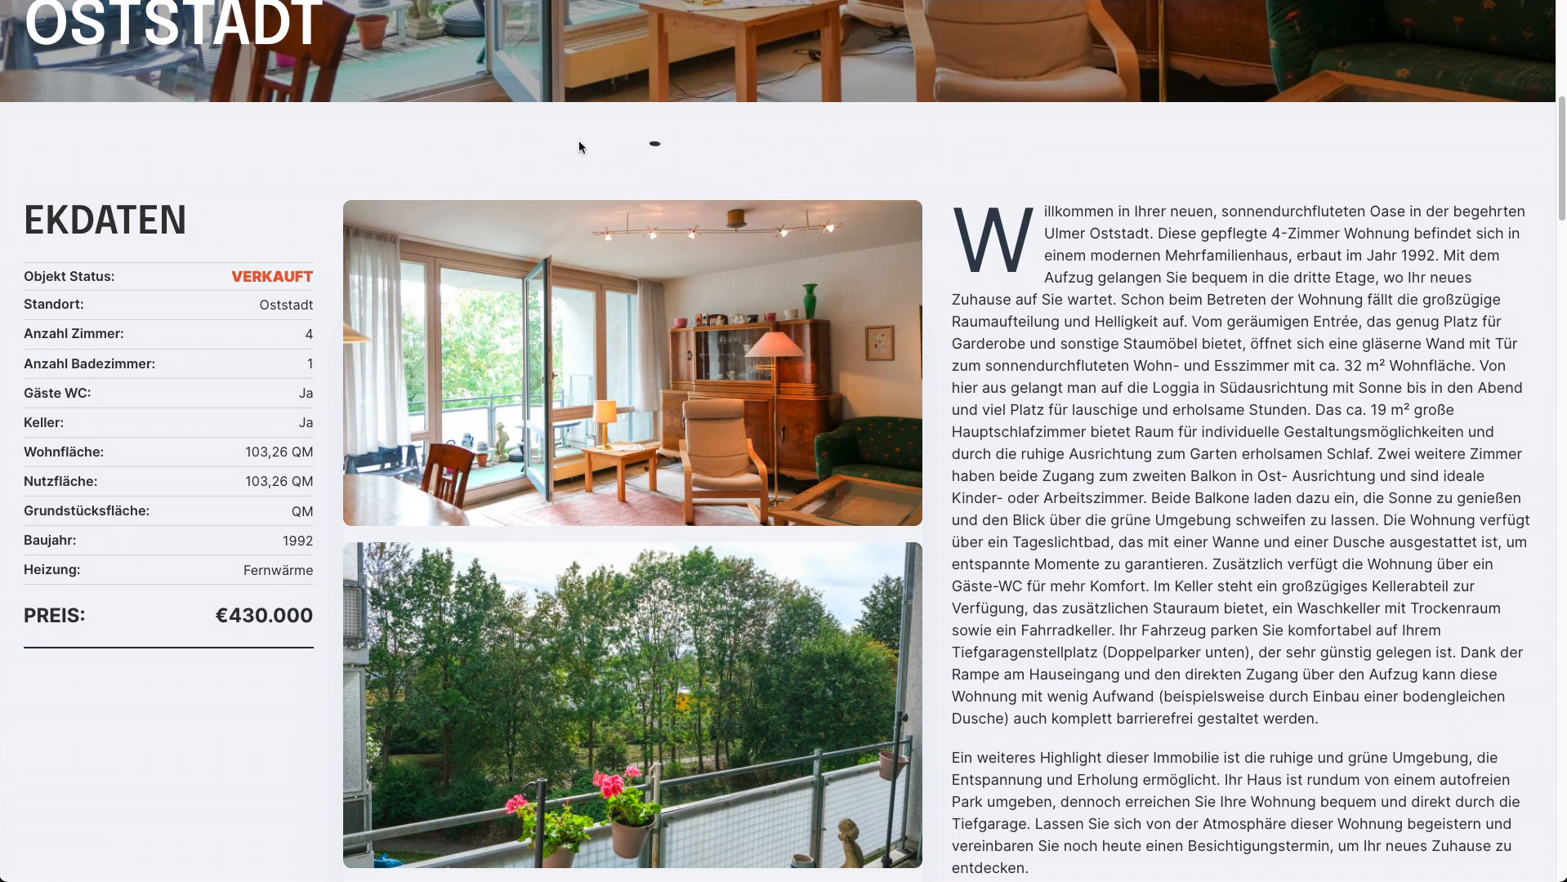
{"action": "mouse_move", "coordinate": [782, 220]}
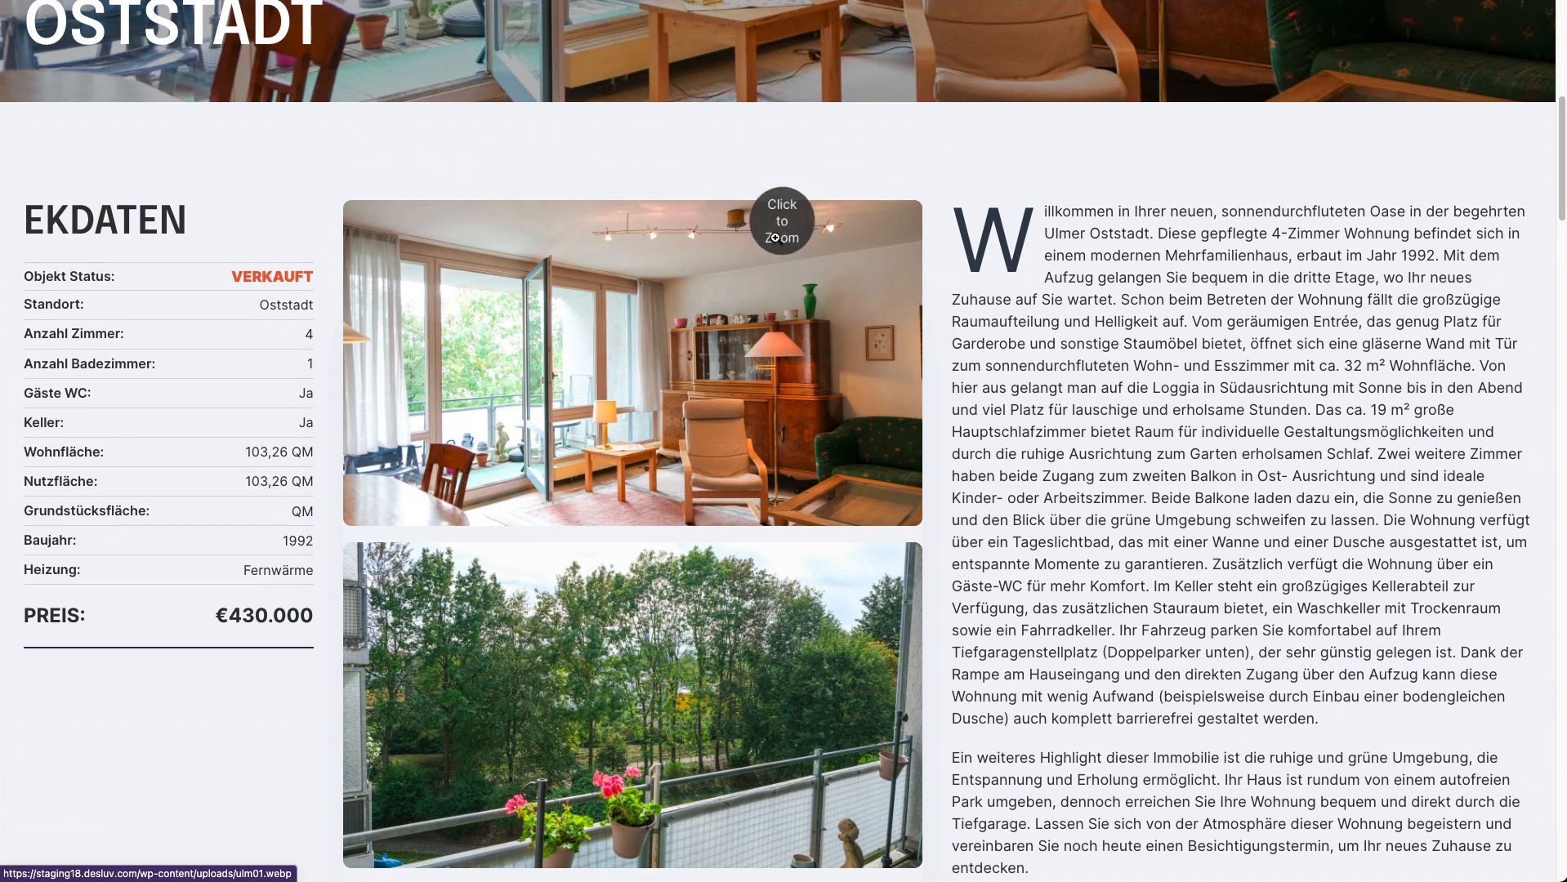
{"action": "mouse_move", "coordinate": [561, 327]}
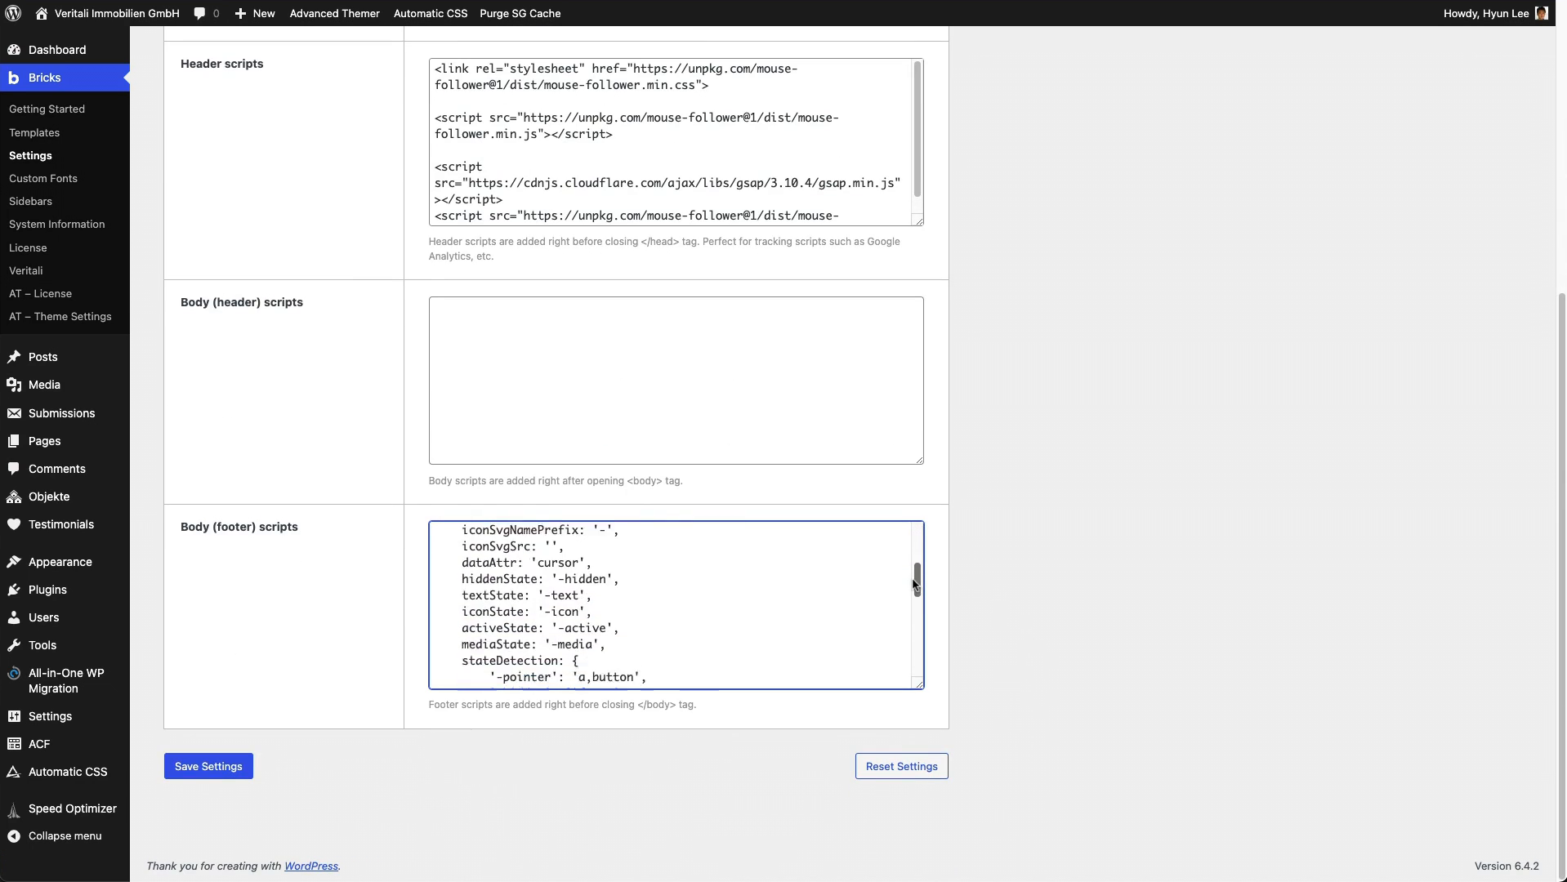
- Edit the skewingText number in the footer MouseFollower script to 0
{"action": "scroll", "scroll_direction": "down", "scroll_amount": 3}
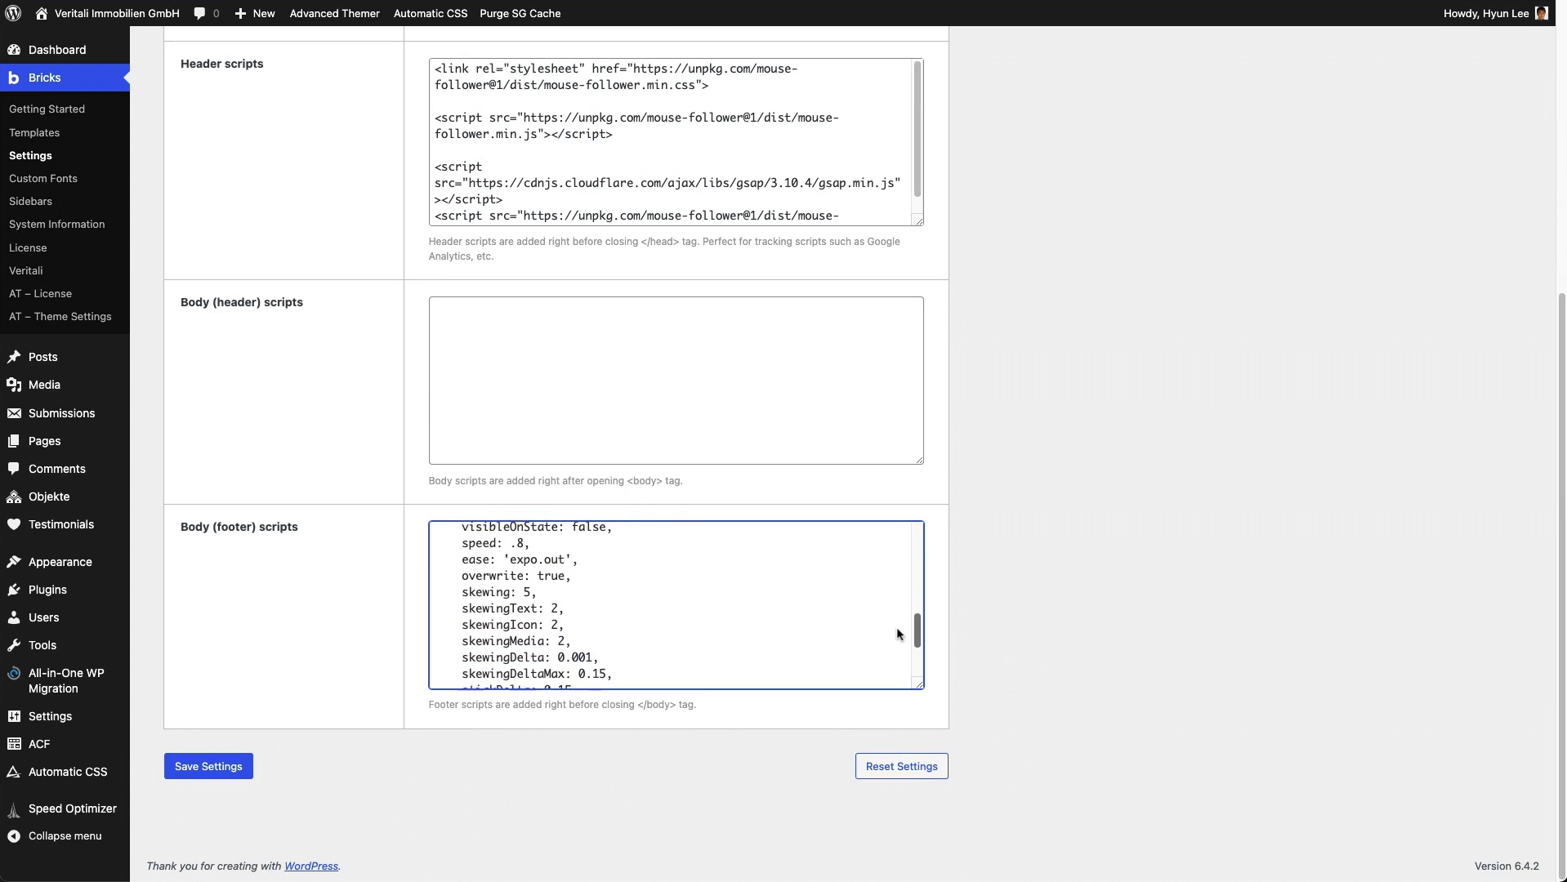
{"action": "scroll", "scroll_direction": "down", "scroll_amount": 3}
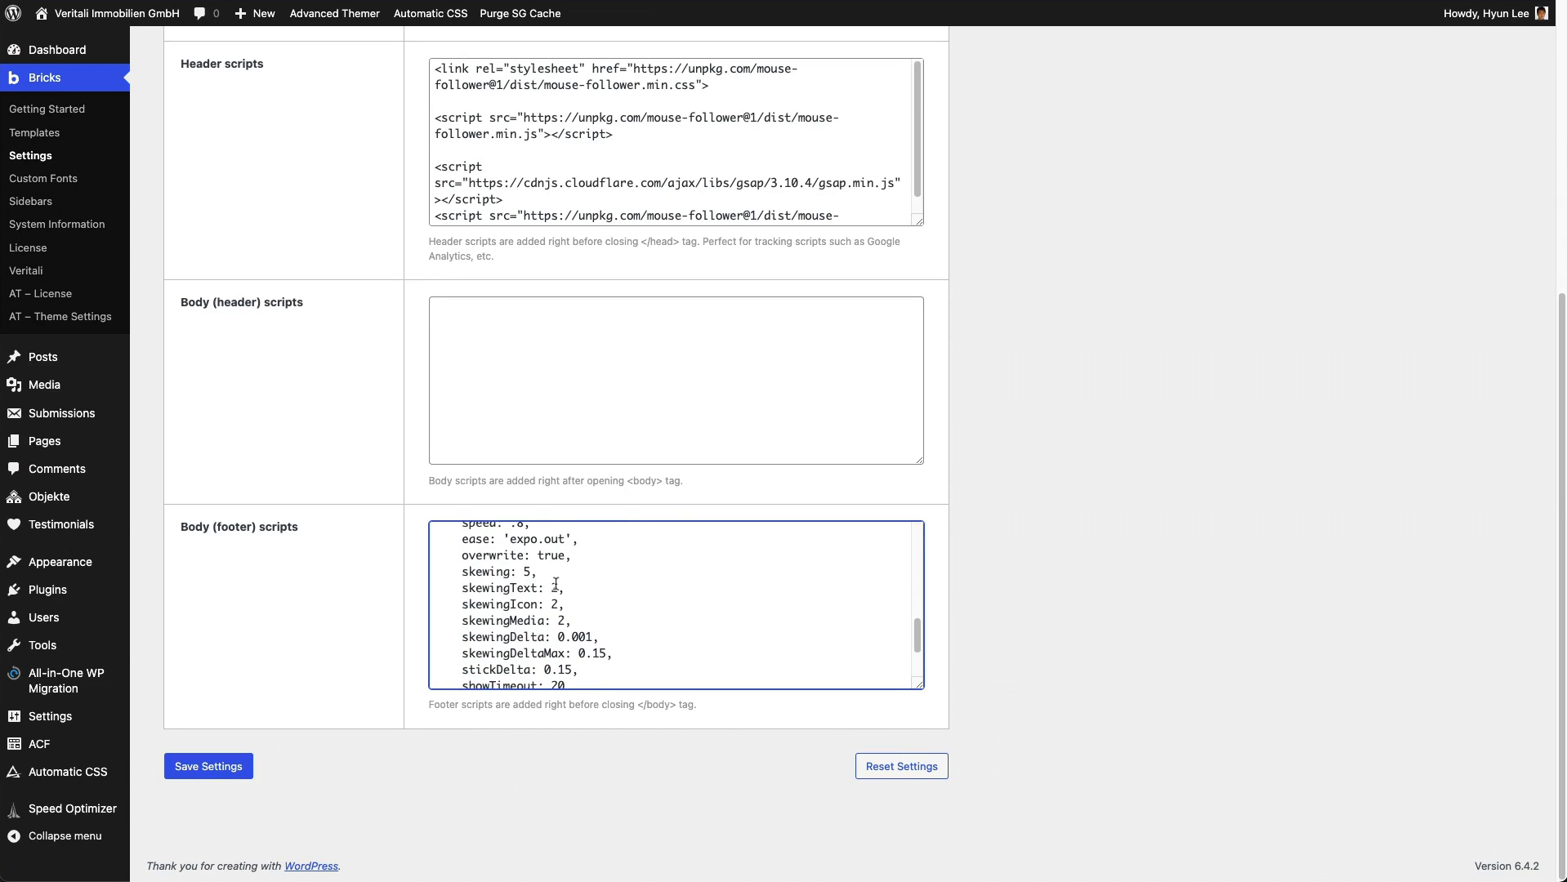
{"action": "type", "text": "0"}
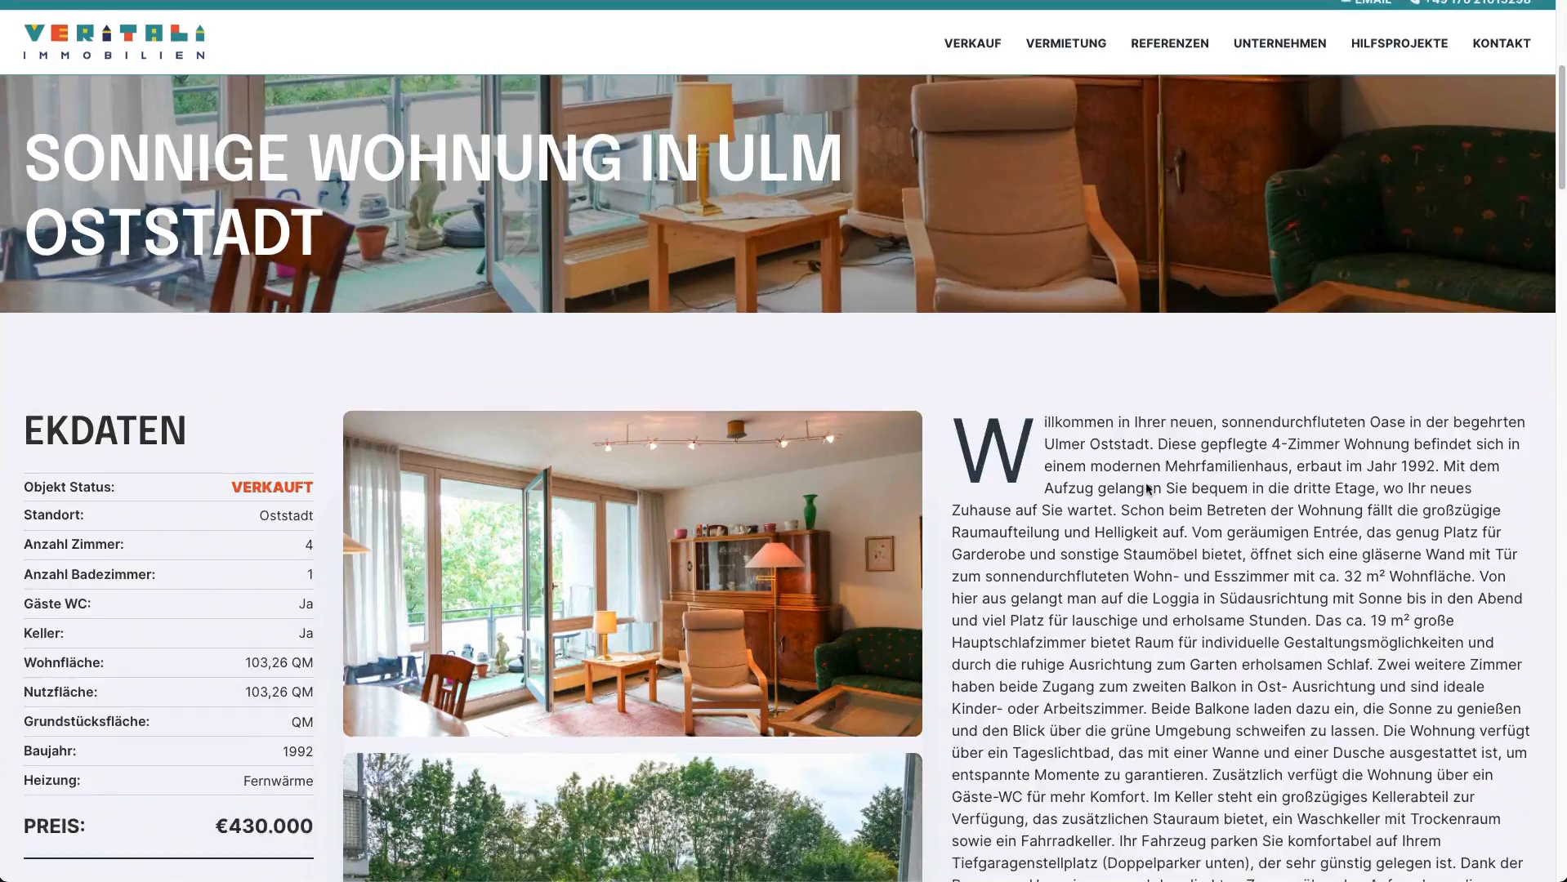
{"action": "scroll", "scroll_direction": "down", "scroll_amount": 3}
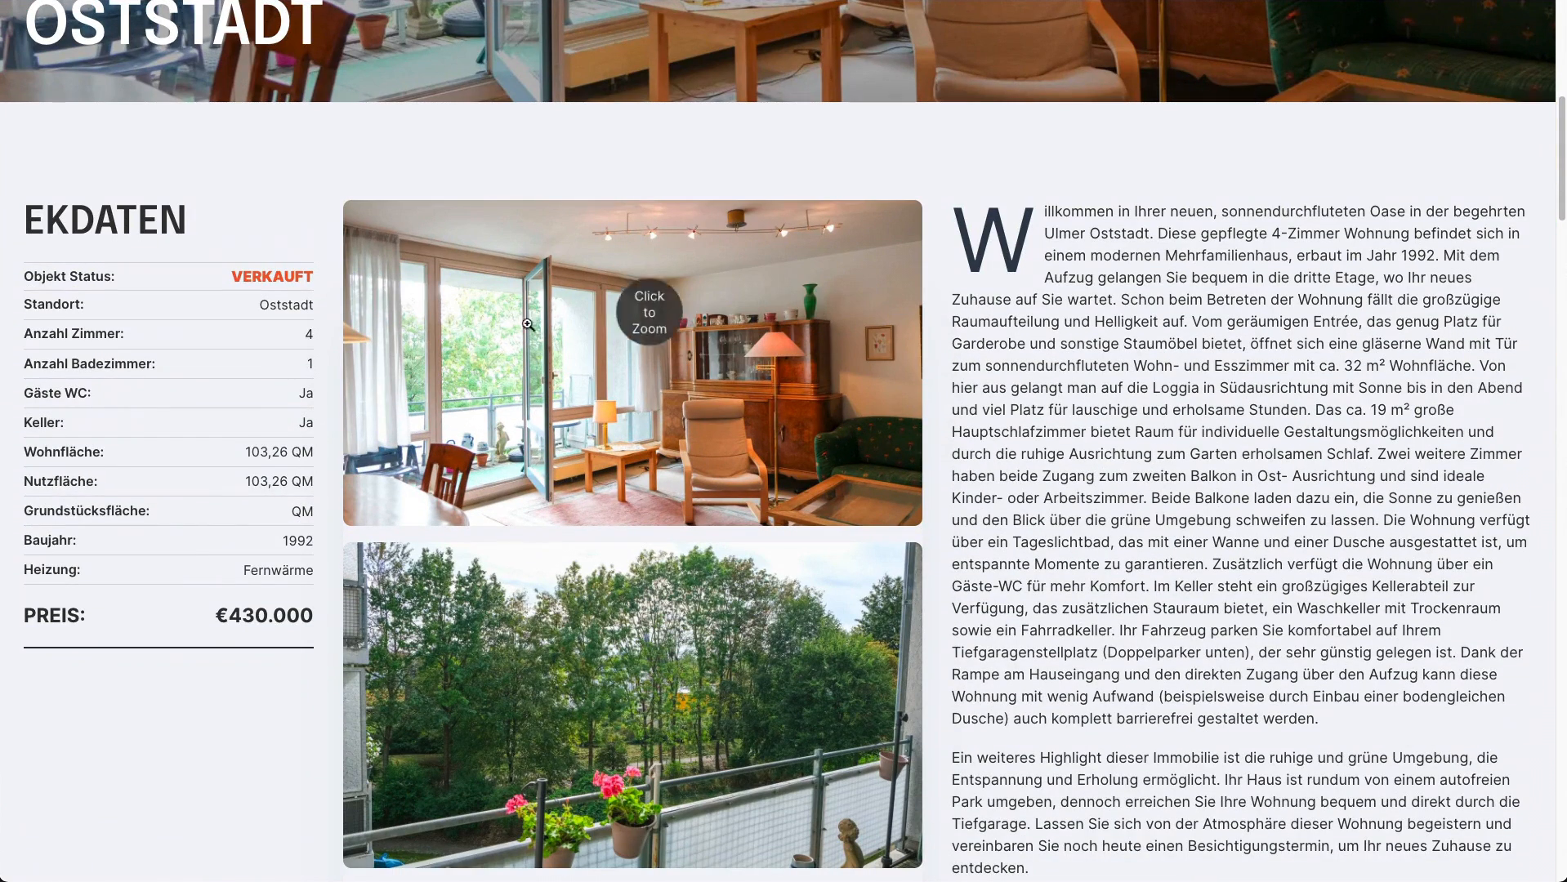
{"action": "mouse_move", "coordinate": [510, 307]}
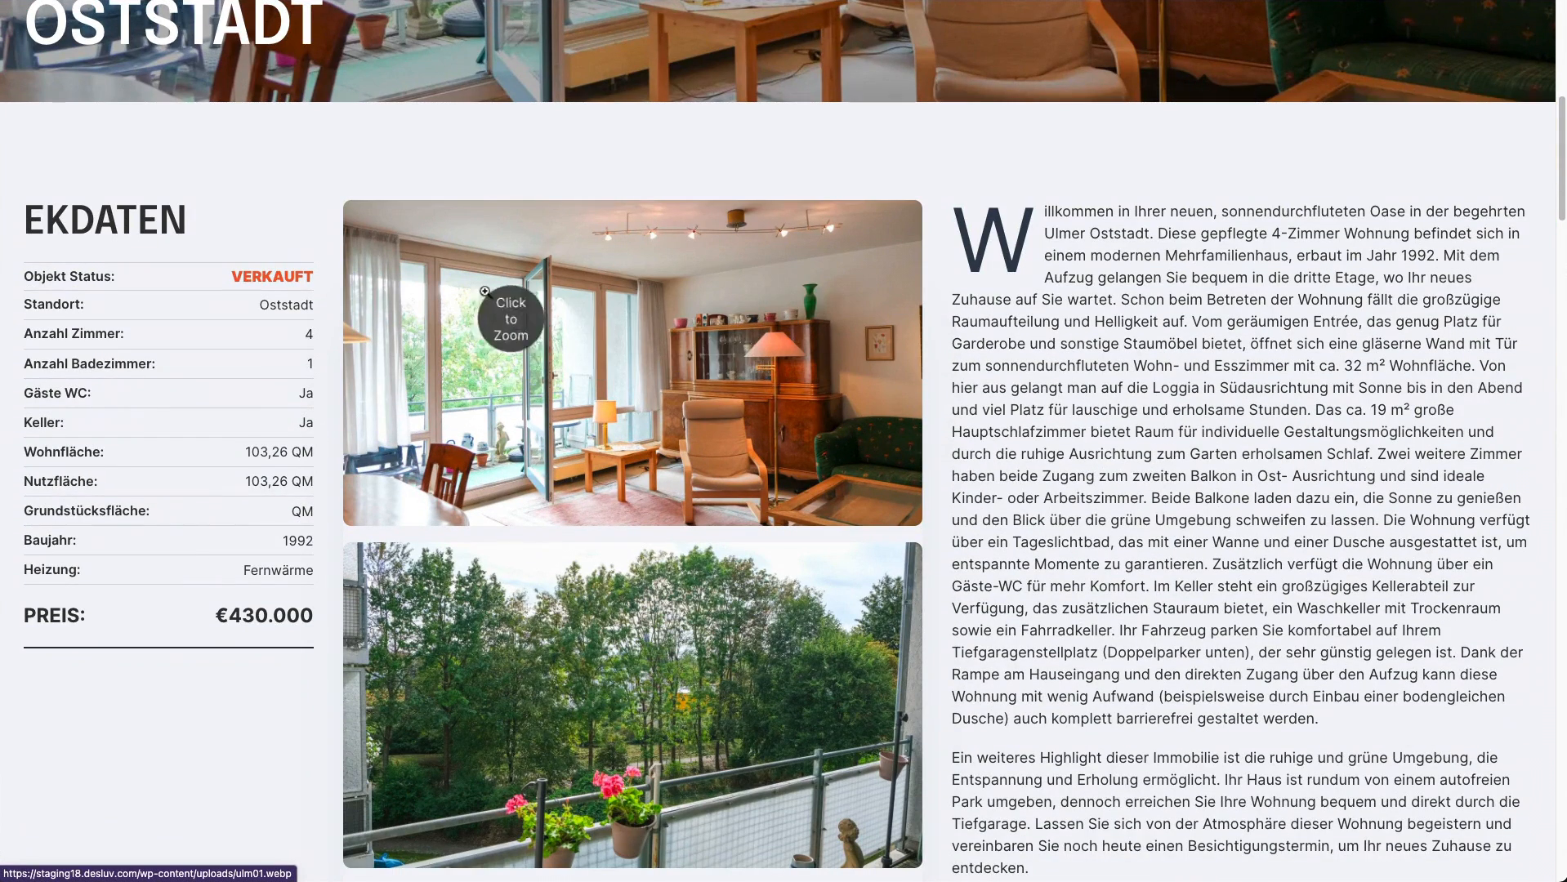
{"action": "mouse_move", "coordinate": [769, 398]}
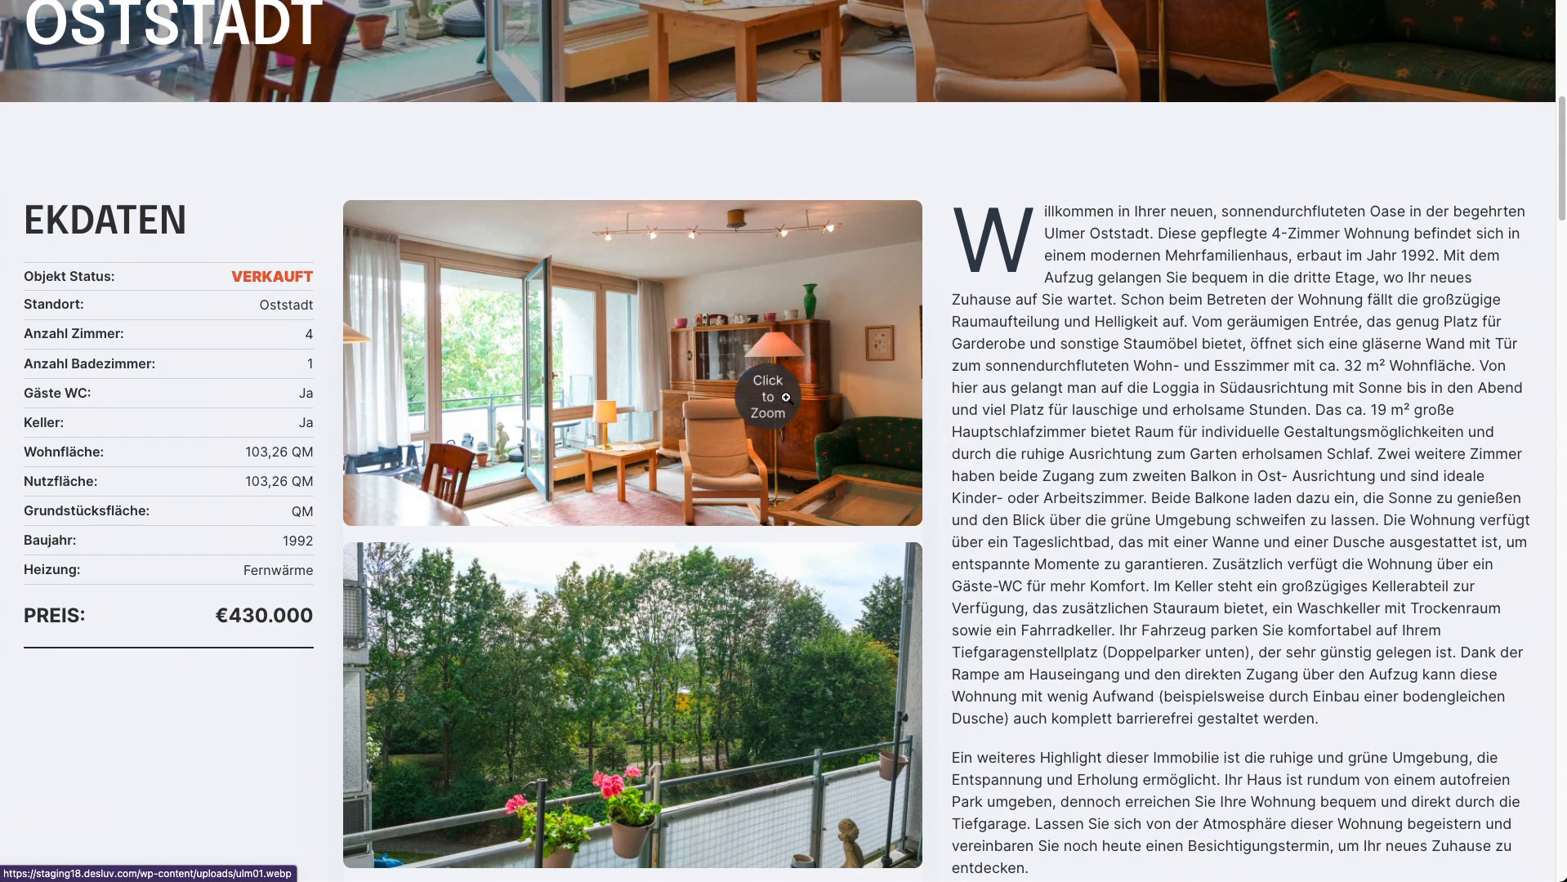
{"action": "mouse_move", "coordinate": [1029, 413]}
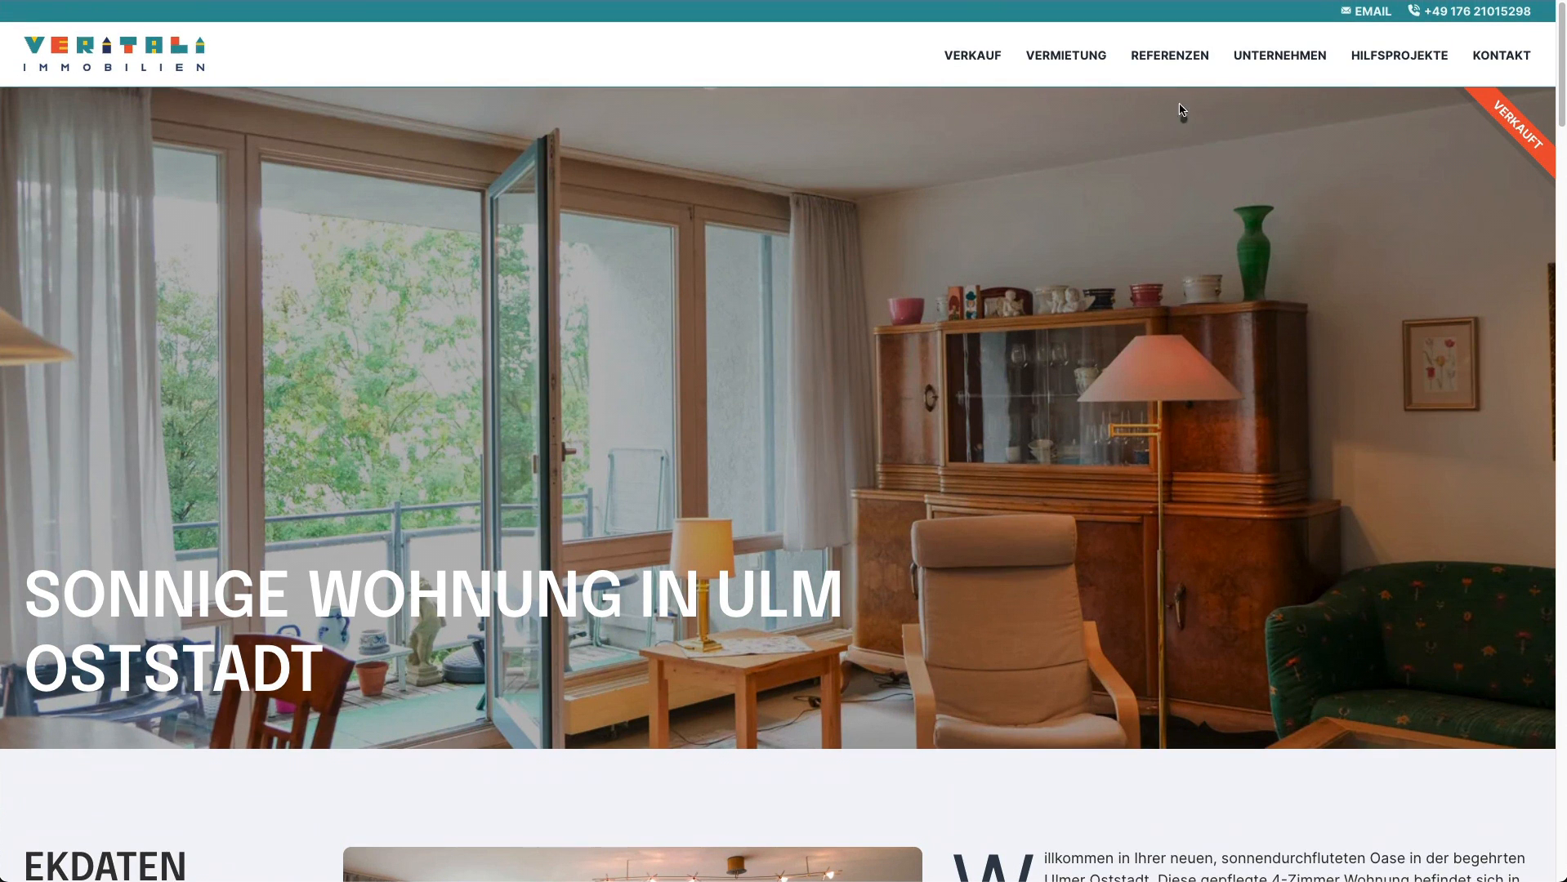
{"action": "mouse_move", "coordinate": [349, 72]}
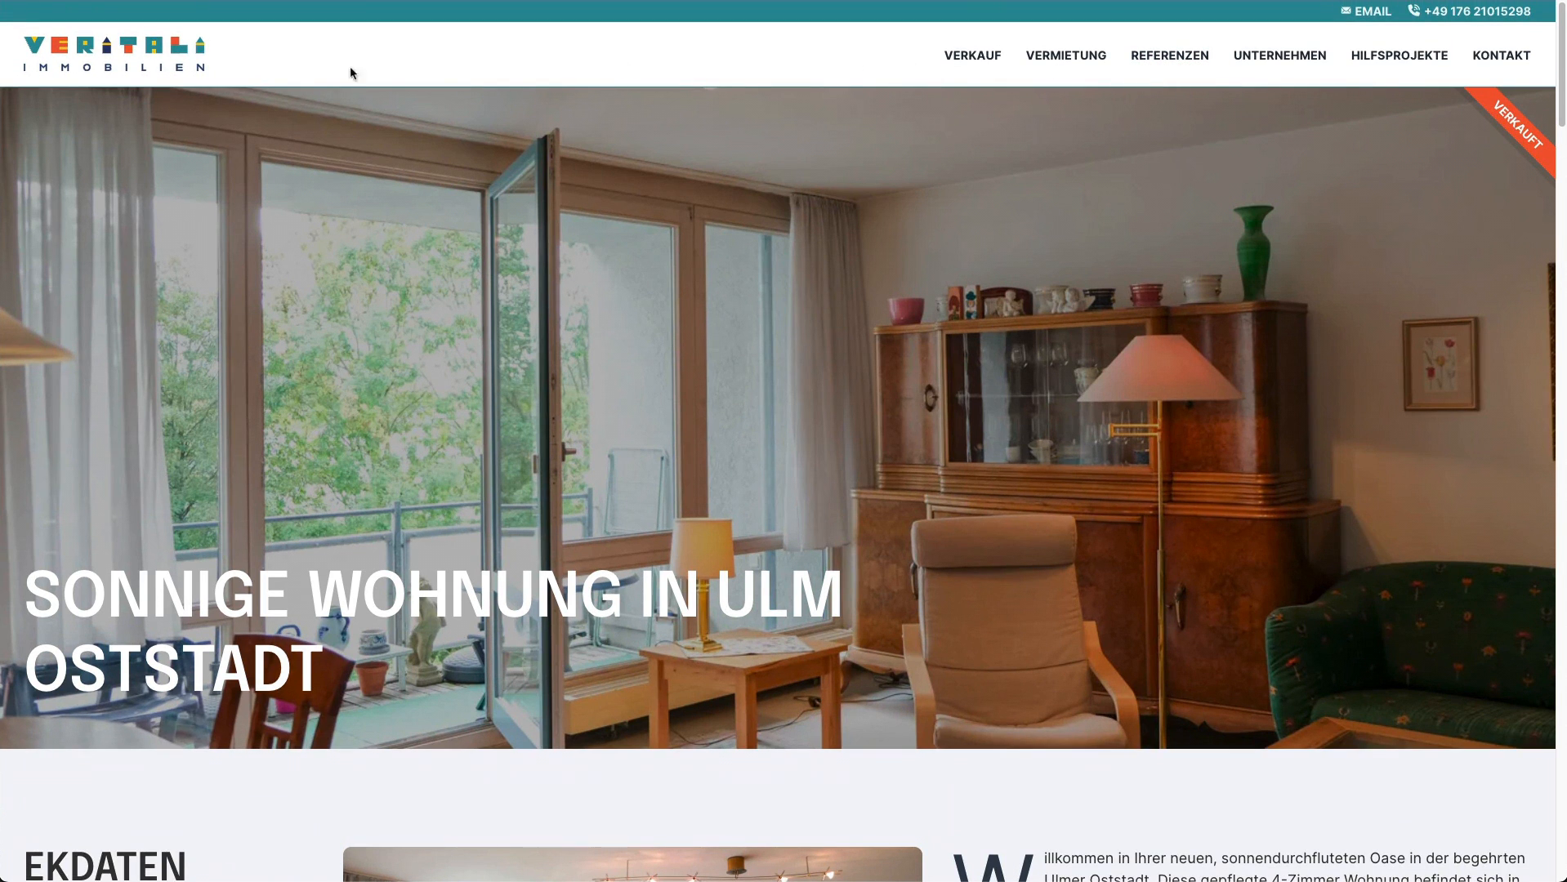
{"action": "mouse_move", "coordinate": [970, 55]}
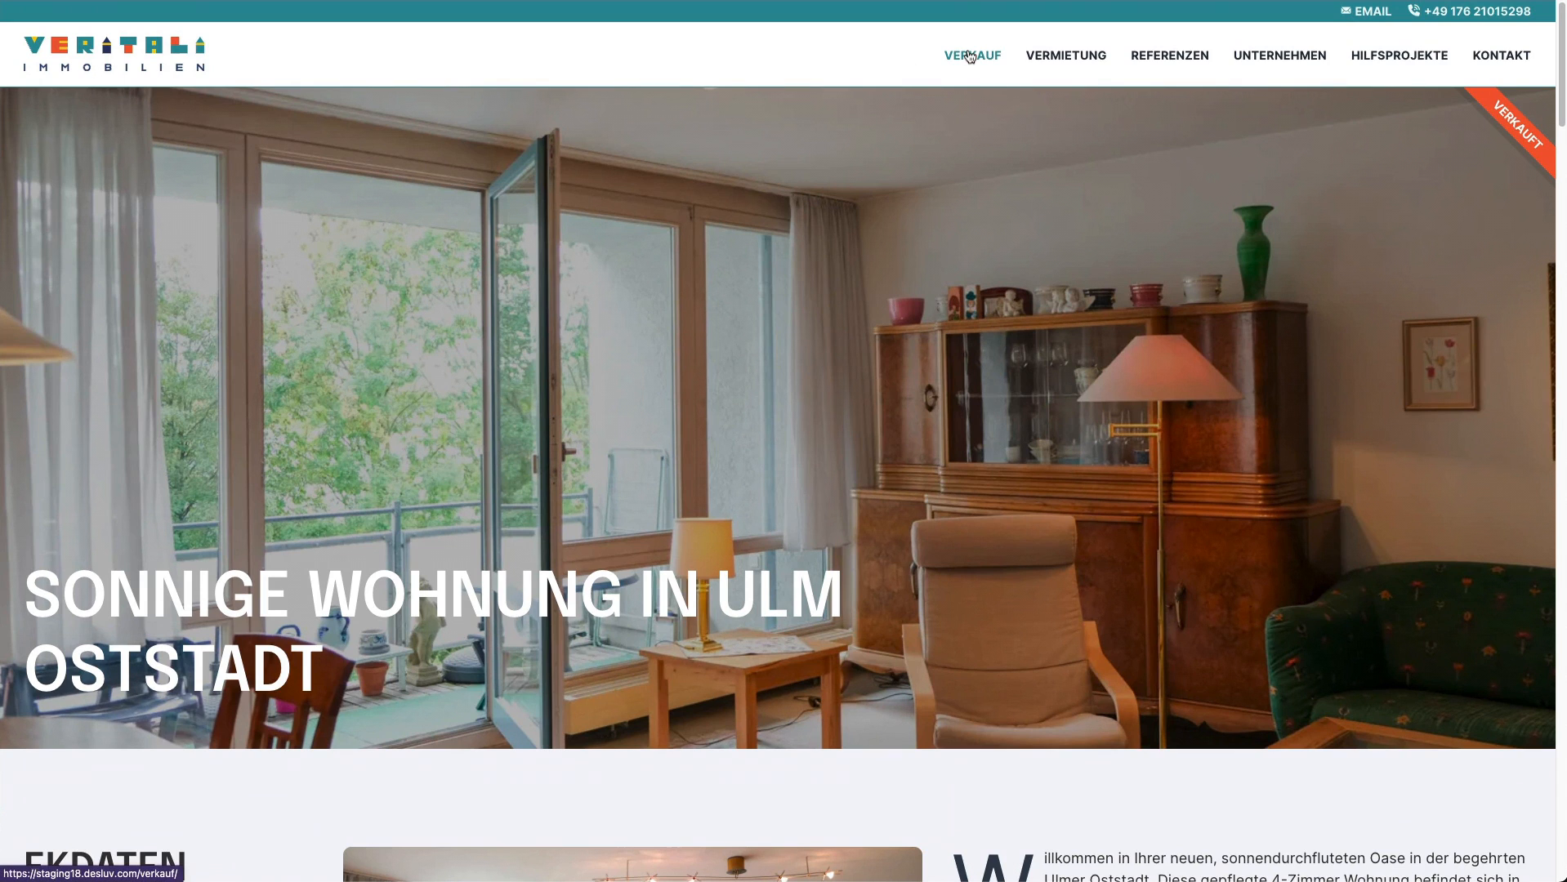
{"action": "mouse_move", "coordinate": [975, 76]}
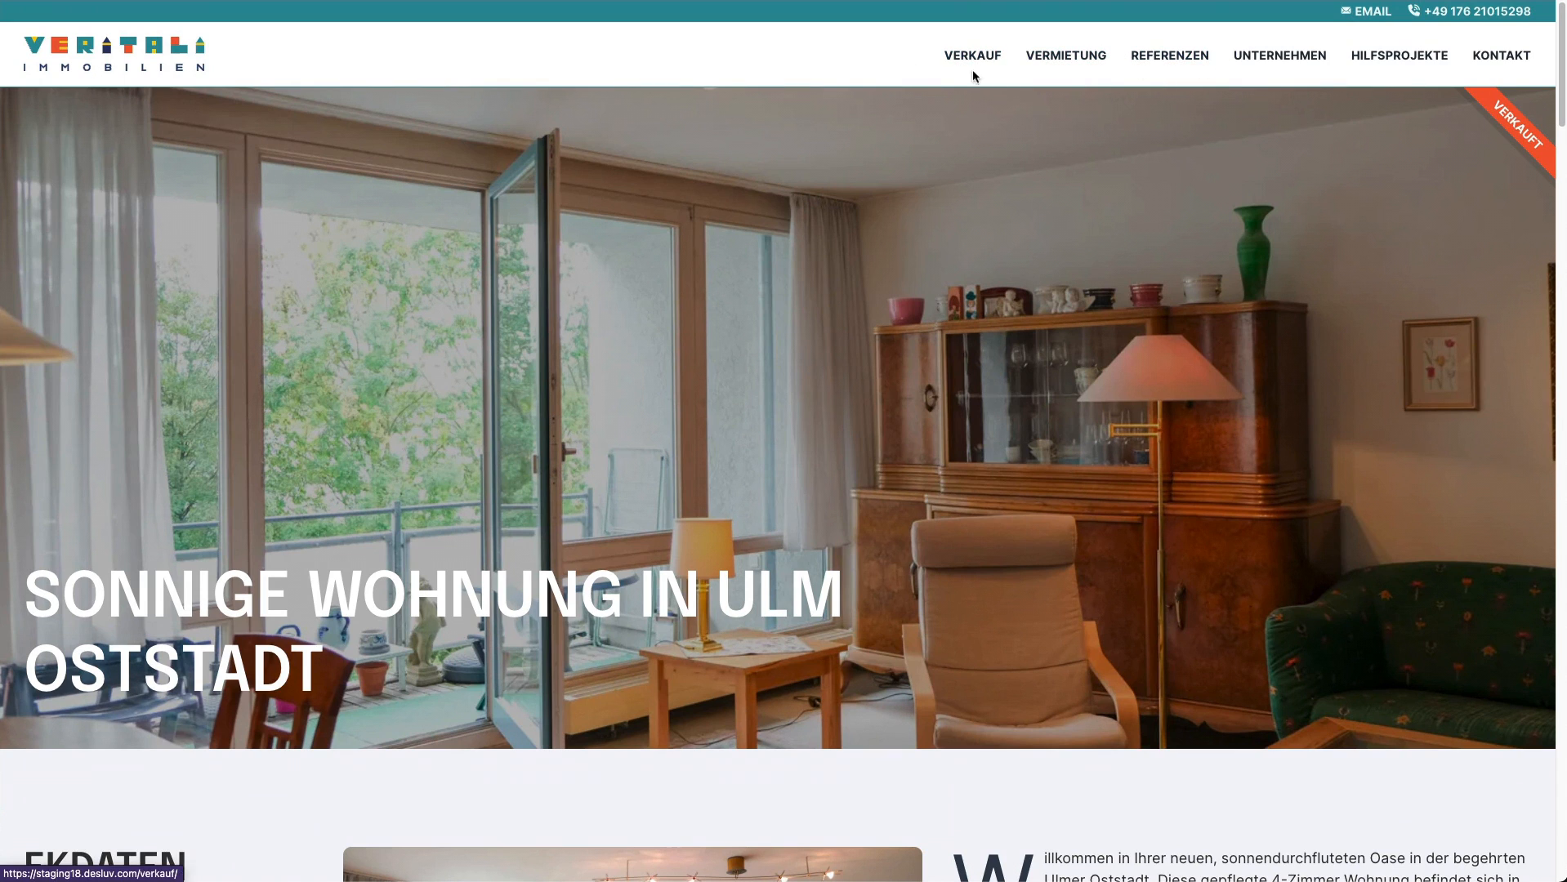
{"action": "mouse_move", "coordinate": [892, 153]}
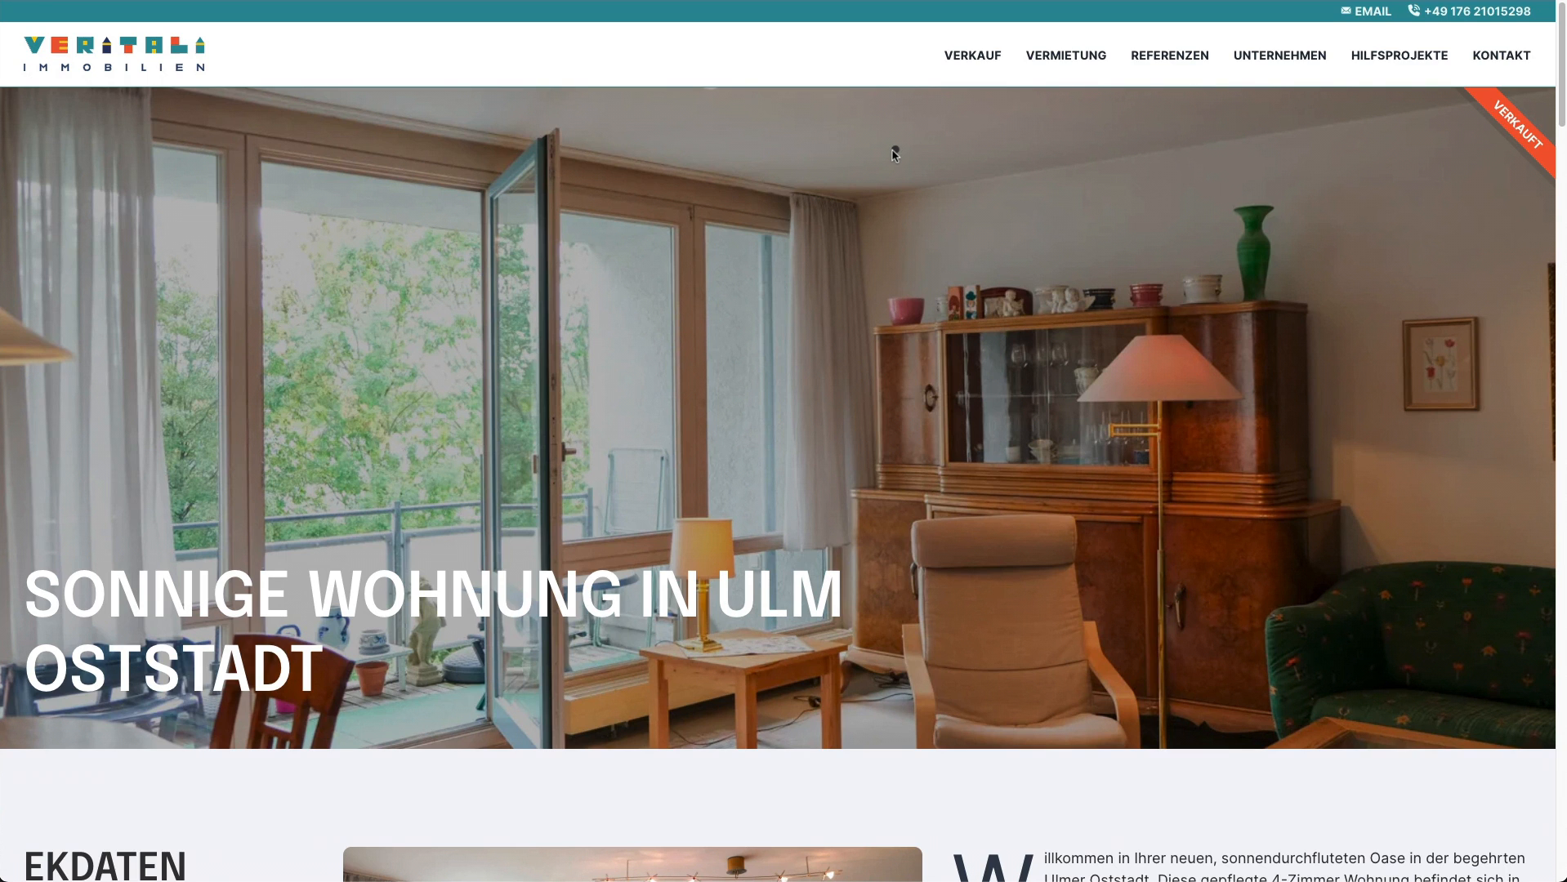
{"action": "mouse_move", "coordinate": [724, 167]}
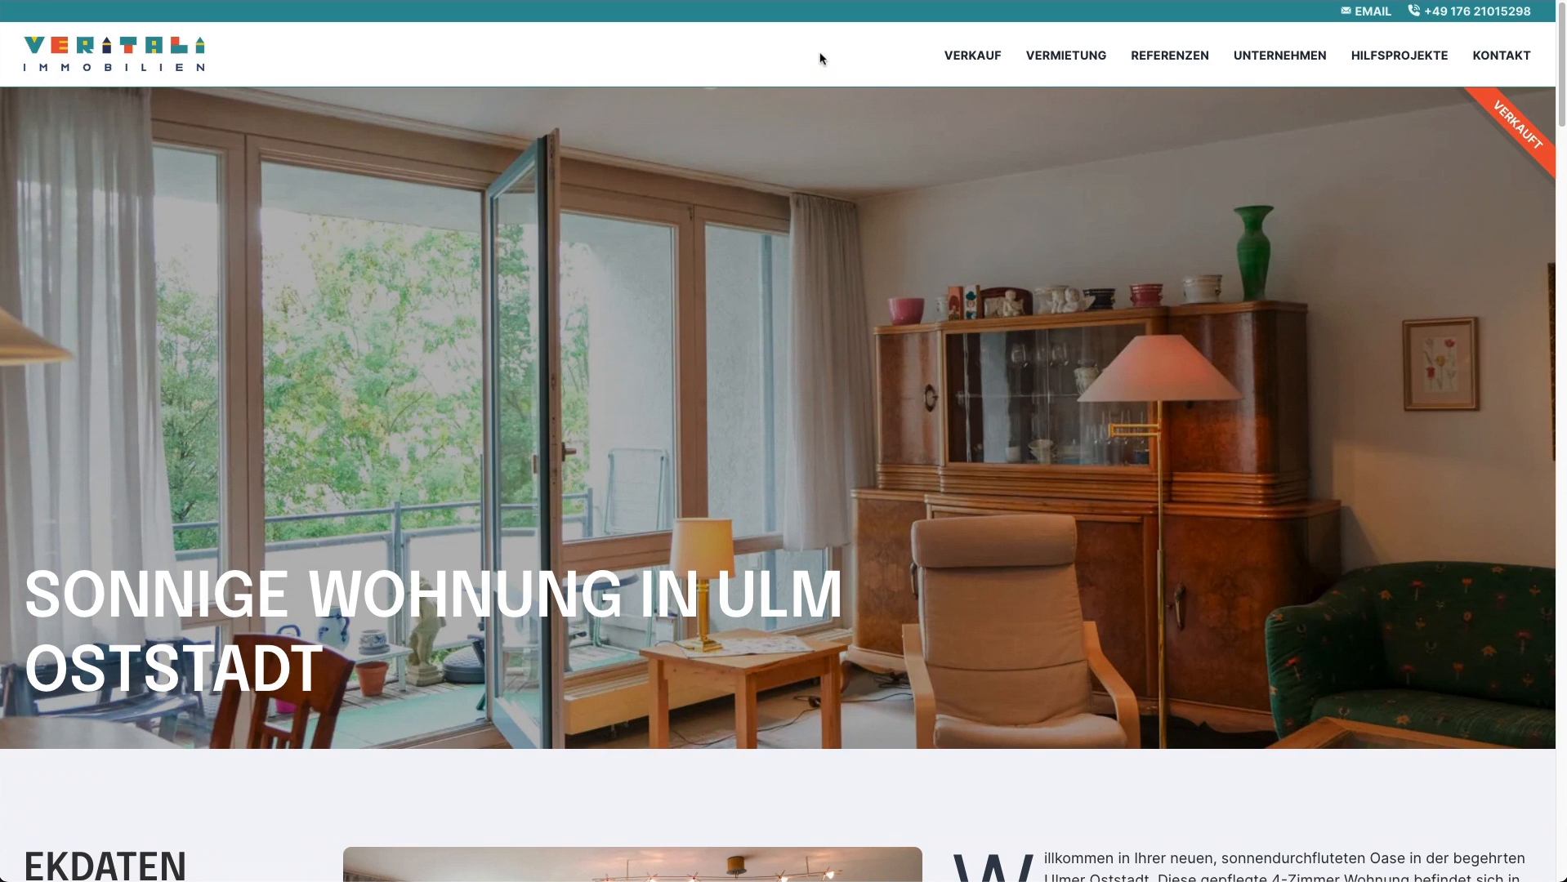
{"action": "mouse_move", "coordinate": [897, 55]}
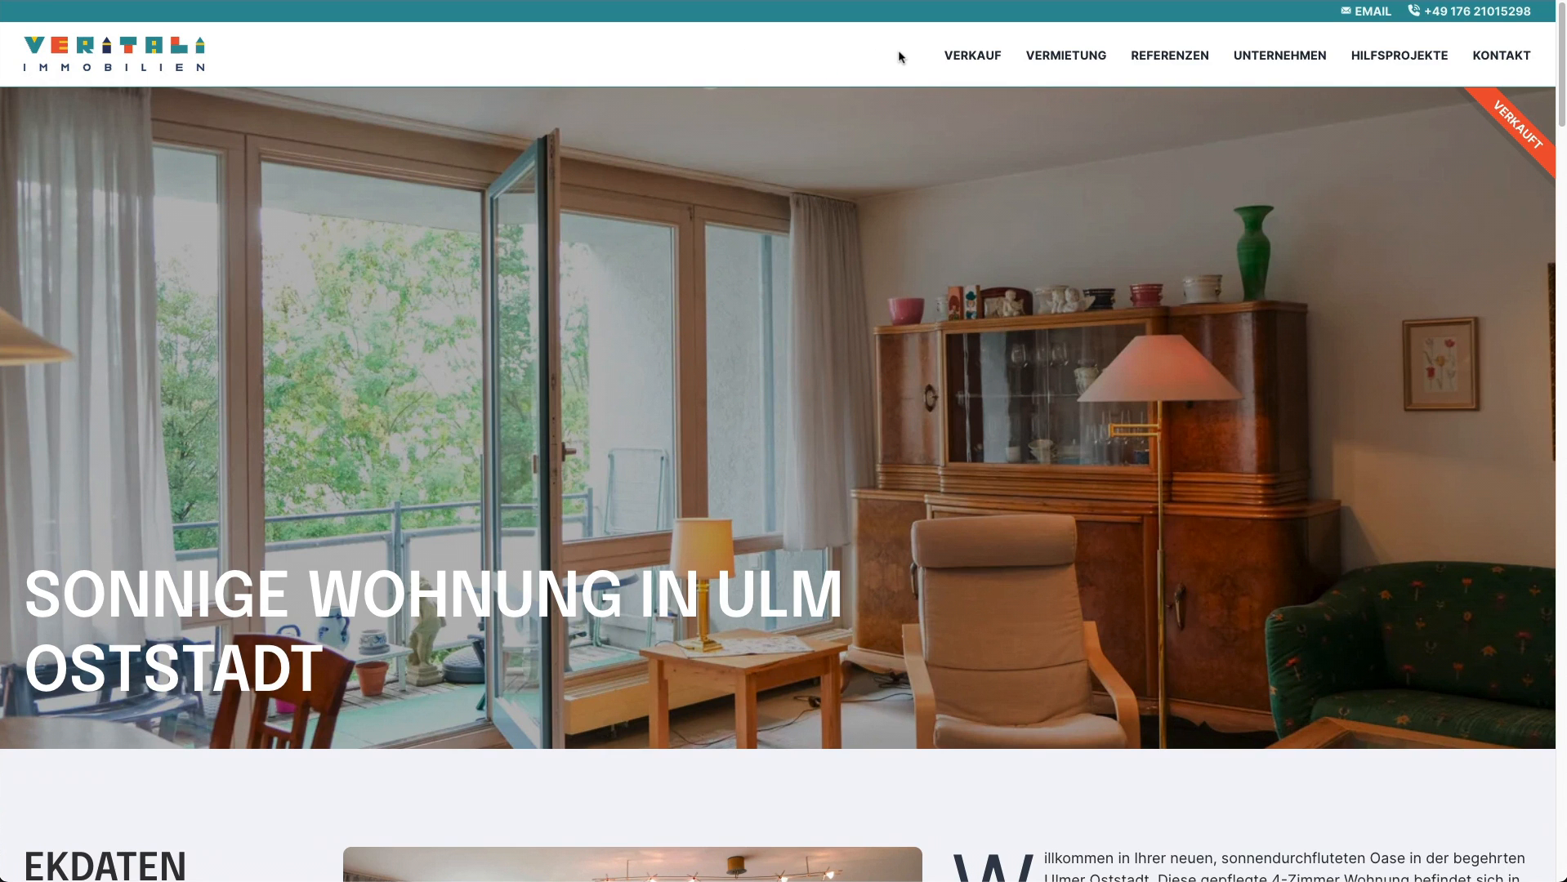
{"action": "mouse_move", "coordinate": [631, 54]}
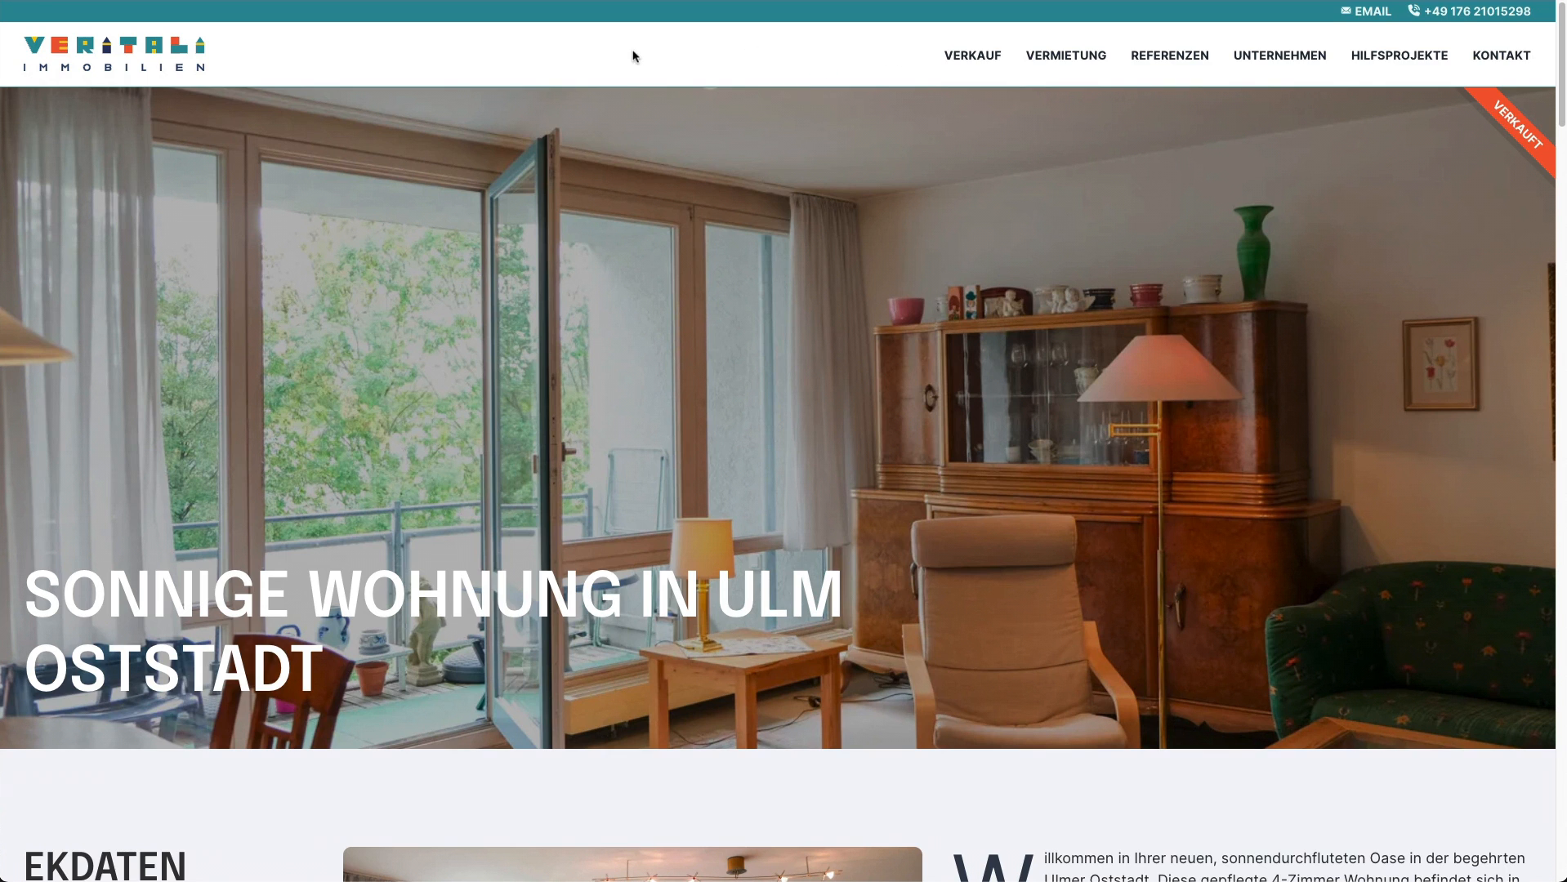
{"action": "mouse_move", "coordinate": [716, 52]}
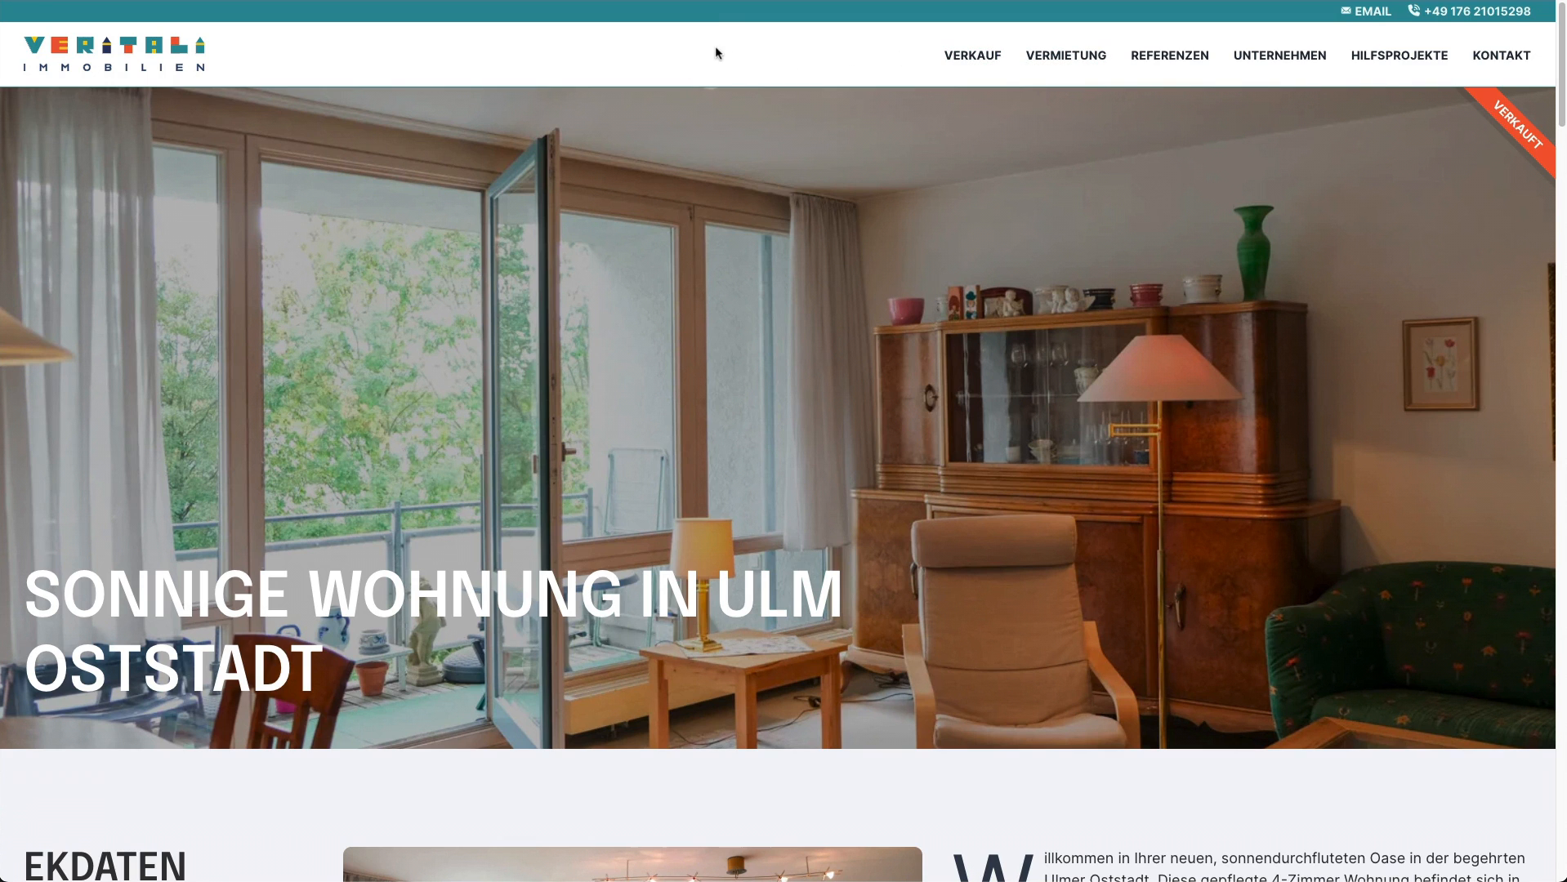
{"action": "mouse_move", "coordinate": [756, 49]}
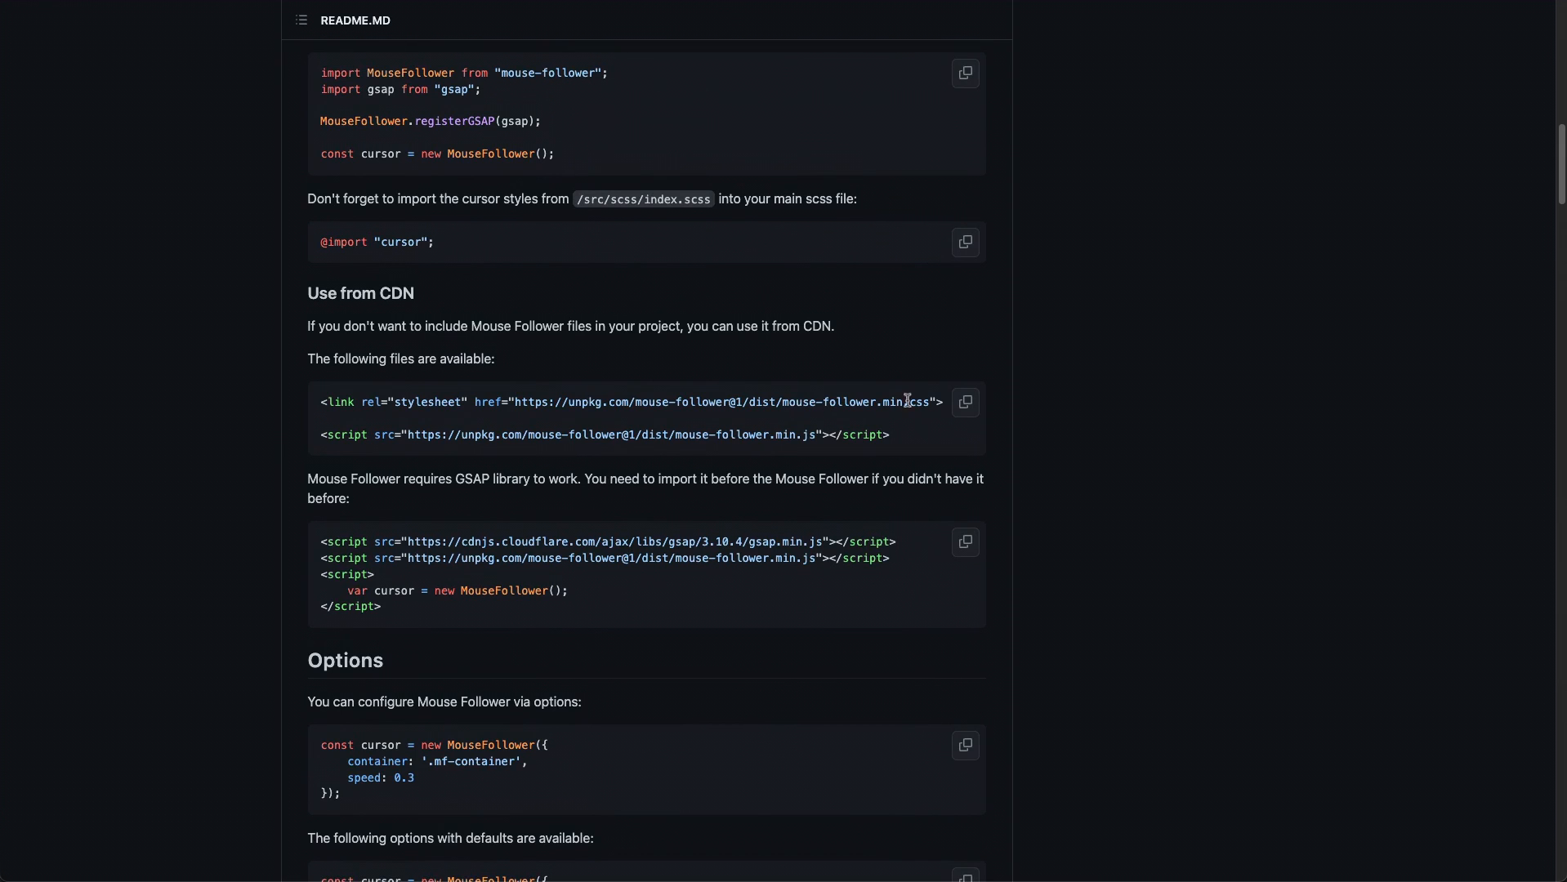
- Open the mouse-follower.min.css CDN URL and copy the whole minified stylesheet
{"action": "left_click_drag", "start_coordinate": [769, 402], "coordinate": [926, 402]}
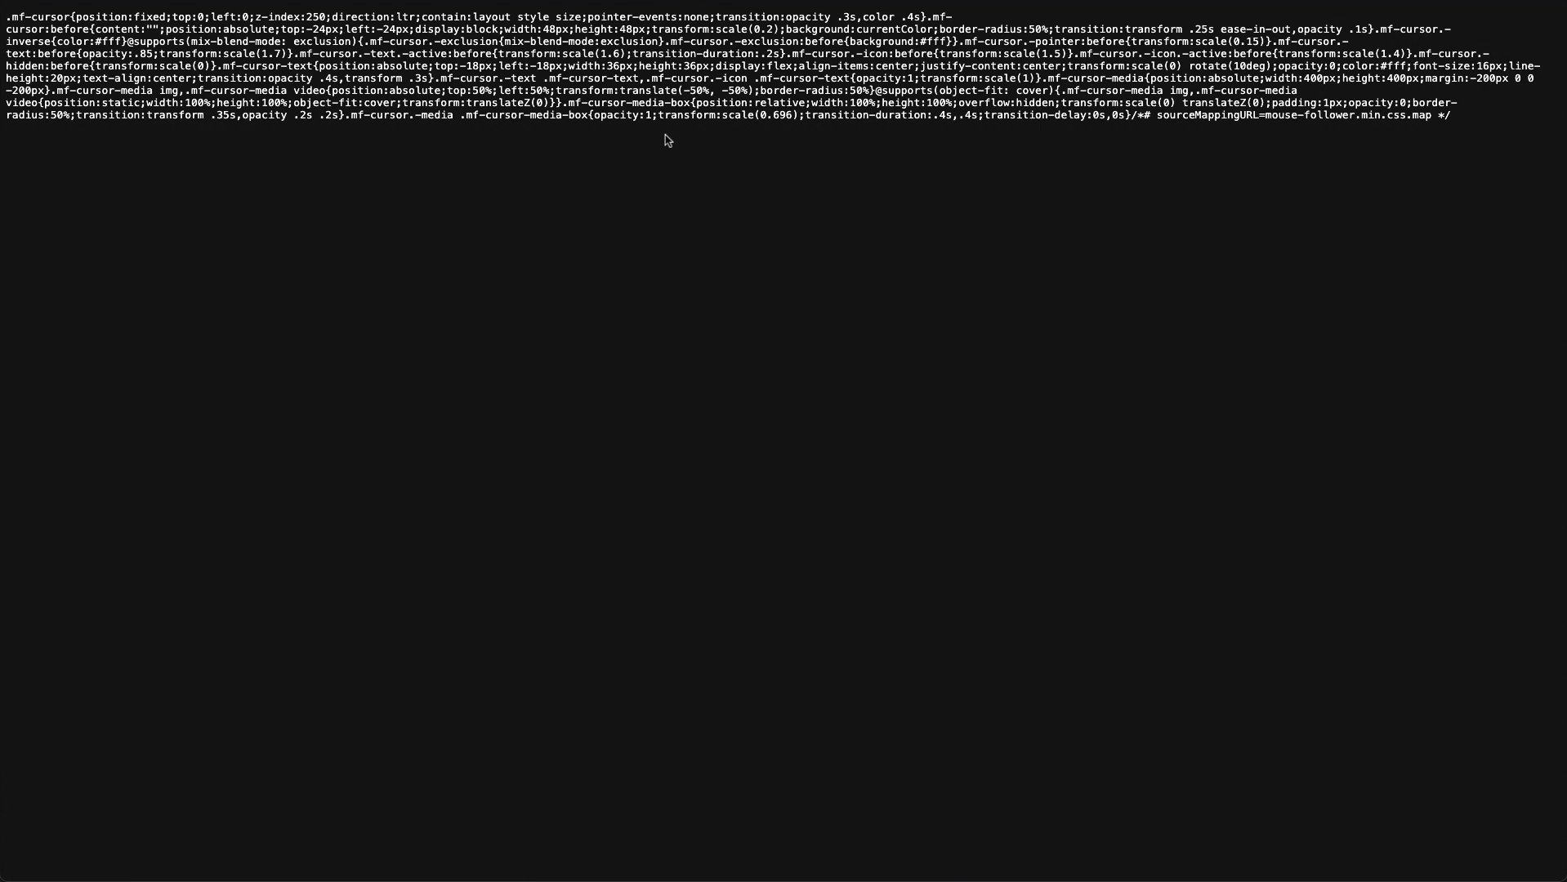
{"action": "key", "text": "ctrl+a"}
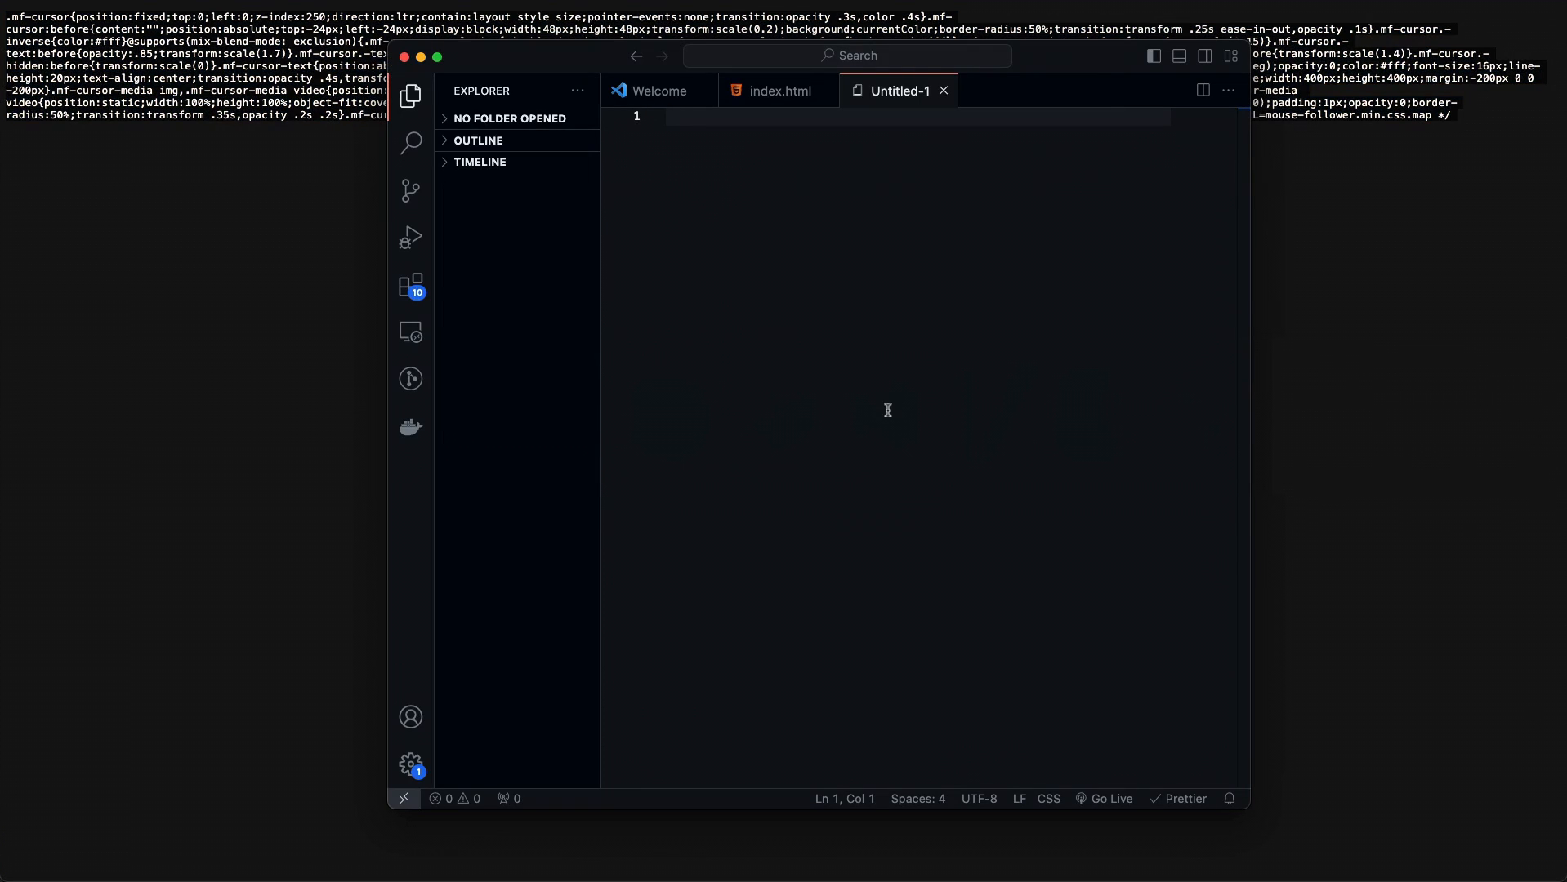
{"action": "mouse_move", "coordinate": [791, 286]}
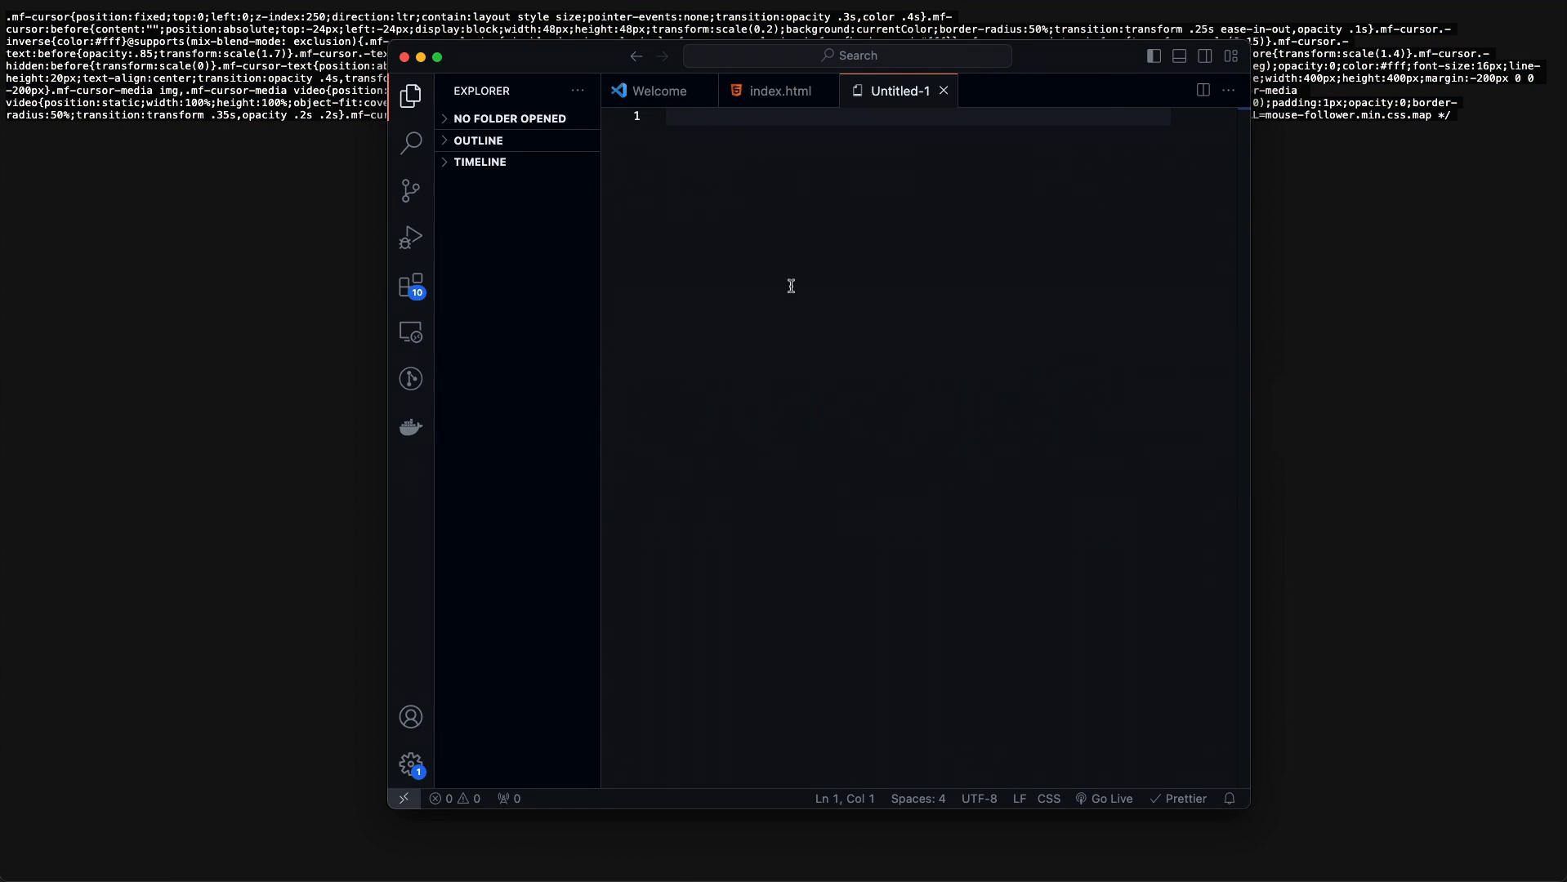
{"action": "mouse_move", "coordinate": [789, 295]}
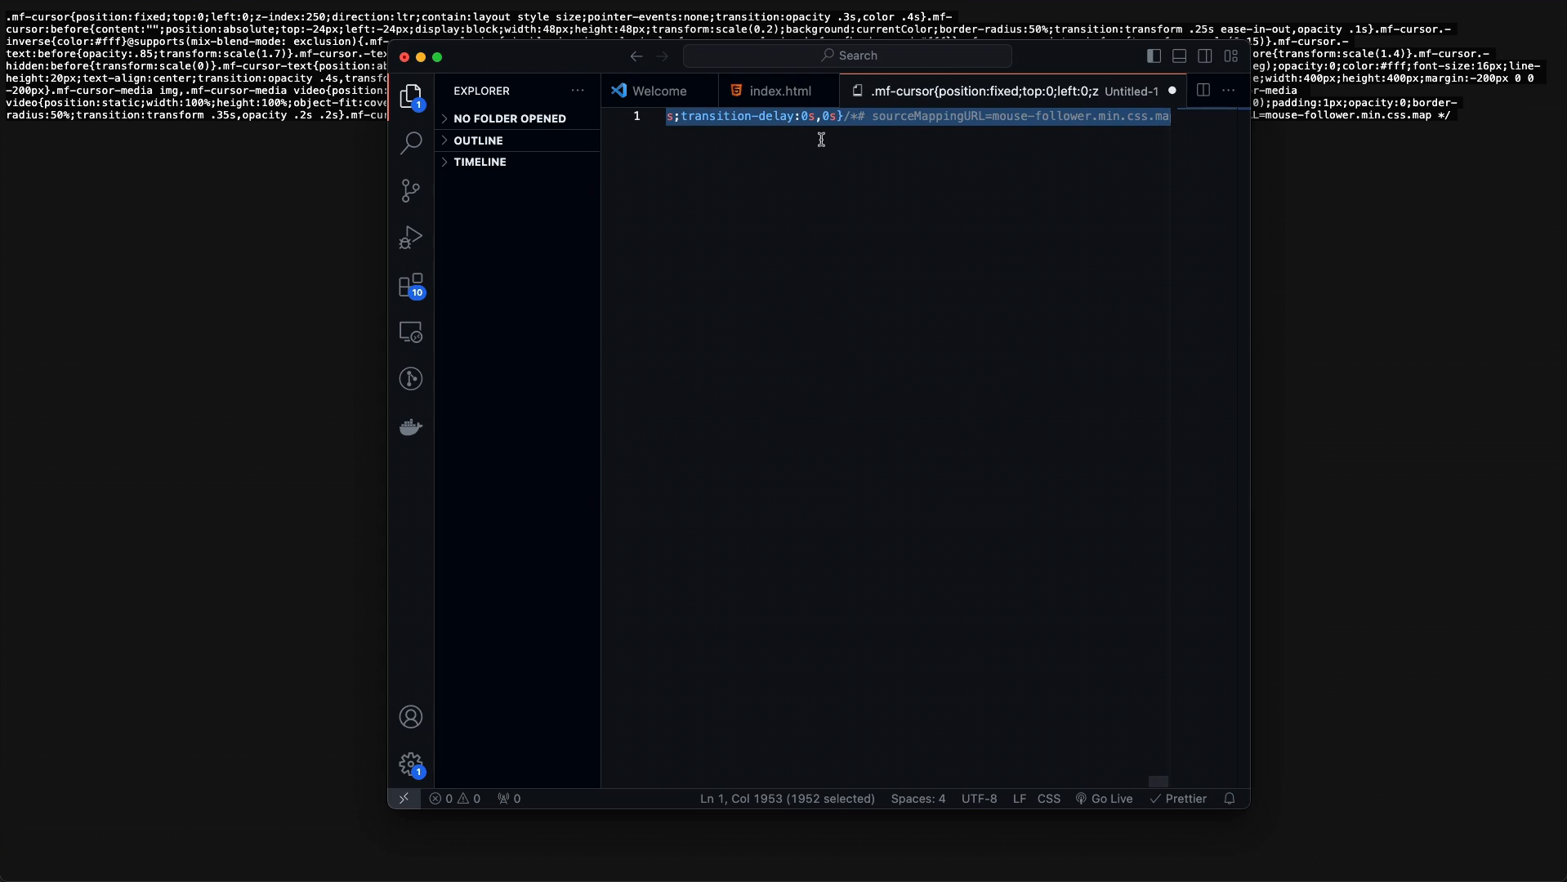
- Format the pasted CSS into readable rules and change the cursor's z-index from 250 to 9999
{"action": "right_click", "coordinate": [820, 140]}
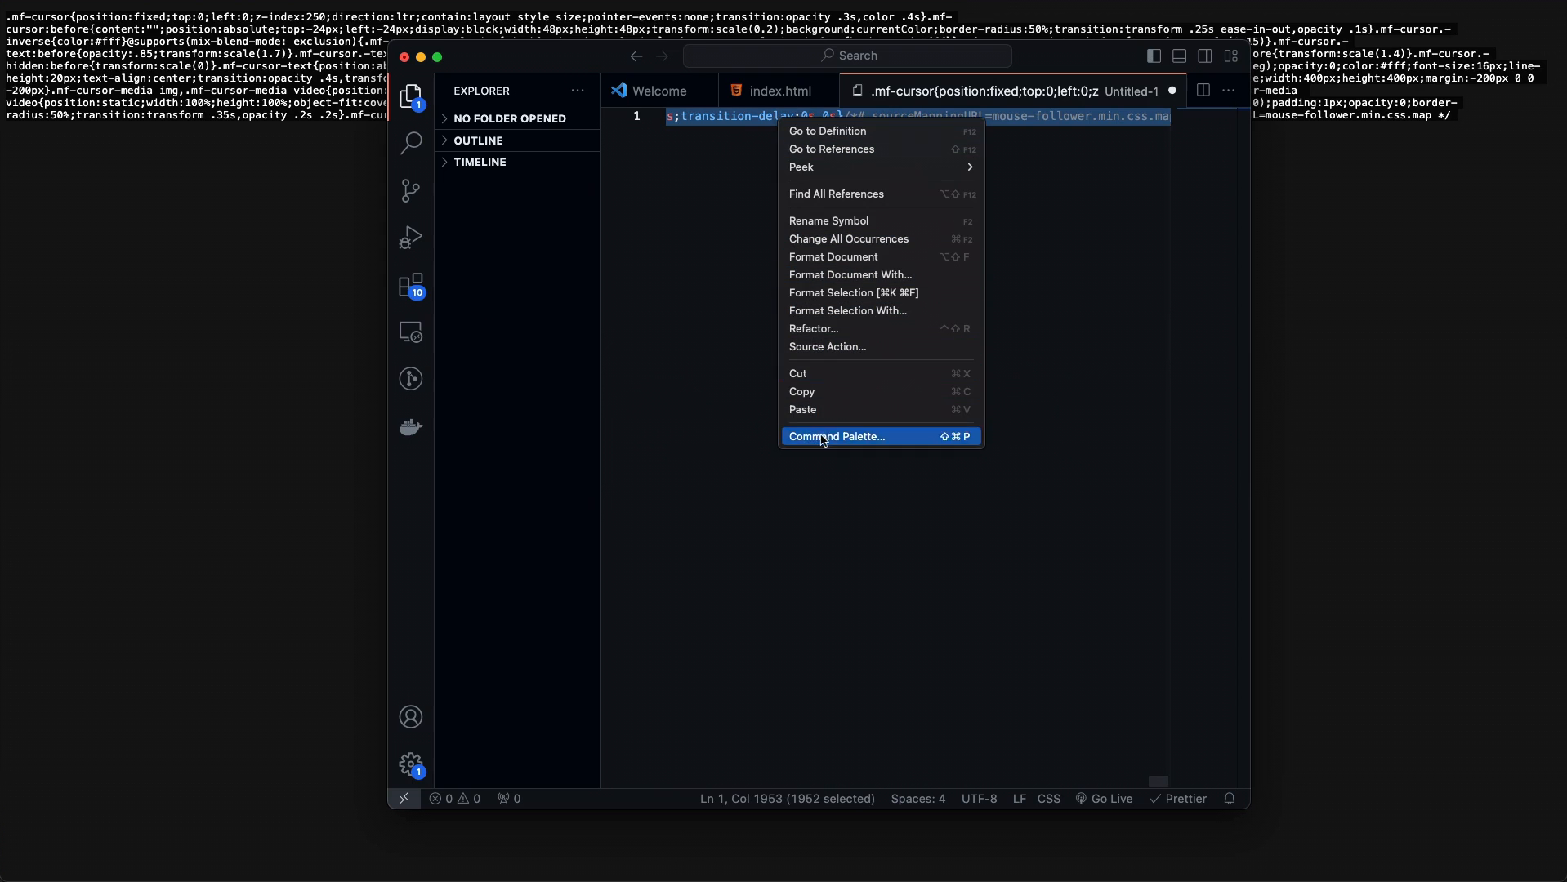
{"action": "mouse_move", "coordinate": [850, 292]}
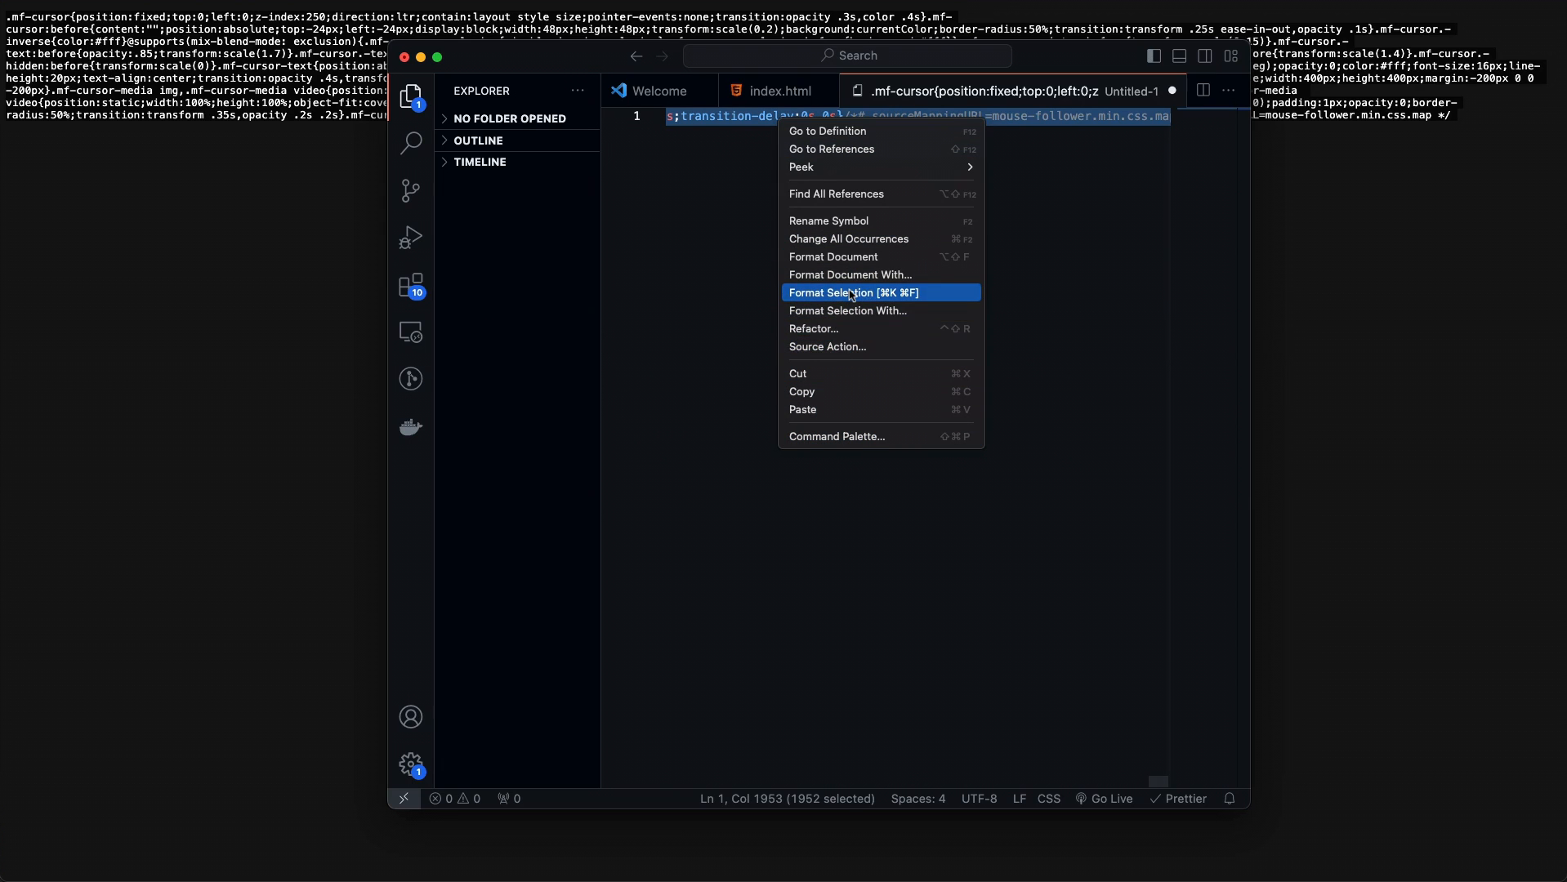
{"action": "left_click", "coordinate": [852, 293]}
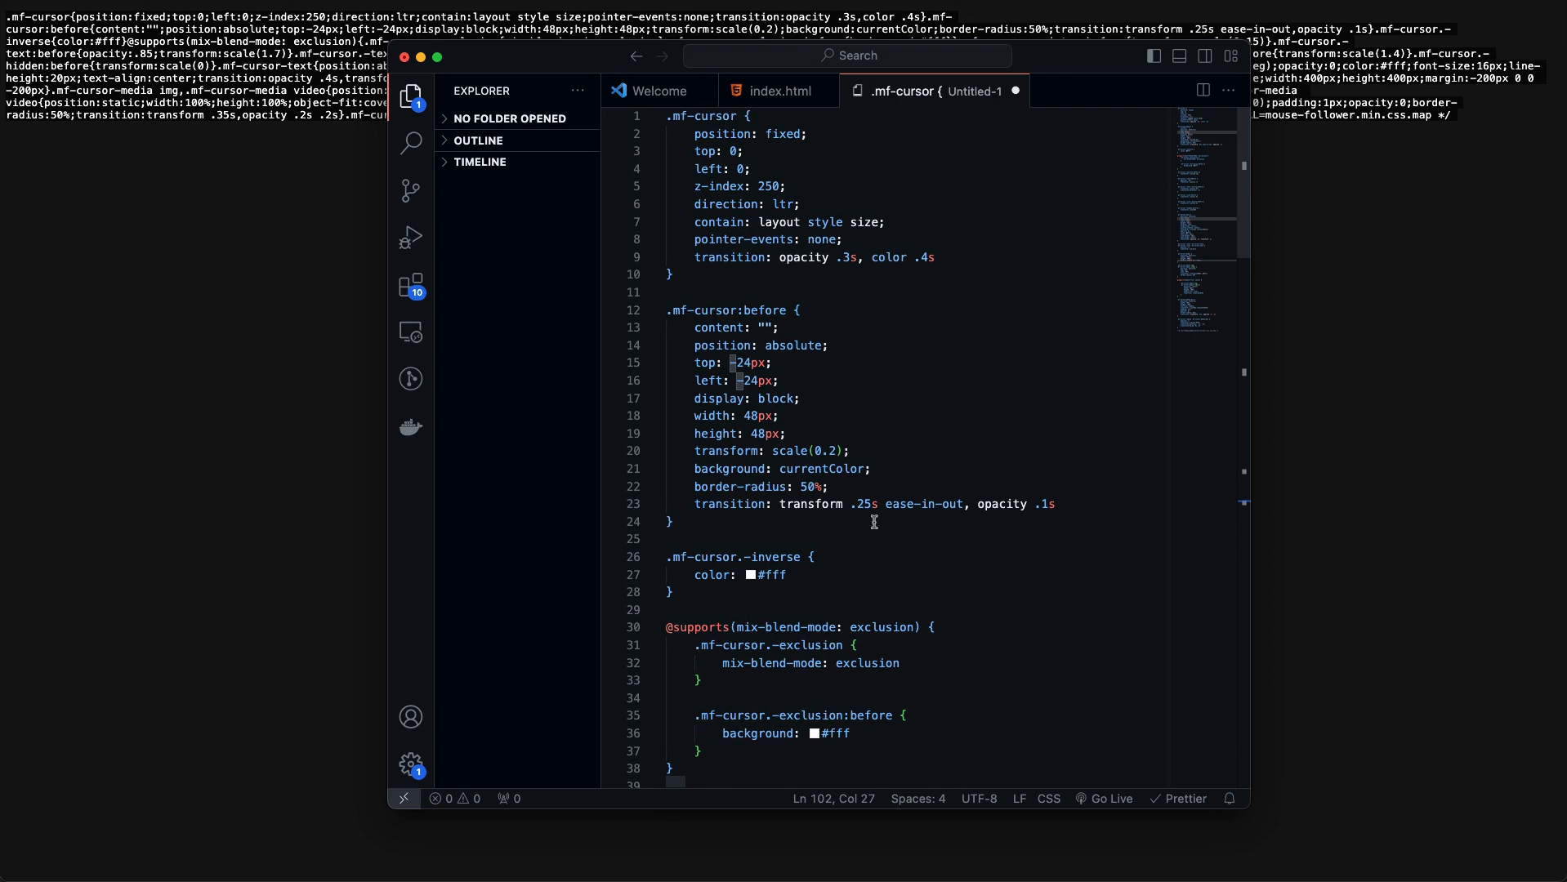
{"action": "scroll", "scroll_direction": "down", "scroll_amount": 3}
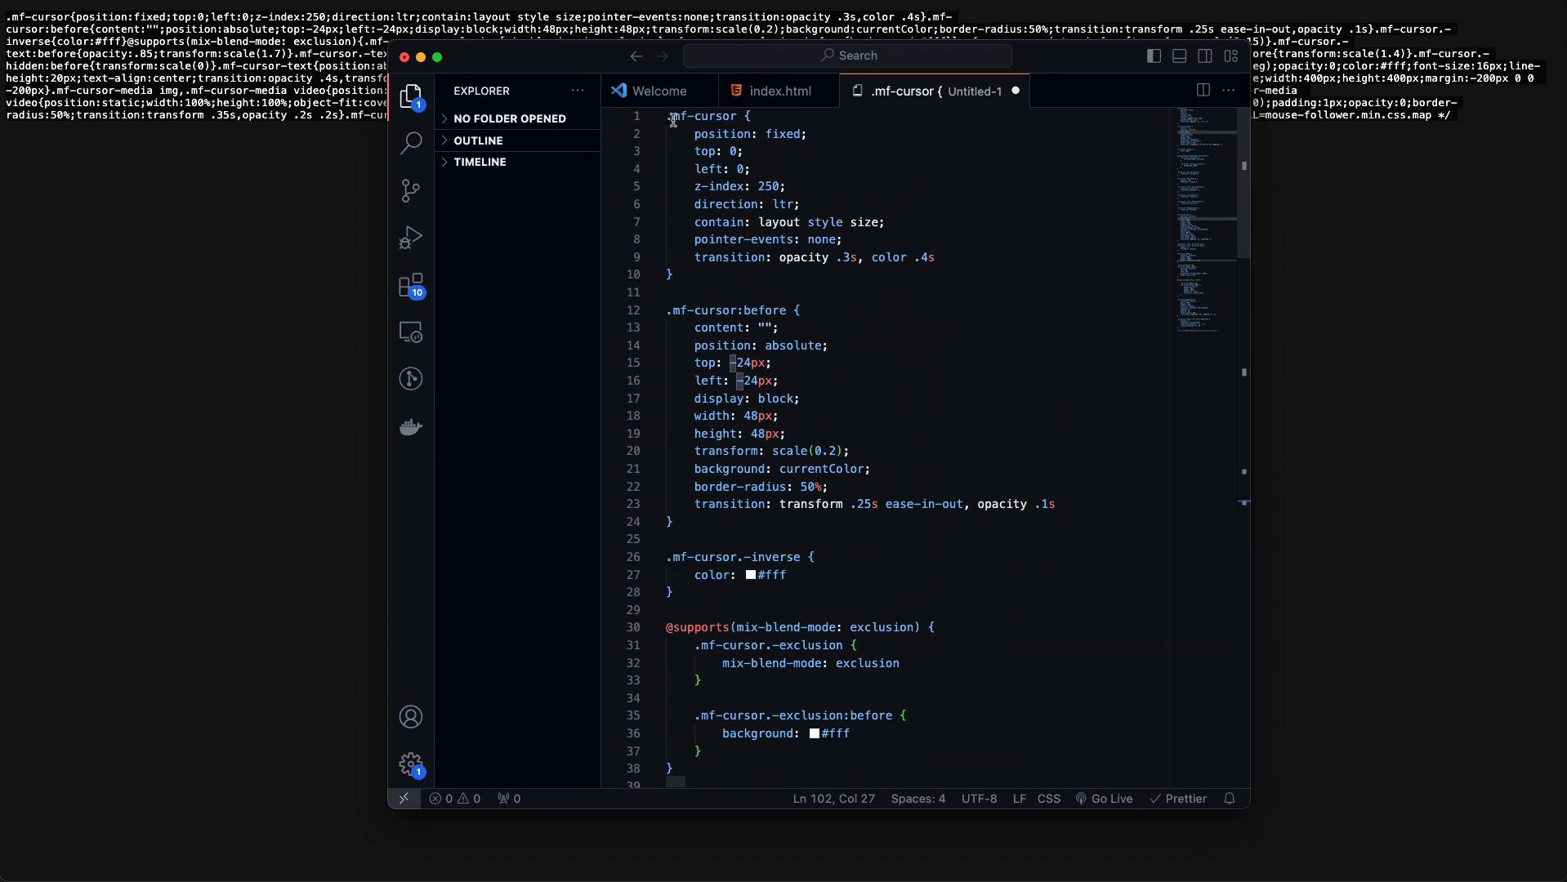
{"action": "mouse_move", "coordinate": [952, 301]}
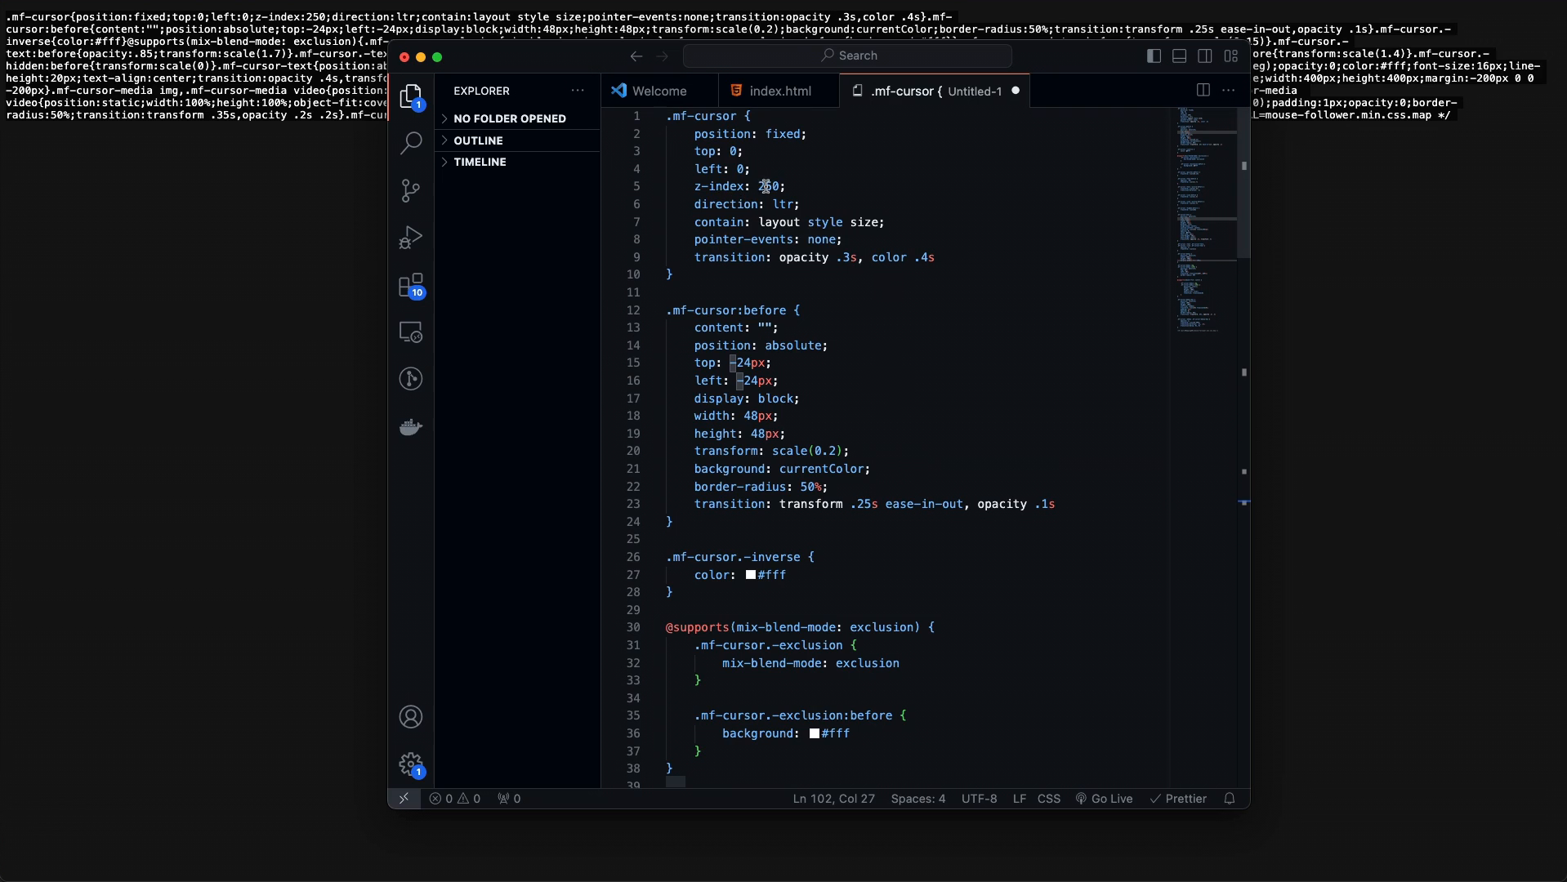
{"action": "double_click", "coordinate": [768, 185]}
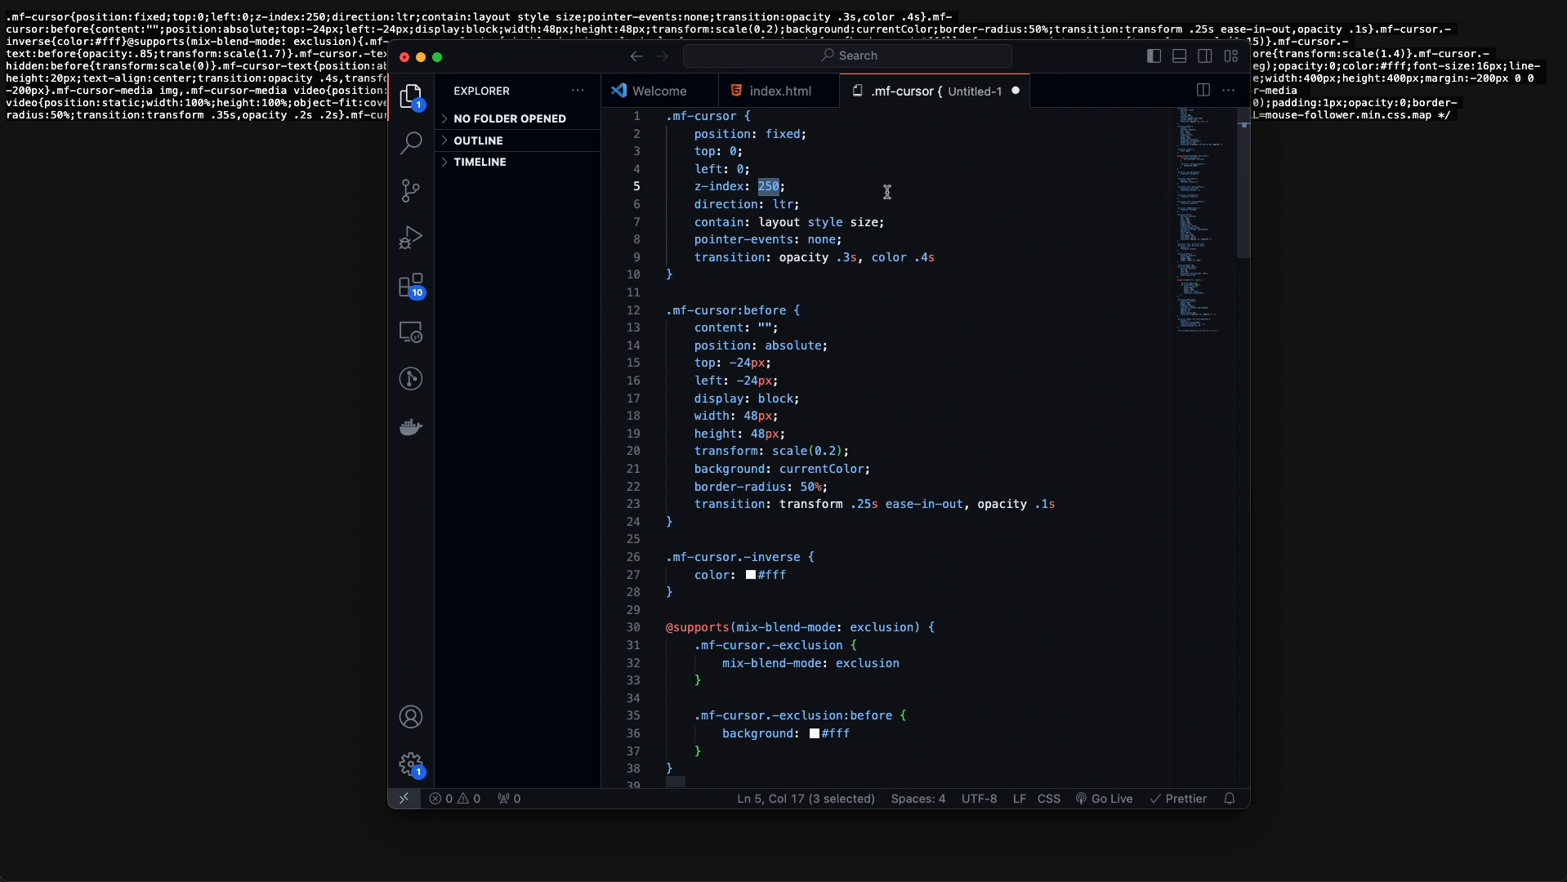
{"action": "type", "text": "9999"}
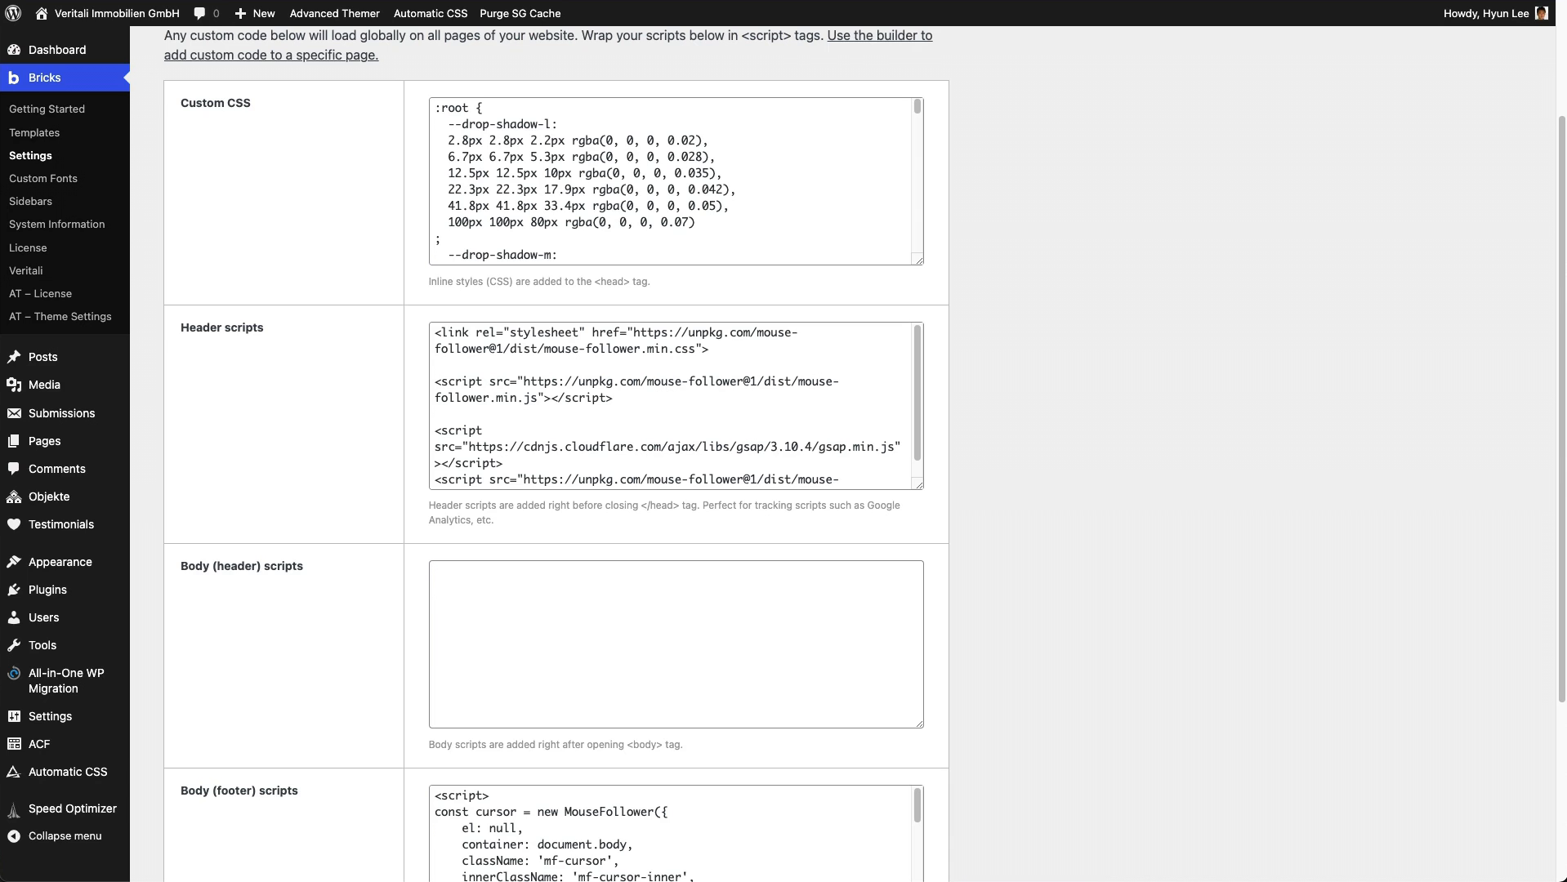
{"action": "mouse_move", "coordinate": [936, 636]}
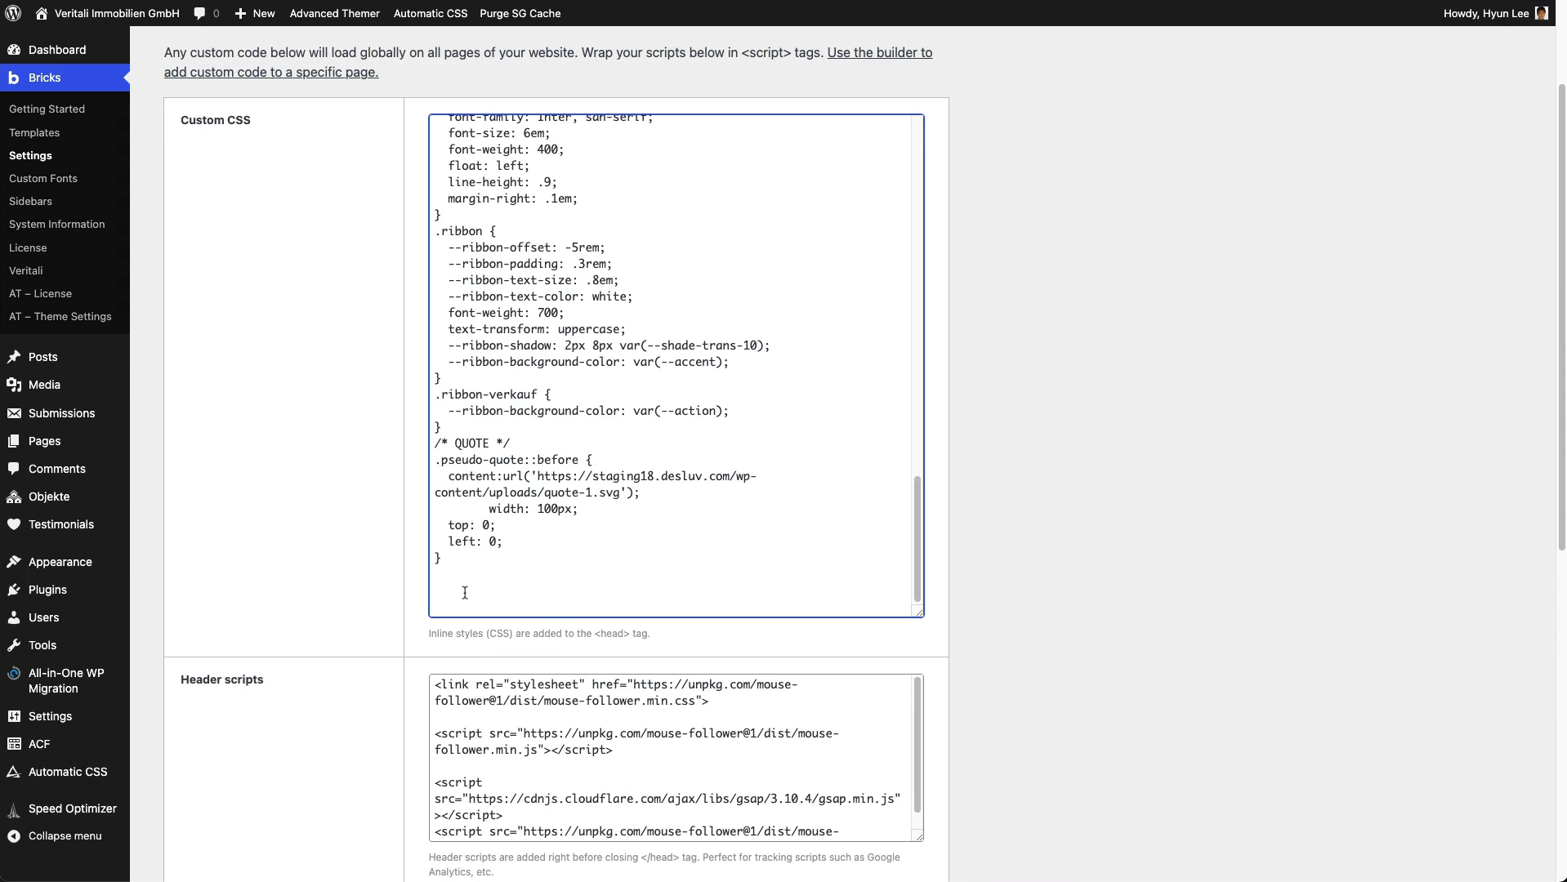
- Copy the /* QUOTE */ comment above .mf-cursor and rename it CURSOR EFFECT
{"action": "scroll", "scroll_direction": "down", "scroll_amount": 3}
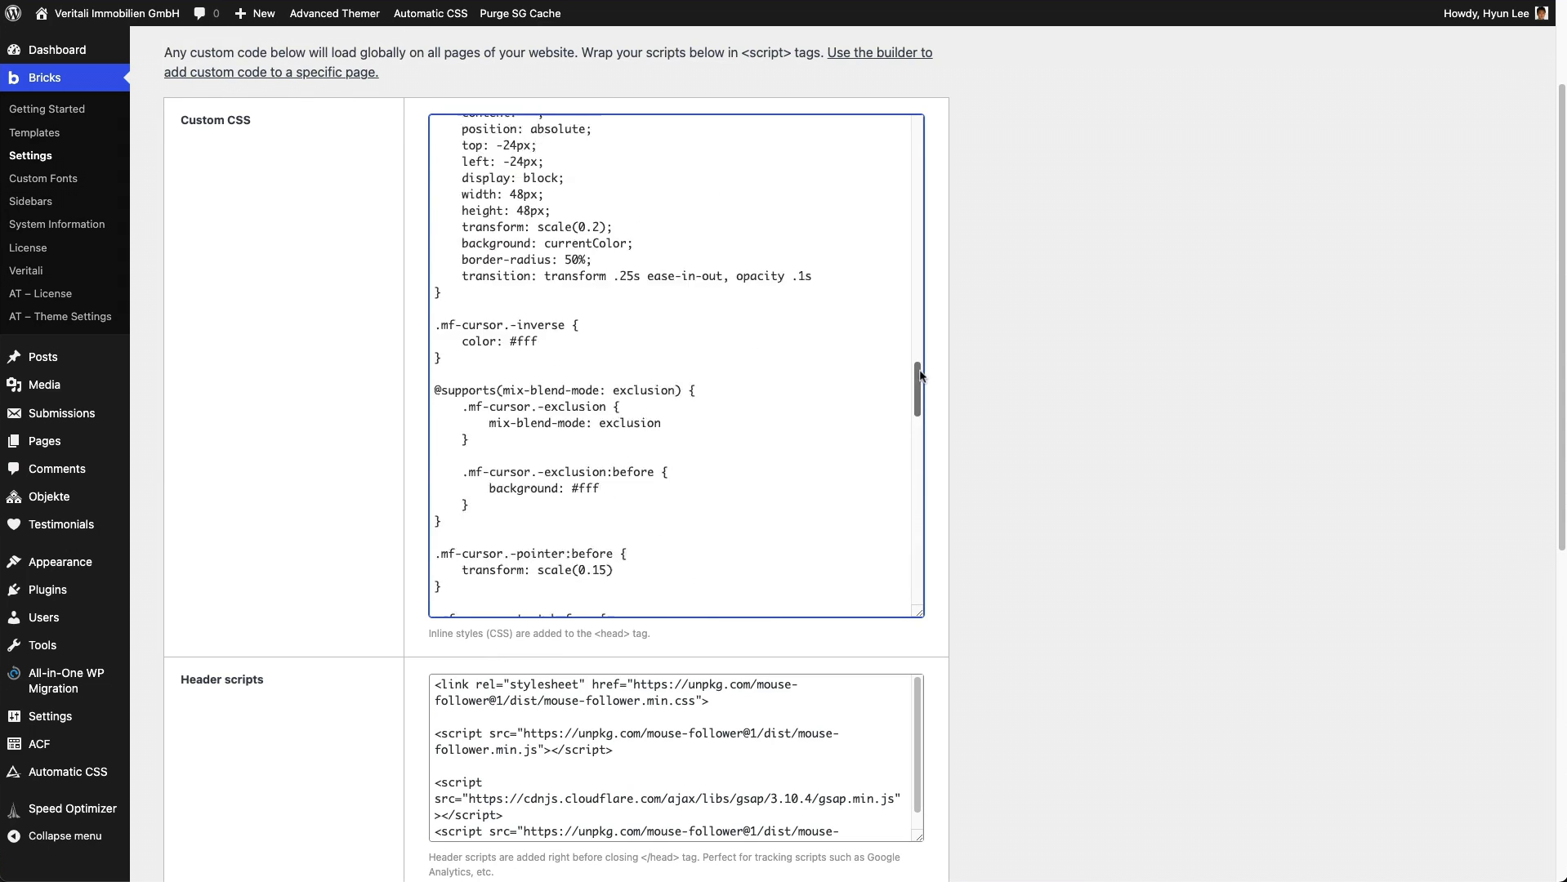
{"action": "scroll", "scroll_direction": "up", "scroll_amount": 3}
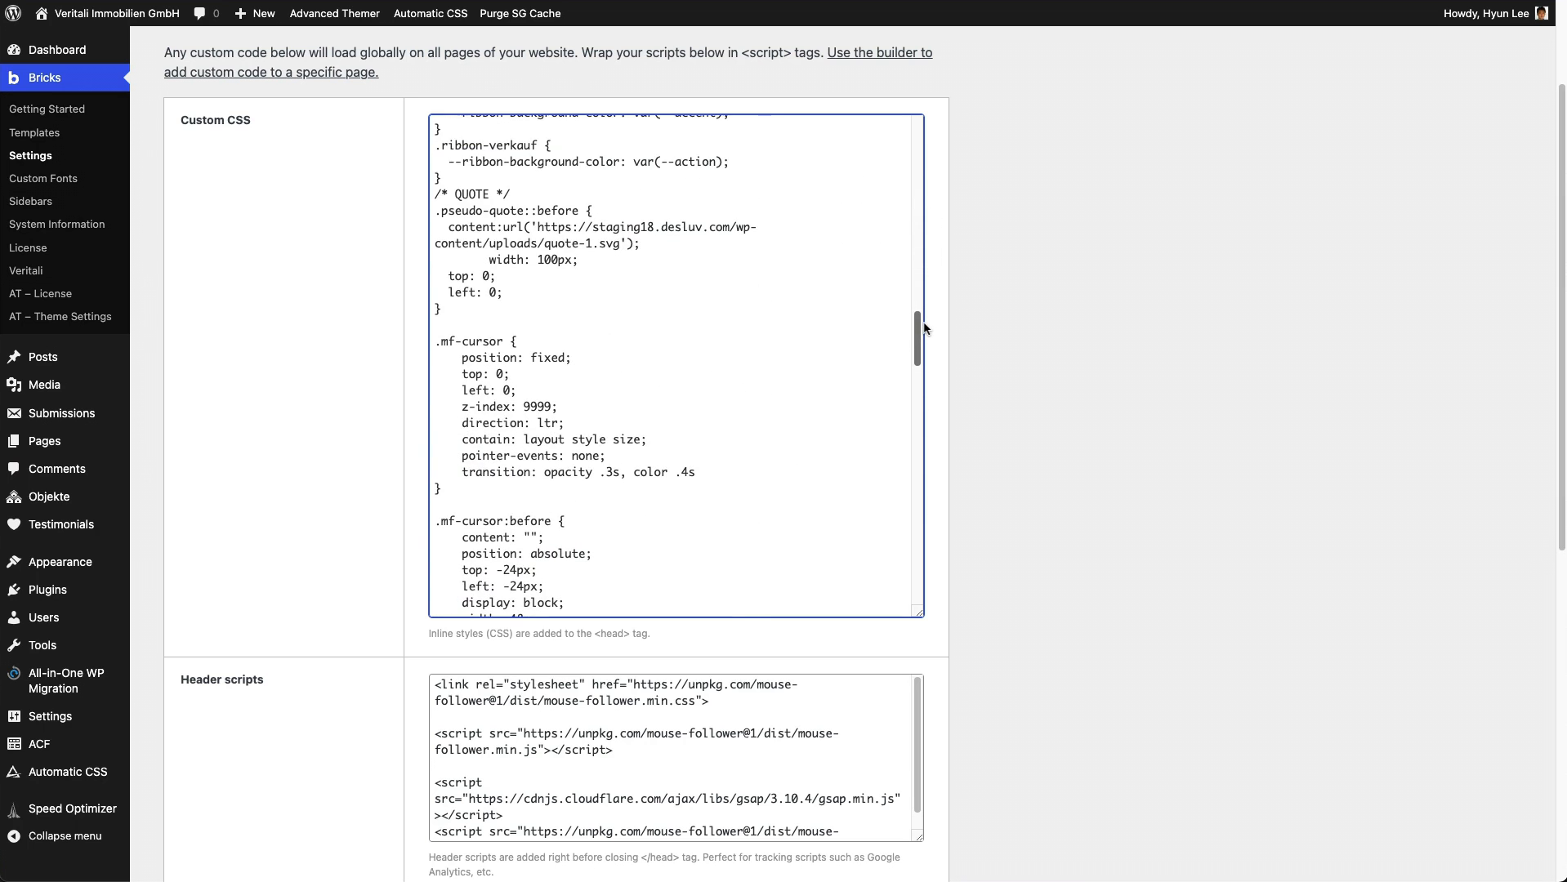
{"action": "double_click", "coordinate": [471, 194]}
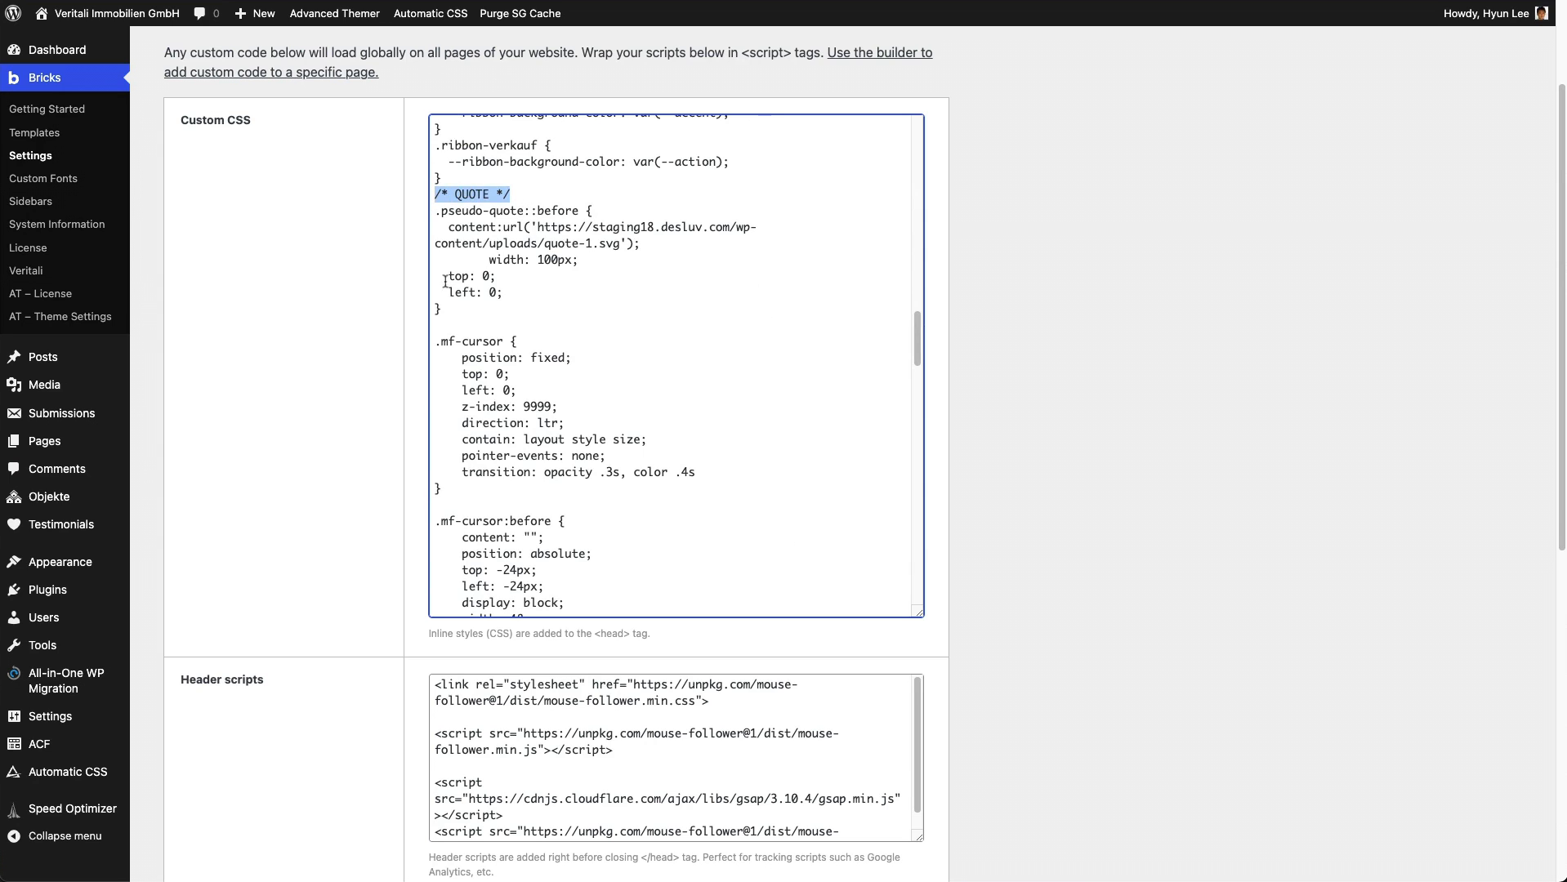
{"action": "scroll", "scroll_direction": "down", "scroll_amount": 3}
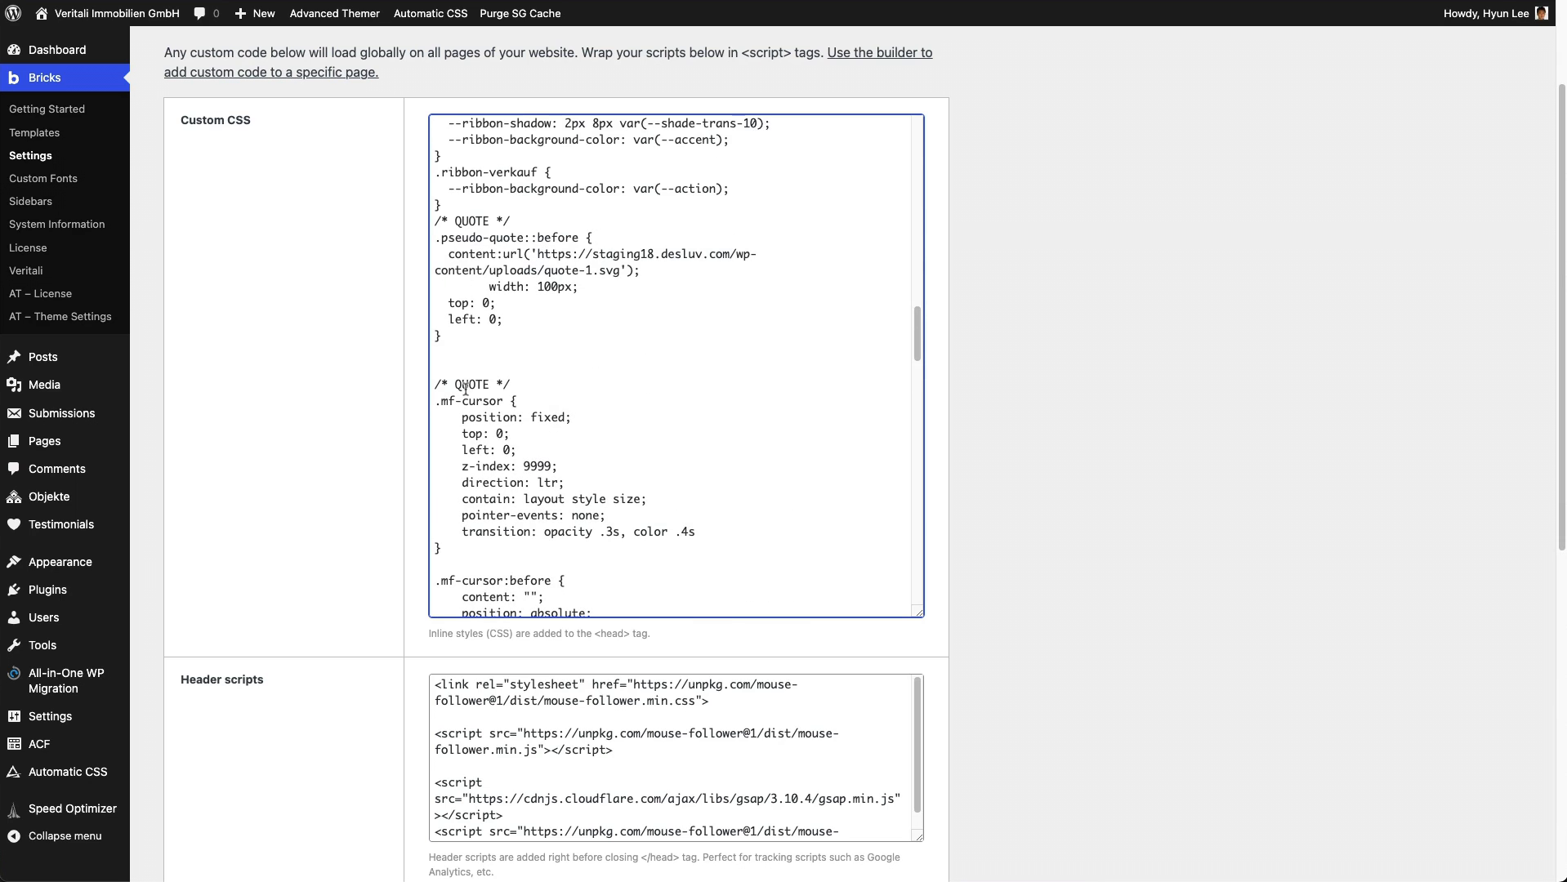
{"action": "type", "text": "CURSOR EFFEC"}
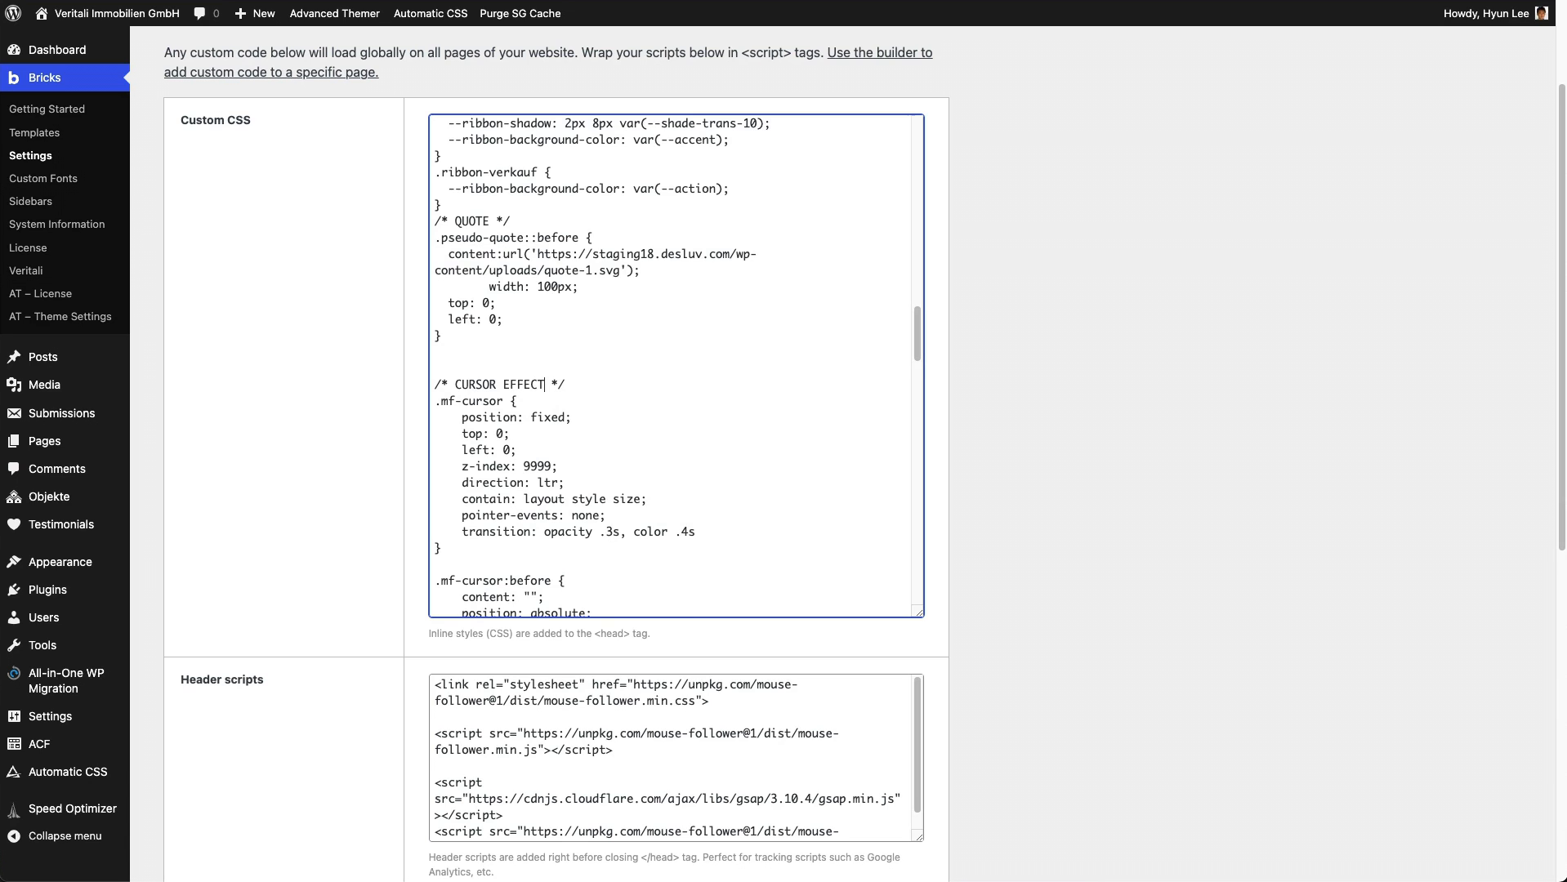
{"action": "mouse_move", "coordinate": [1034, 600]}
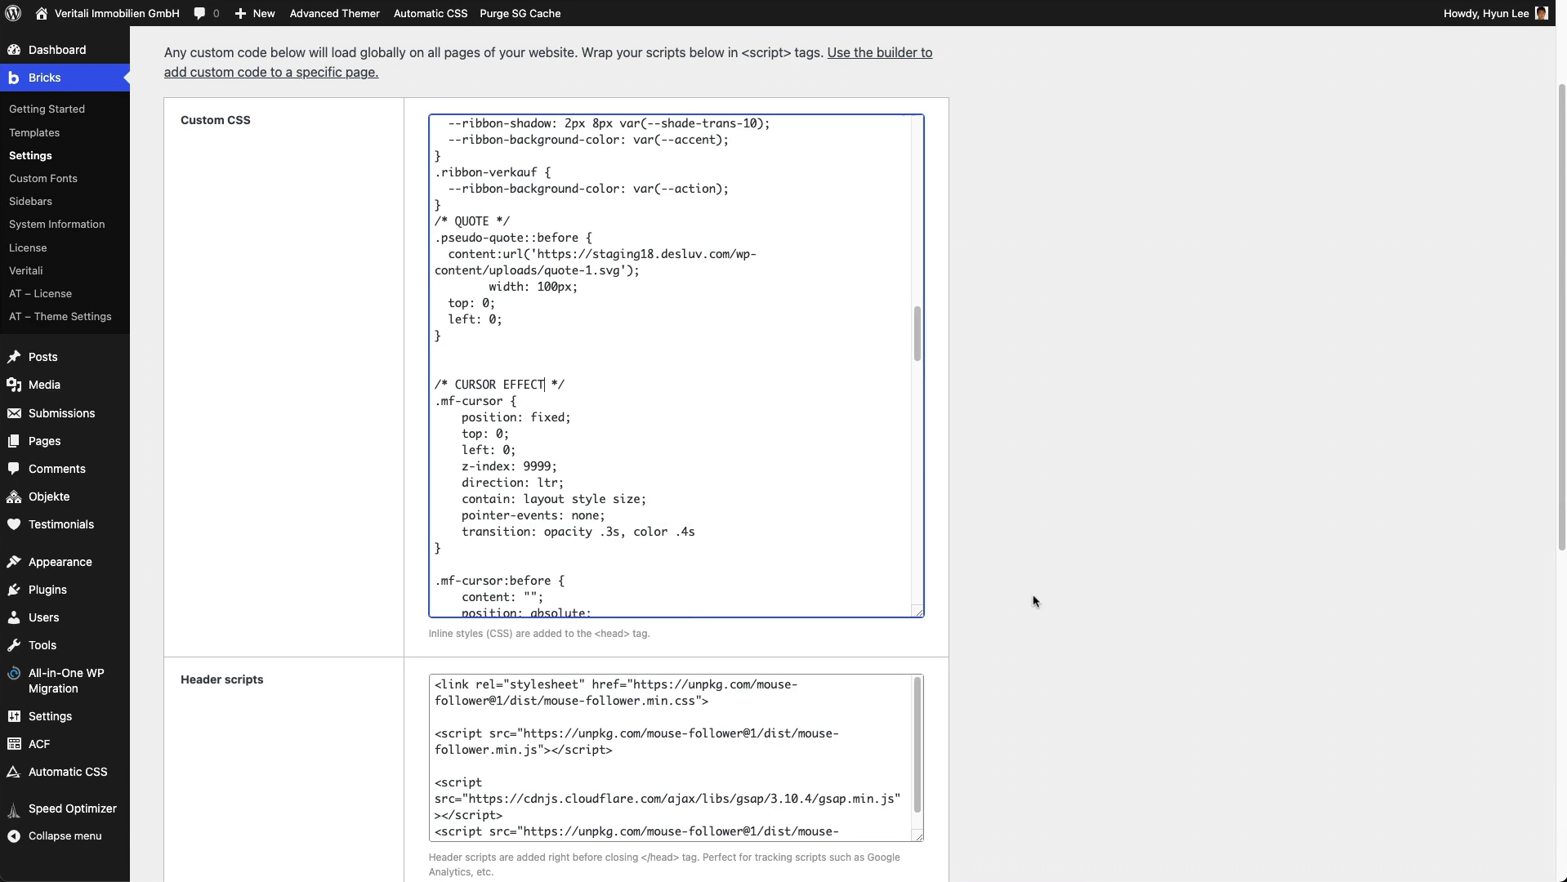
{"action": "scroll", "scroll_direction": "down", "scroll_amount": 3}
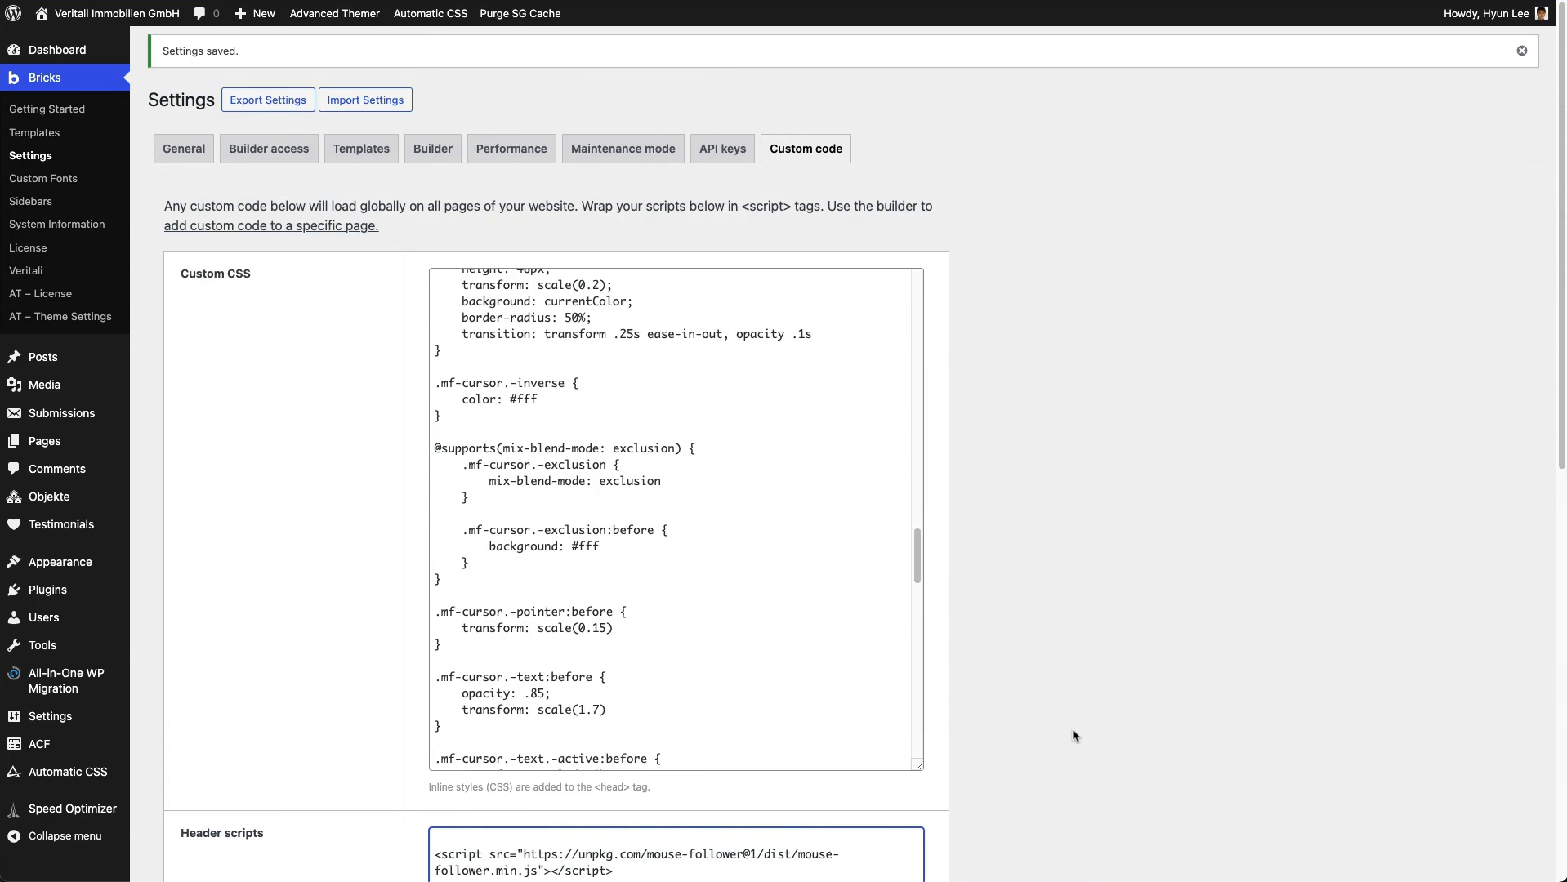
- Save the Bricks custom code settings with Save Settings at the bottom
{"action": "scroll", "scroll_direction": "down", "scroll_amount": 3}
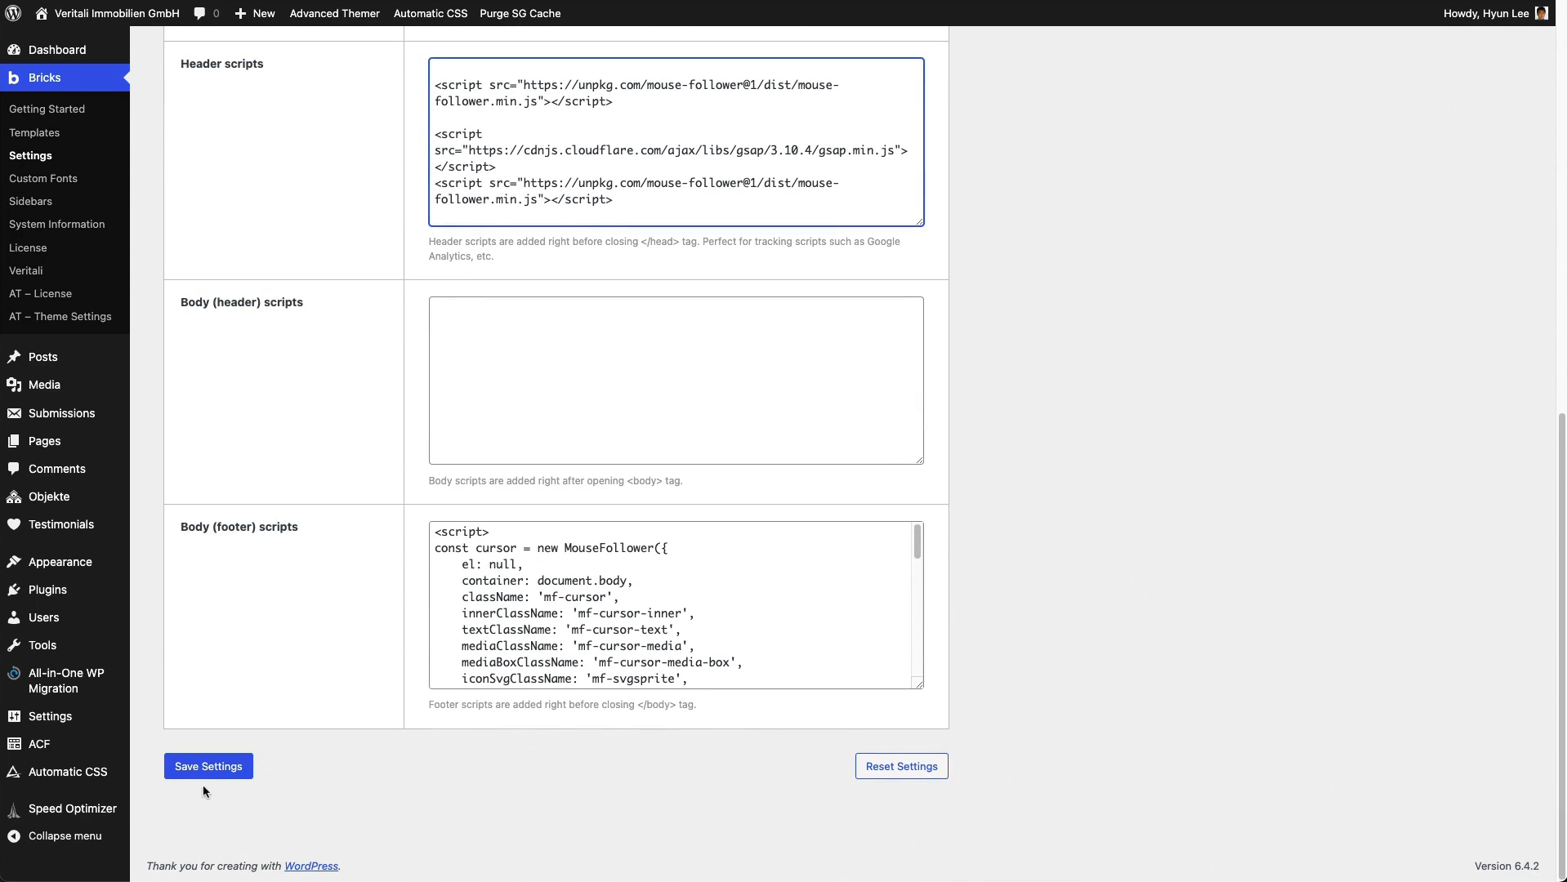
{"action": "left_click", "coordinate": [207, 767]}
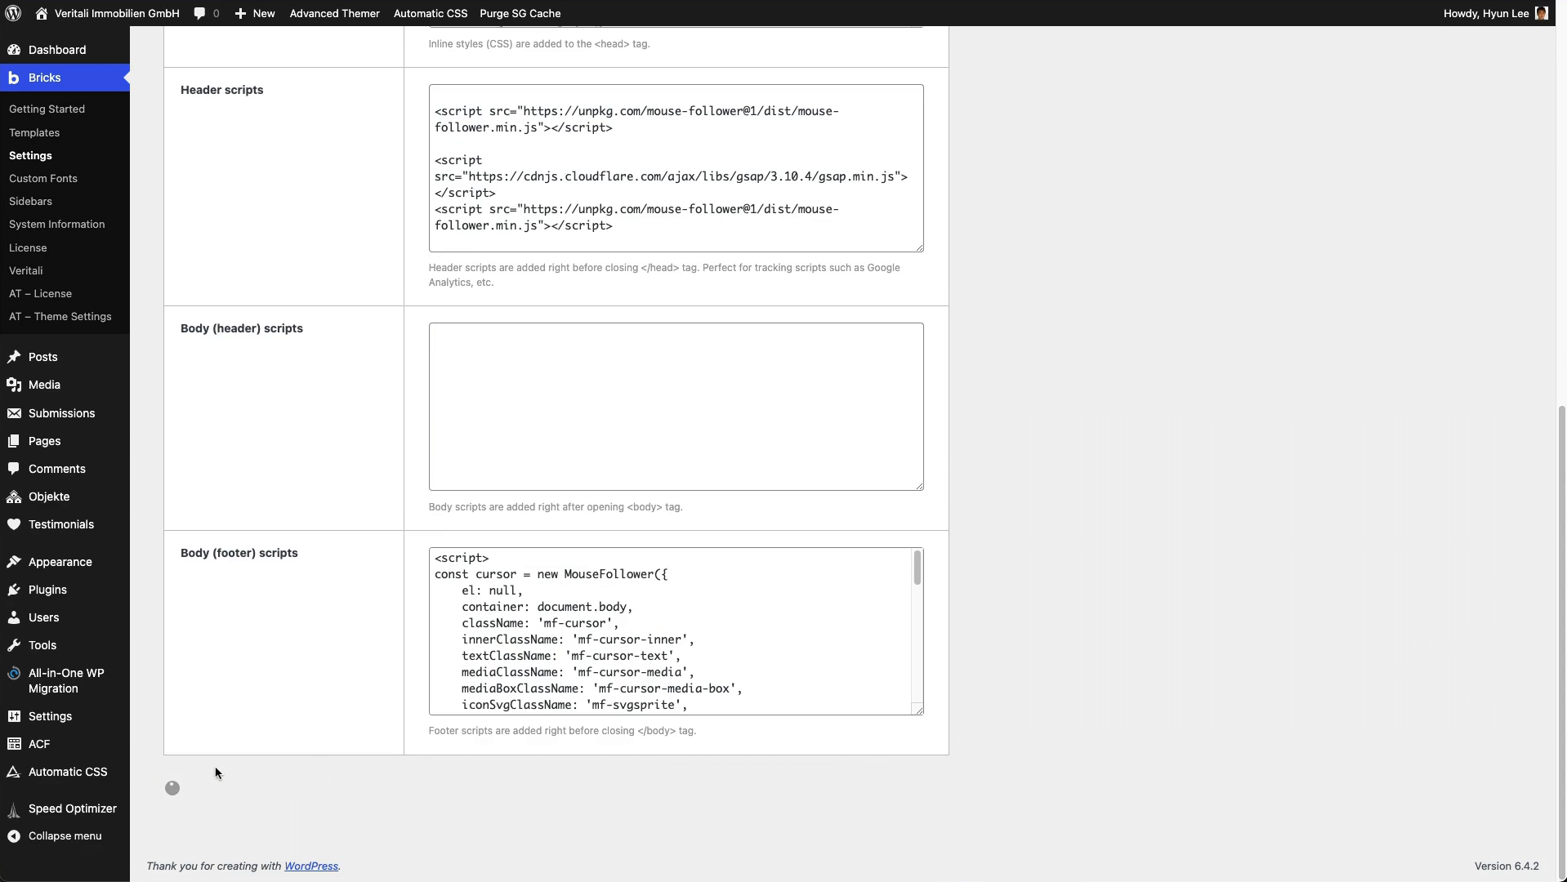
{"action": "scroll", "scroll_direction": "up", "scroll_amount": 3}
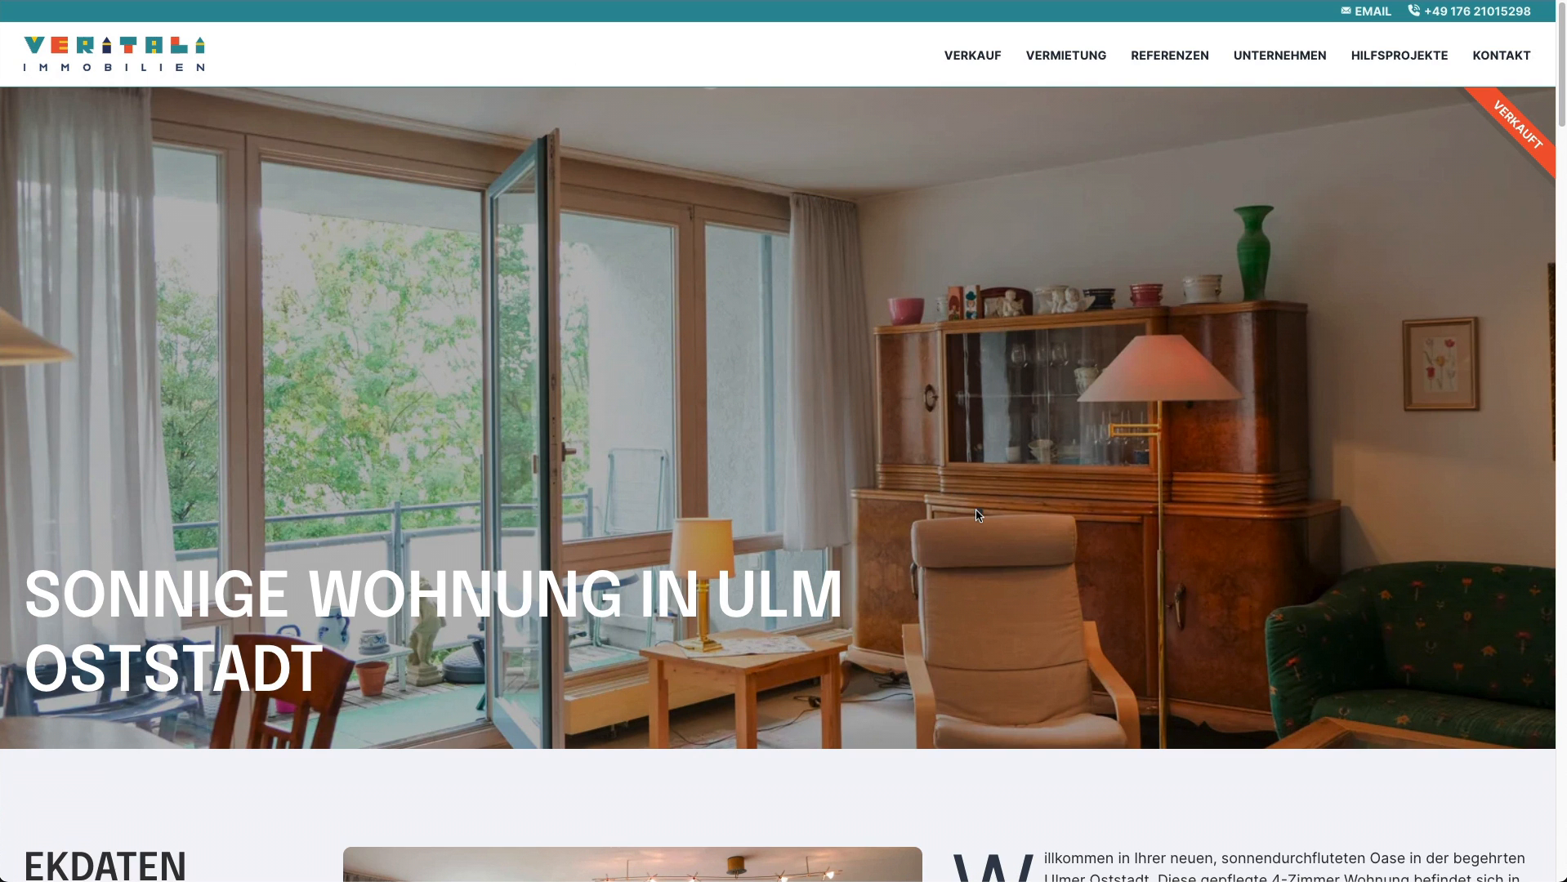
{"action": "mouse_move", "coordinate": [876, 50]}
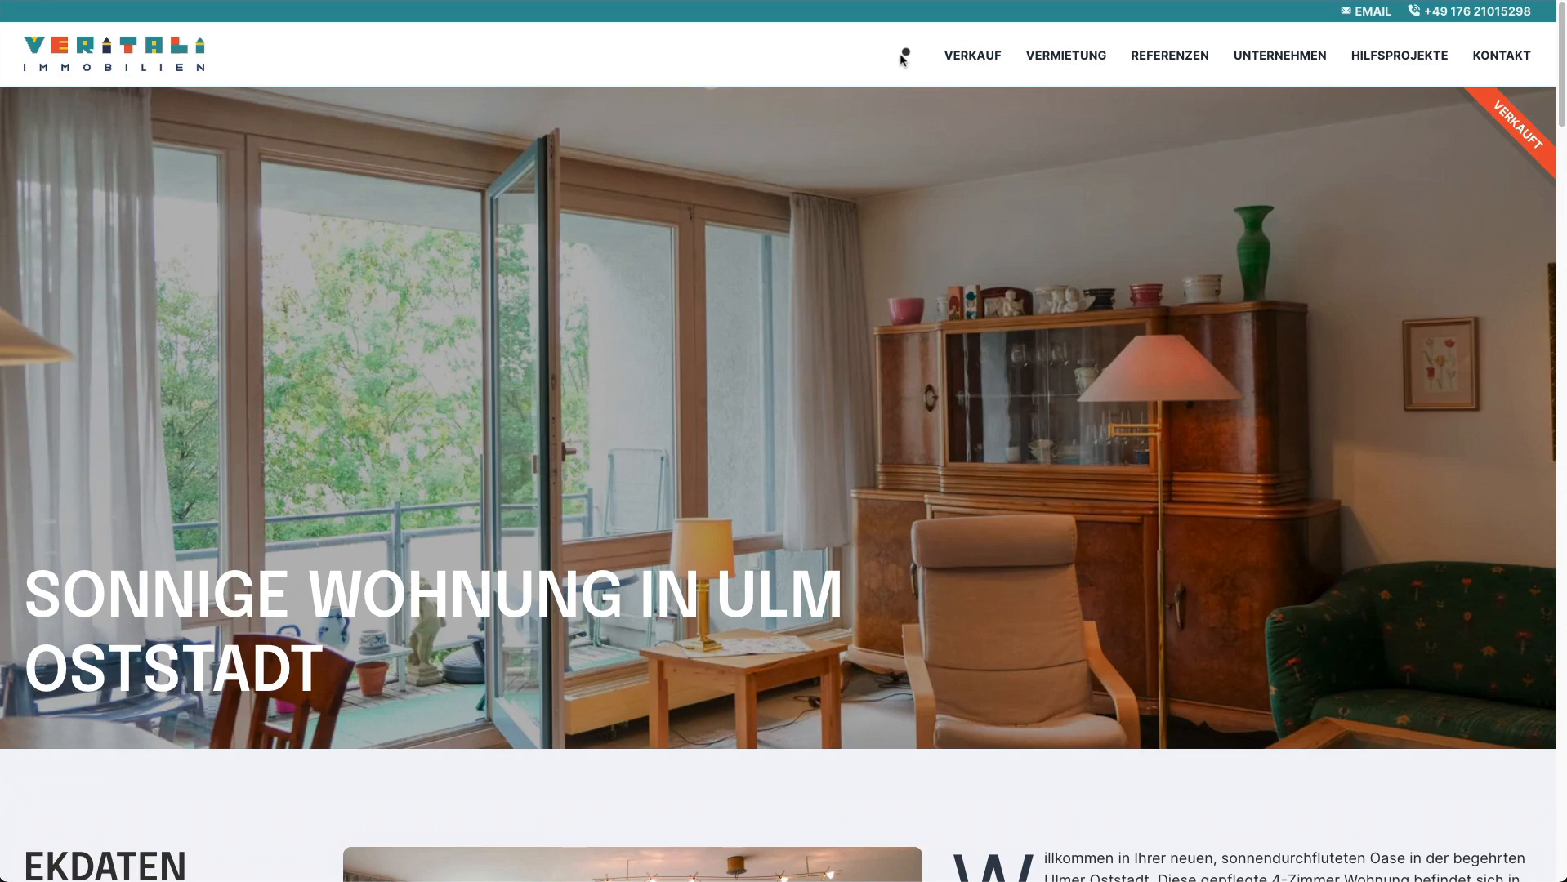
{"action": "mouse_move", "coordinate": [833, 331]}
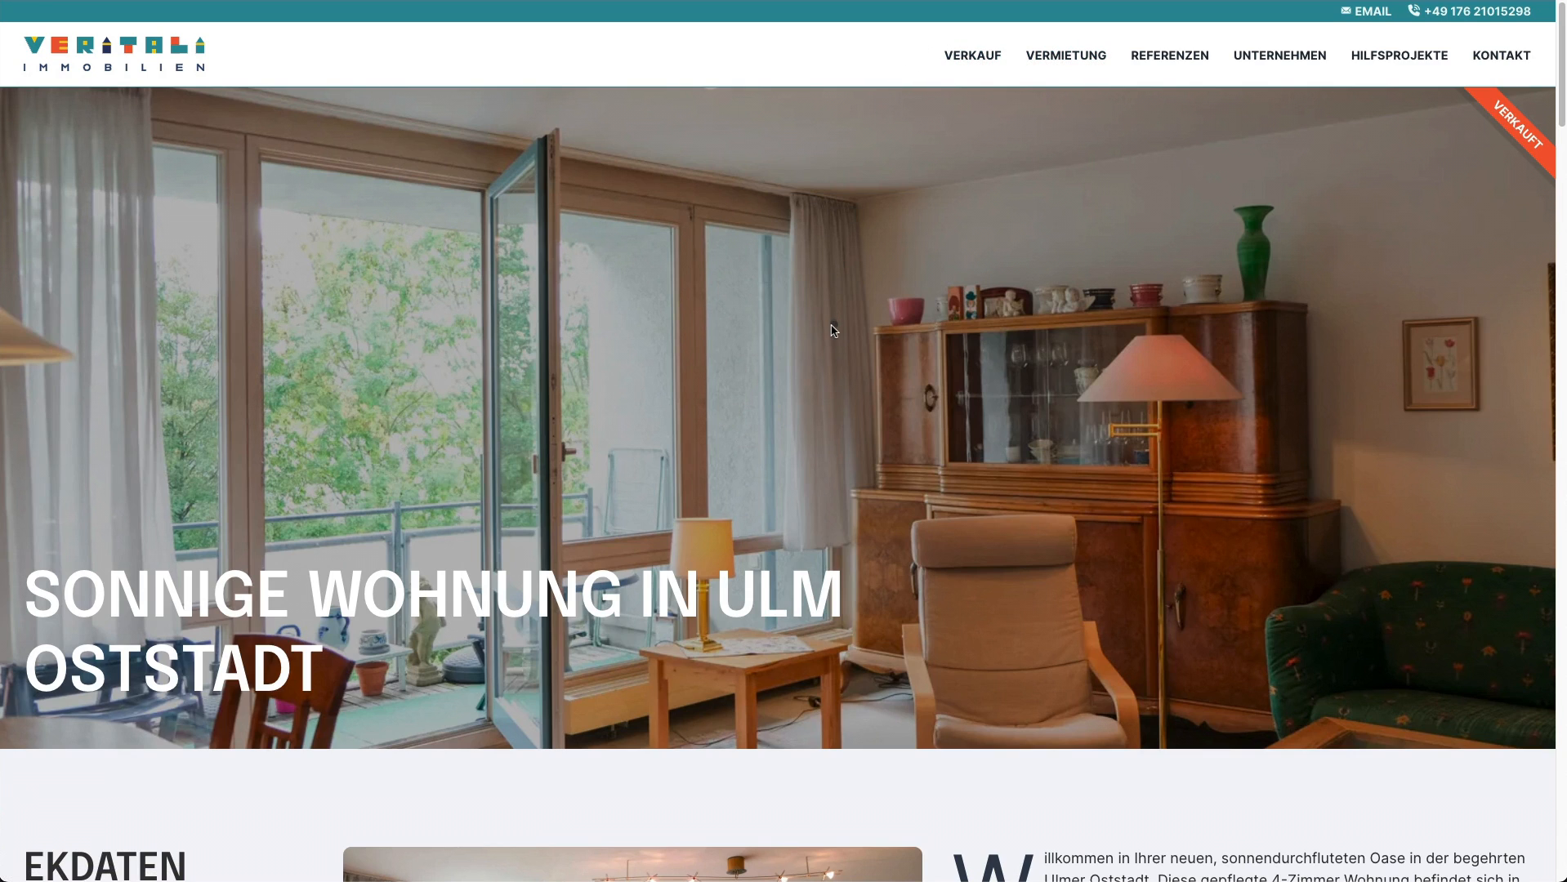
{"action": "mouse_move", "coordinate": [1427, 652]}
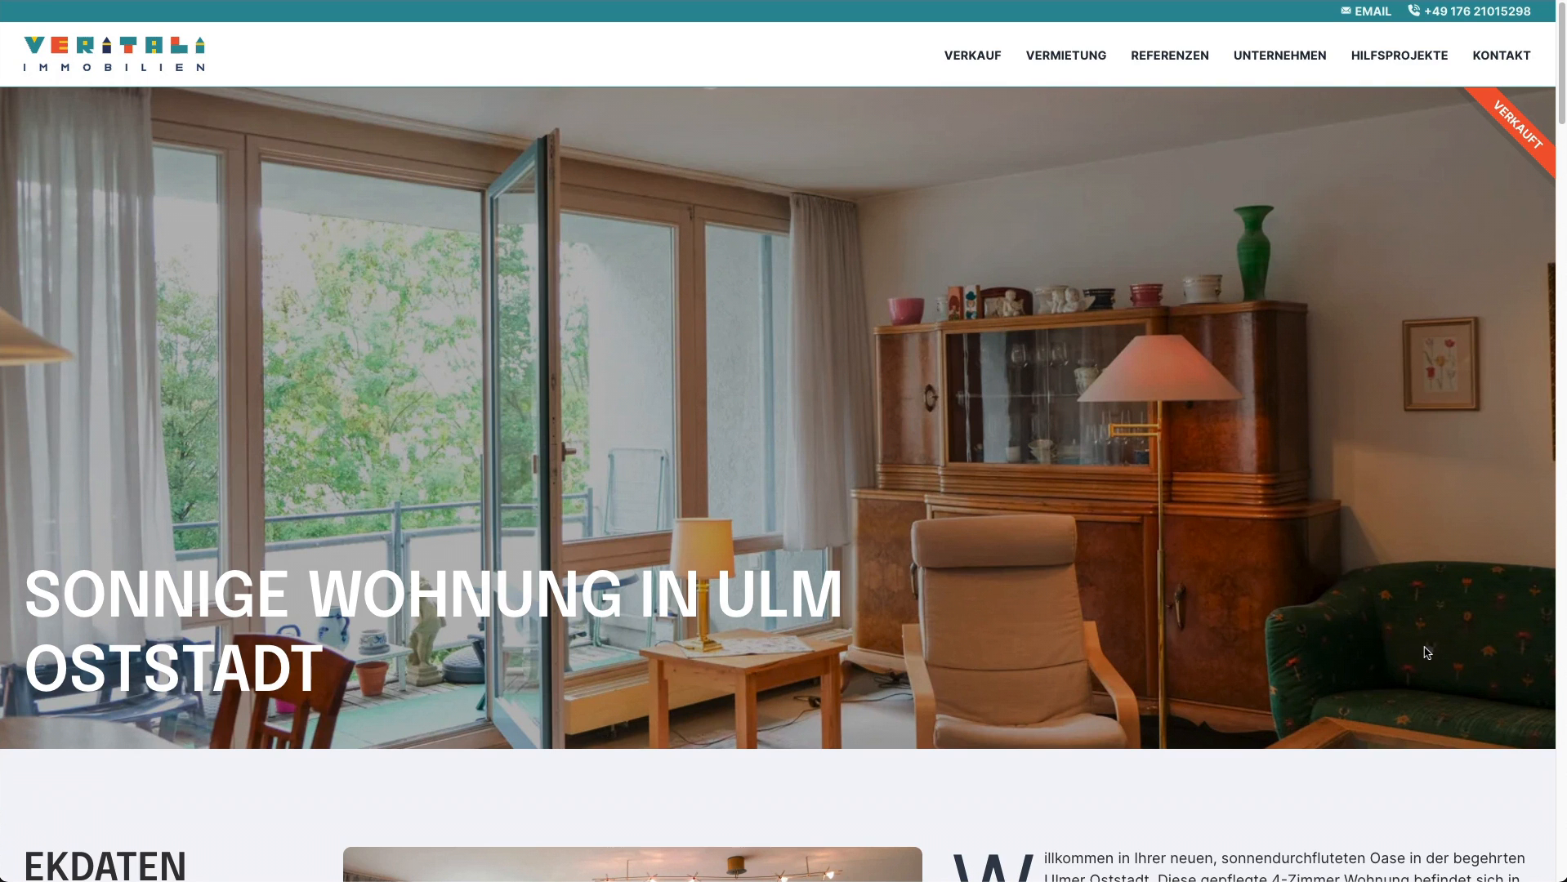
{"action": "mouse_move", "coordinate": [937, 150]}
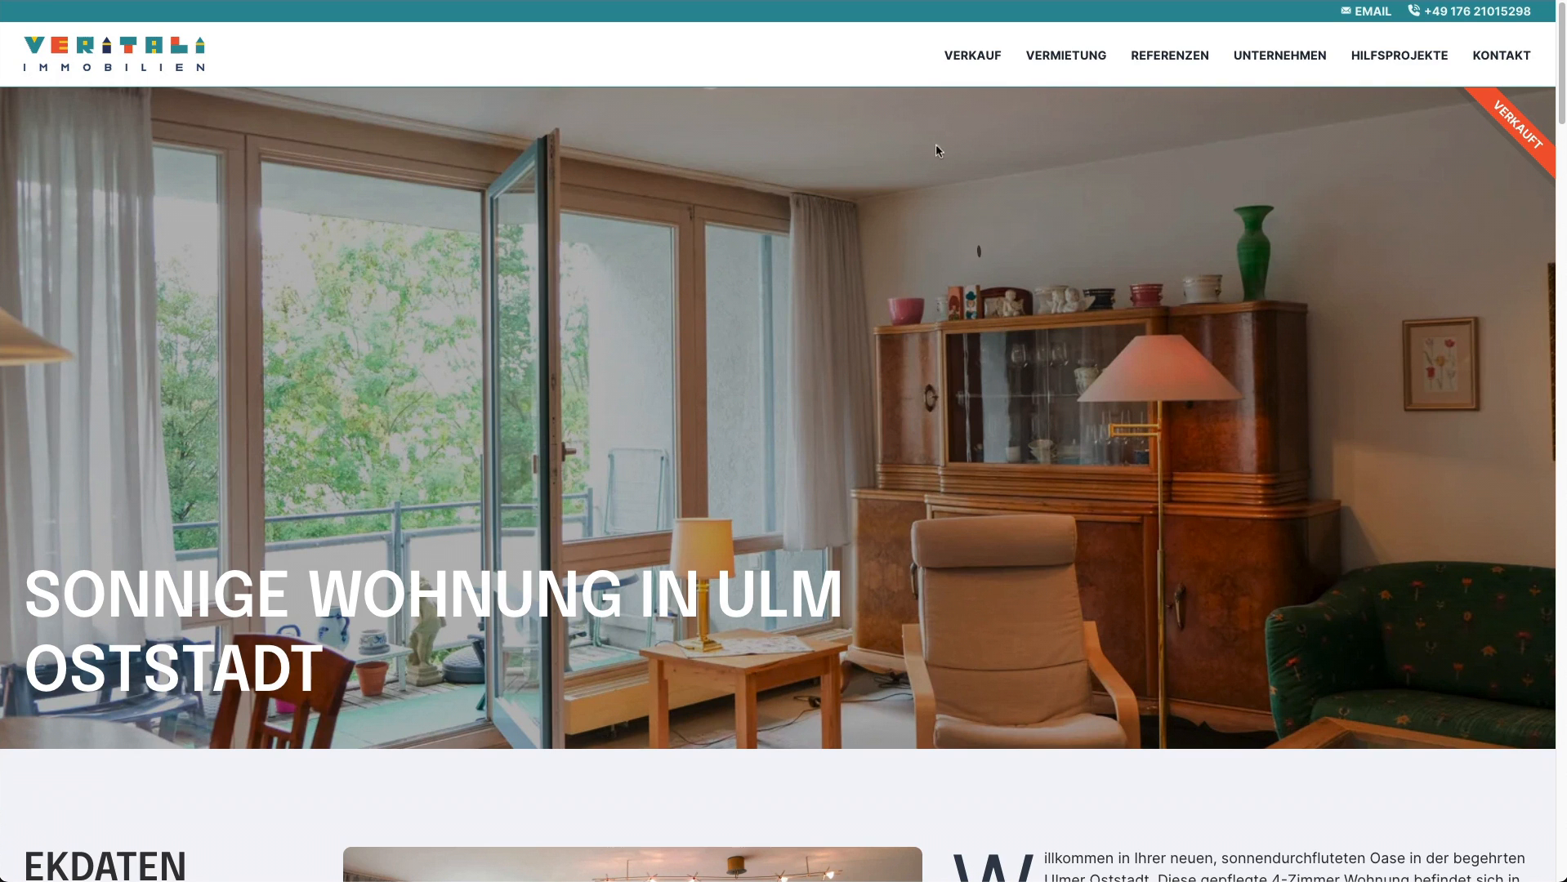
{"action": "mouse_move", "coordinate": [794, 55]}
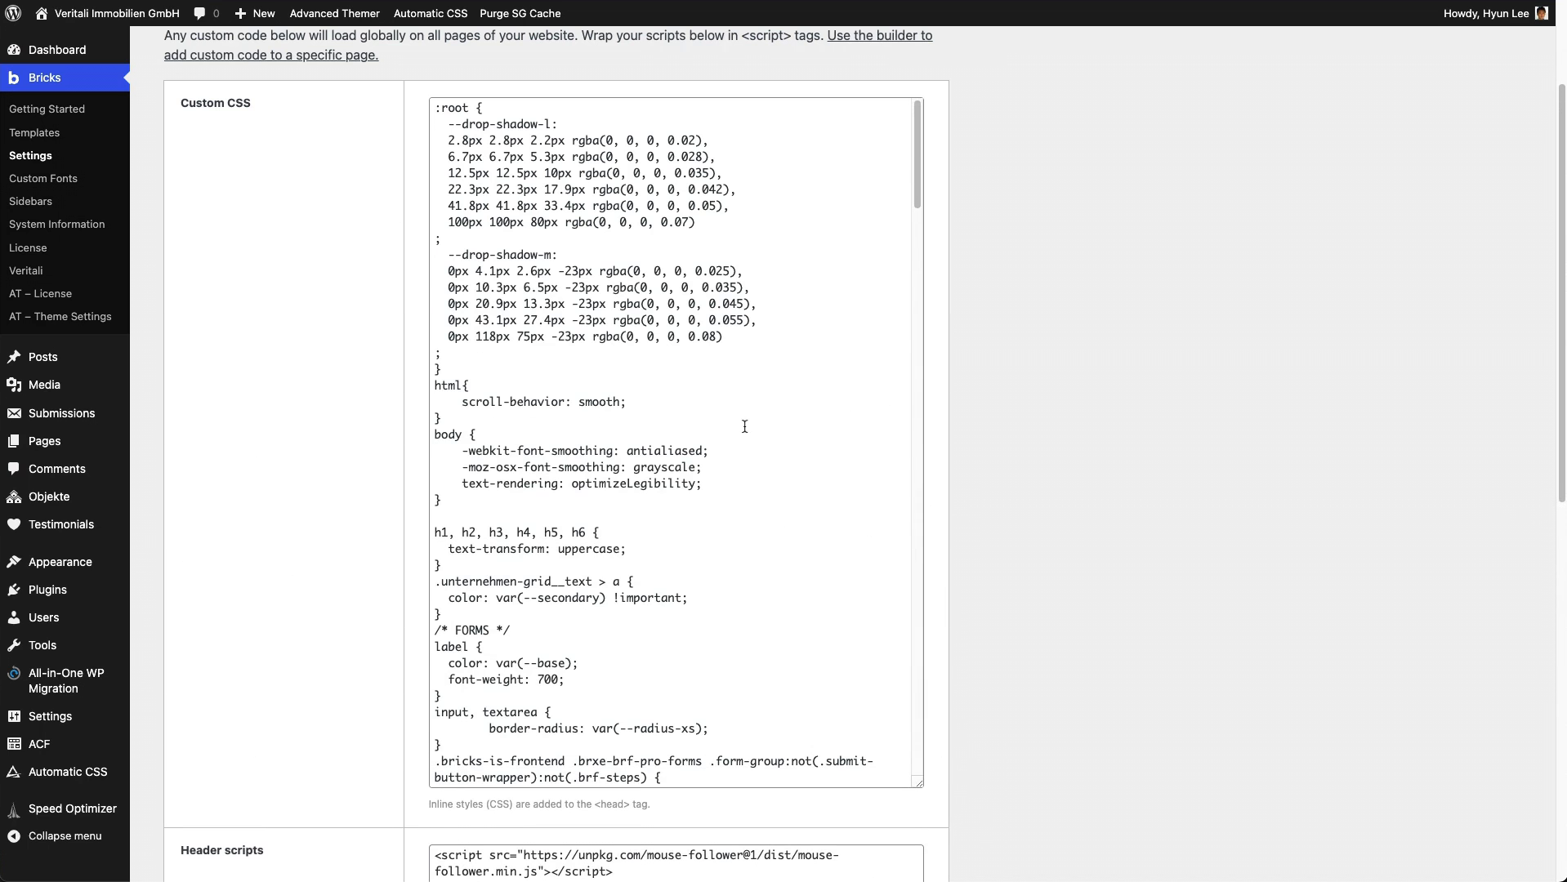
- Add color: #EB5A37; after 'left: 0;' in the .mf-cursor rule
{"action": "scroll", "scroll_direction": "down", "scroll_amount": 3}
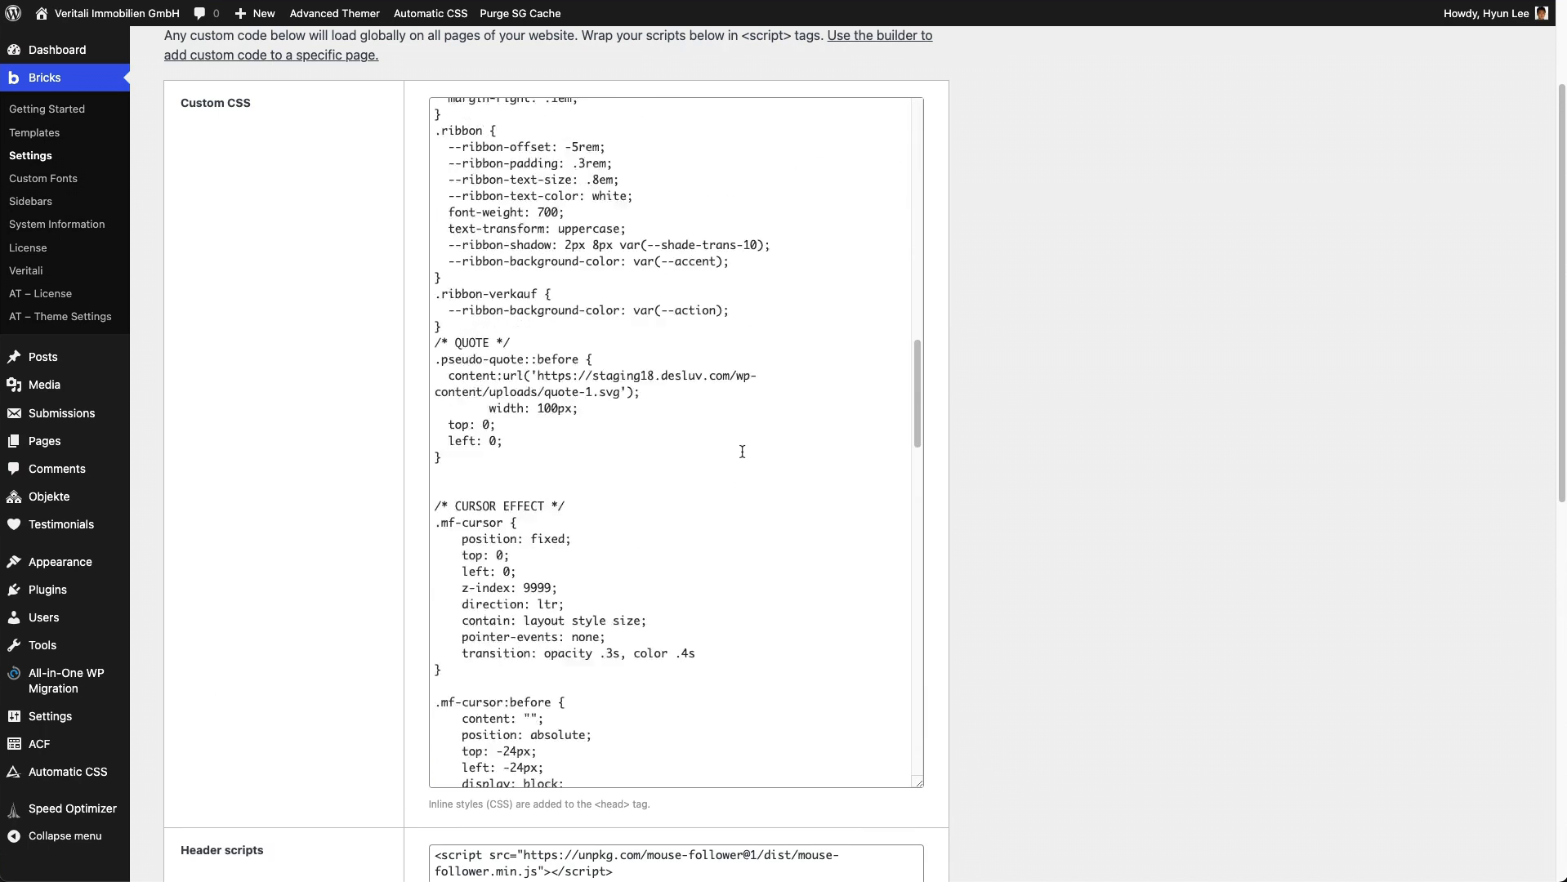
{"action": "scroll", "scroll_direction": "down", "scroll_amount": 3}
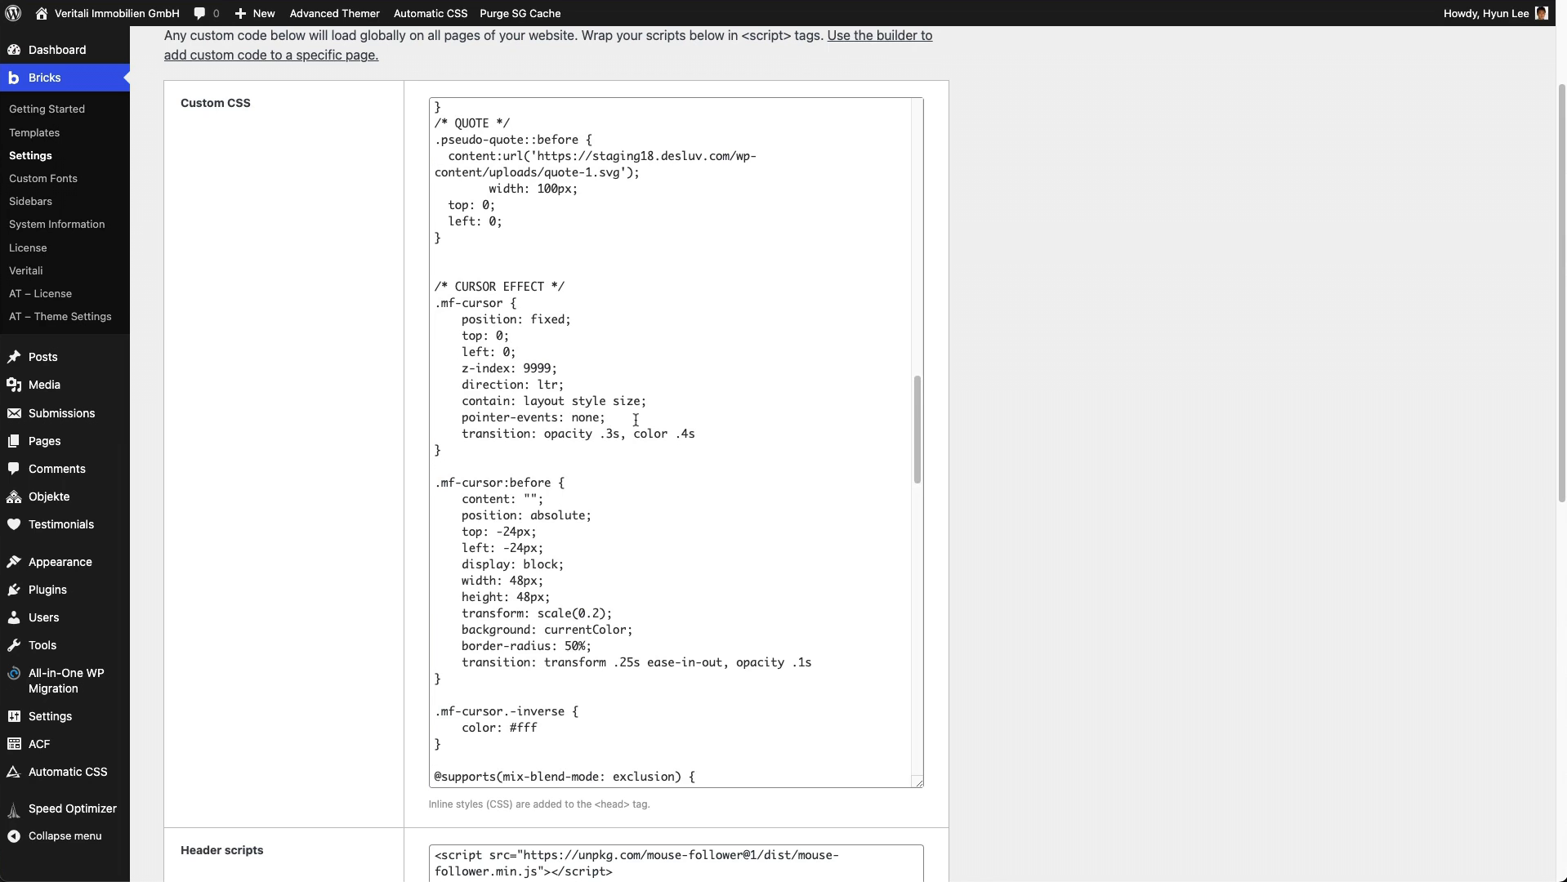
{"action": "left_click", "coordinate": [518, 352]}
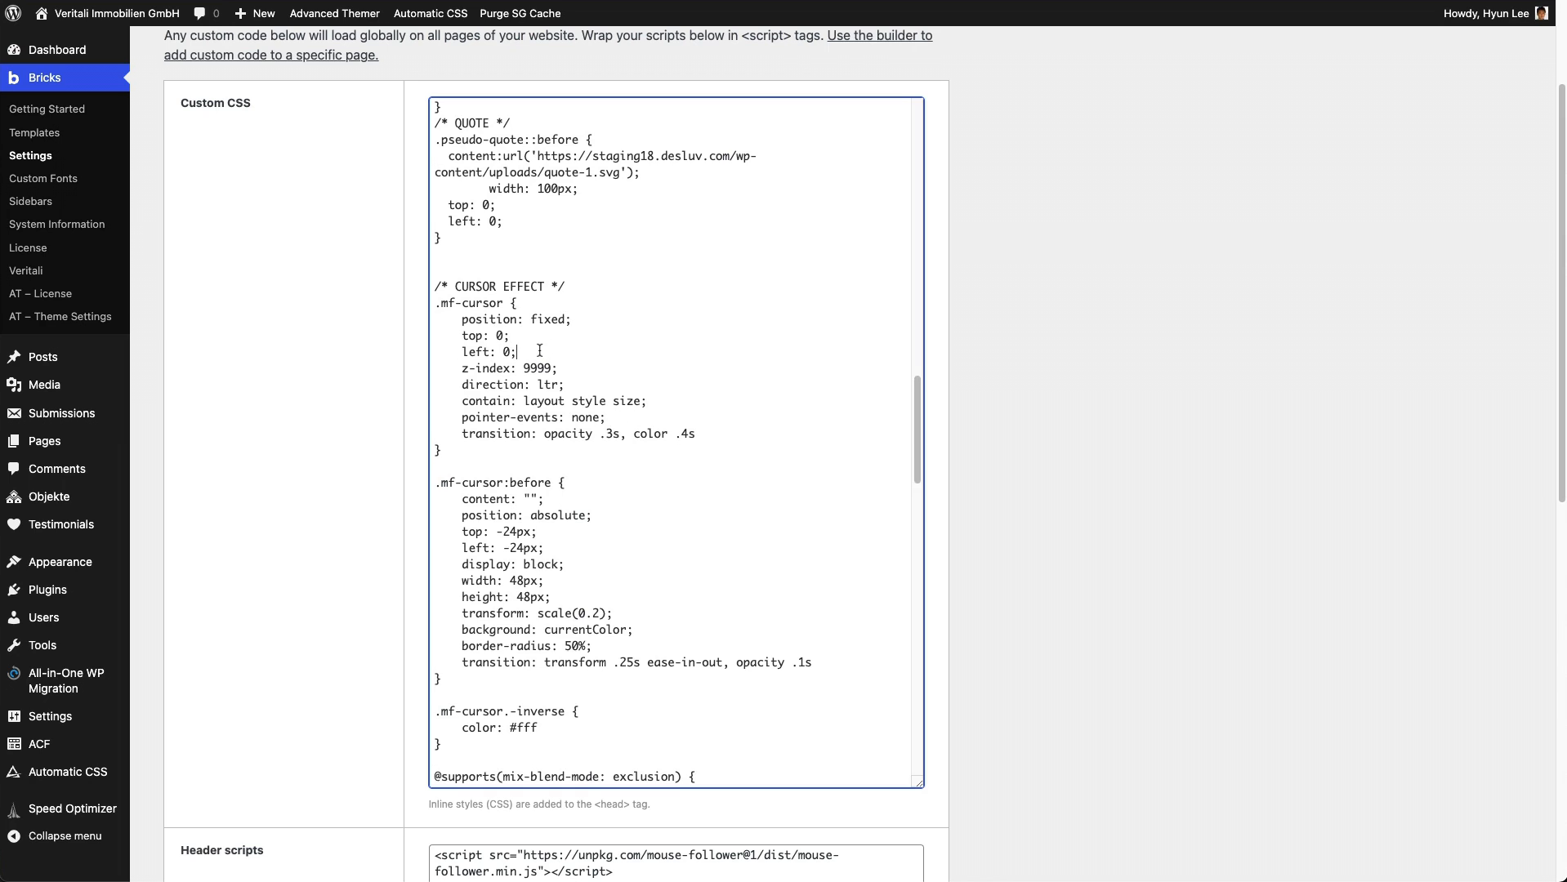
{"action": "scroll", "scroll_direction": "down", "scroll_amount": 3}
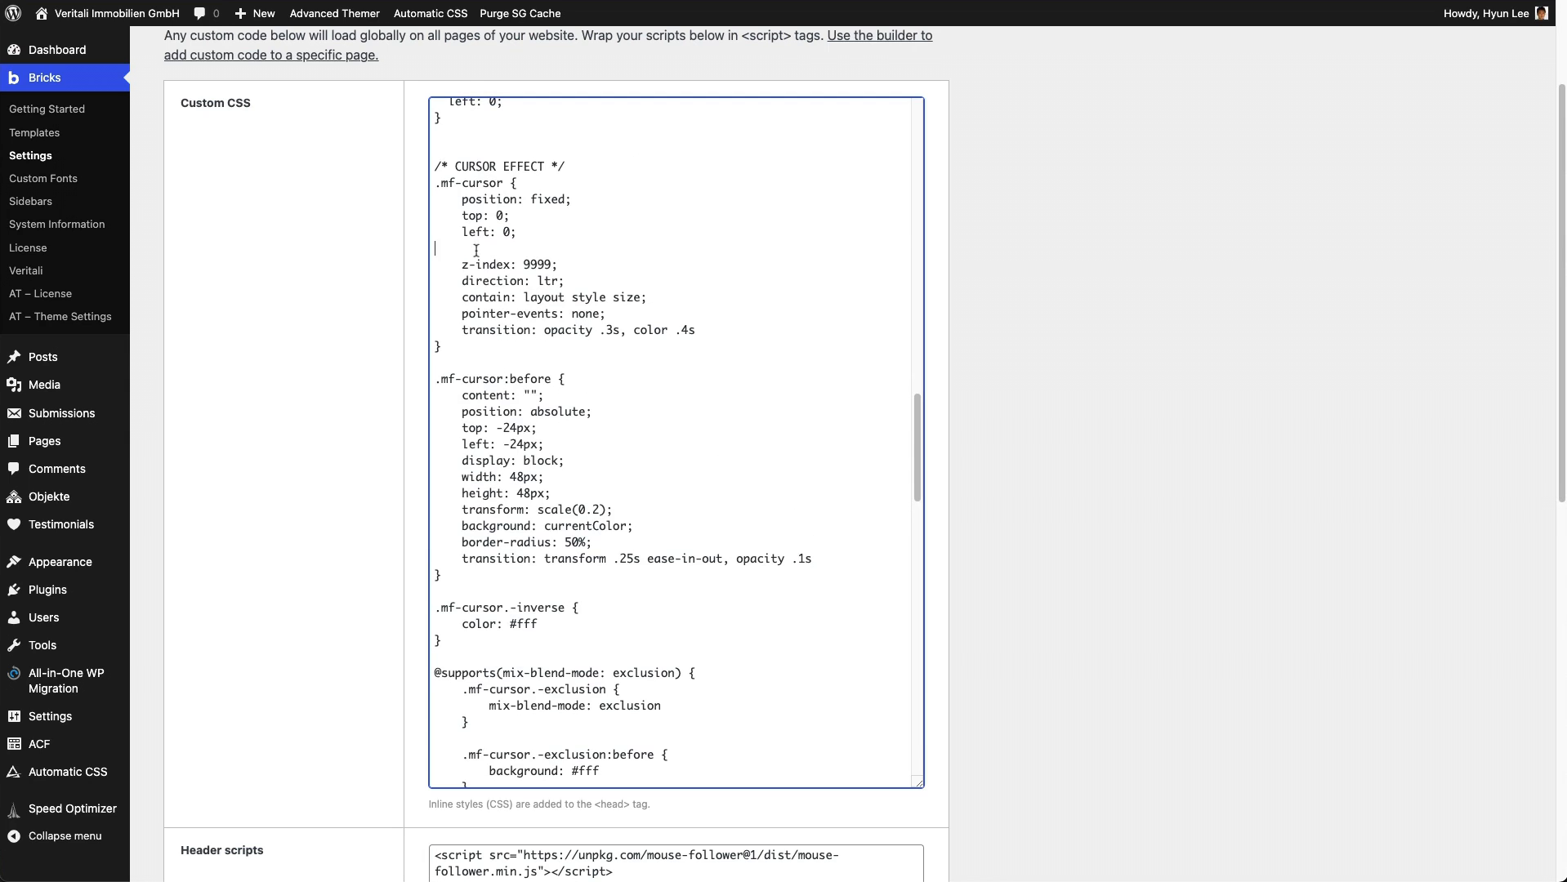
{"action": "type", "text": "col"}
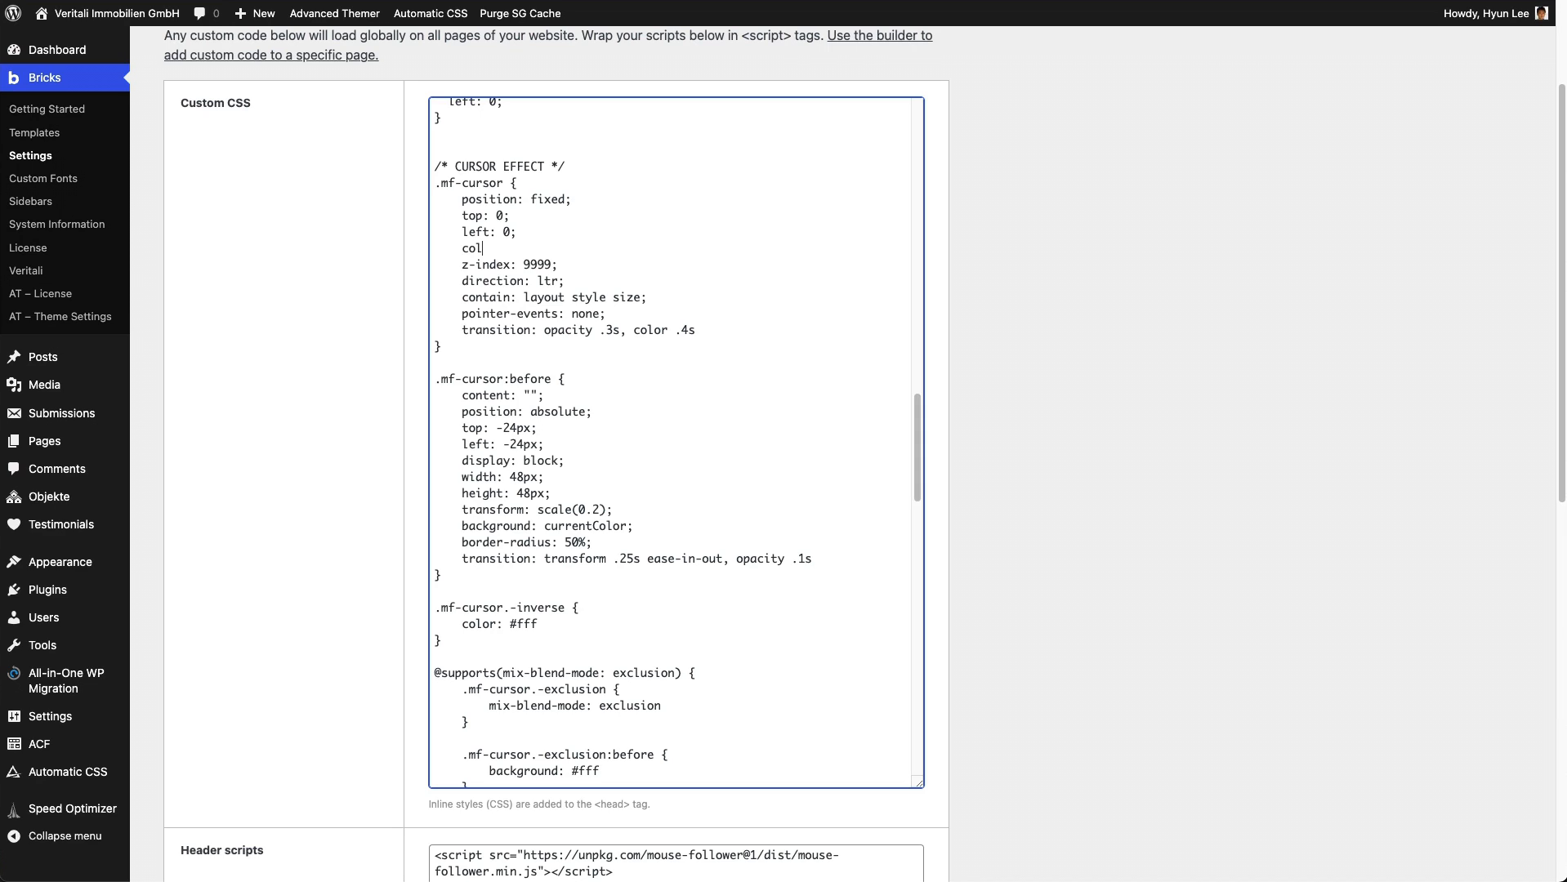
{"action": "type", "text": "or:"}
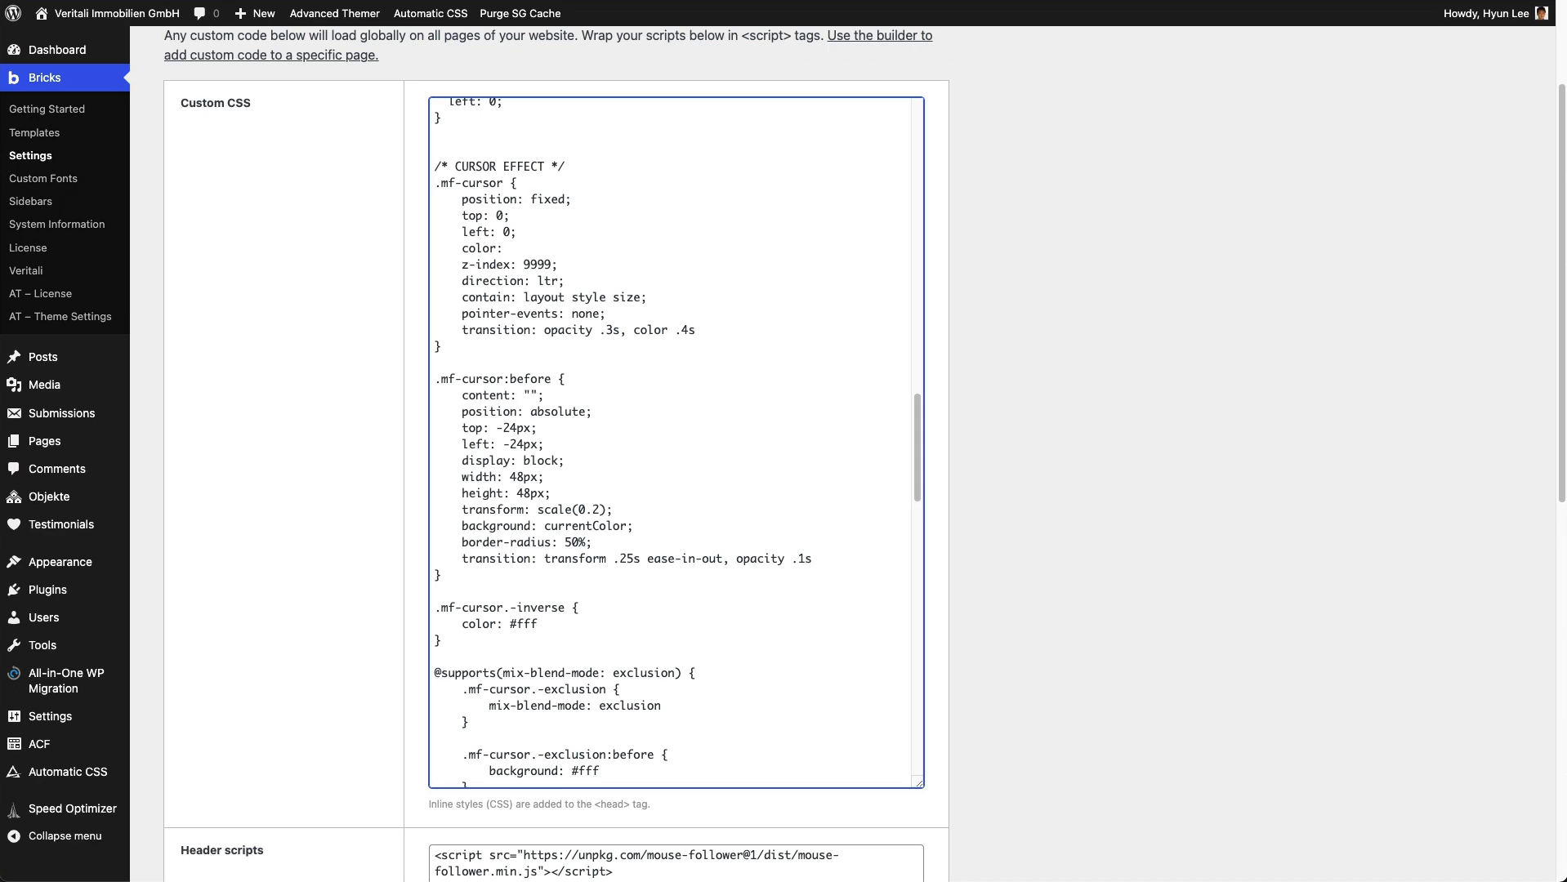
{"action": "type", "text": "#"}
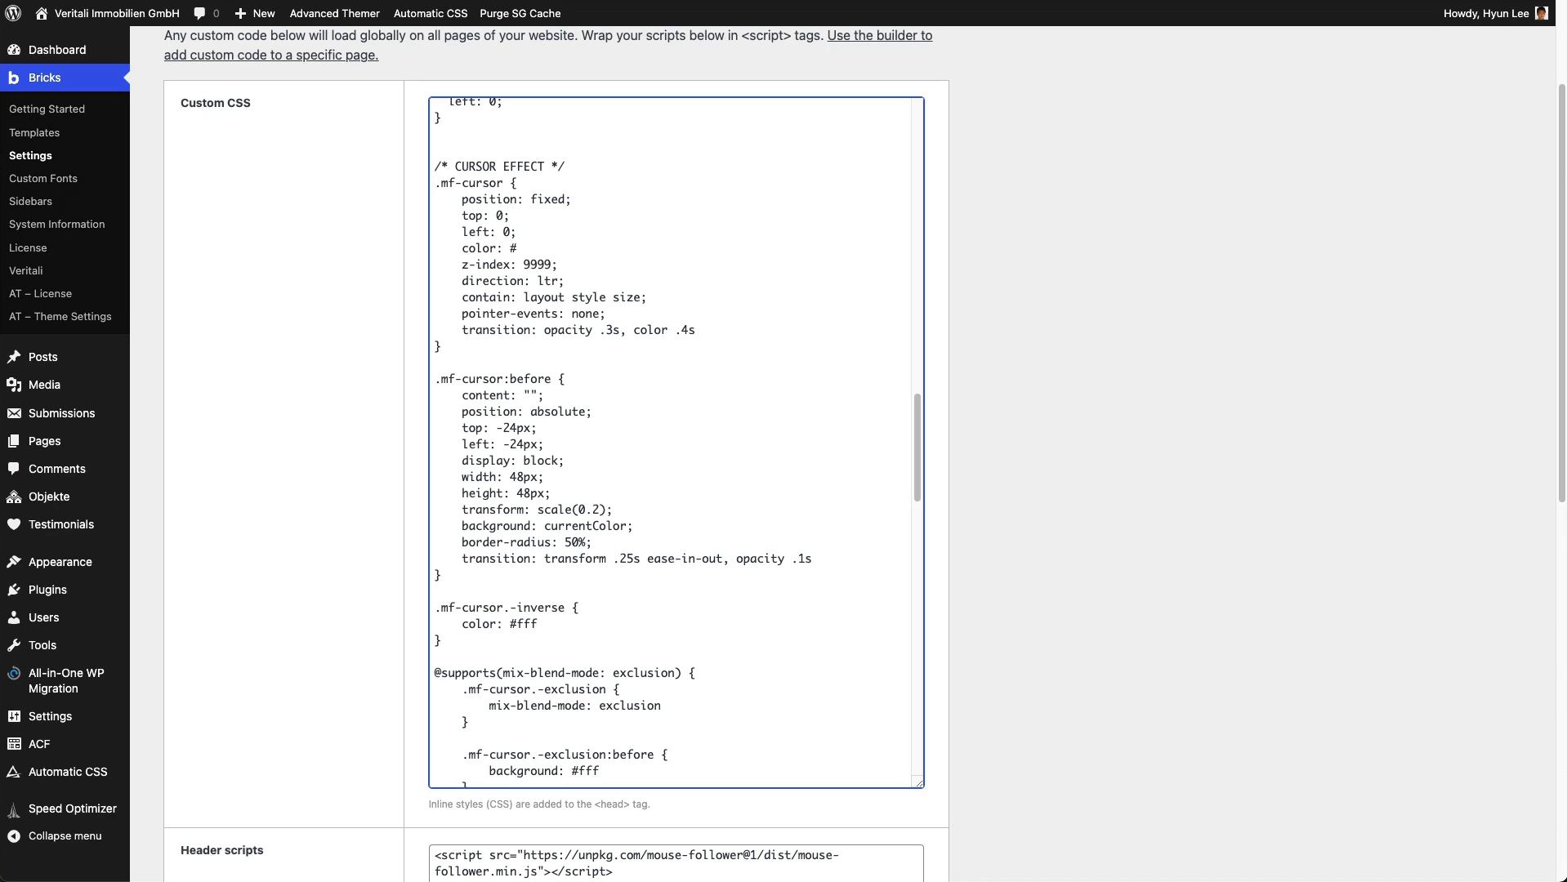
{"action": "type", "text": "E"}
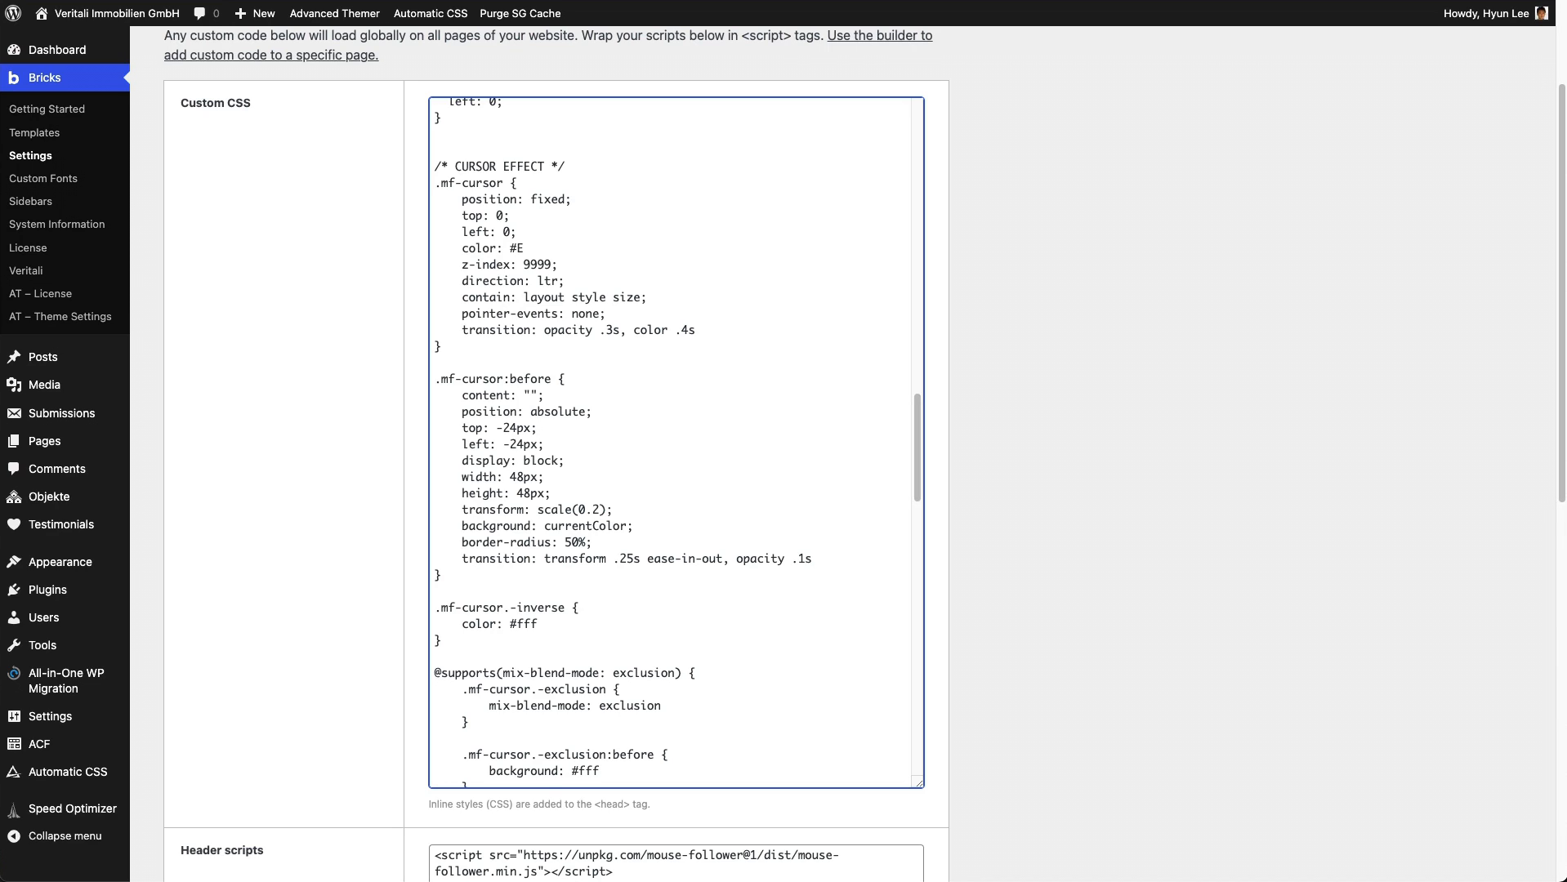
{"action": "type", "text": "B5"}
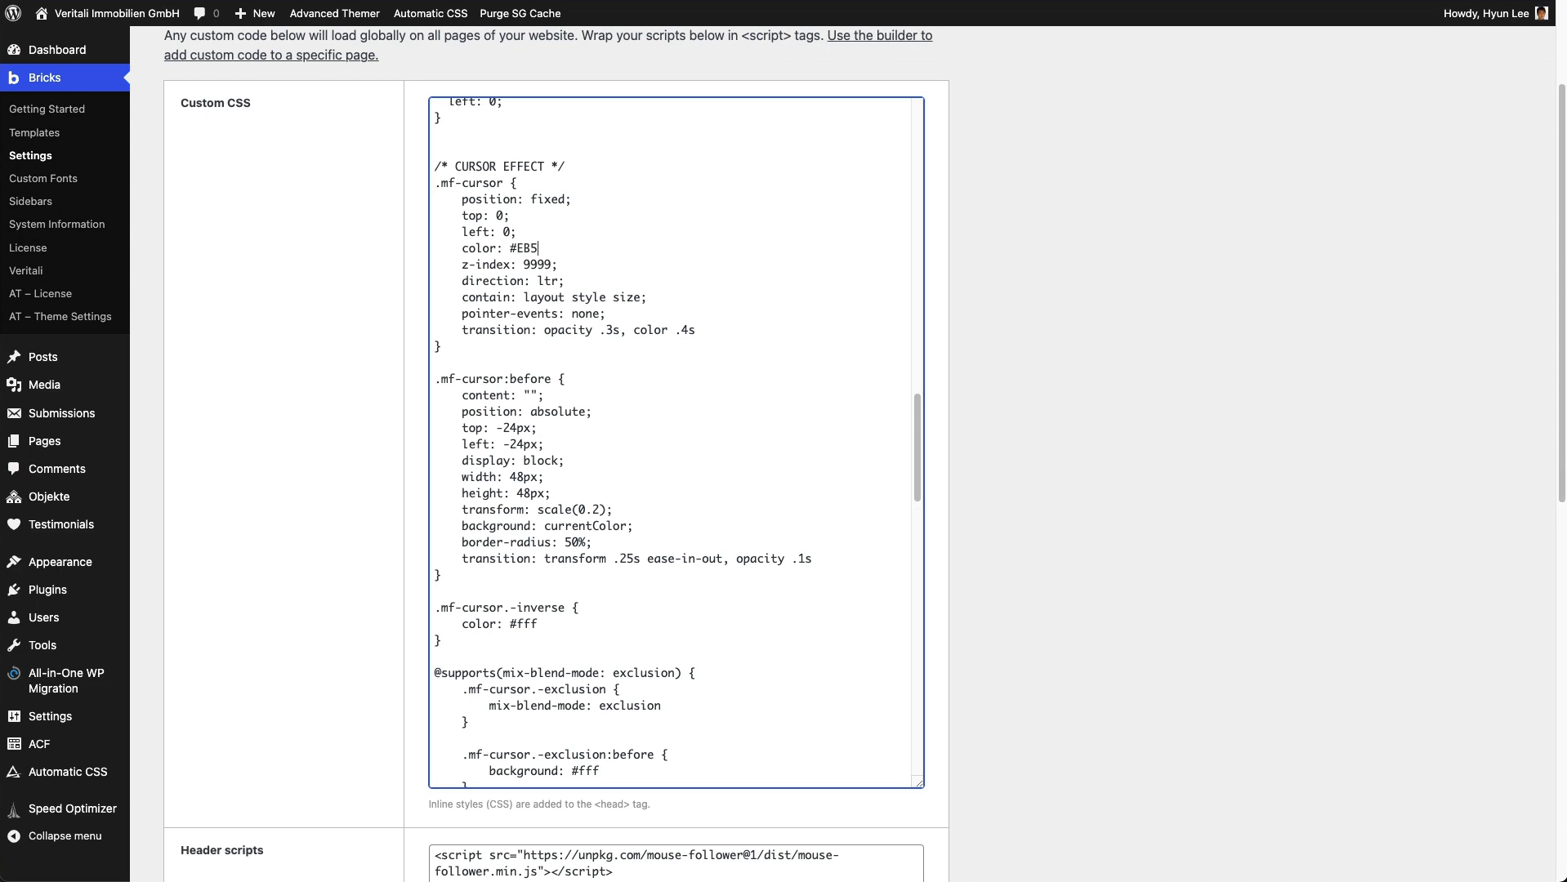
{"action": "type", "text": "A"}
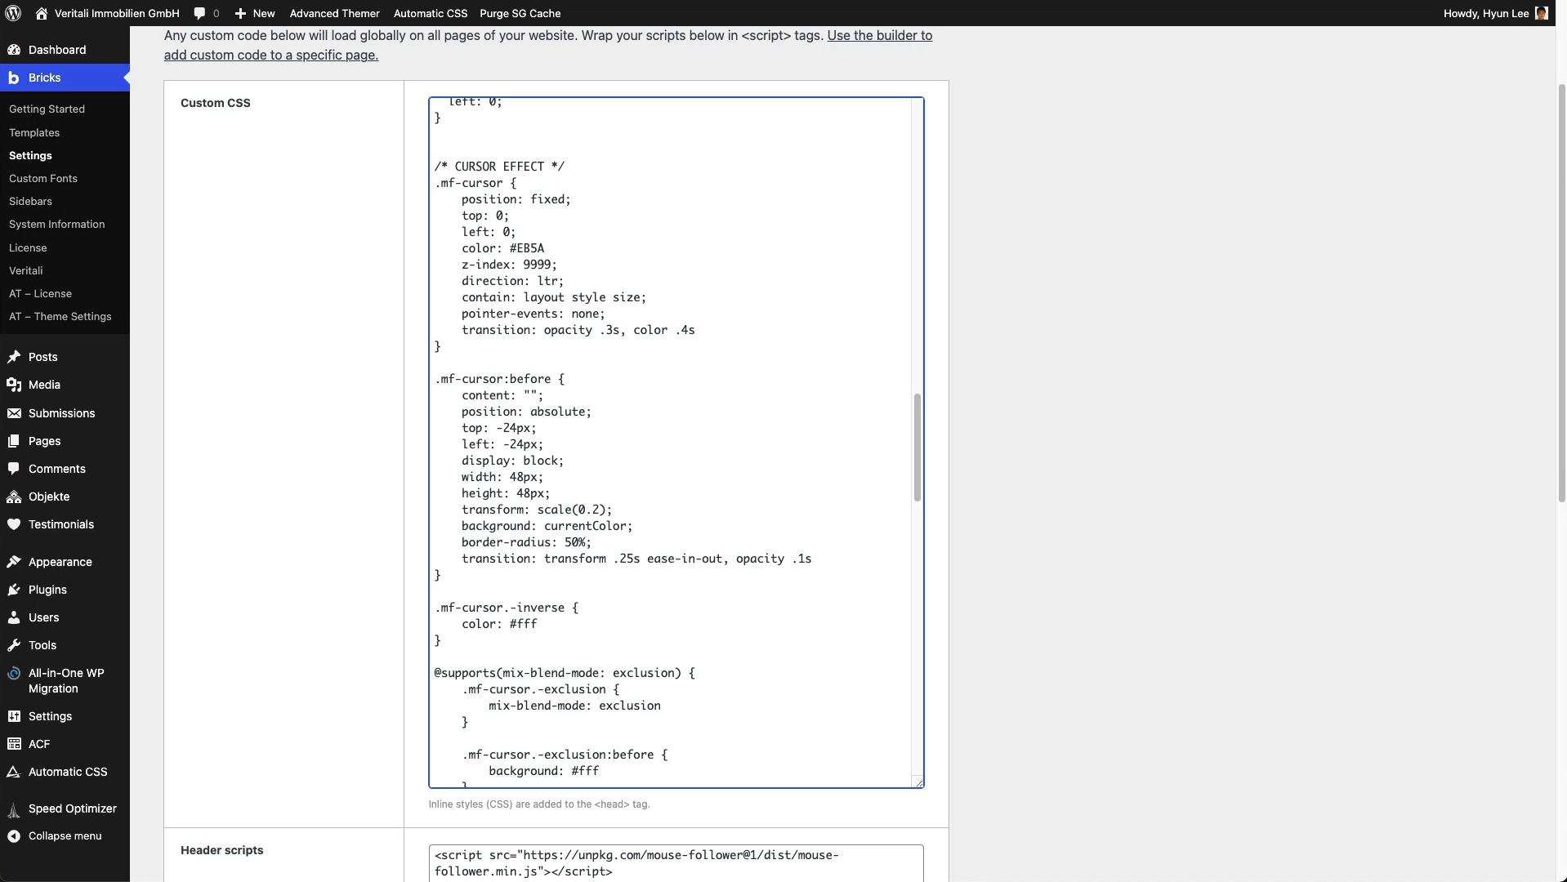
{"action": "type", "text": "37;"}
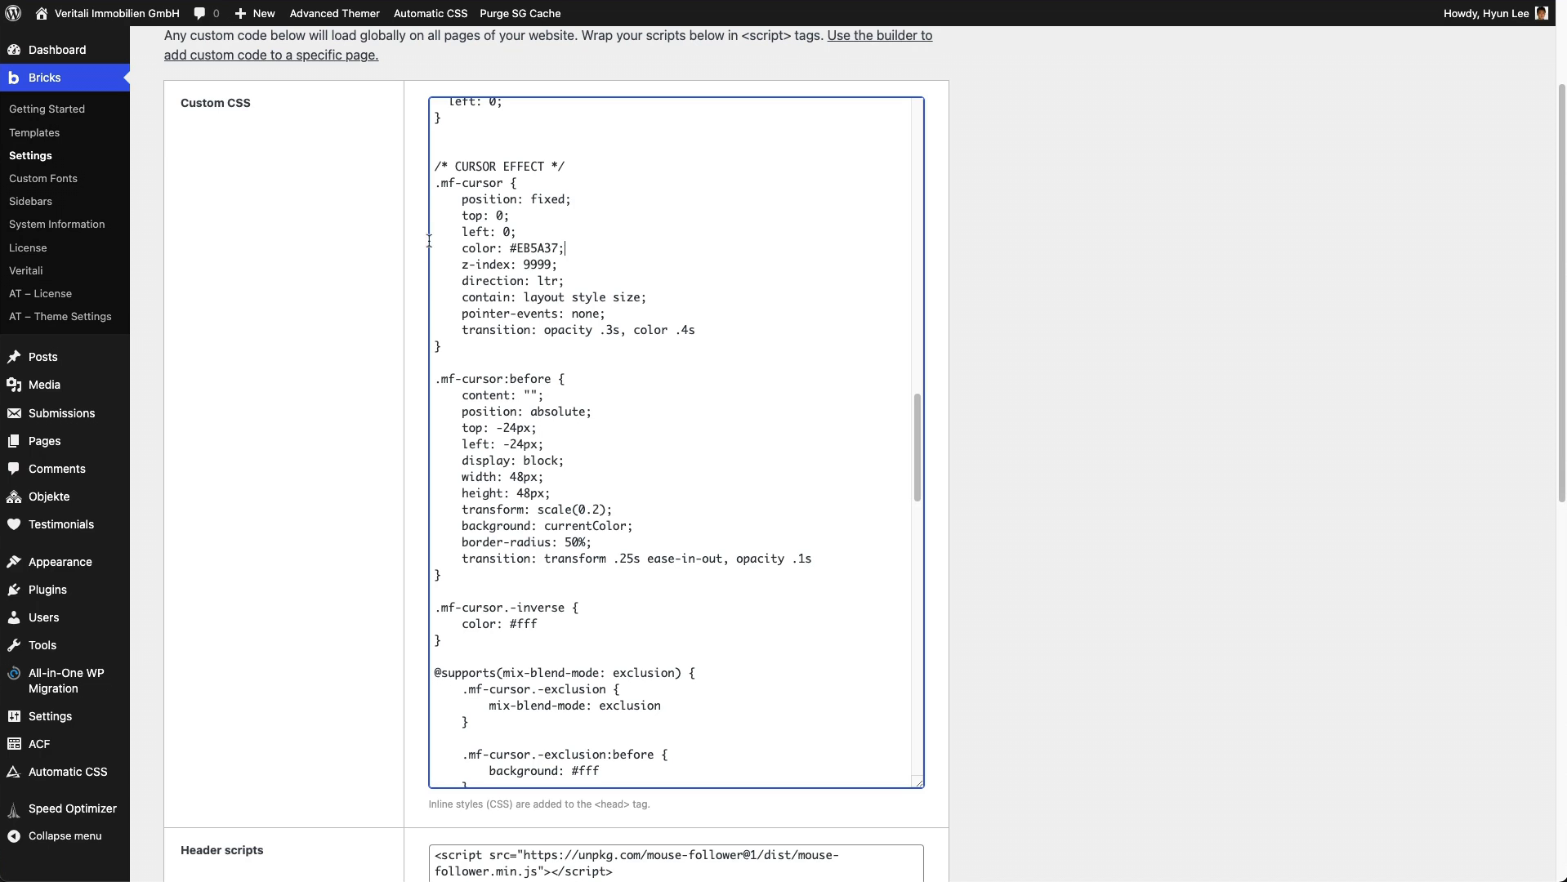
{"action": "scroll", "scroll_direction": "down", "scroll_amount": 3}
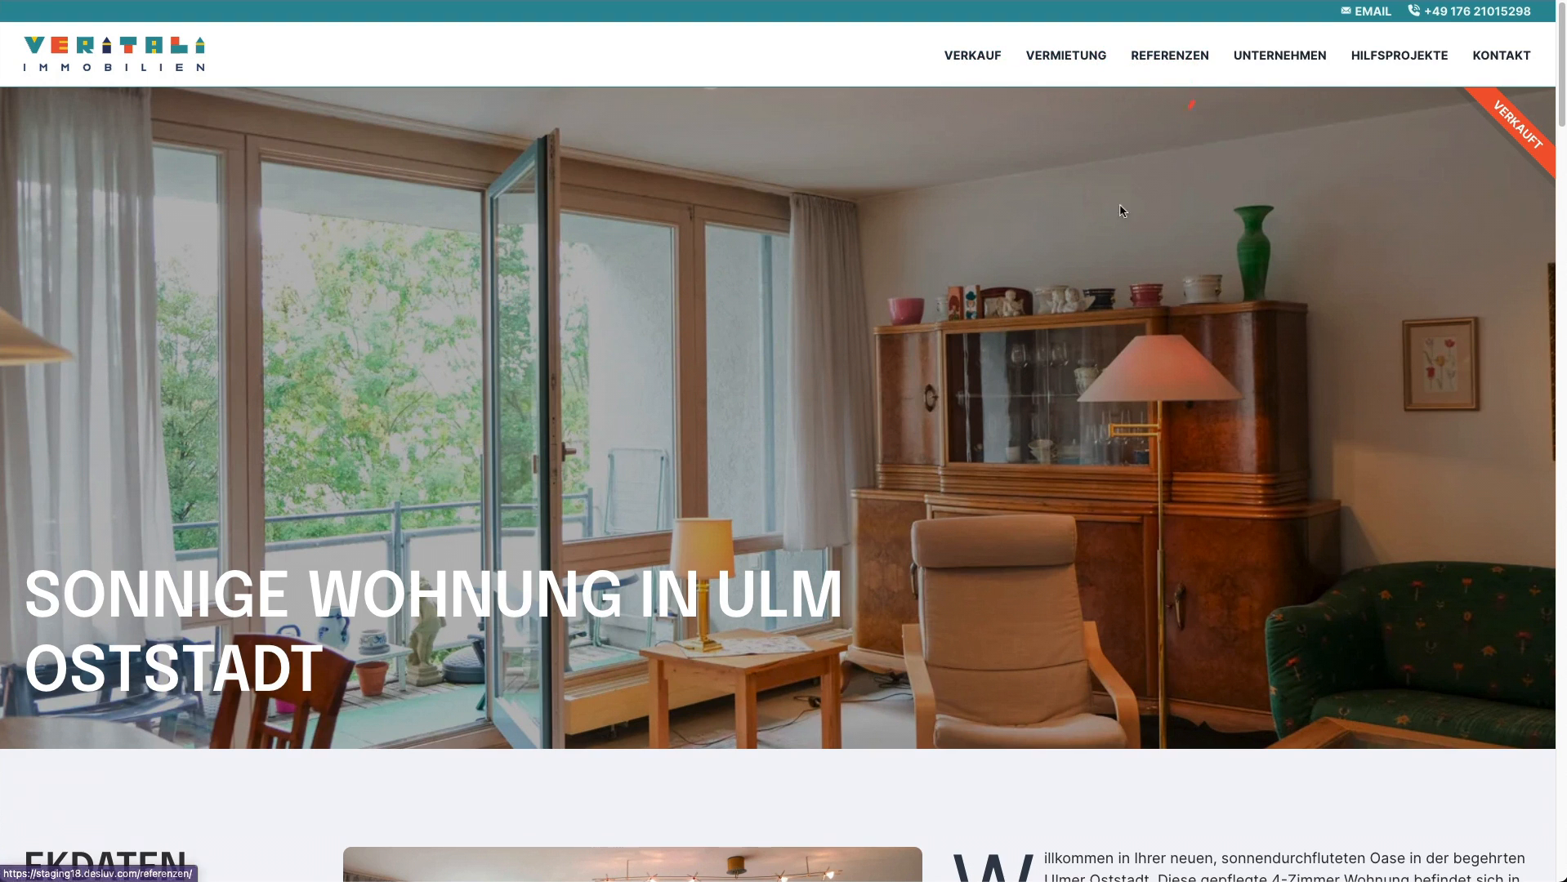
- Scroll to the gallery and hover the first image to see the orange Click to Zoom bubble
{"action": "scroll", "scroll_direction": "down", "scroll_amount": 3}
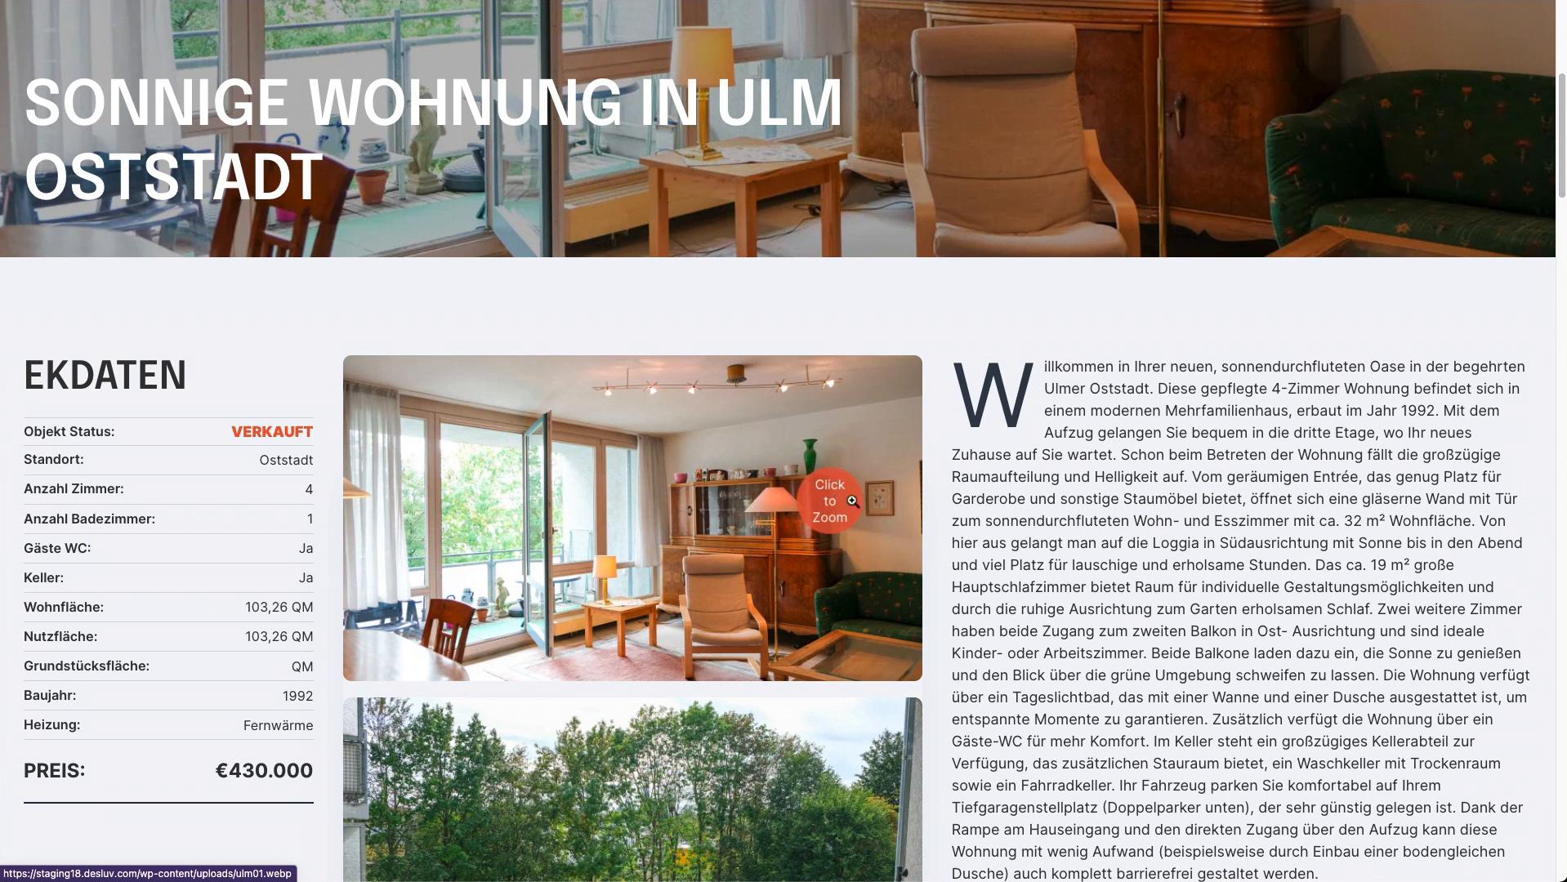
{"action": "mouse_move", "coordinate": [766, 442]}
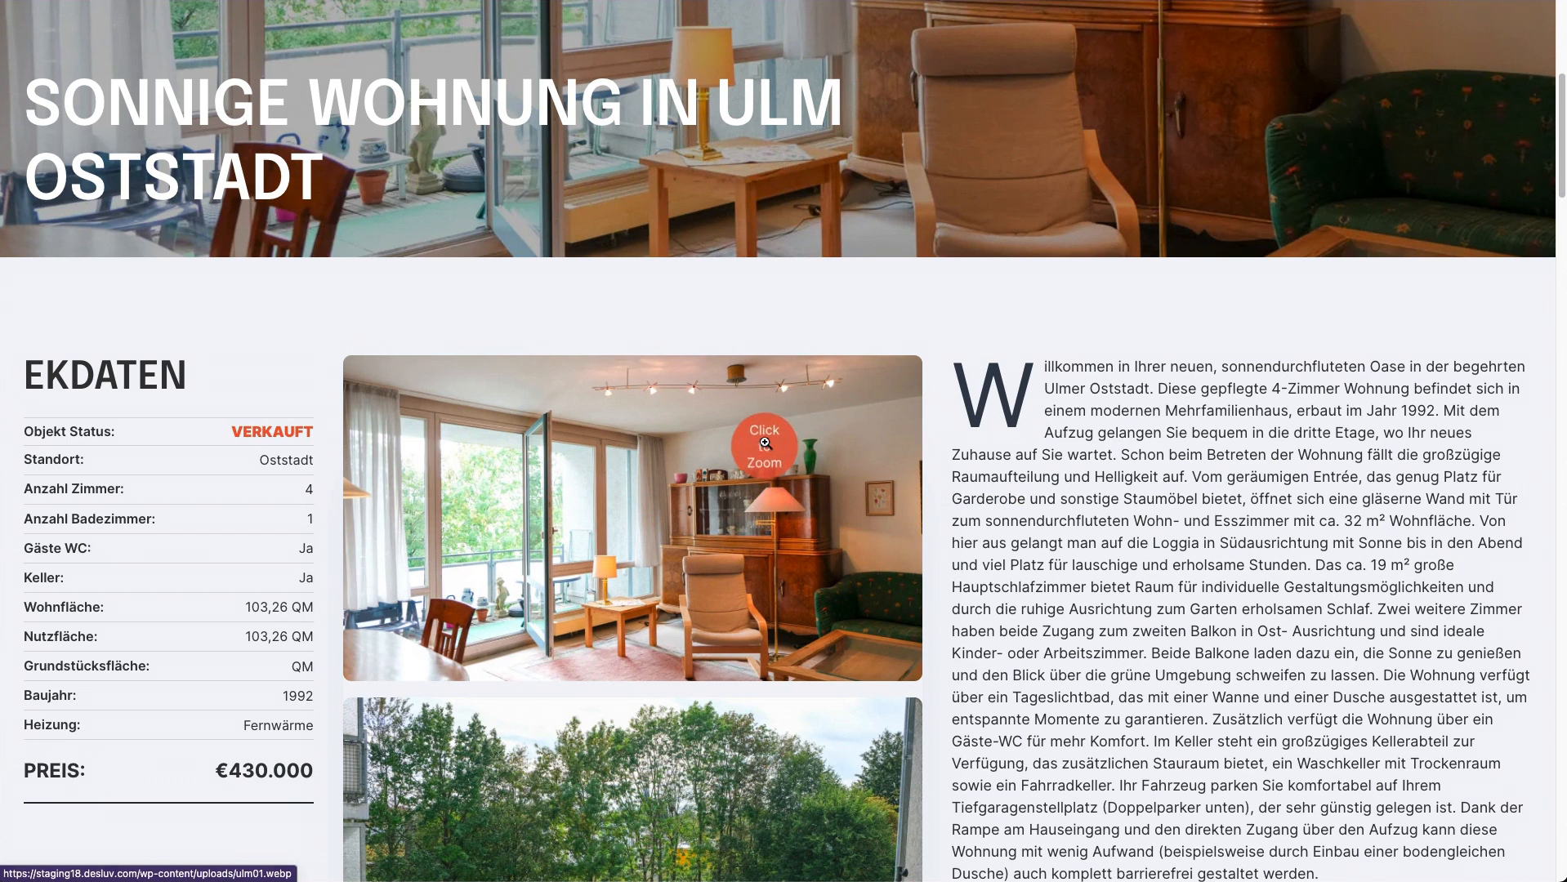